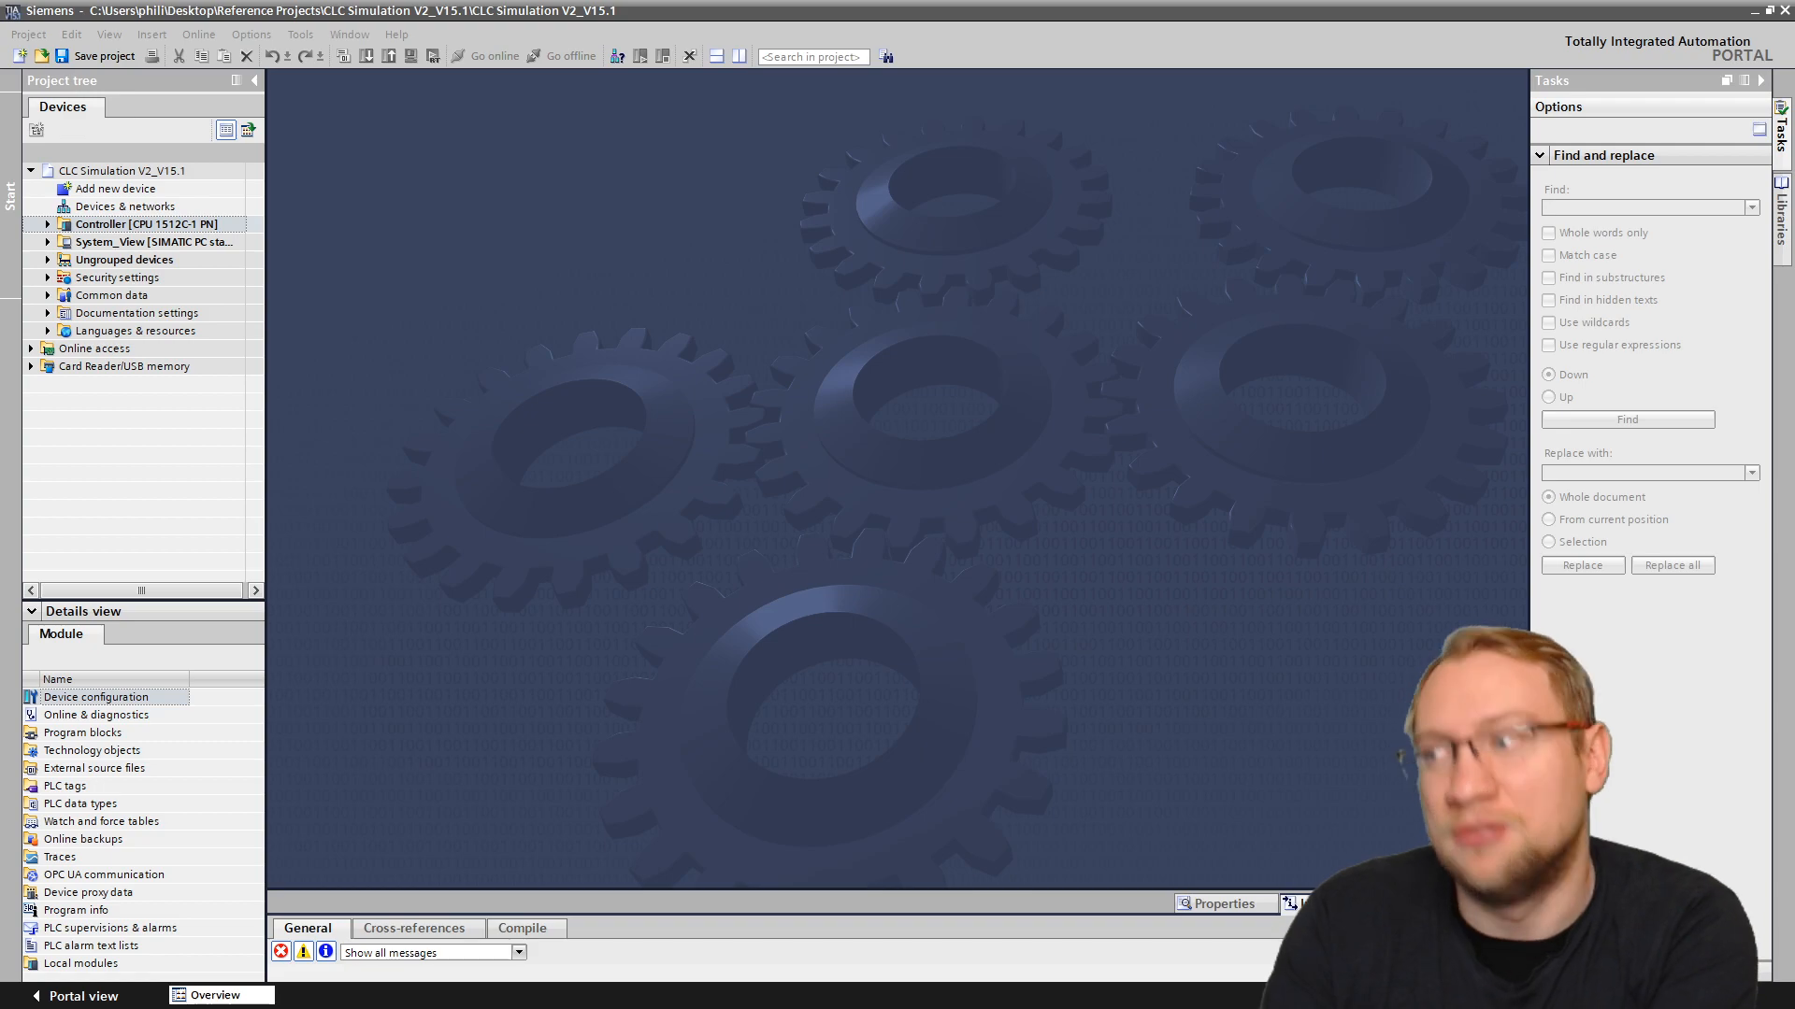
{"action": "mouse_move", "coordinate": [391, 613]}
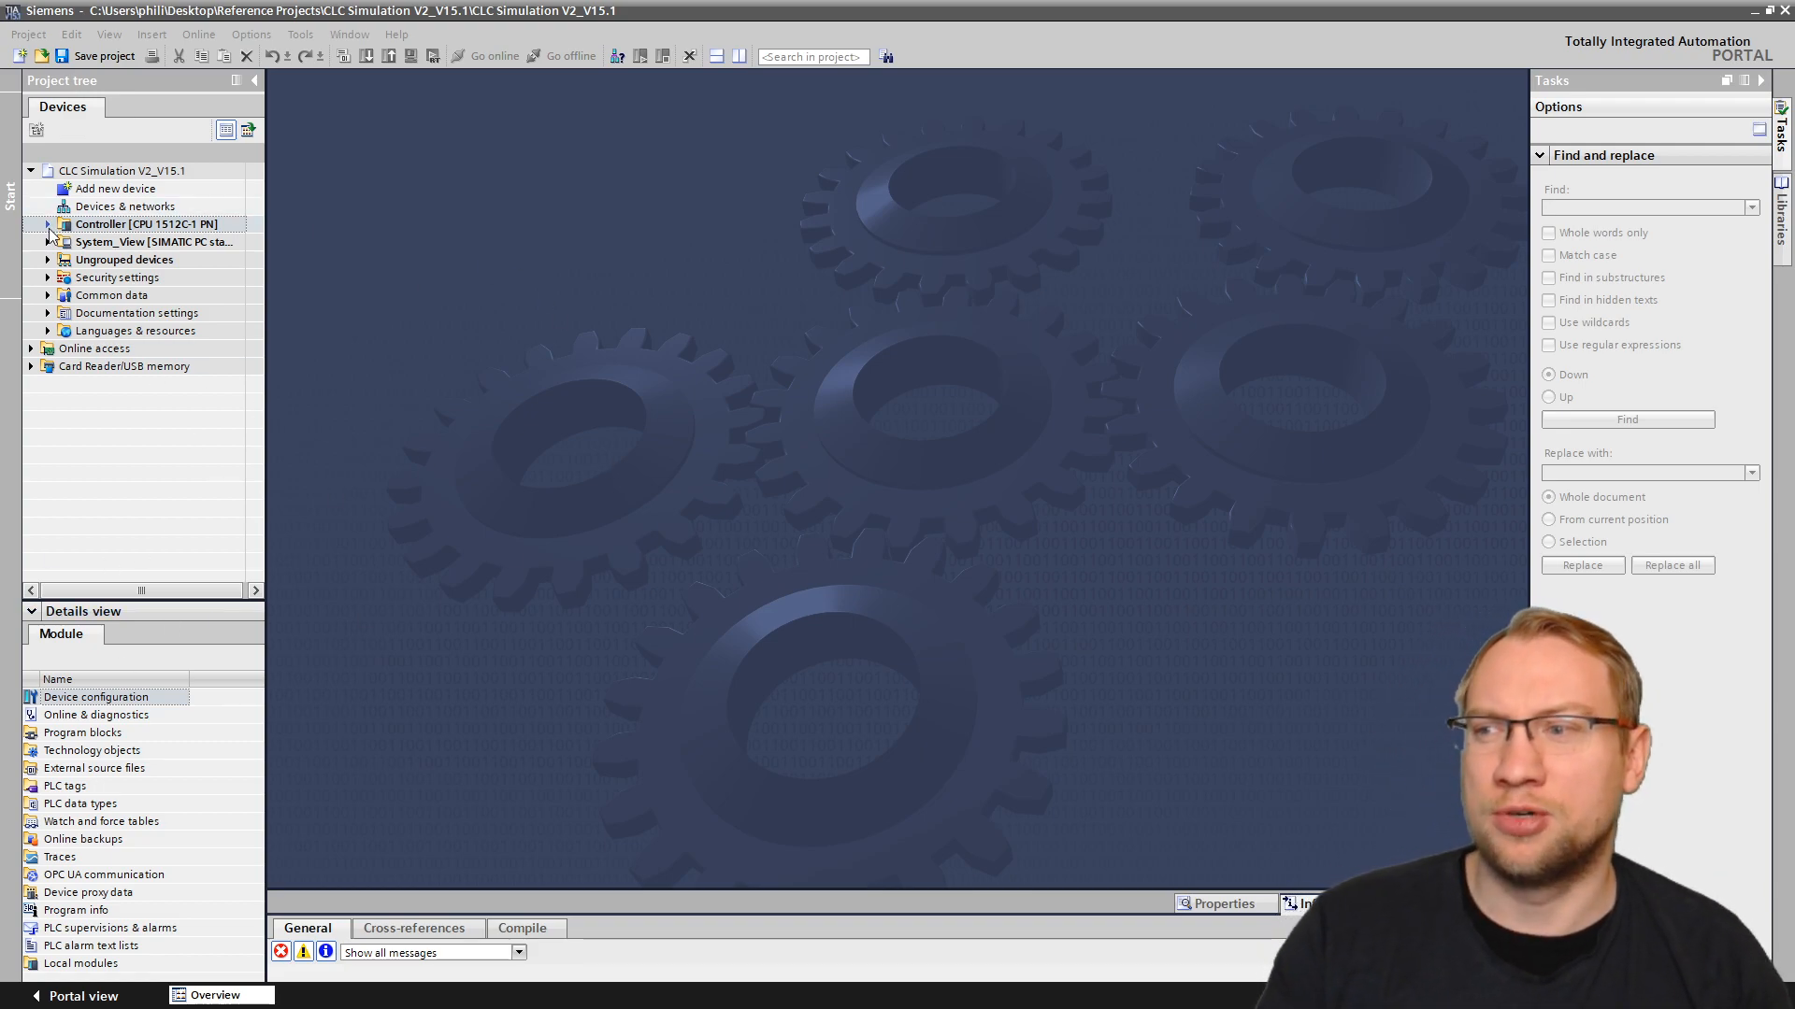
Step: Expand Controller [CPU 1512C-1 PN] in the Project tree to list its program blocks
{"action": "left_click", "coordinate": [49, 223]}
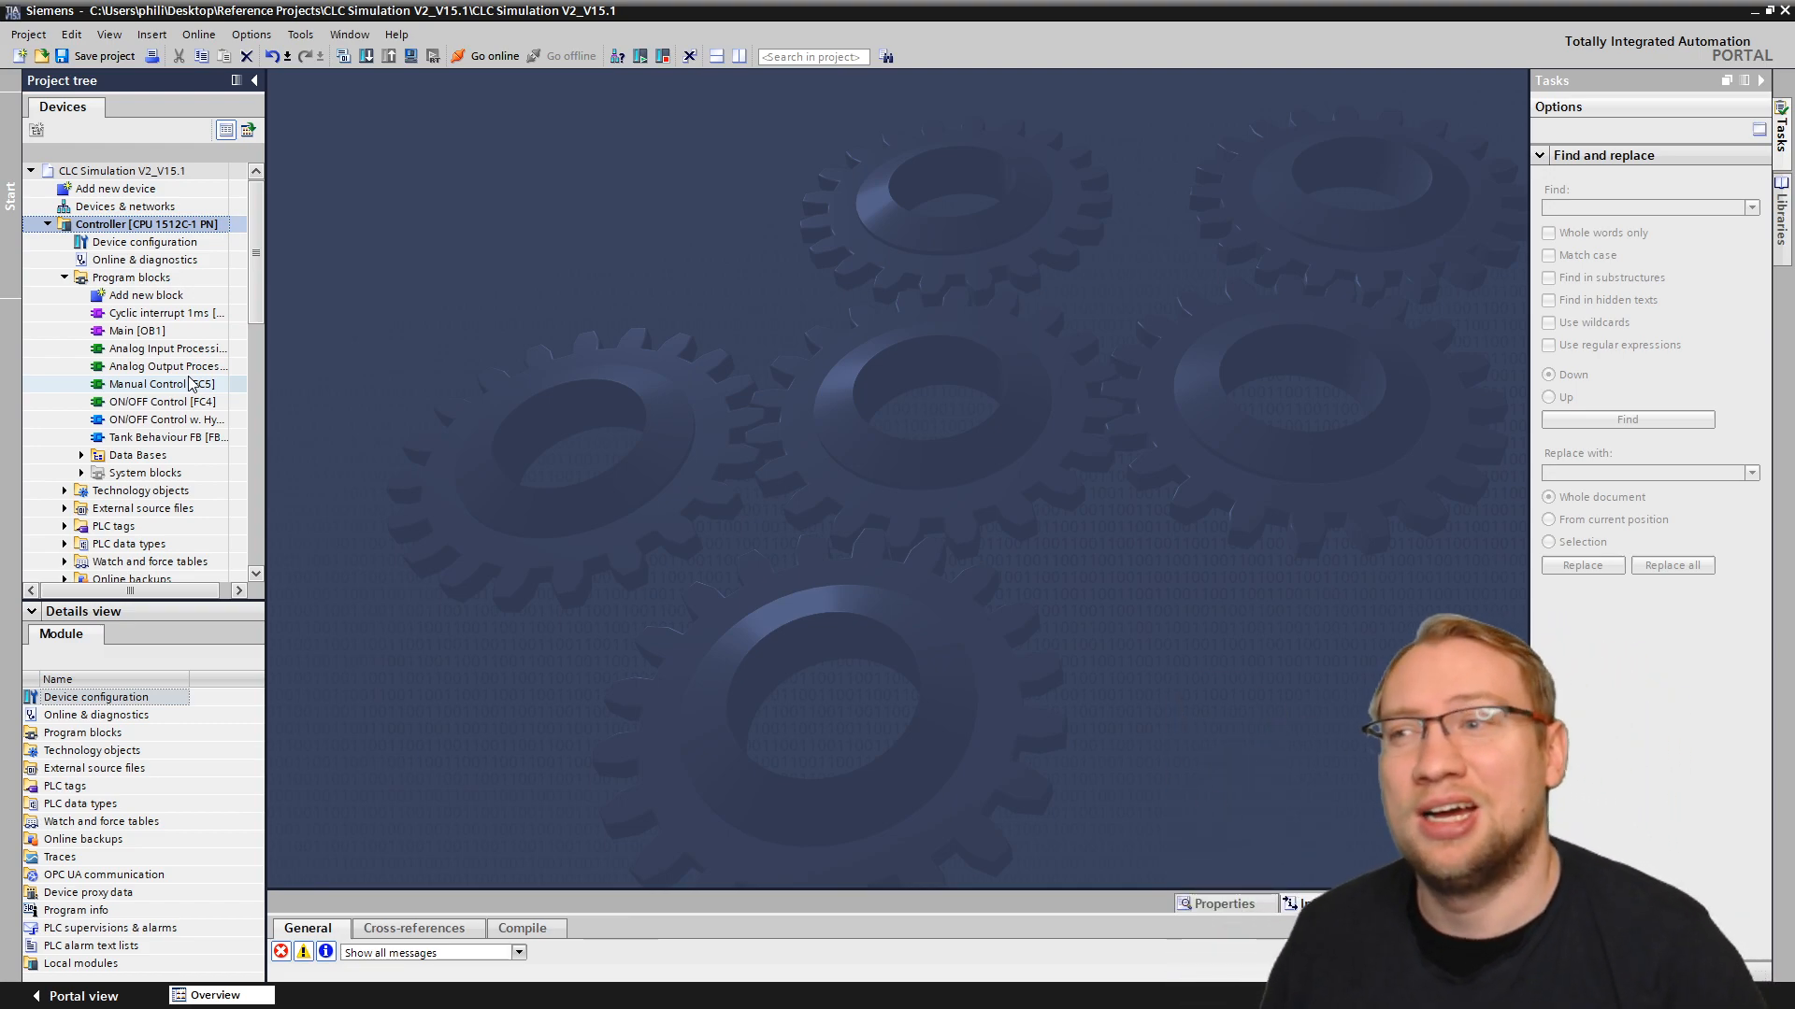
{"action": "mouse_move", "coordinate": [1161, 385]}
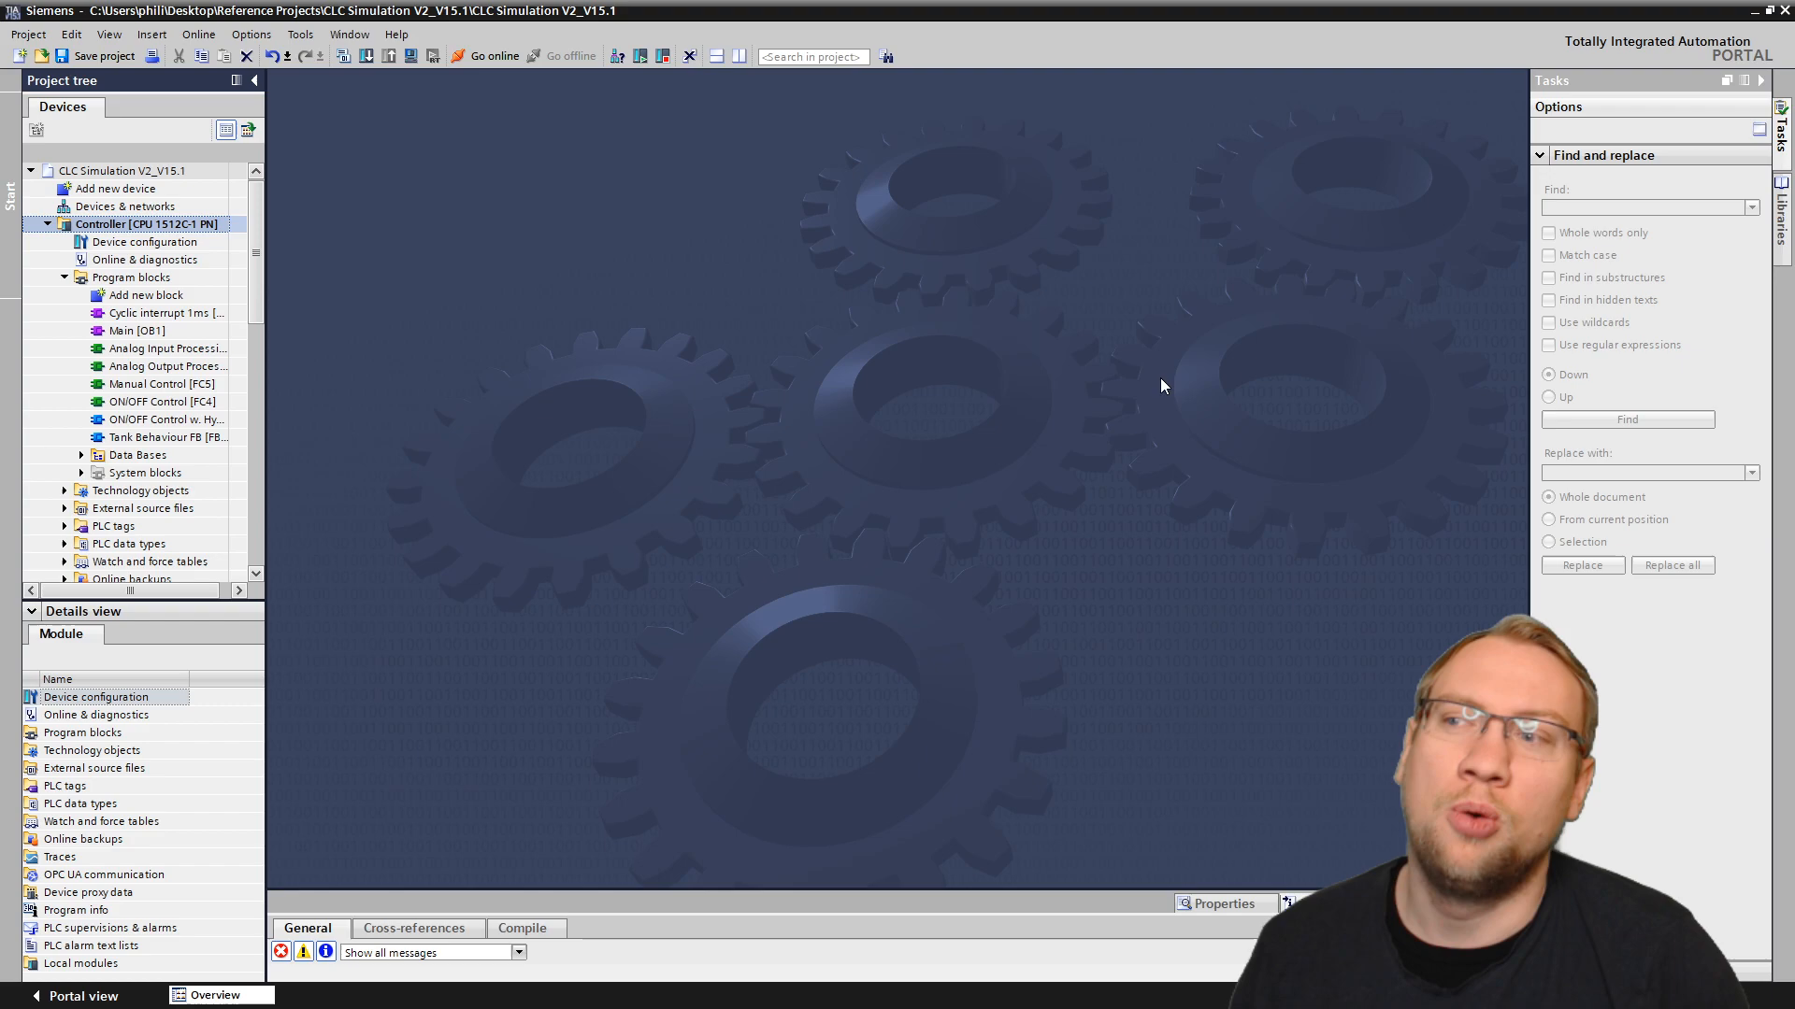
{"action": "mouse_move", "coordinate": [905, 305]}
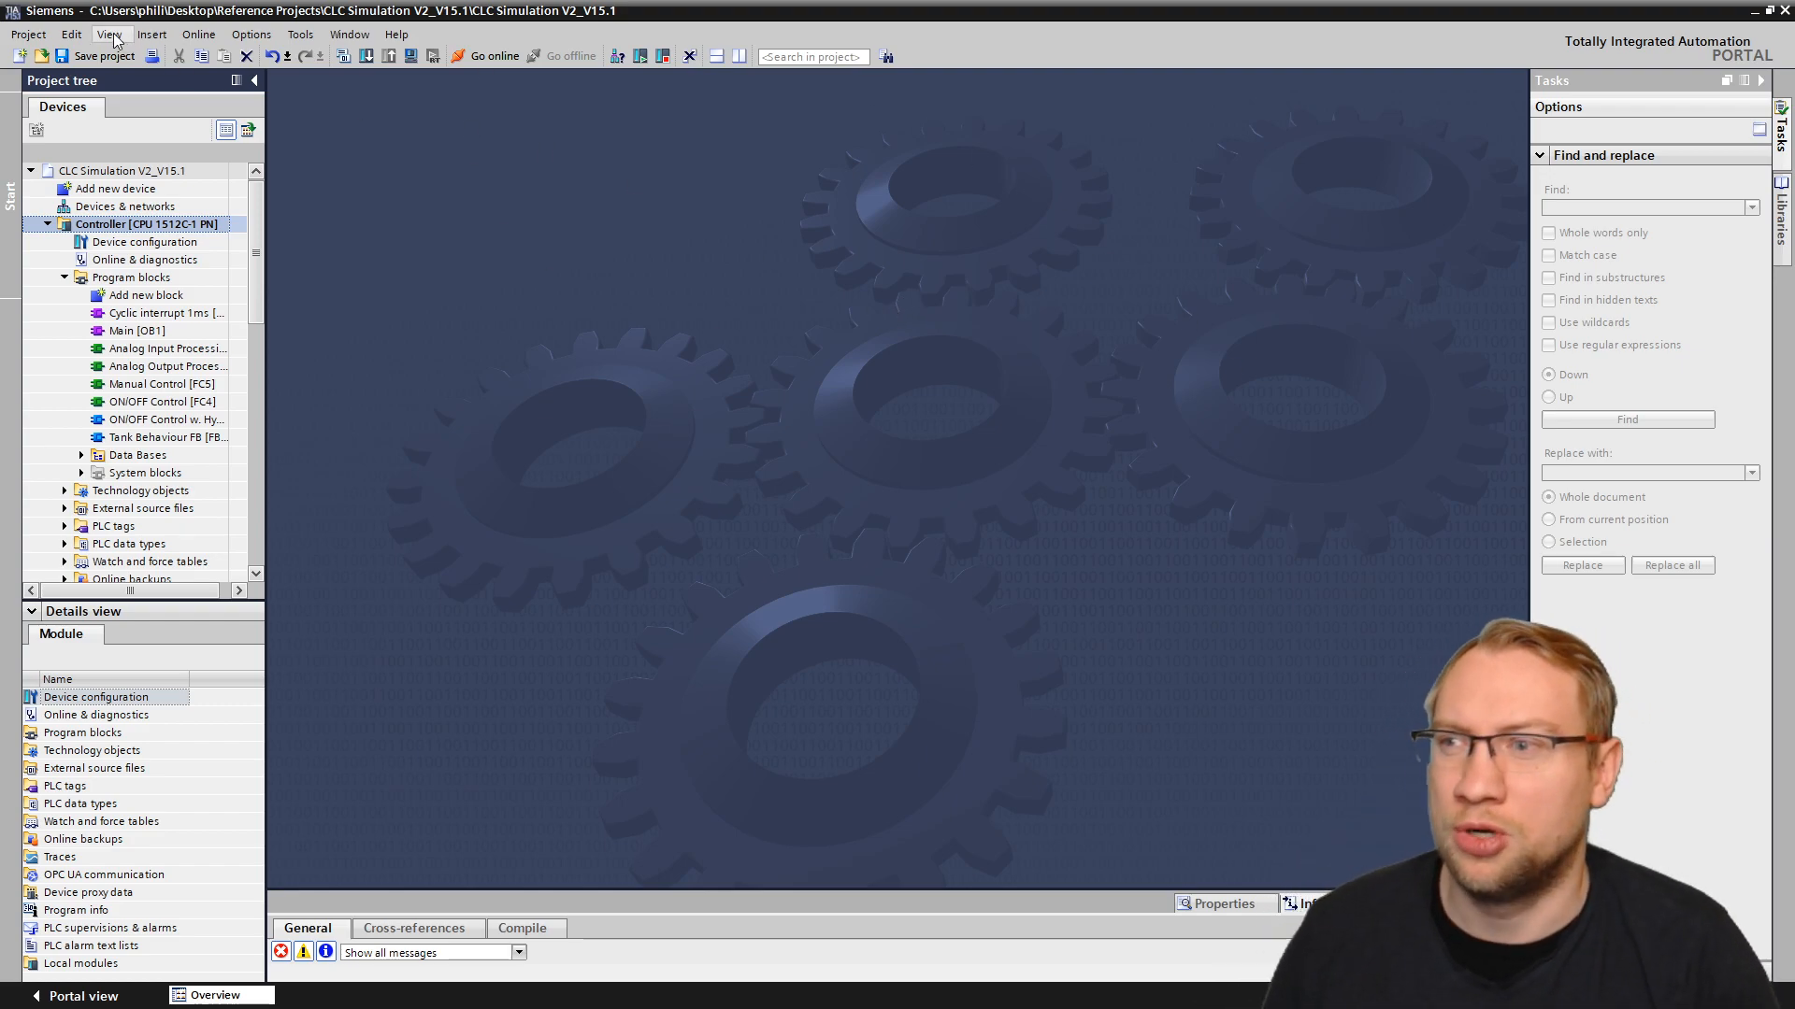
Step: Show the Reference projects pane beneath the project tree via the View menu
{"action": "left_click", "coordinate": [109, 34]}
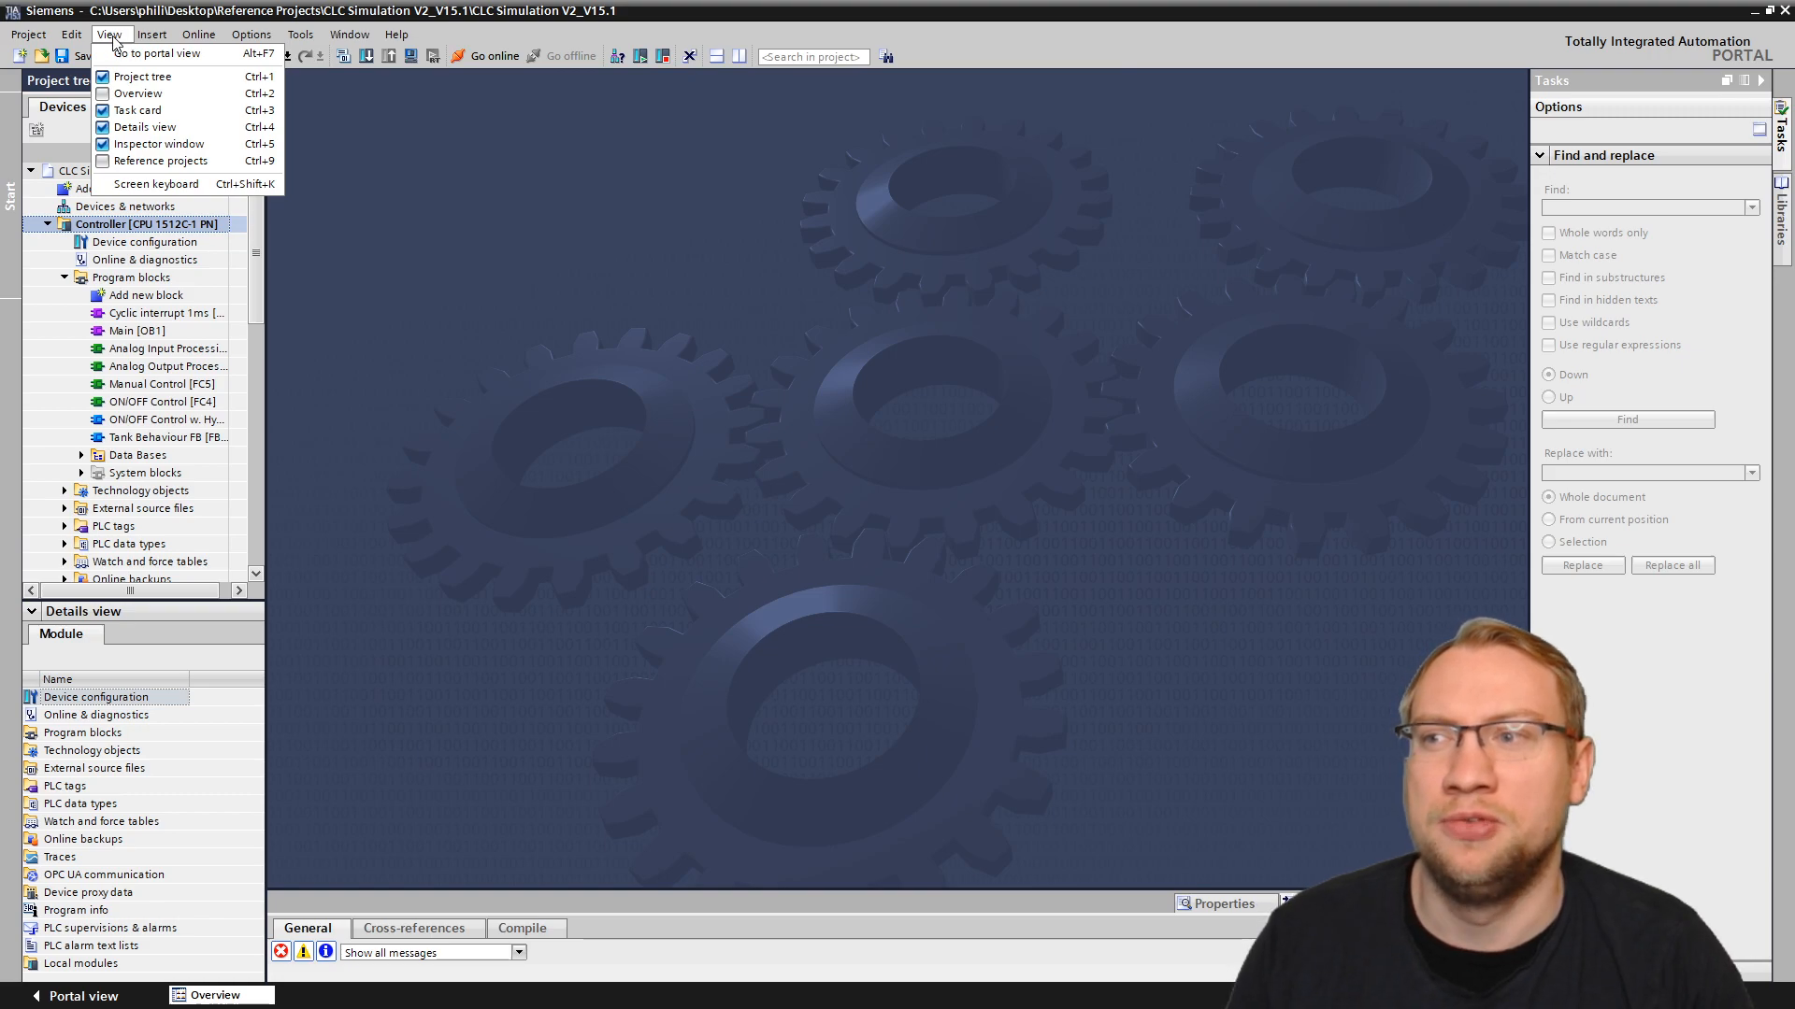
{"action": "mouse_move", "coordinate": [161, 161]}
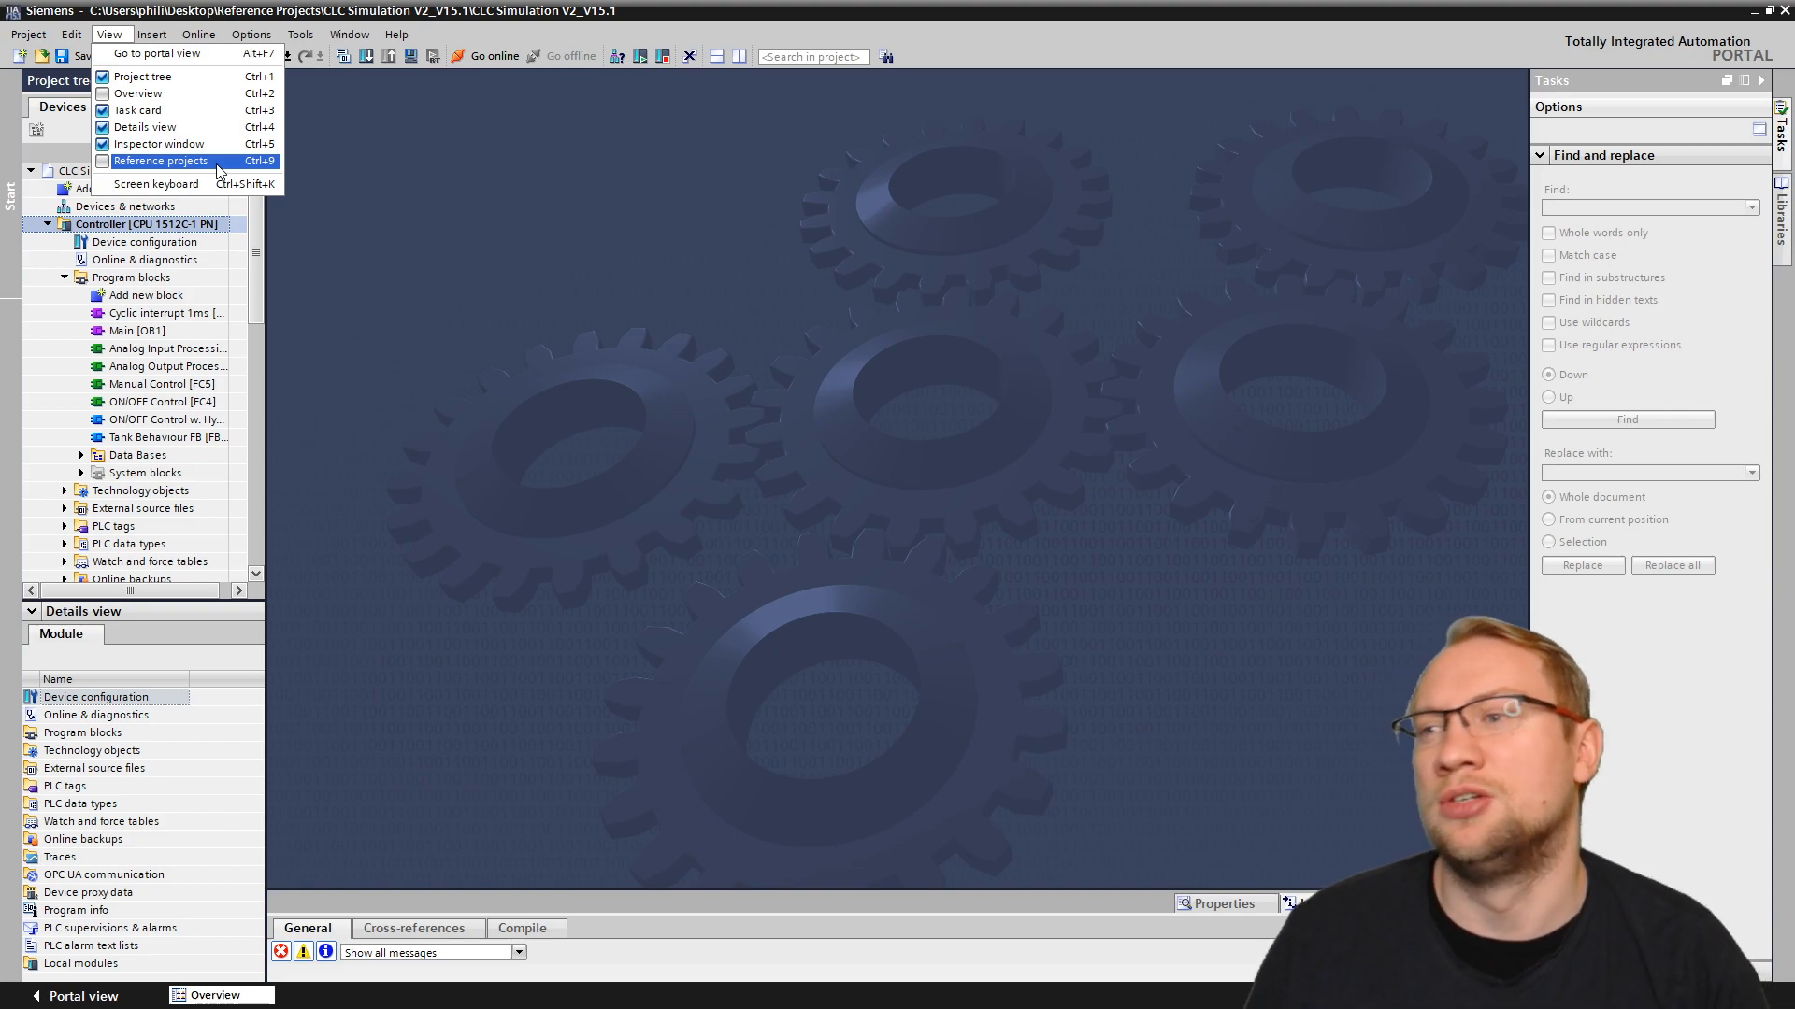
{"action": "left_click", "coordinate": [161, 161]}
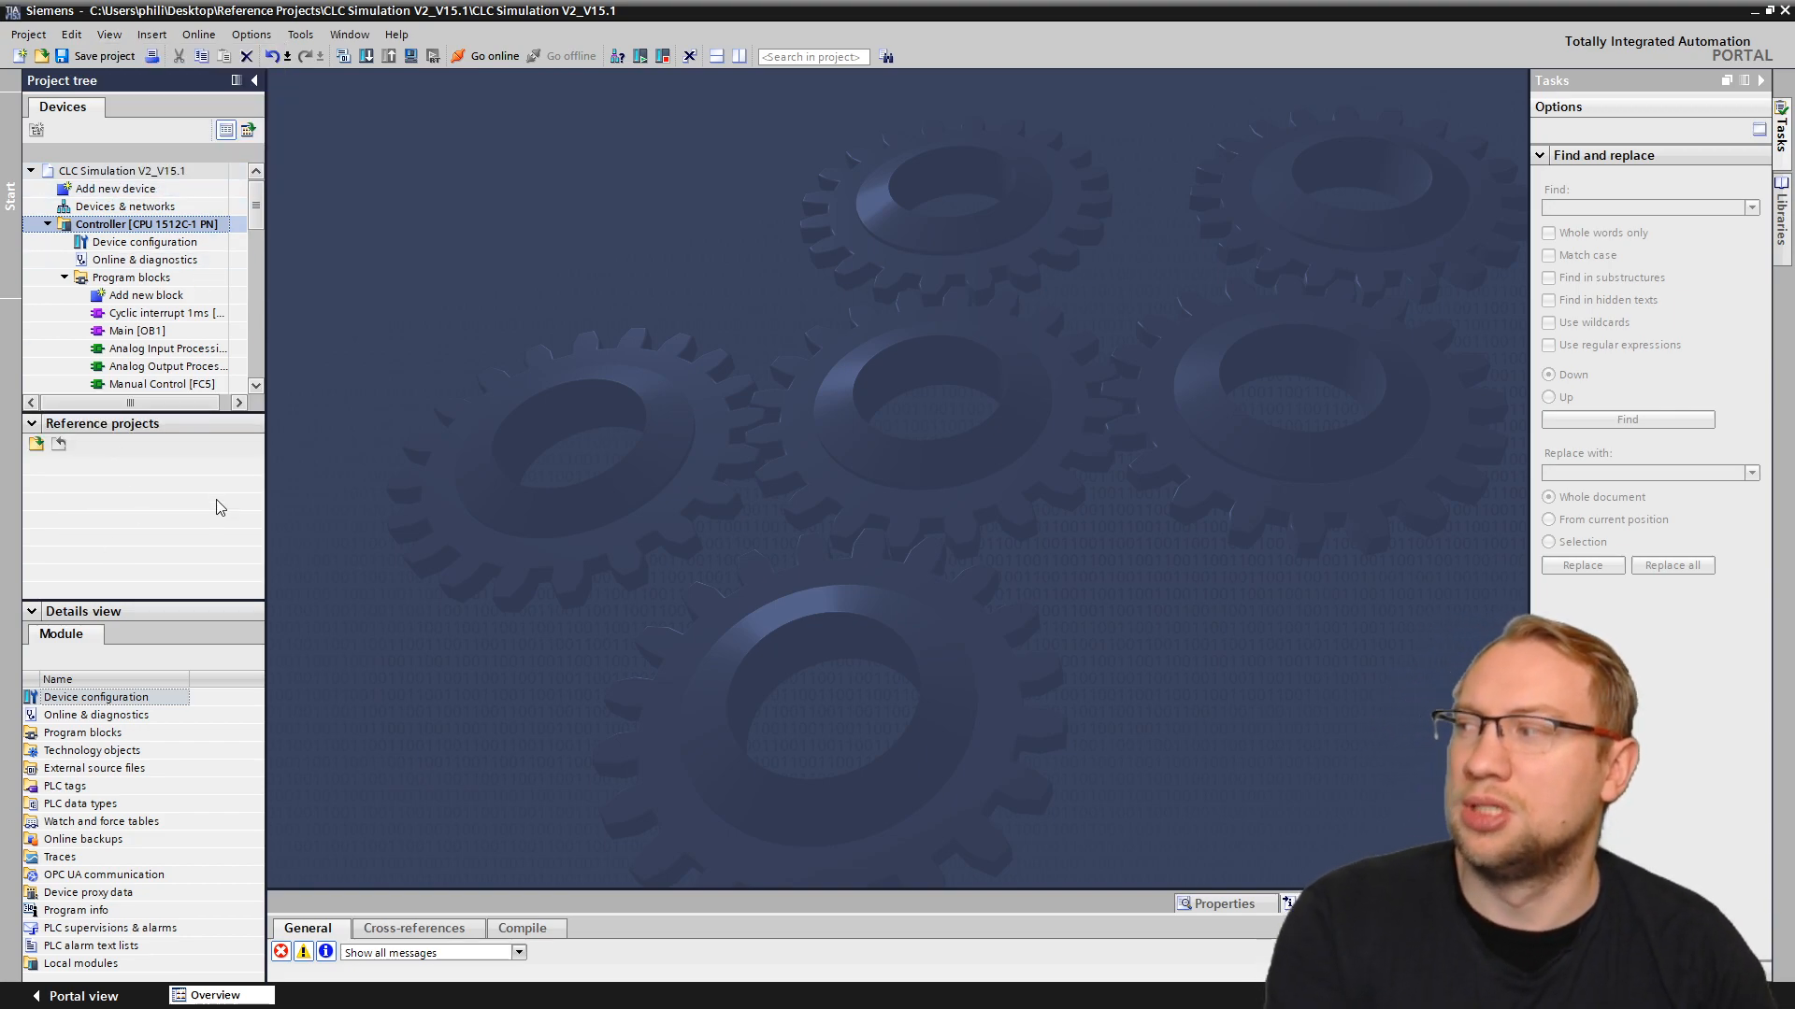
{"action": "left_click", "coordinate": [109, 34]}
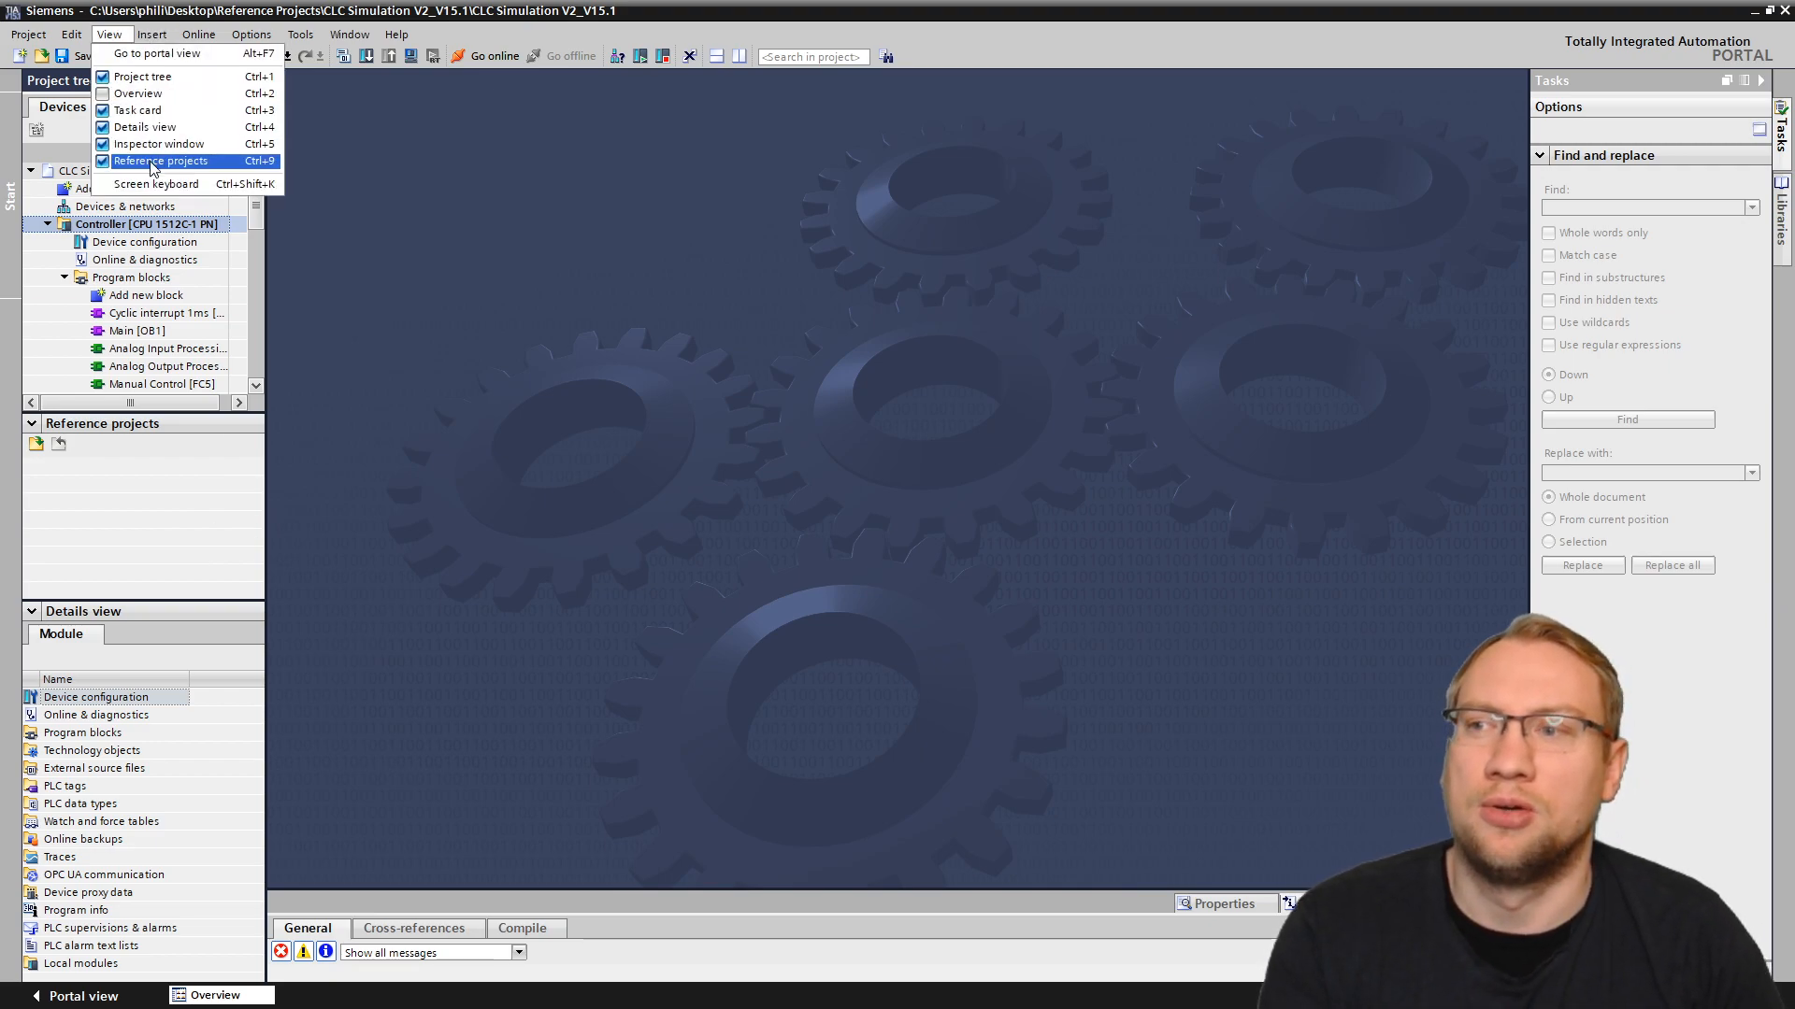
{"action": "mouse_move", "coordinate": [157, 144]}
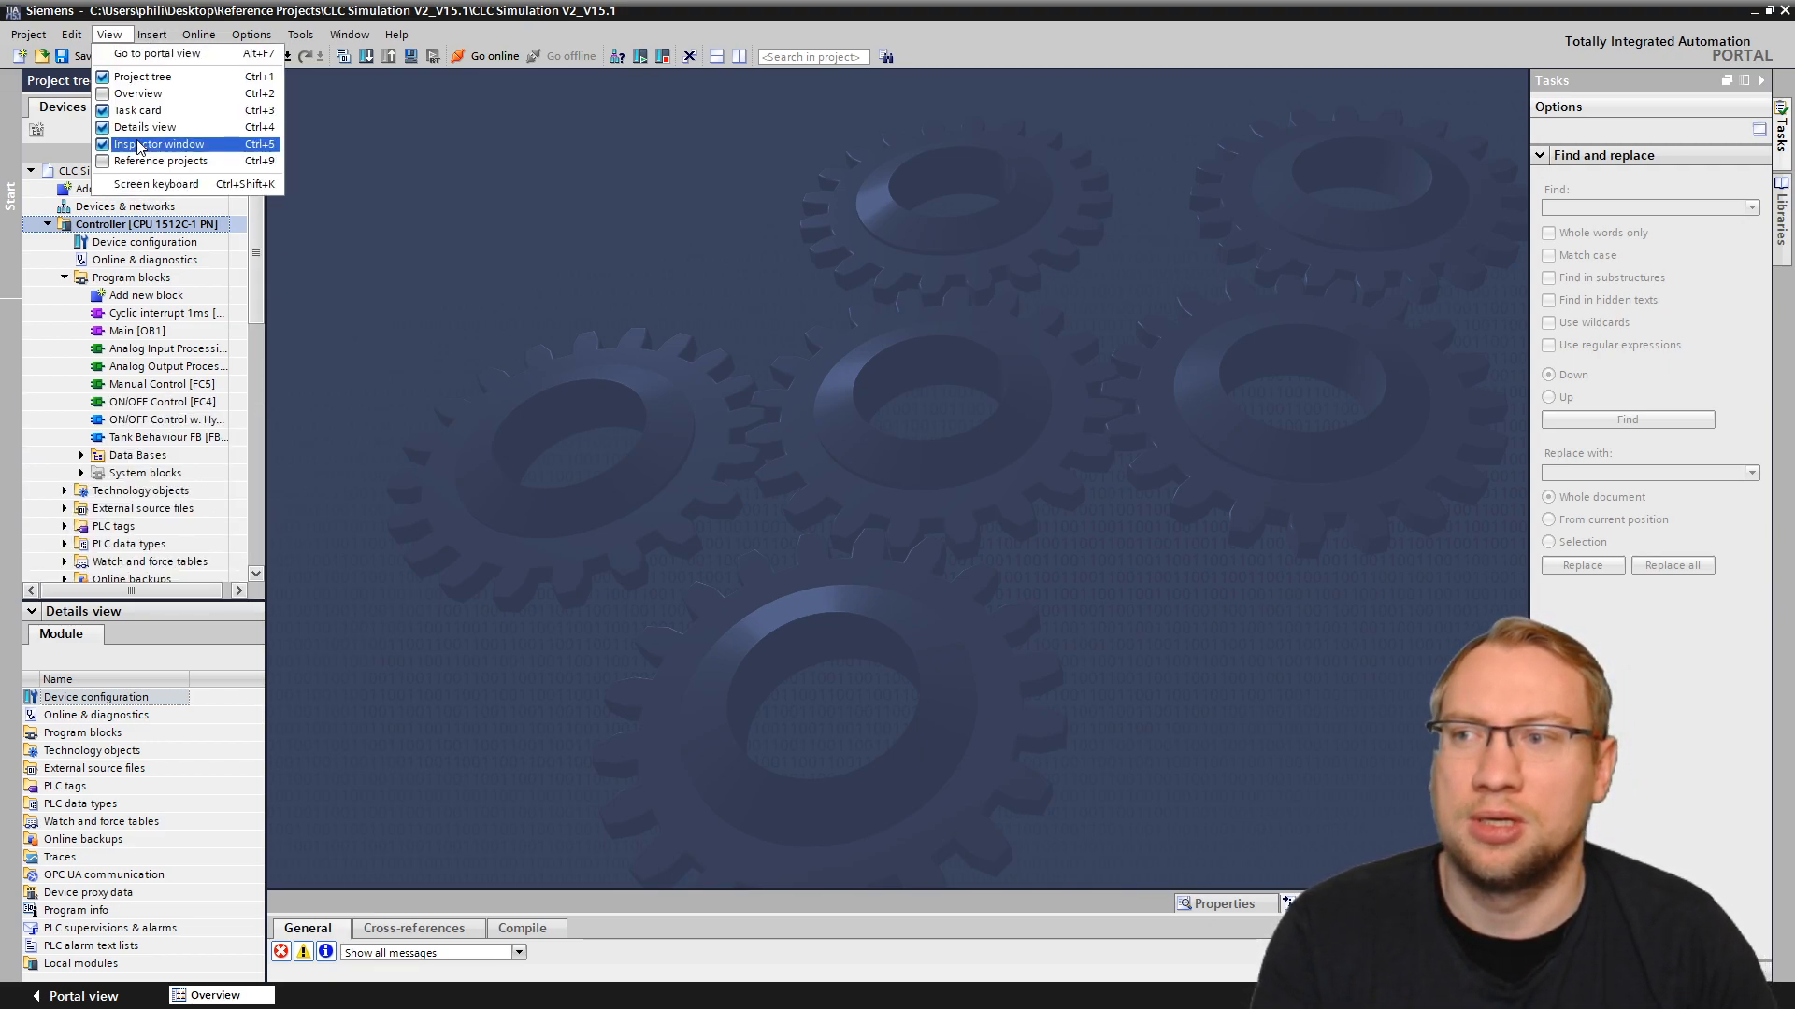
{"action": "left_click", "coordinate": [157, 143]}
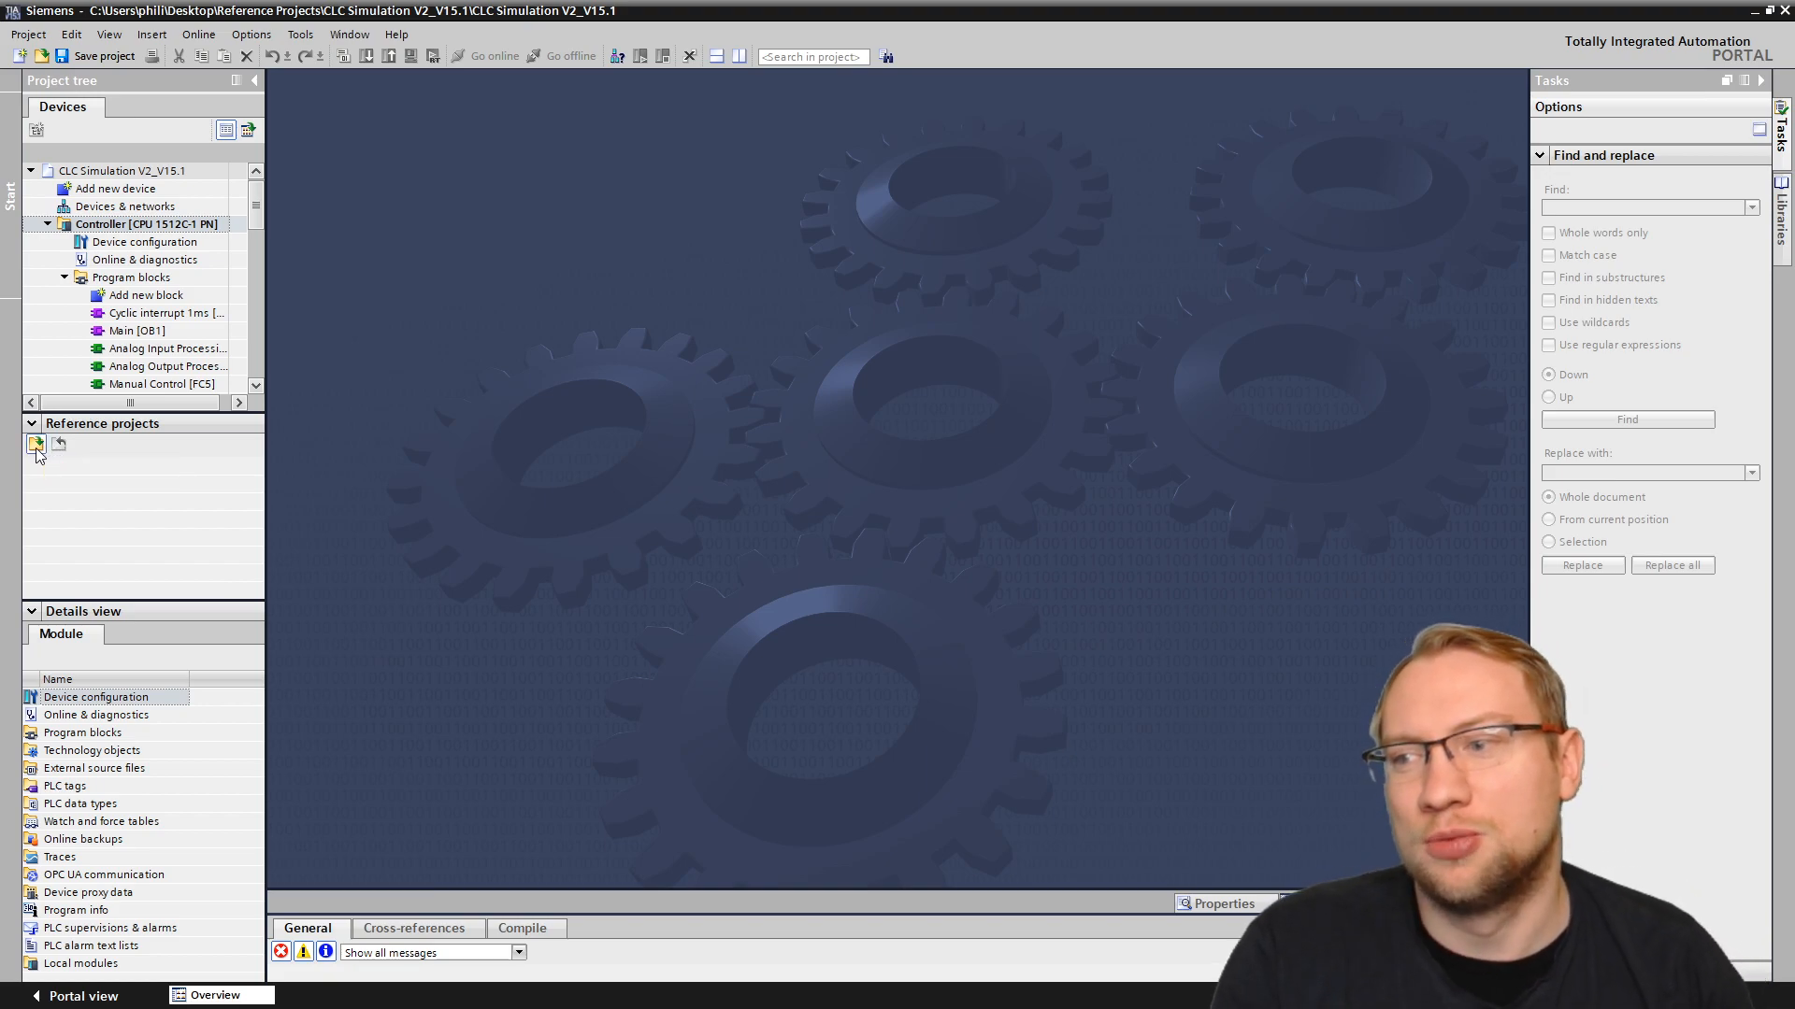
Step: Load CLC Simulation V2_V15.1_Old from its folder as a reference project
{"action": "left_click", "coordinate": [38, 445]}
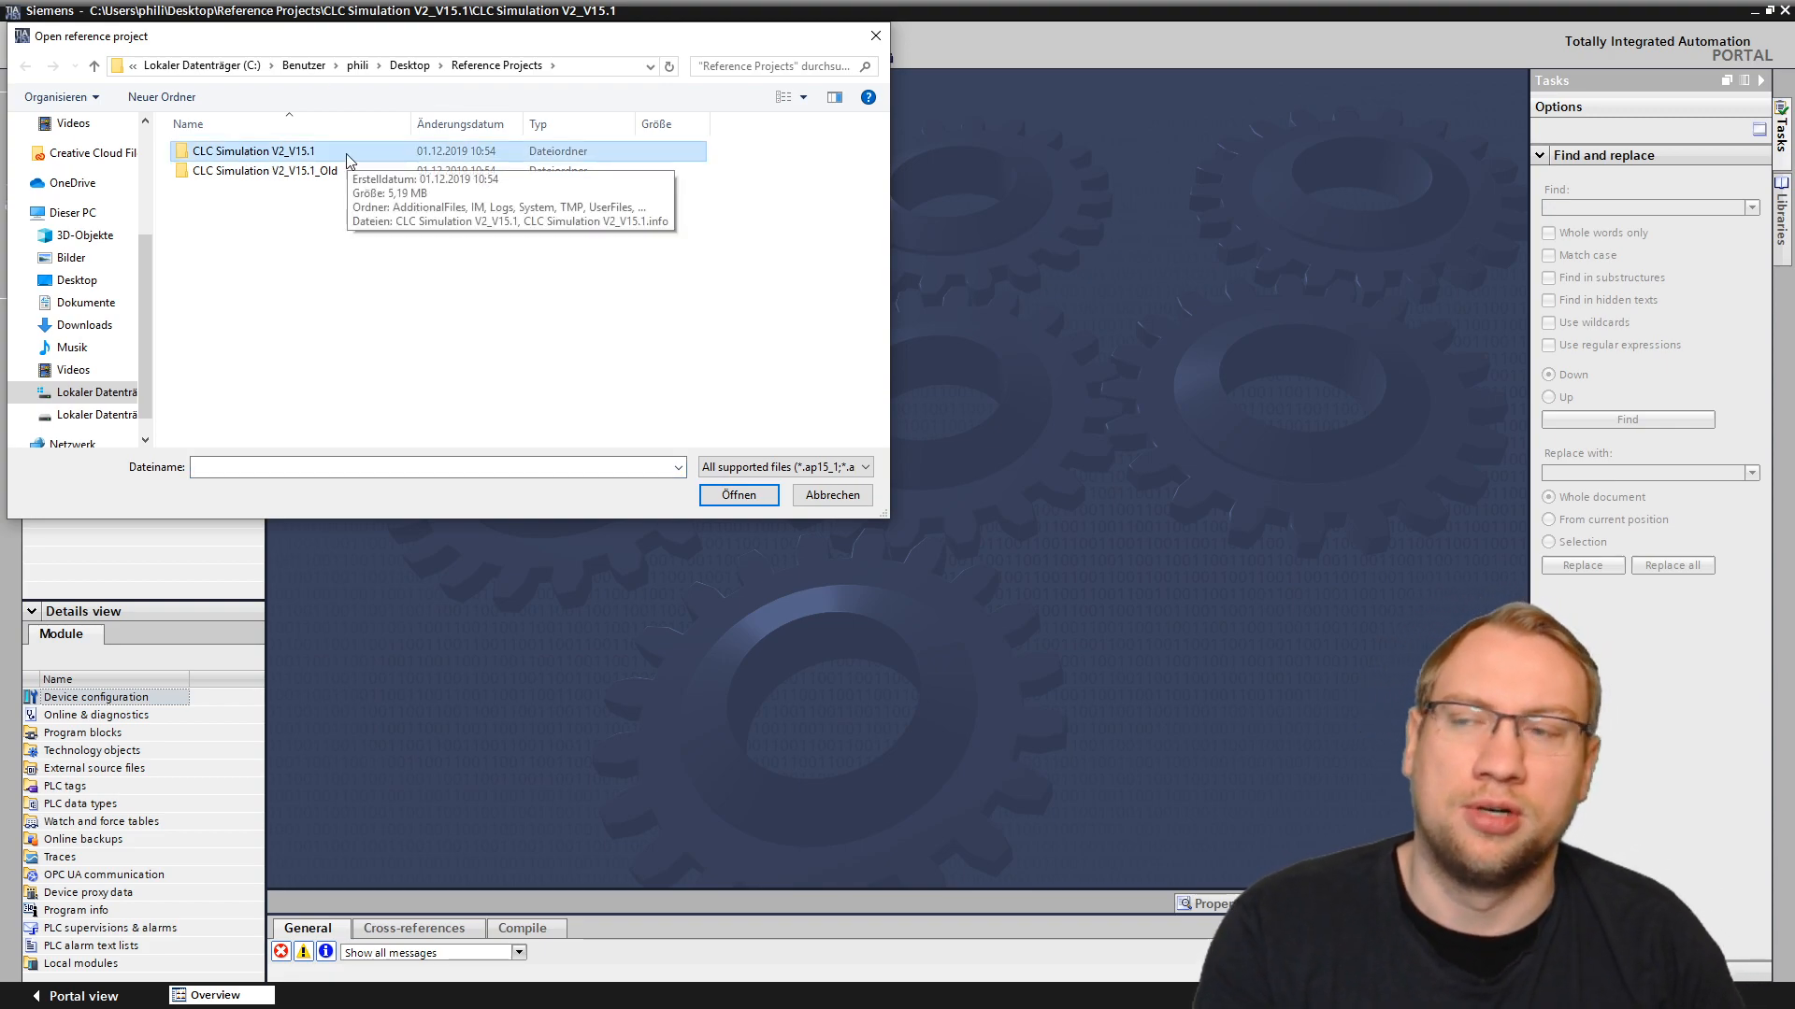
{"action": "left_click", "coordinate": [275, 170]}
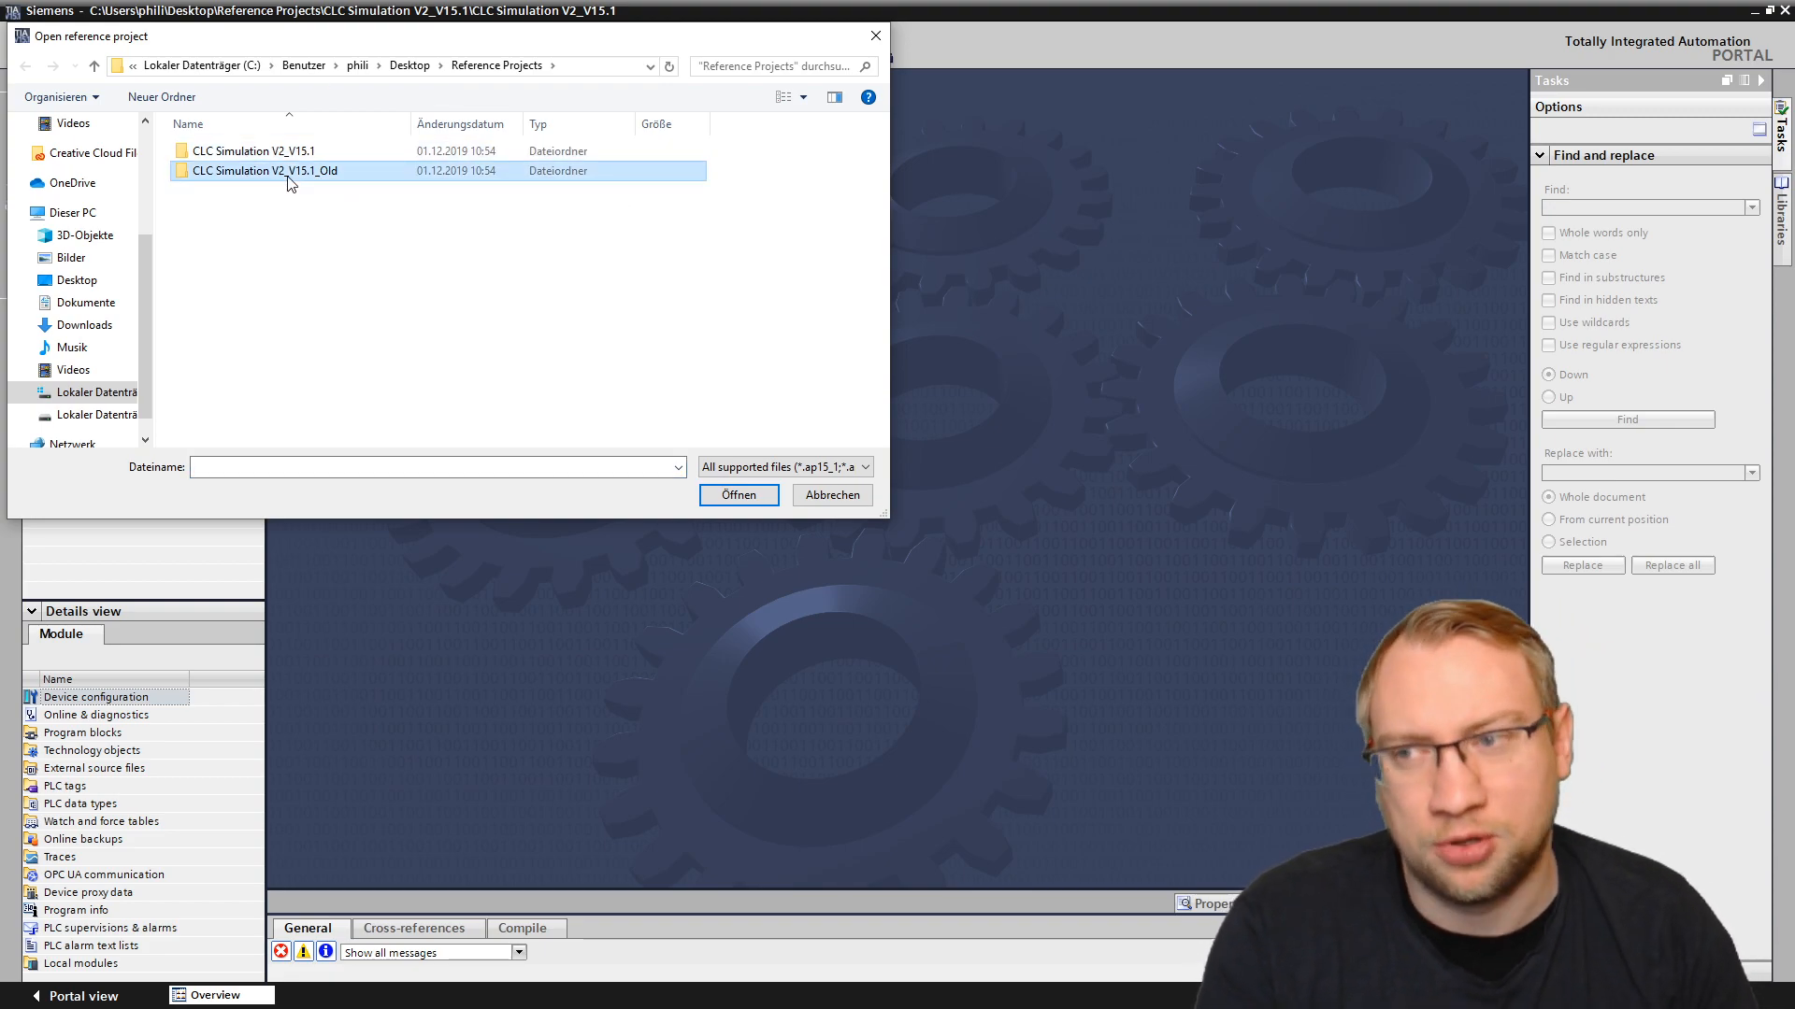
{"action": "double_click", "coordinate": [264, 170]}
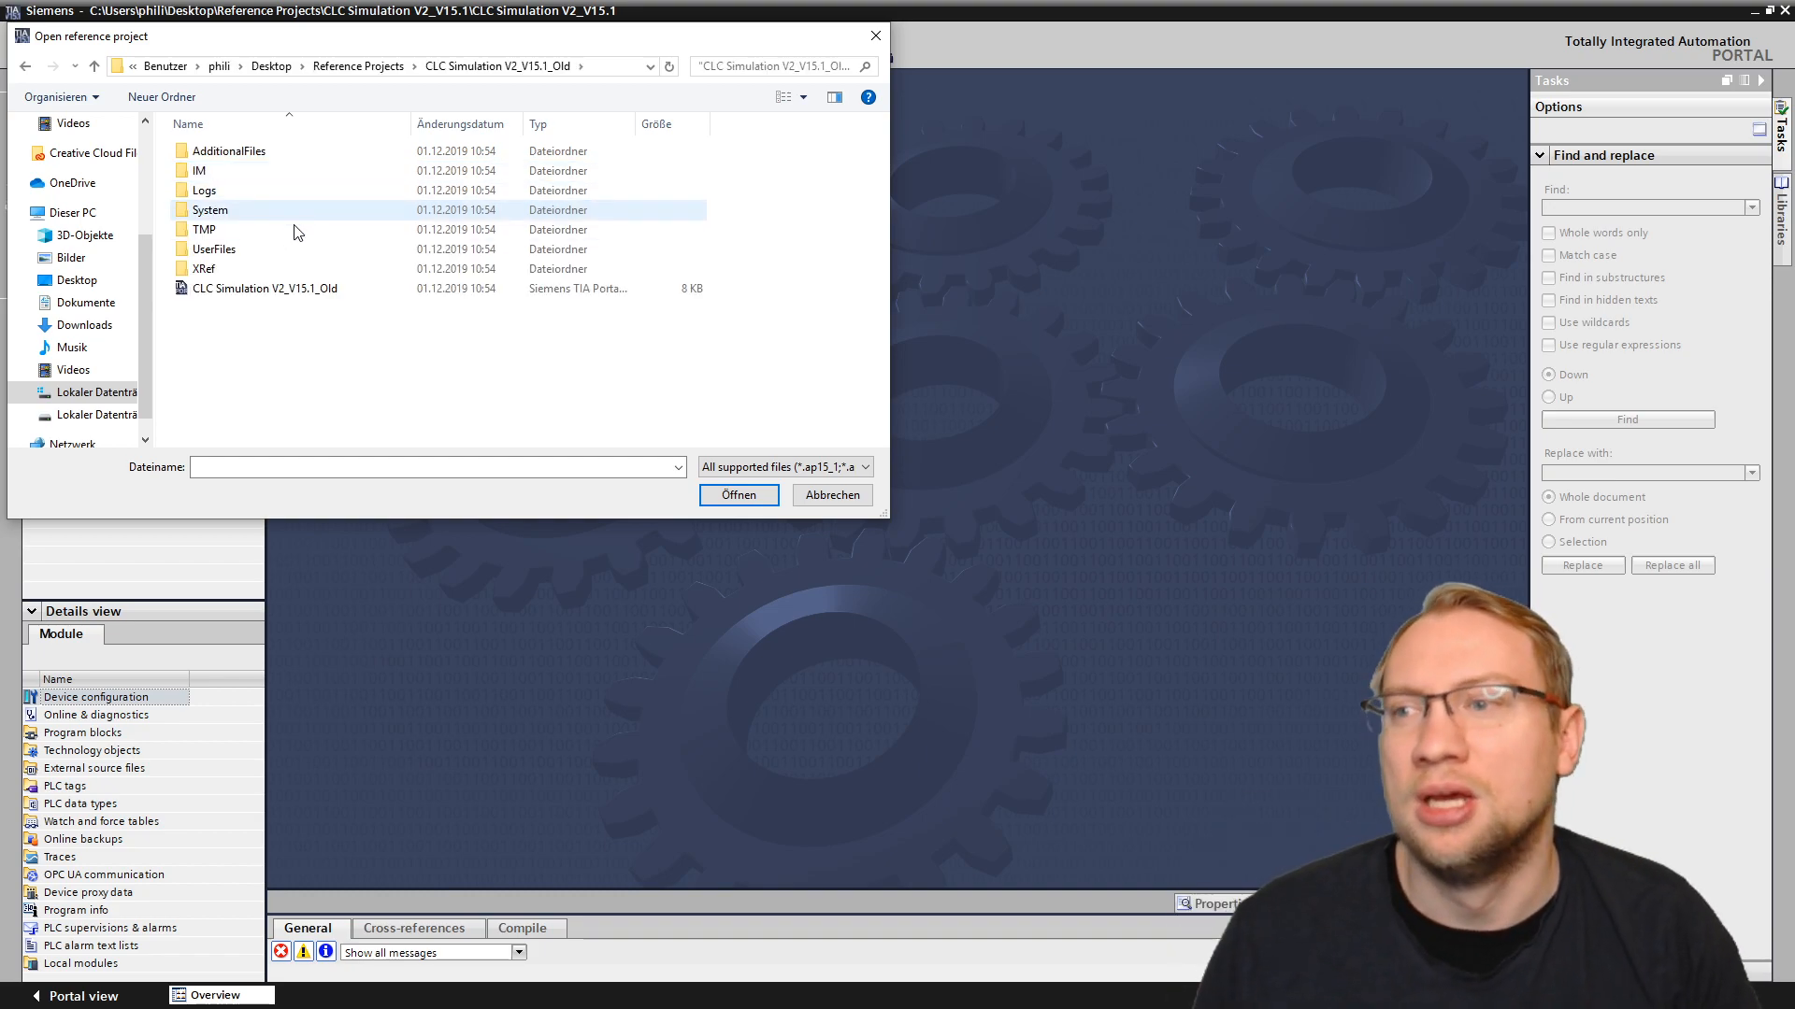
{"action": "left_click", "coordinate": [263, 288]}
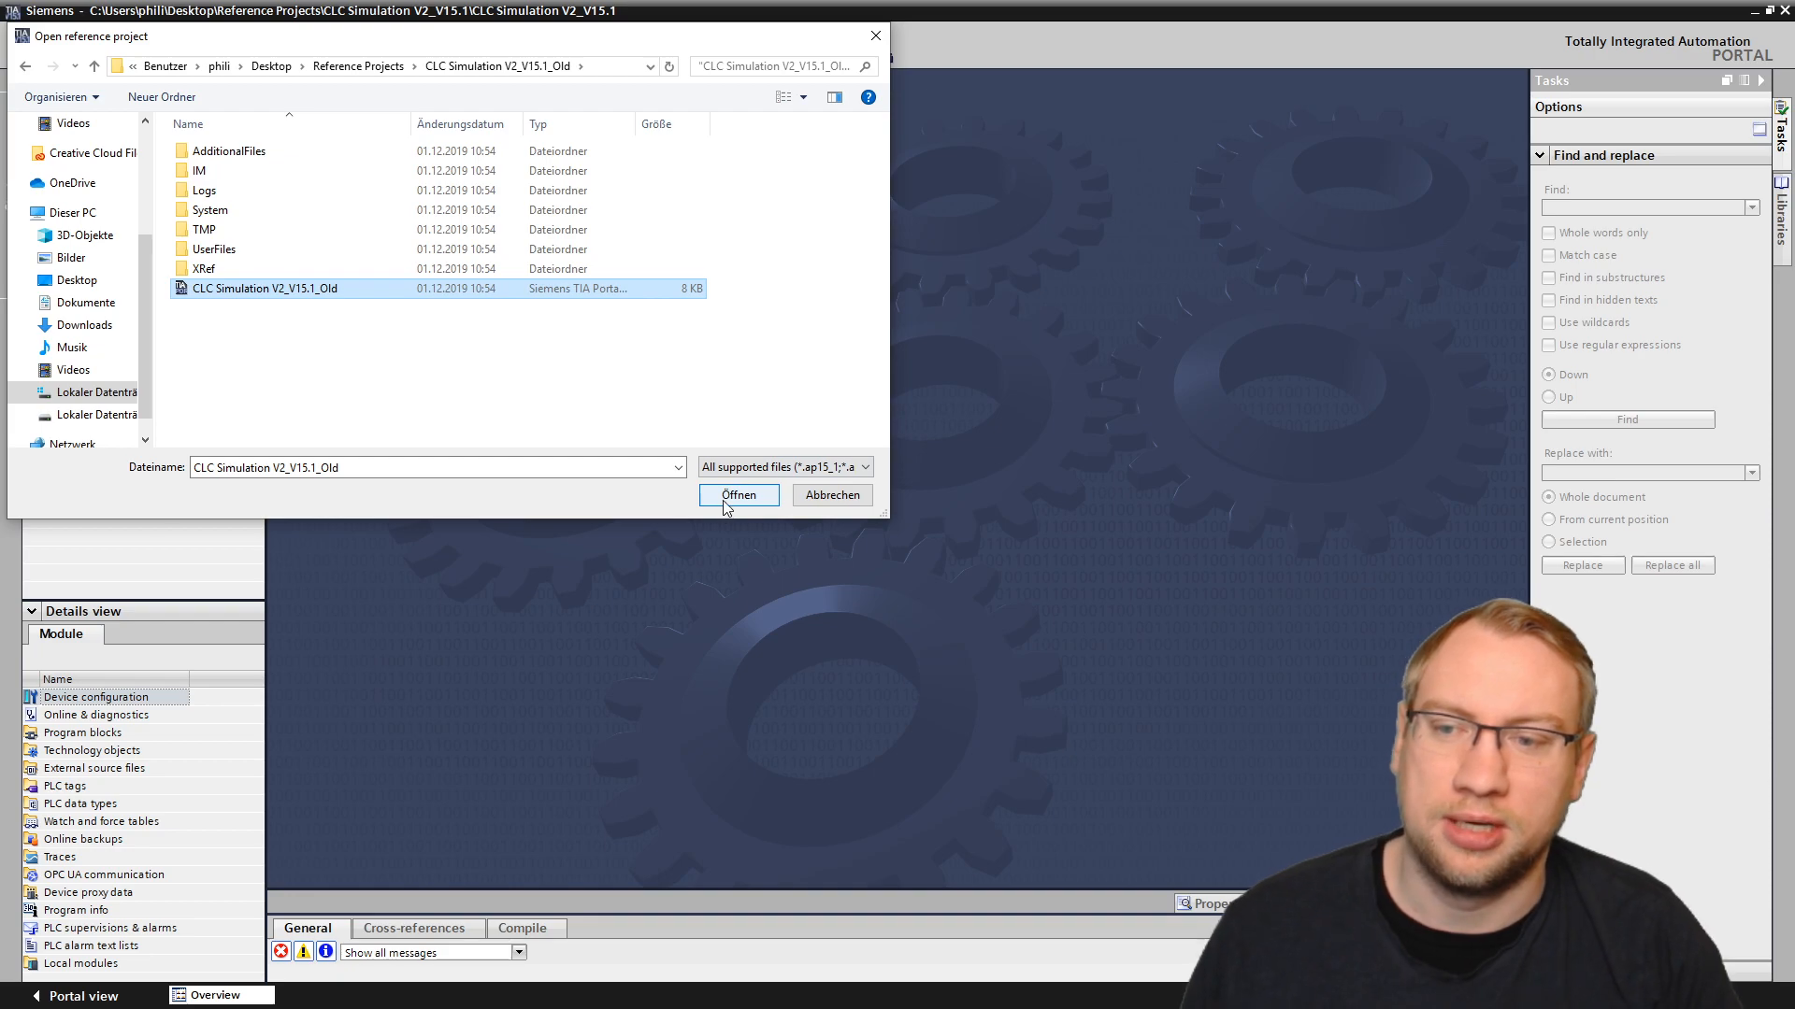
{"action": "left_click", "coordinate": [736, 494]}
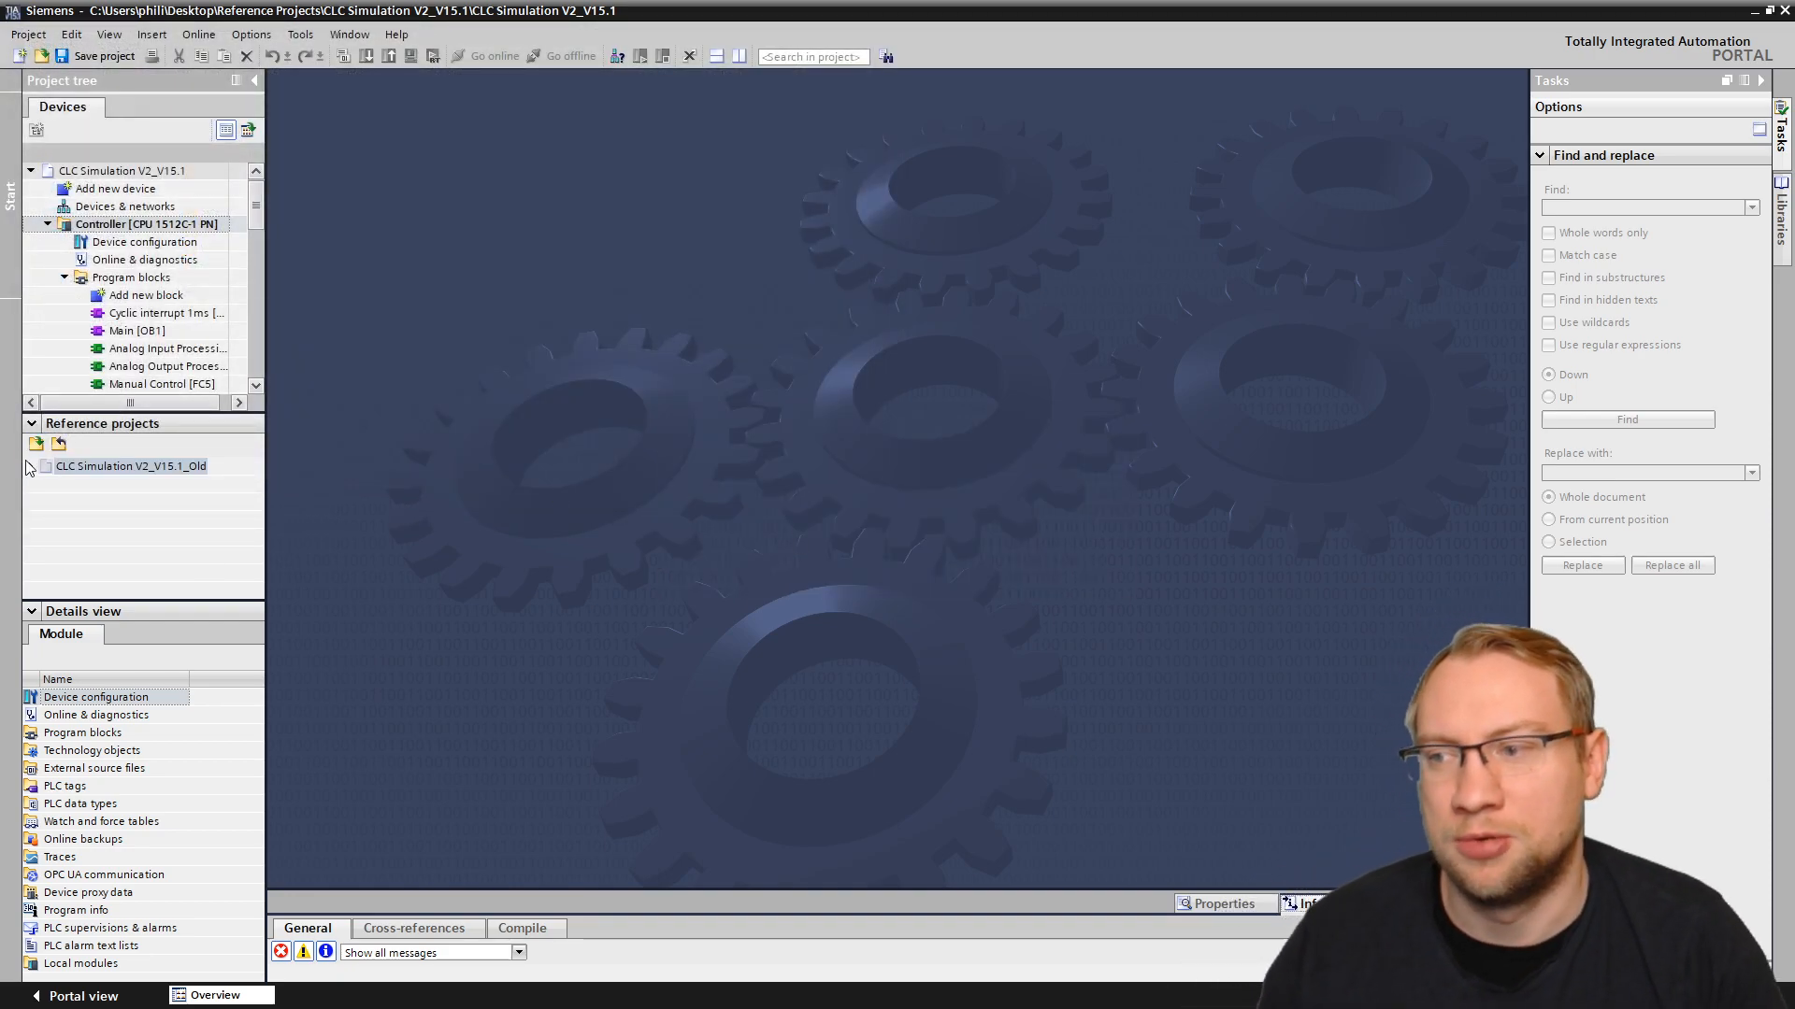
Step: Expand the reference project's tree and fold and select the current project's Controller beside it
{"action": "left_click", "coordinate": [38, 466]}
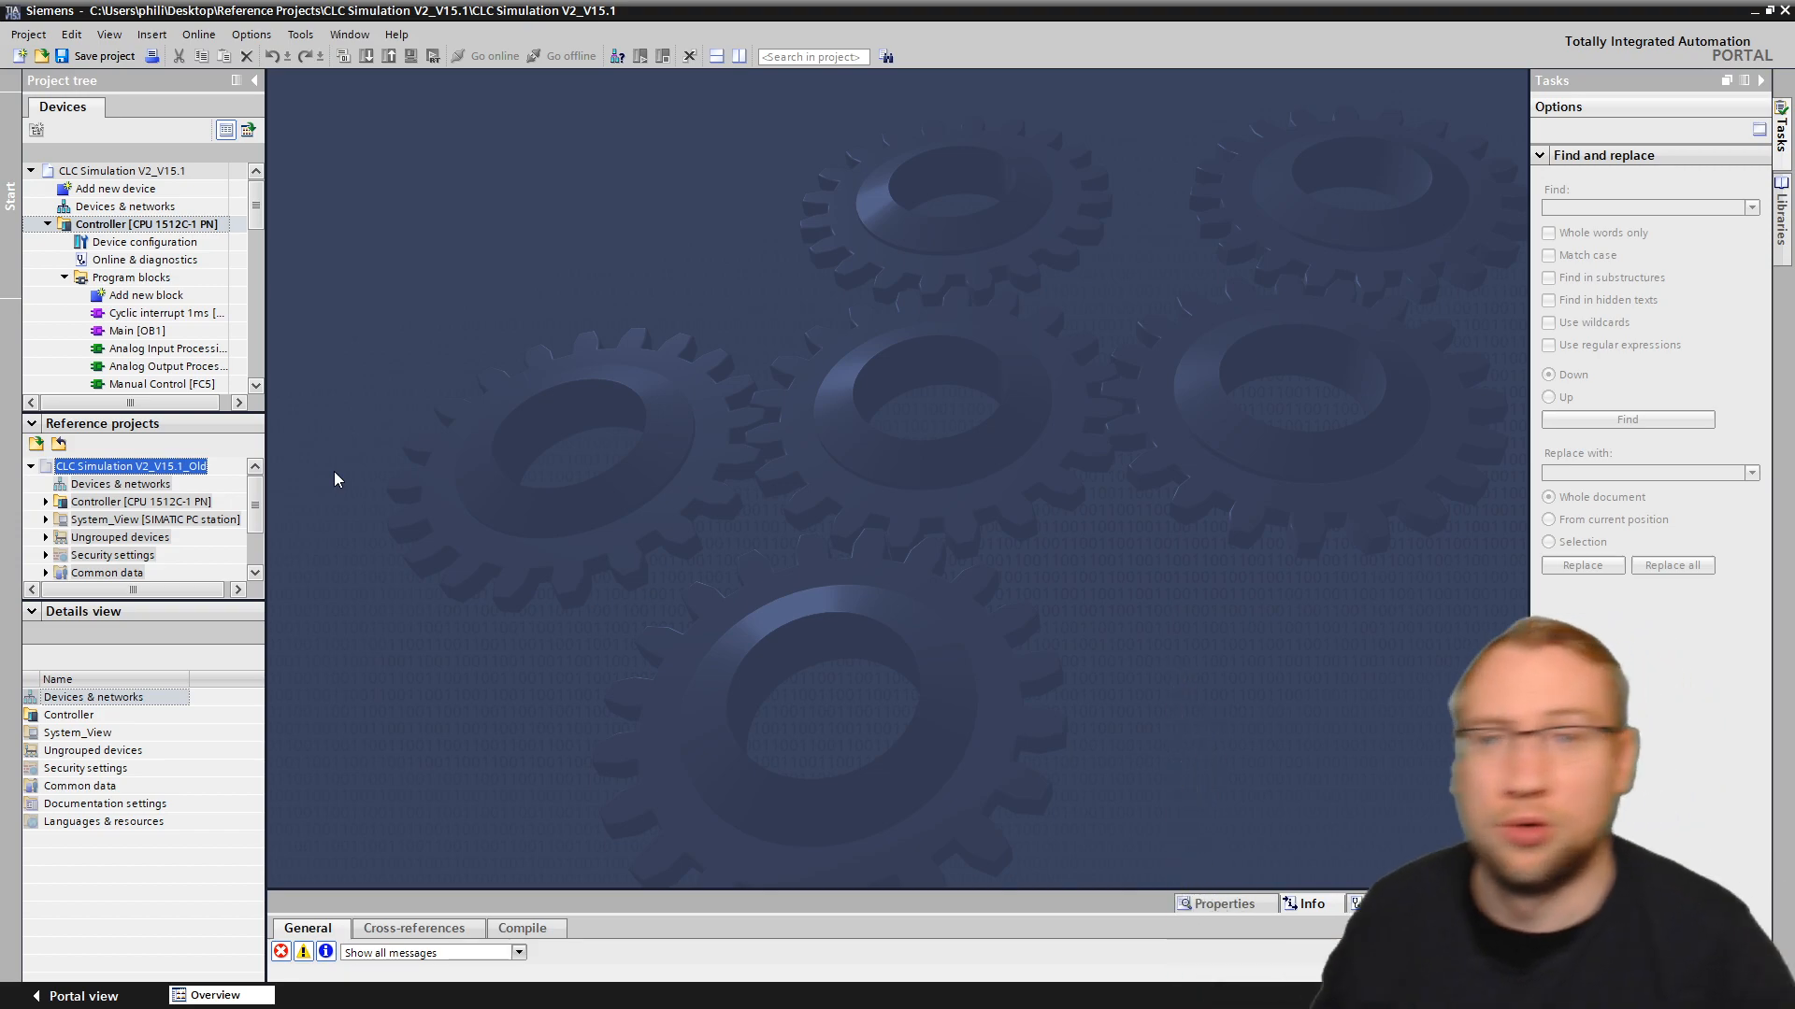
{"action": "mouse_move", "coordinate": [320, 507]}
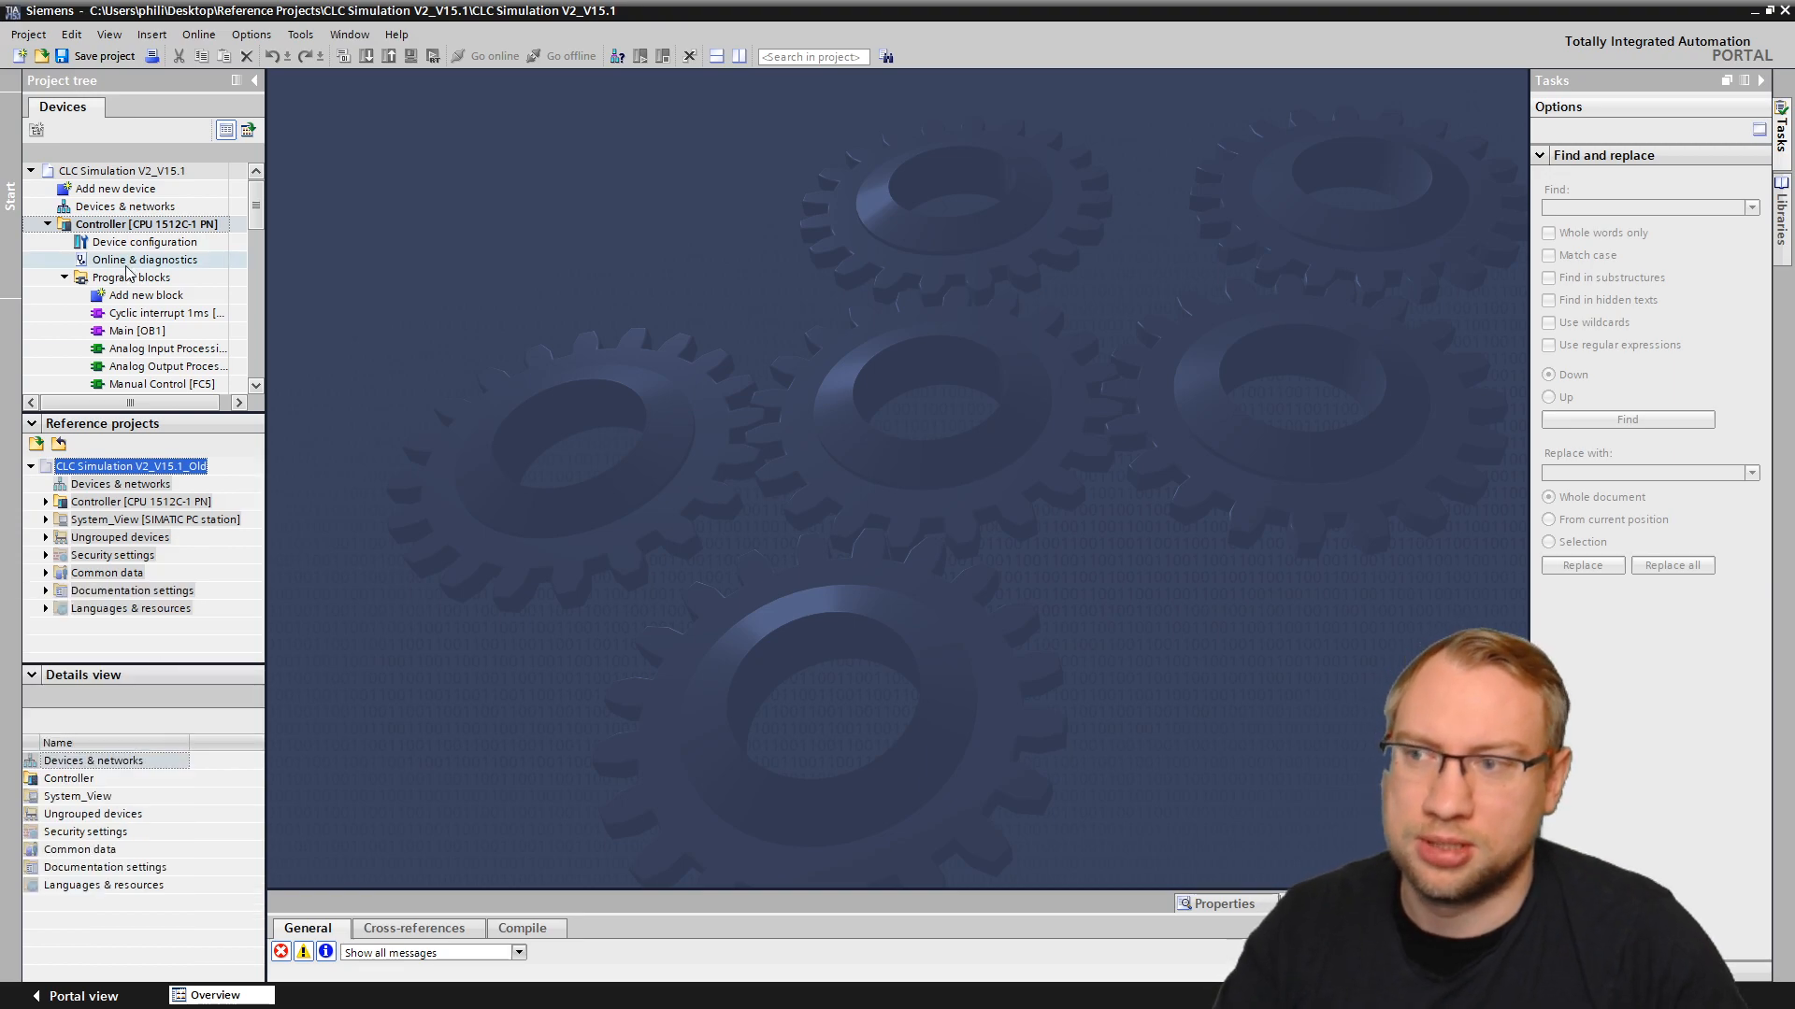
{"action": "left_click", "coordinate": [45, 222]}
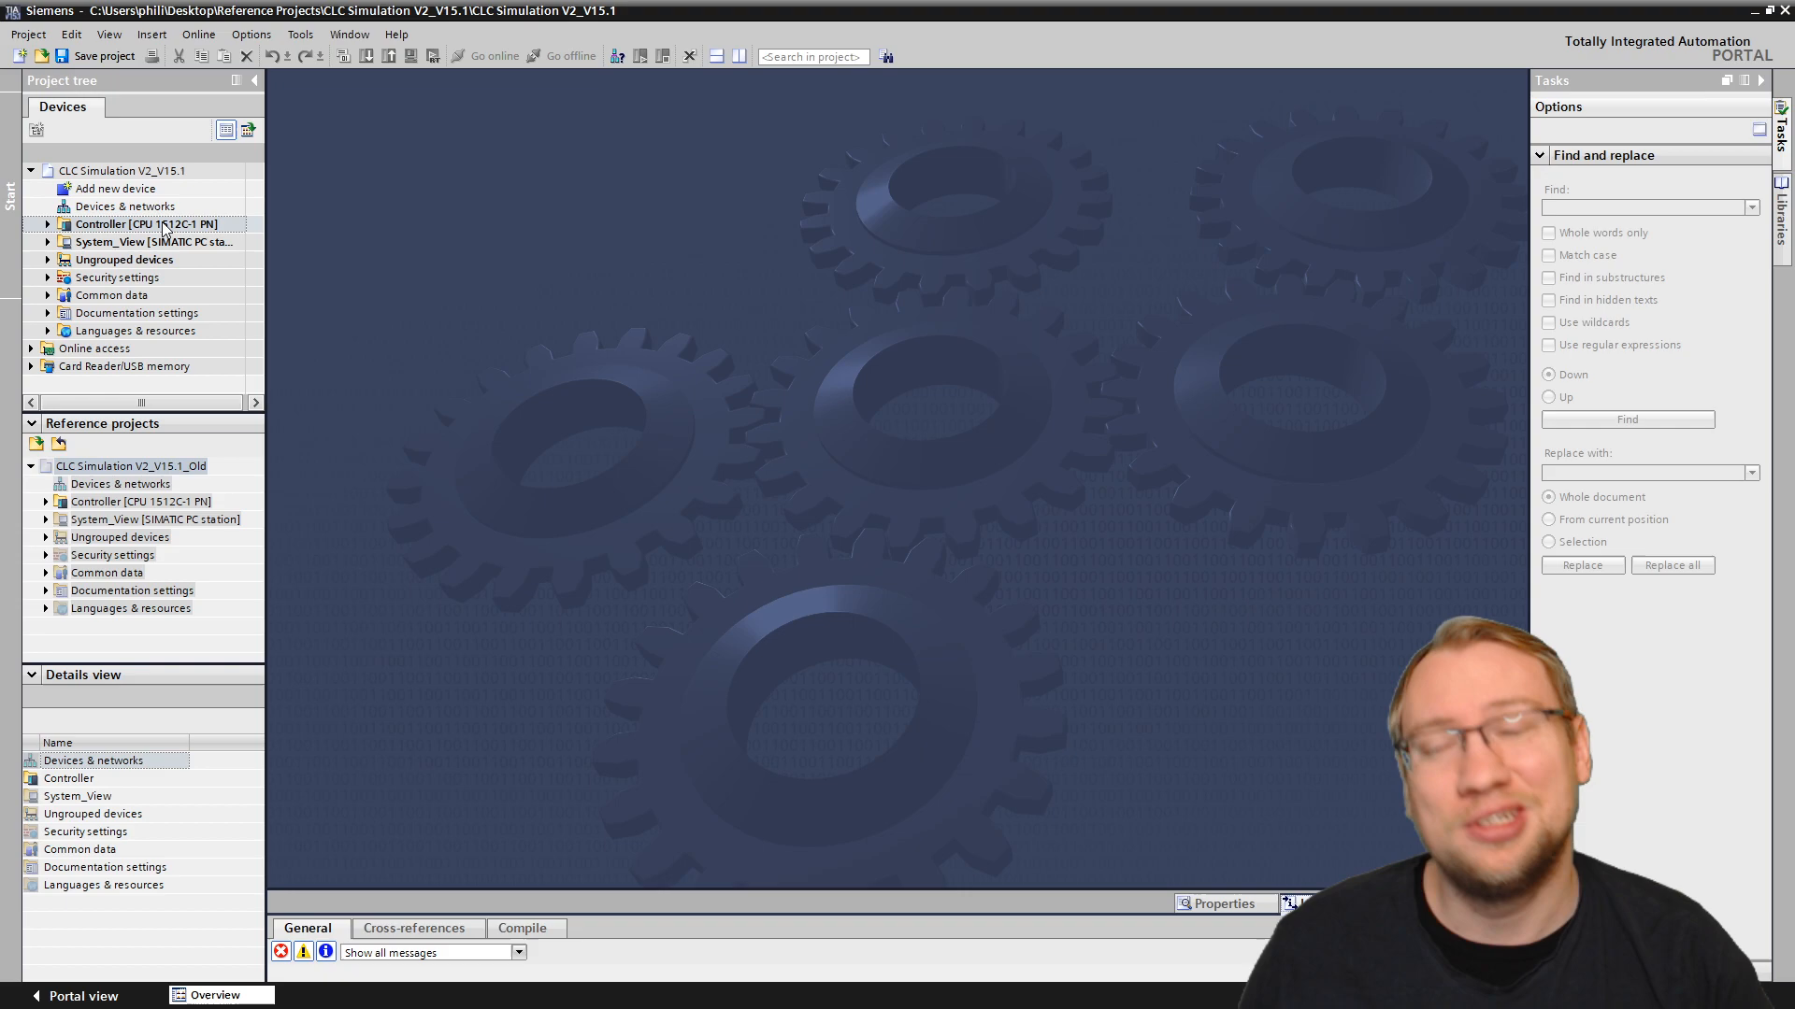
{"action": "left_click", "coordinate": [146, 223]}
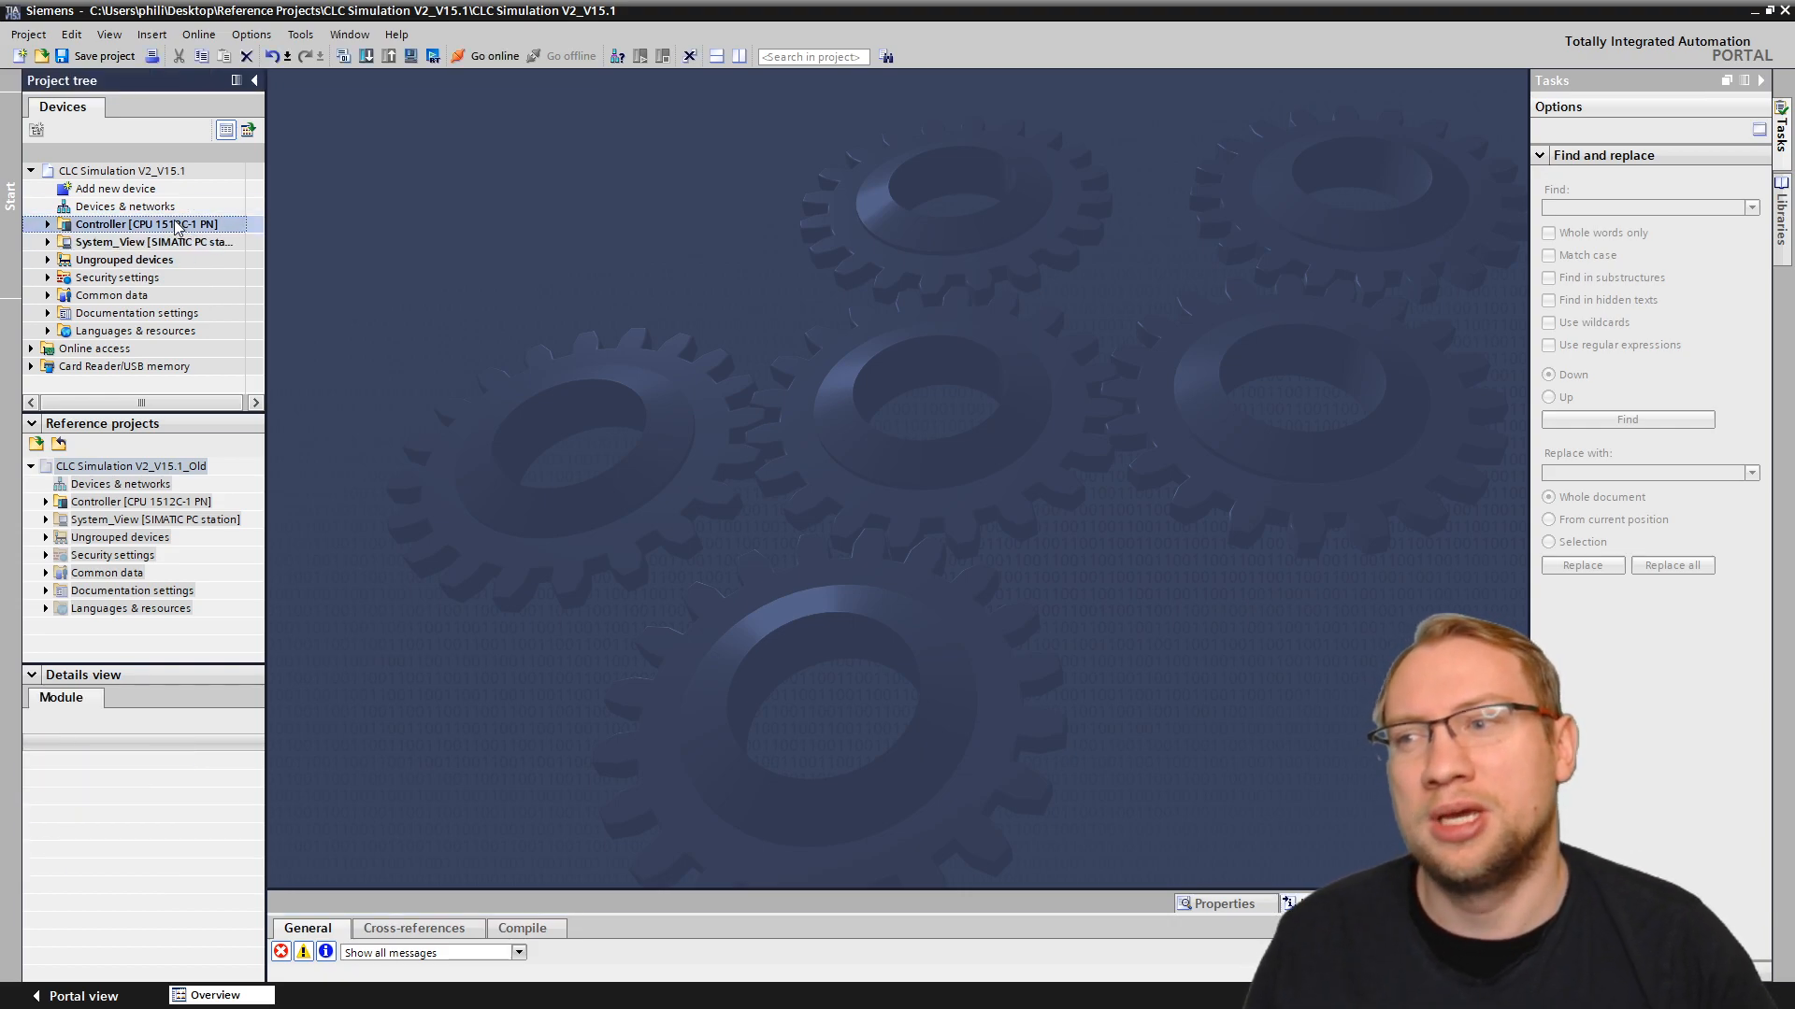
{"action": "left_click", "coordinate": [148, 223]}
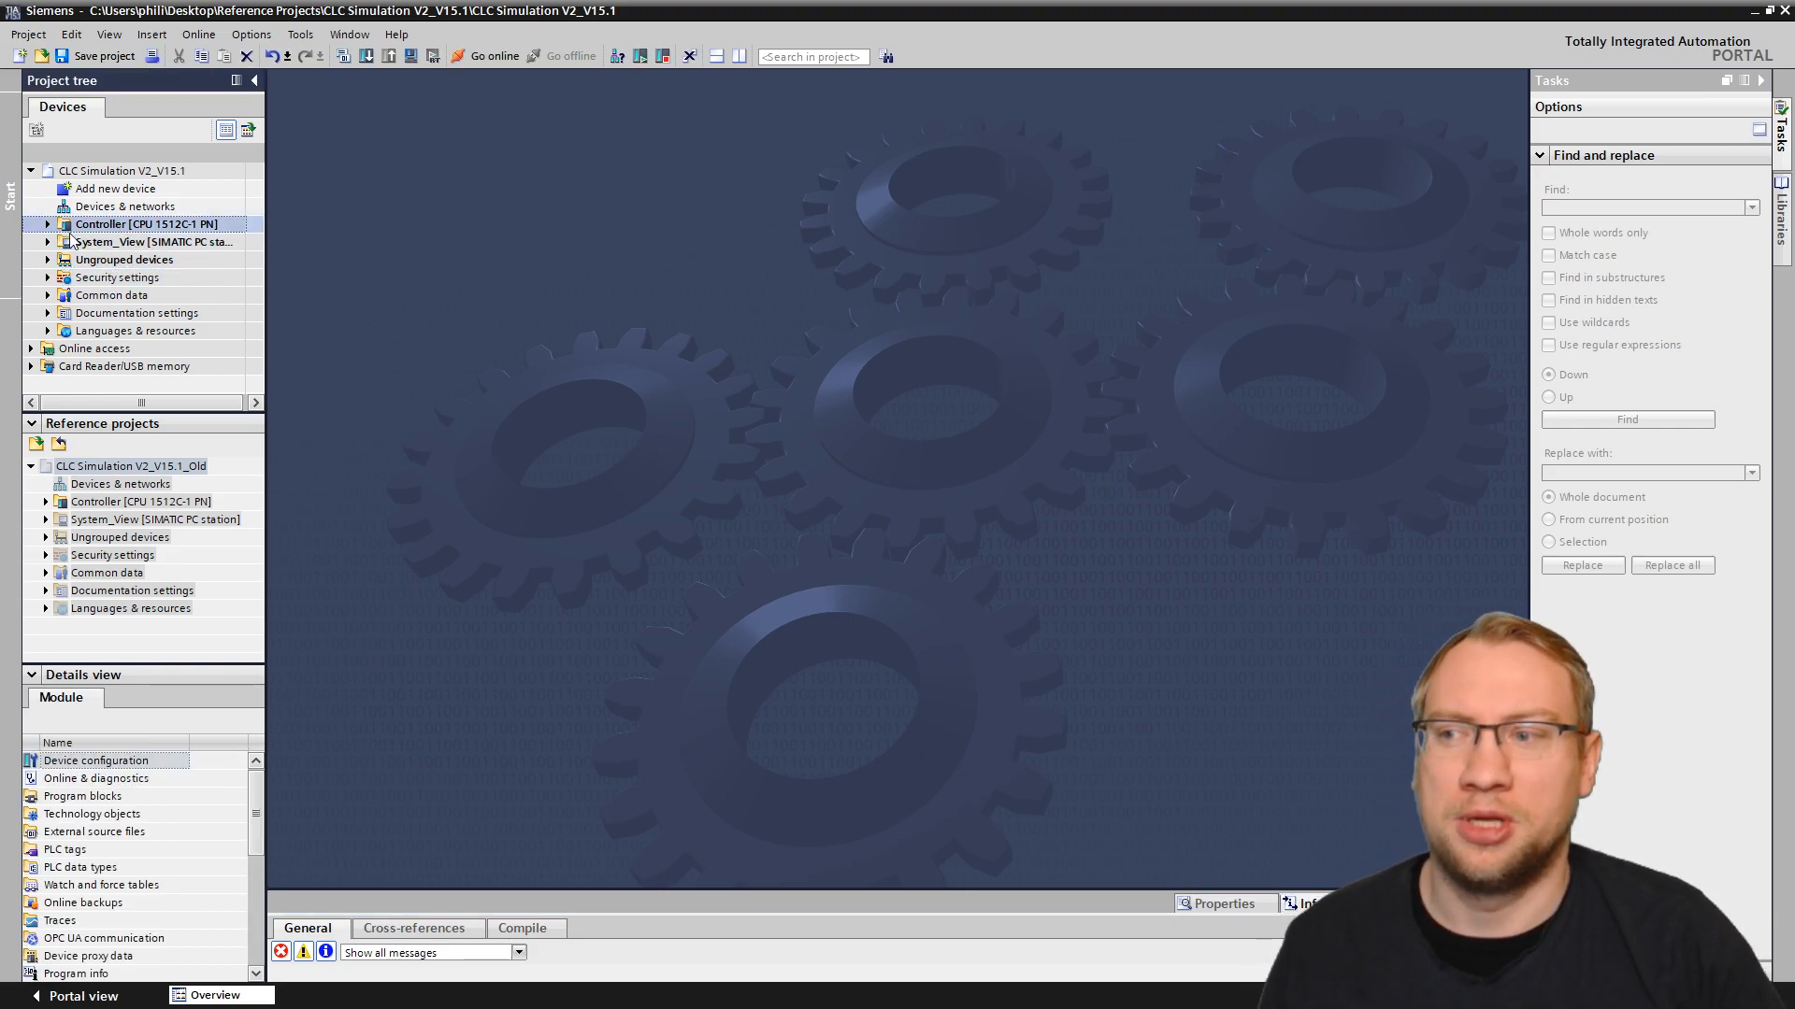
{"action": "right_click", "coordinate": [146, 223]}
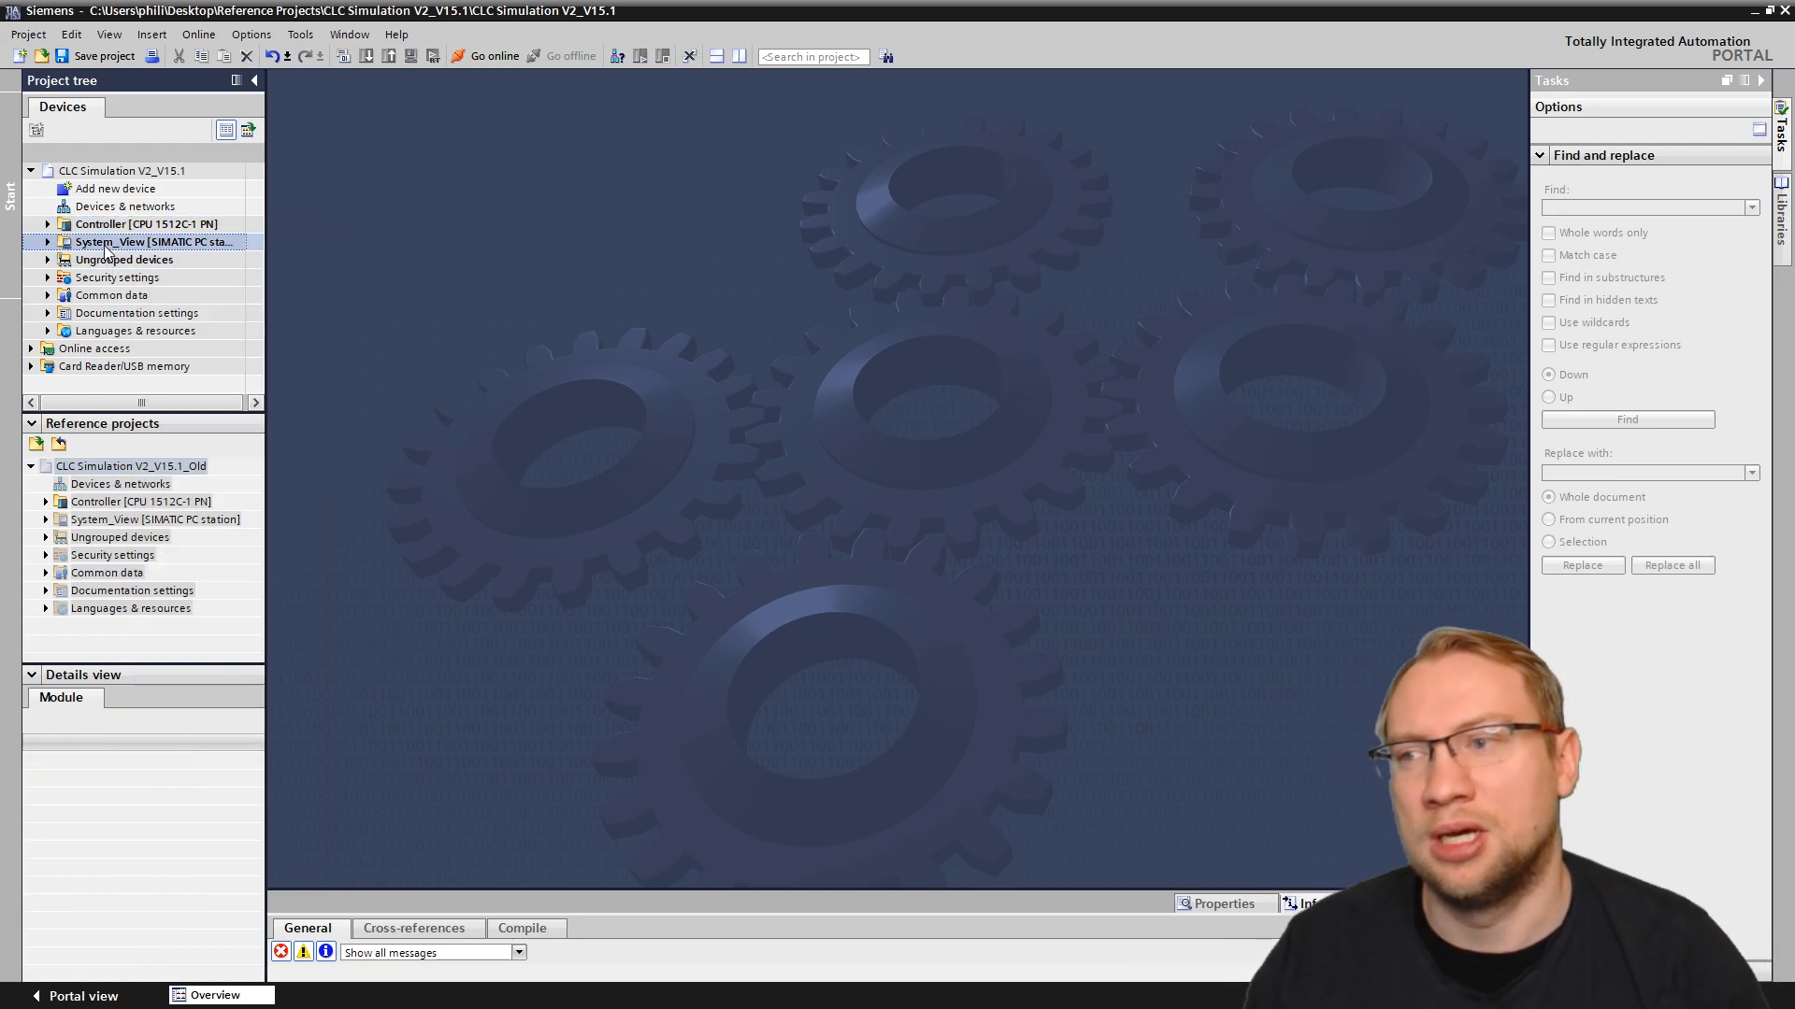
Step: Start an Offline/offline comparison for the current project's Controller
{"action": "right_click", "coordinate": [146, 222]}
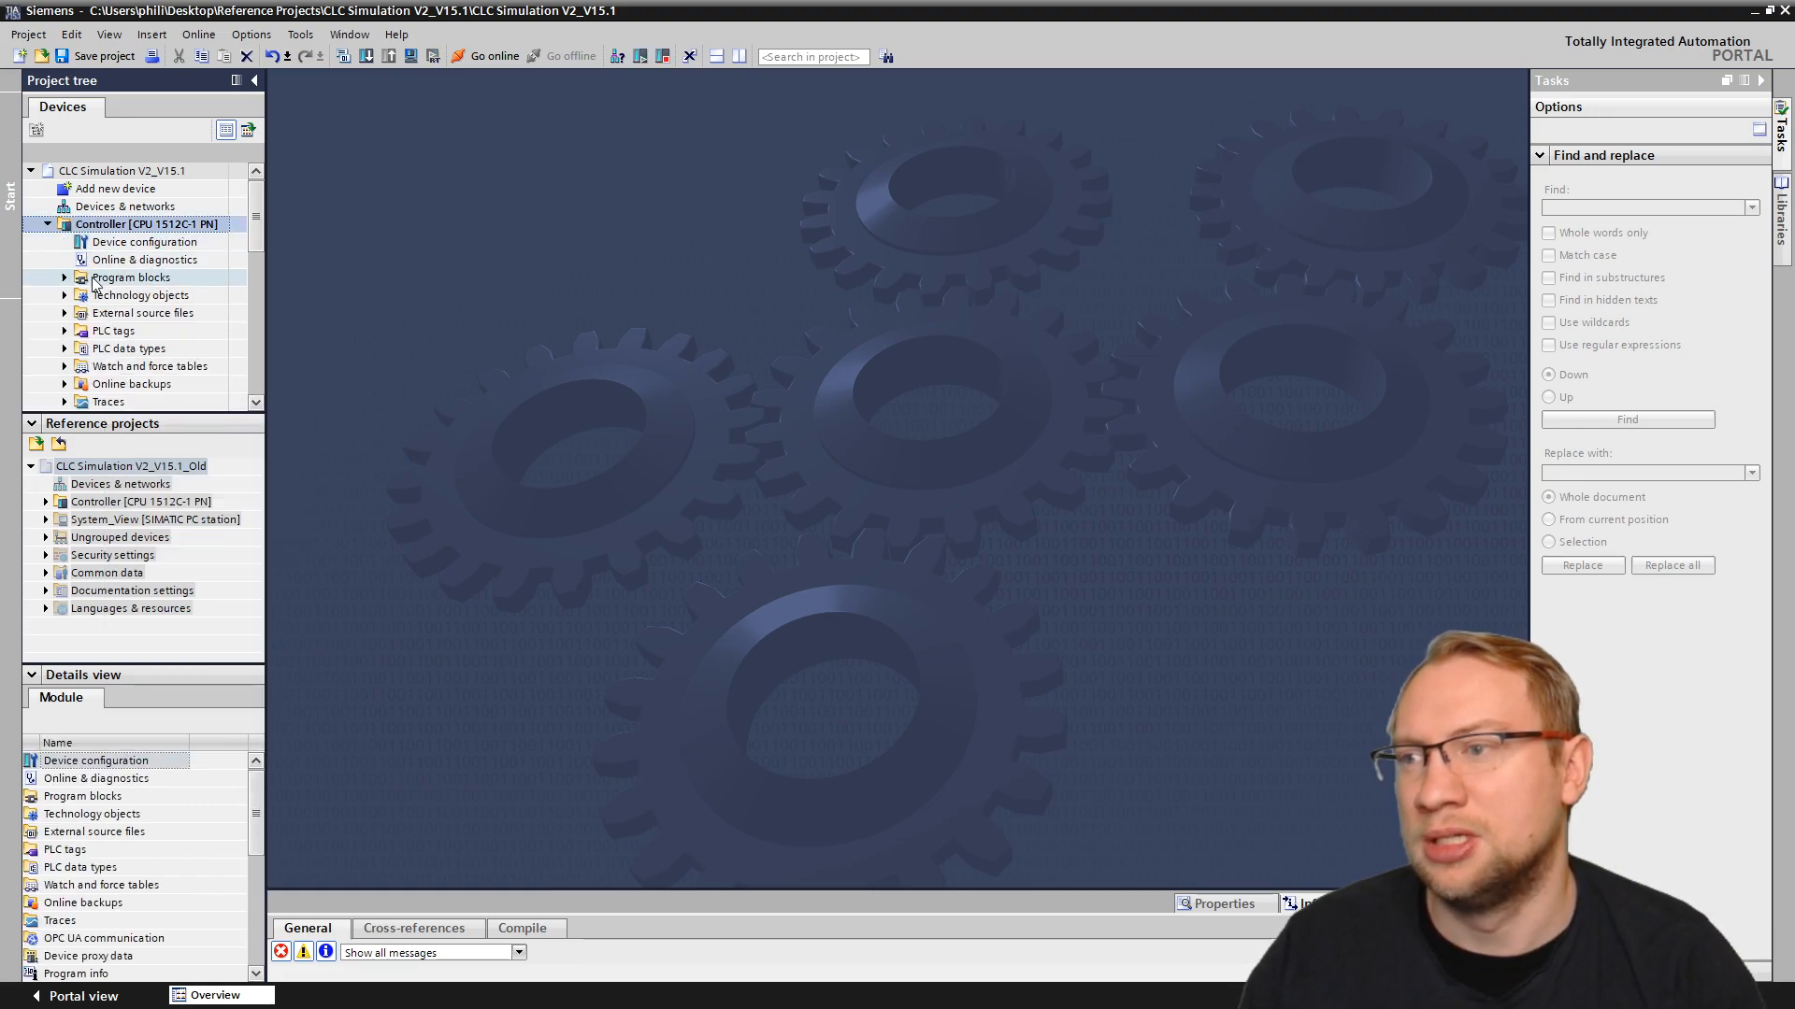
{"action": "right_click", "coordinate": [125, 331]}
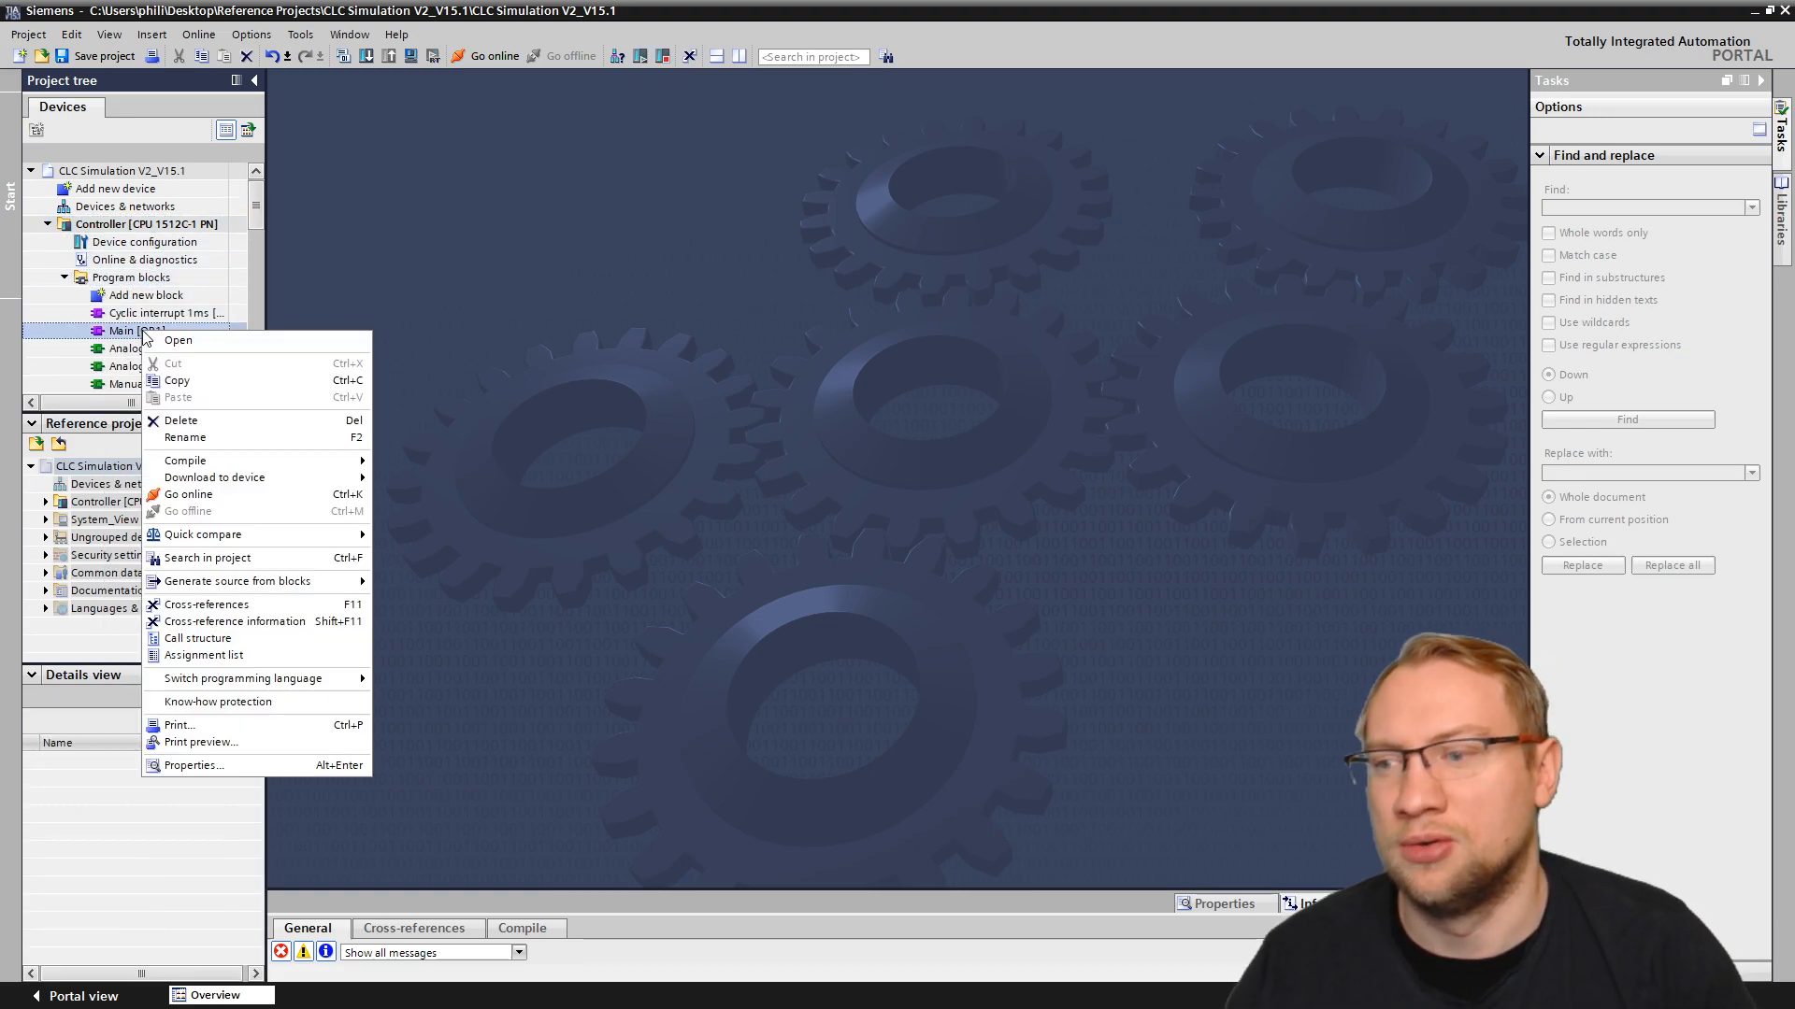
{"action": "mouse_move", "coordinate": [241, 676]}
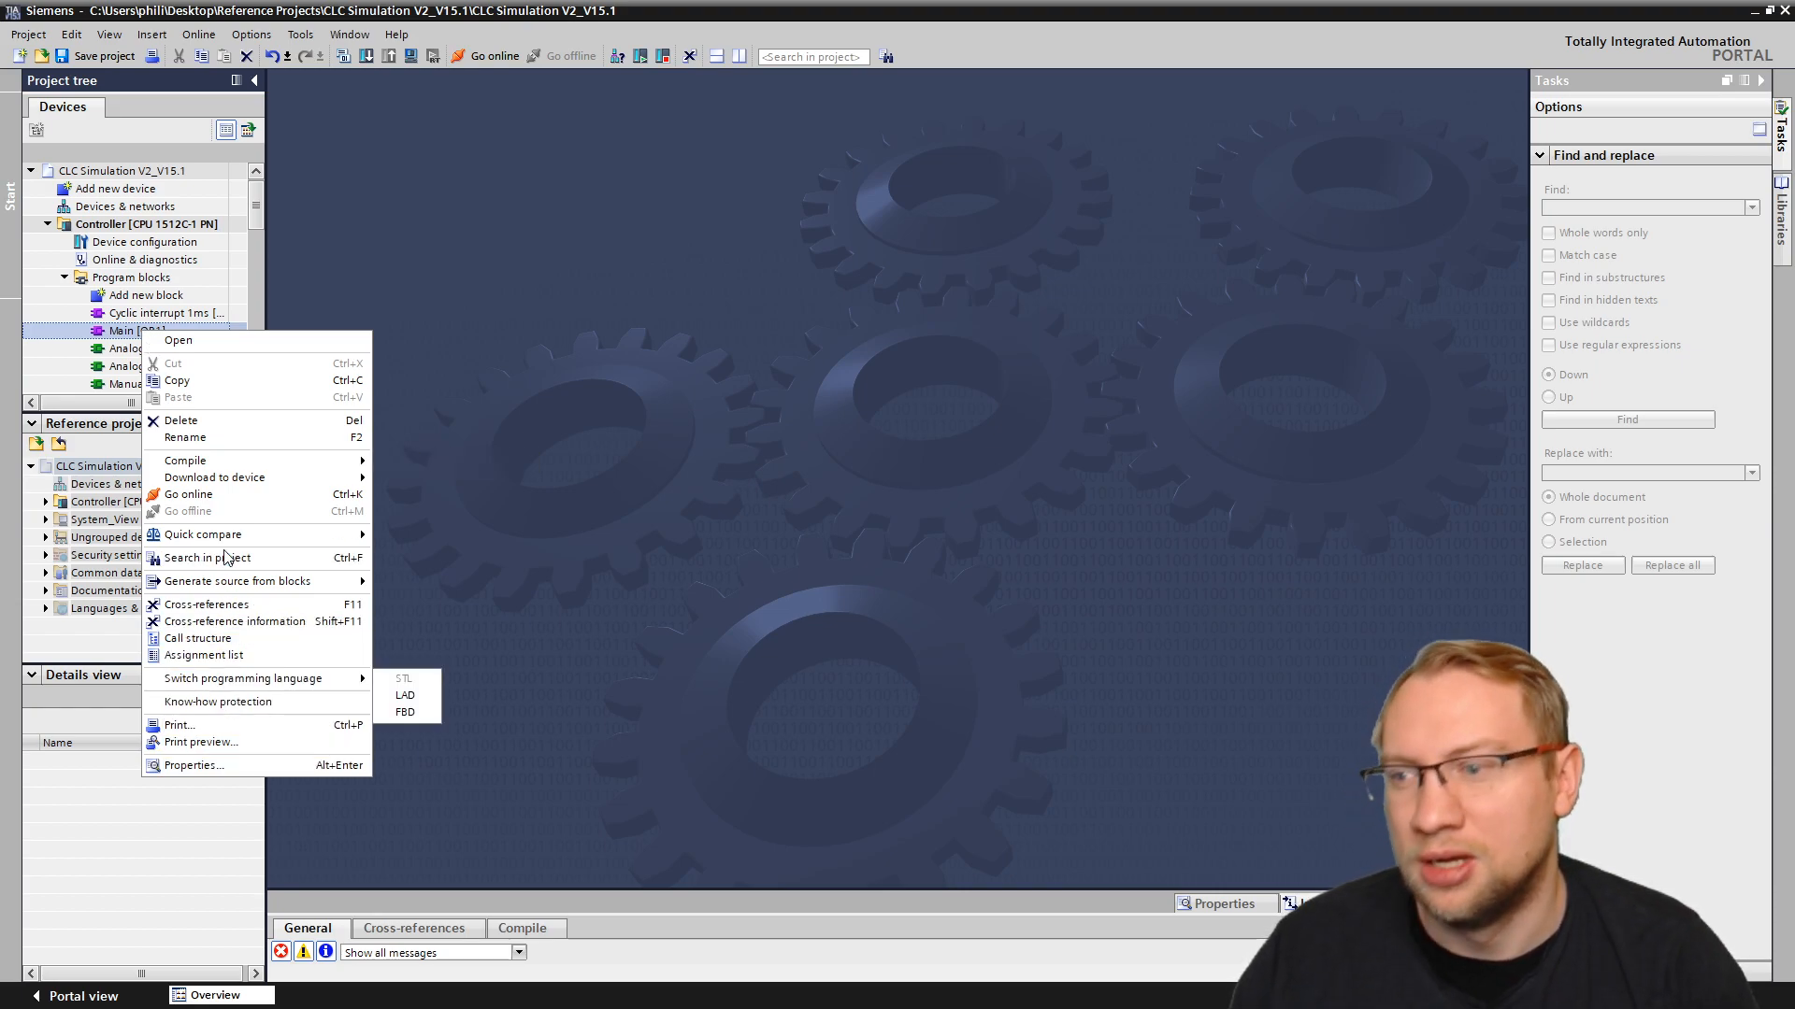
{"action": "mouse_move", "coordinate": [202, 535]}
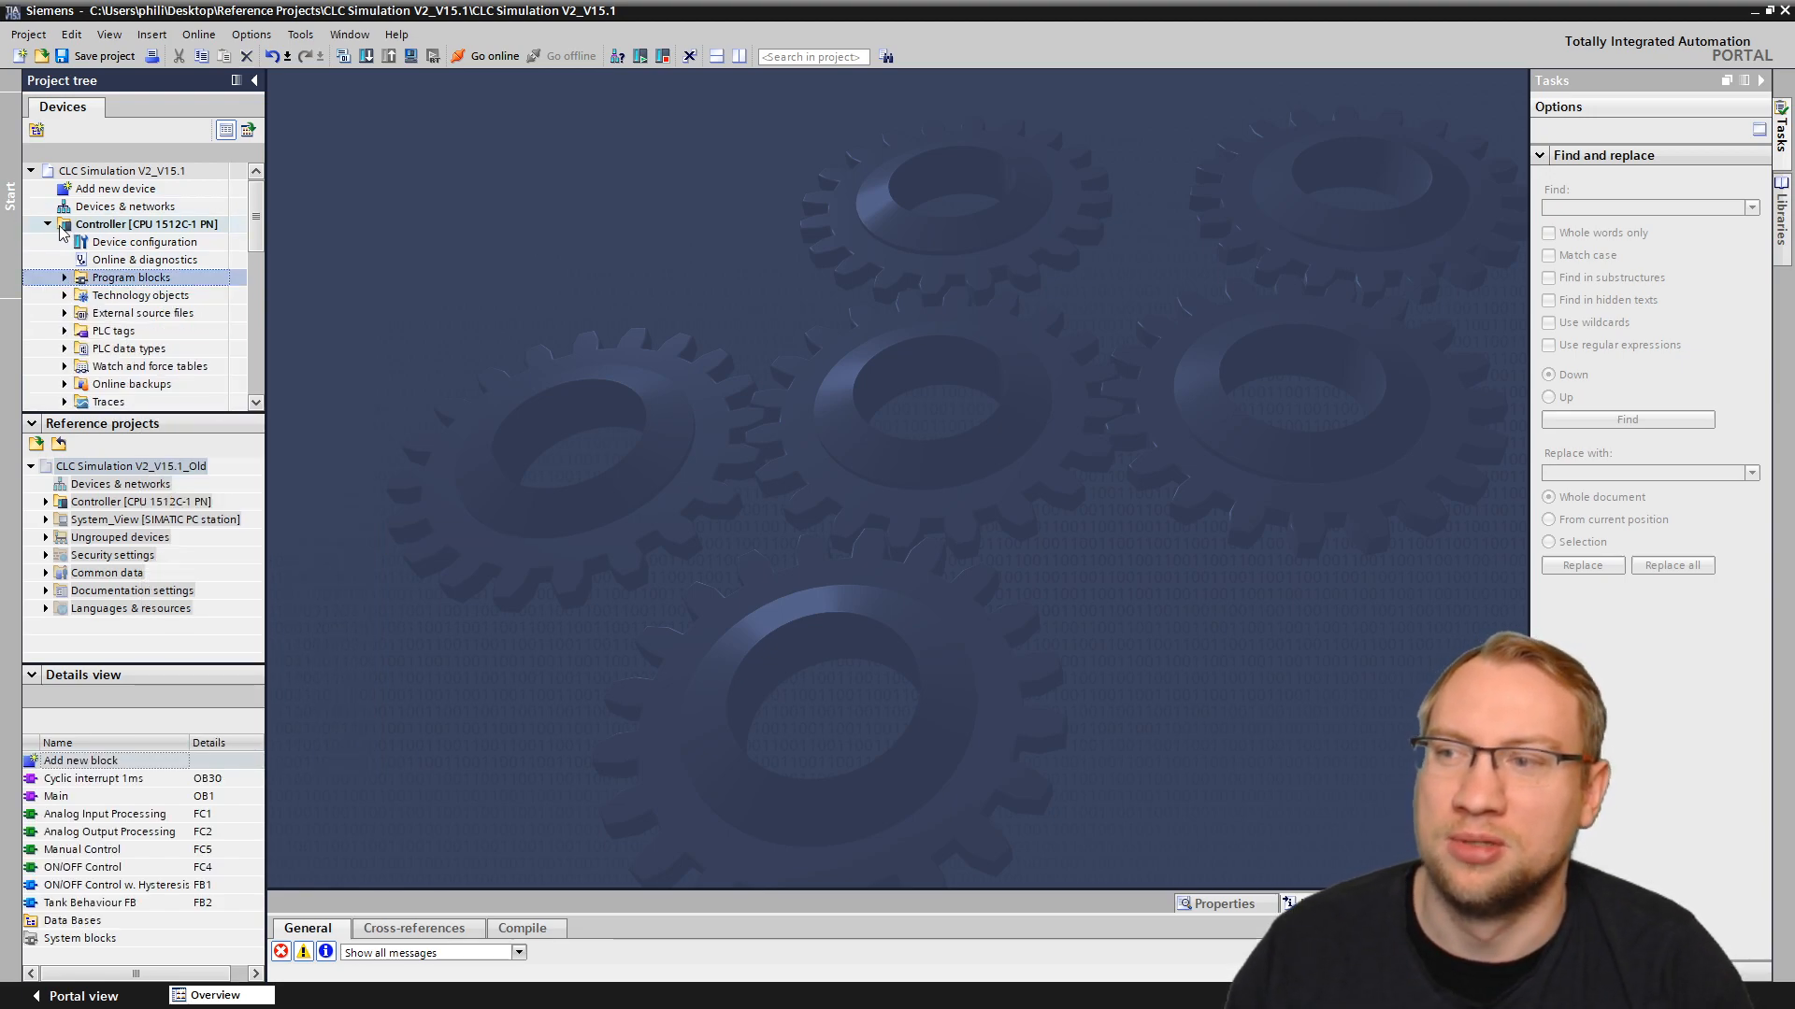
{"action": "left_click", "coordinate": [49, 222]}
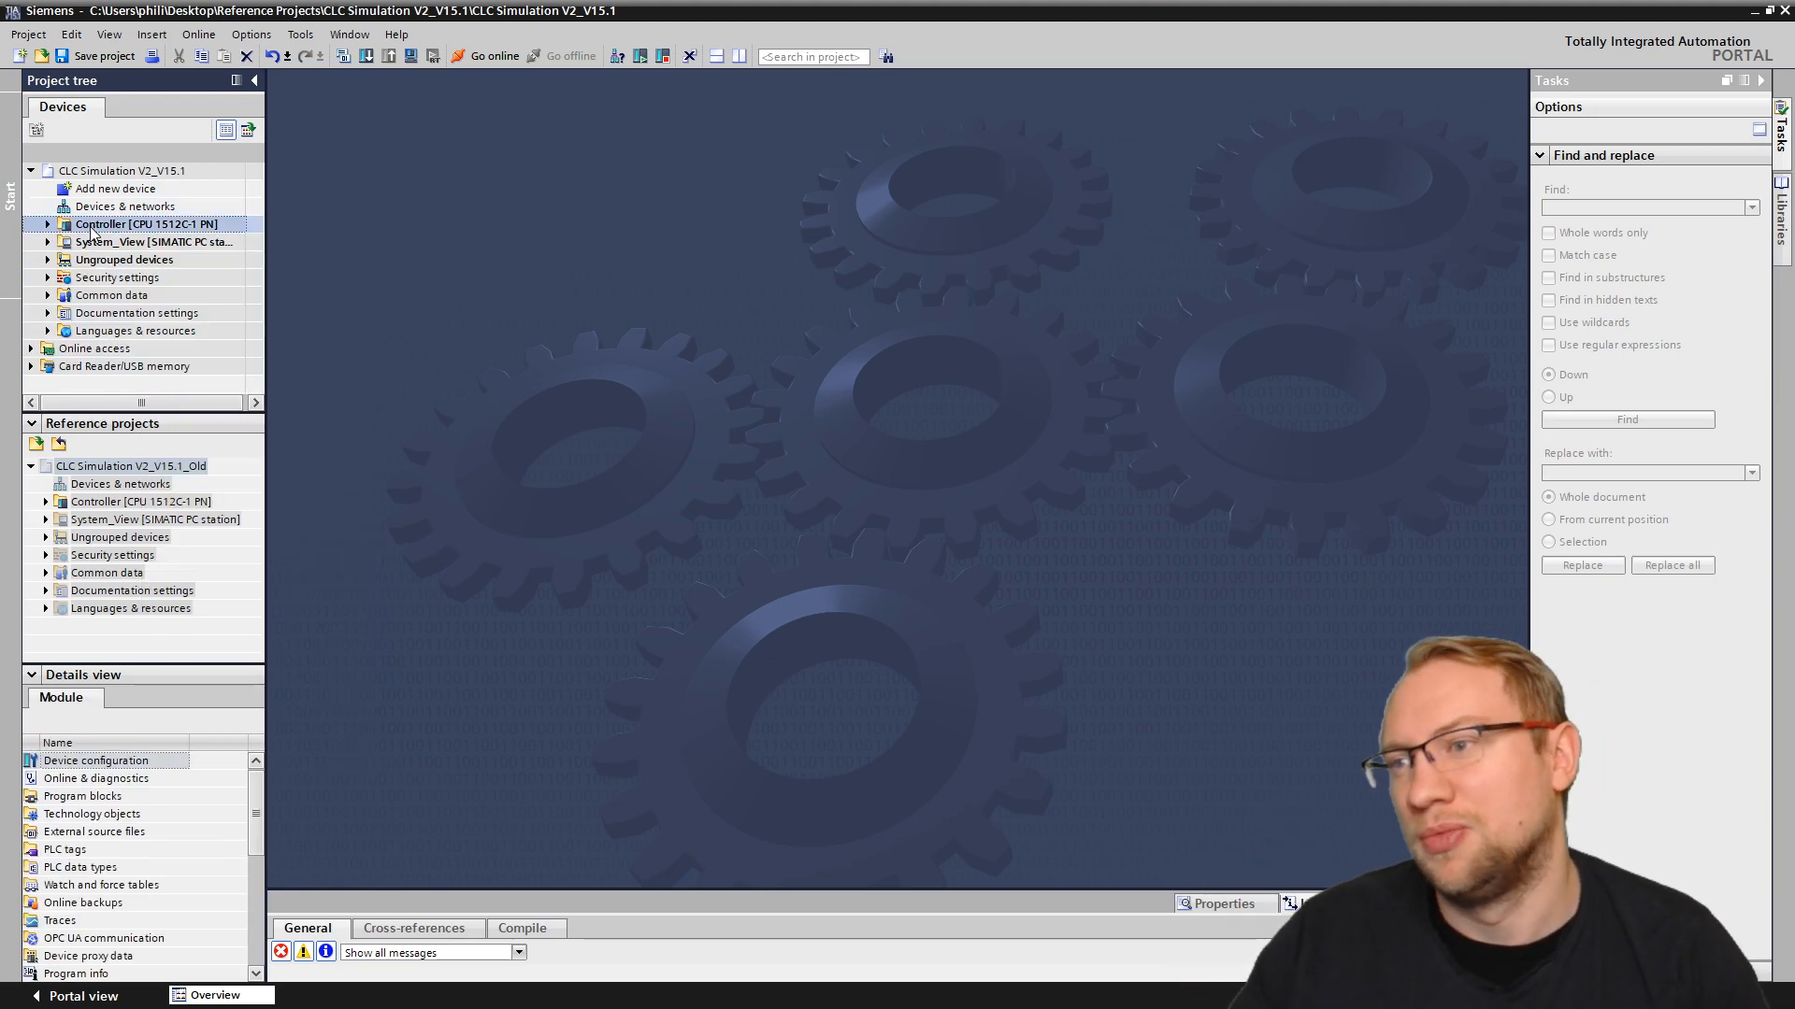
{"action": "right_click", "coordinate": [142, 222]}
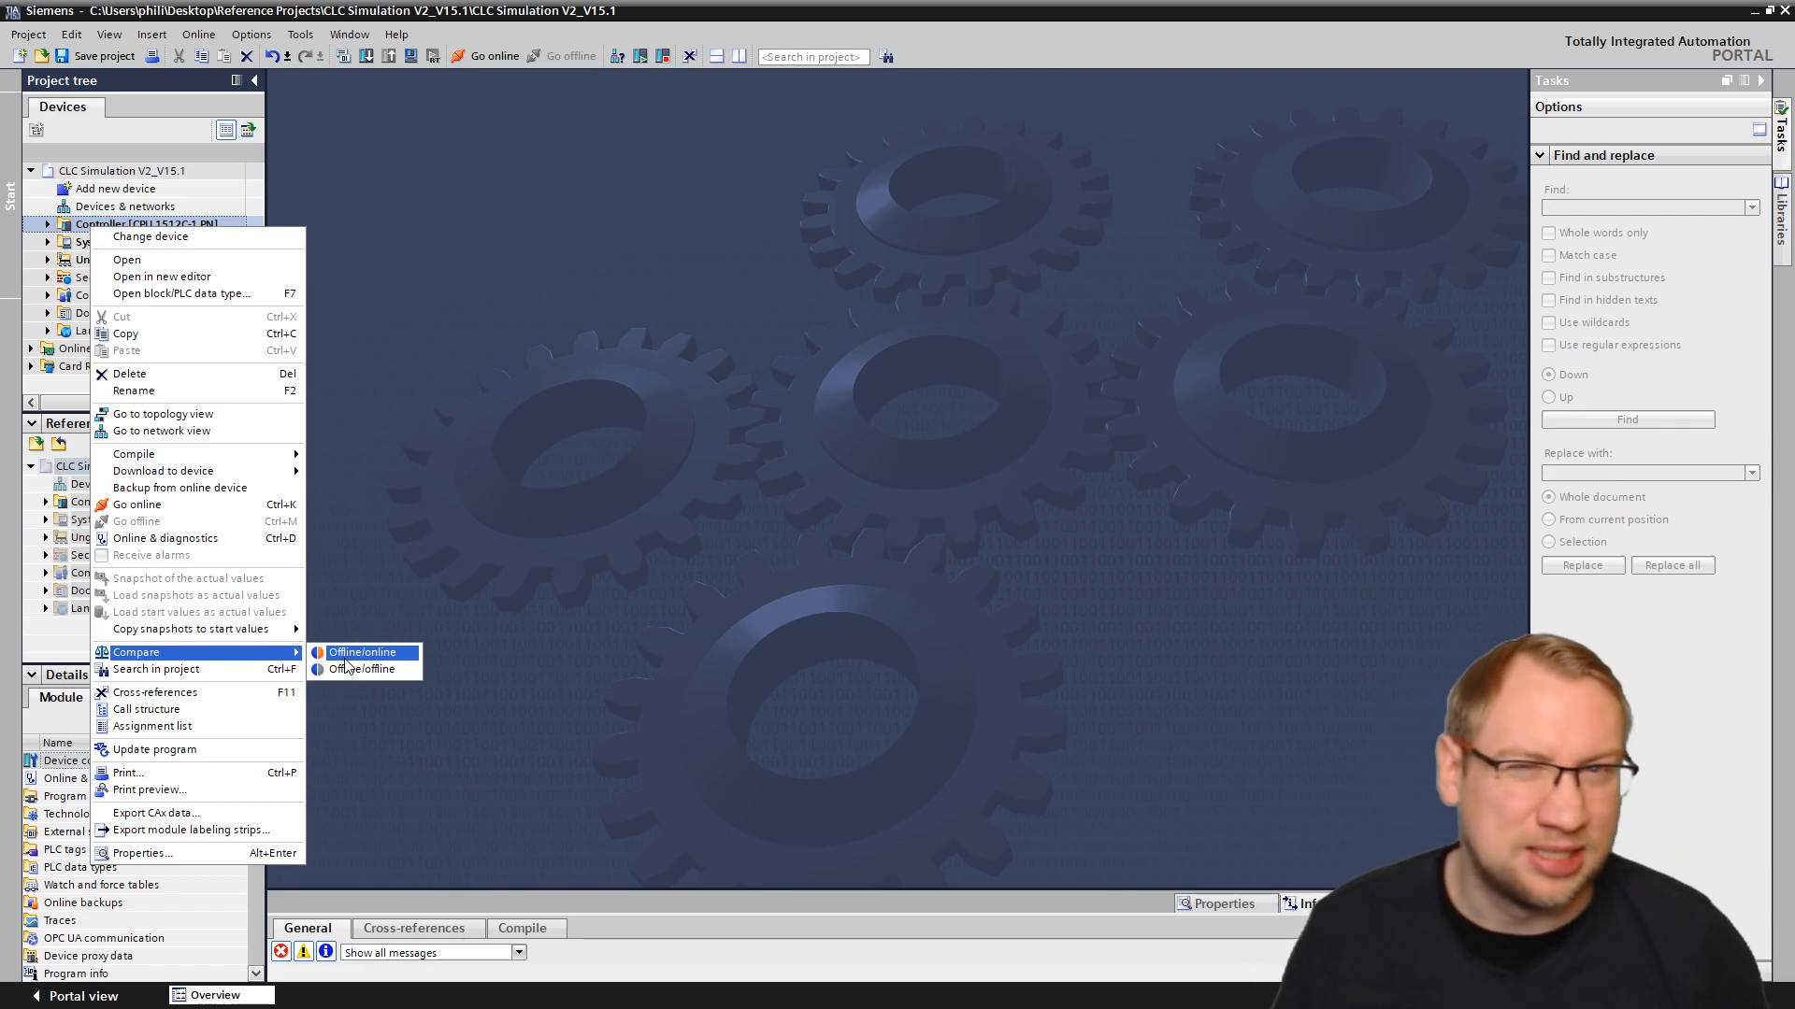
{"action": "mouse_move", "coordinate": [361, 669]}
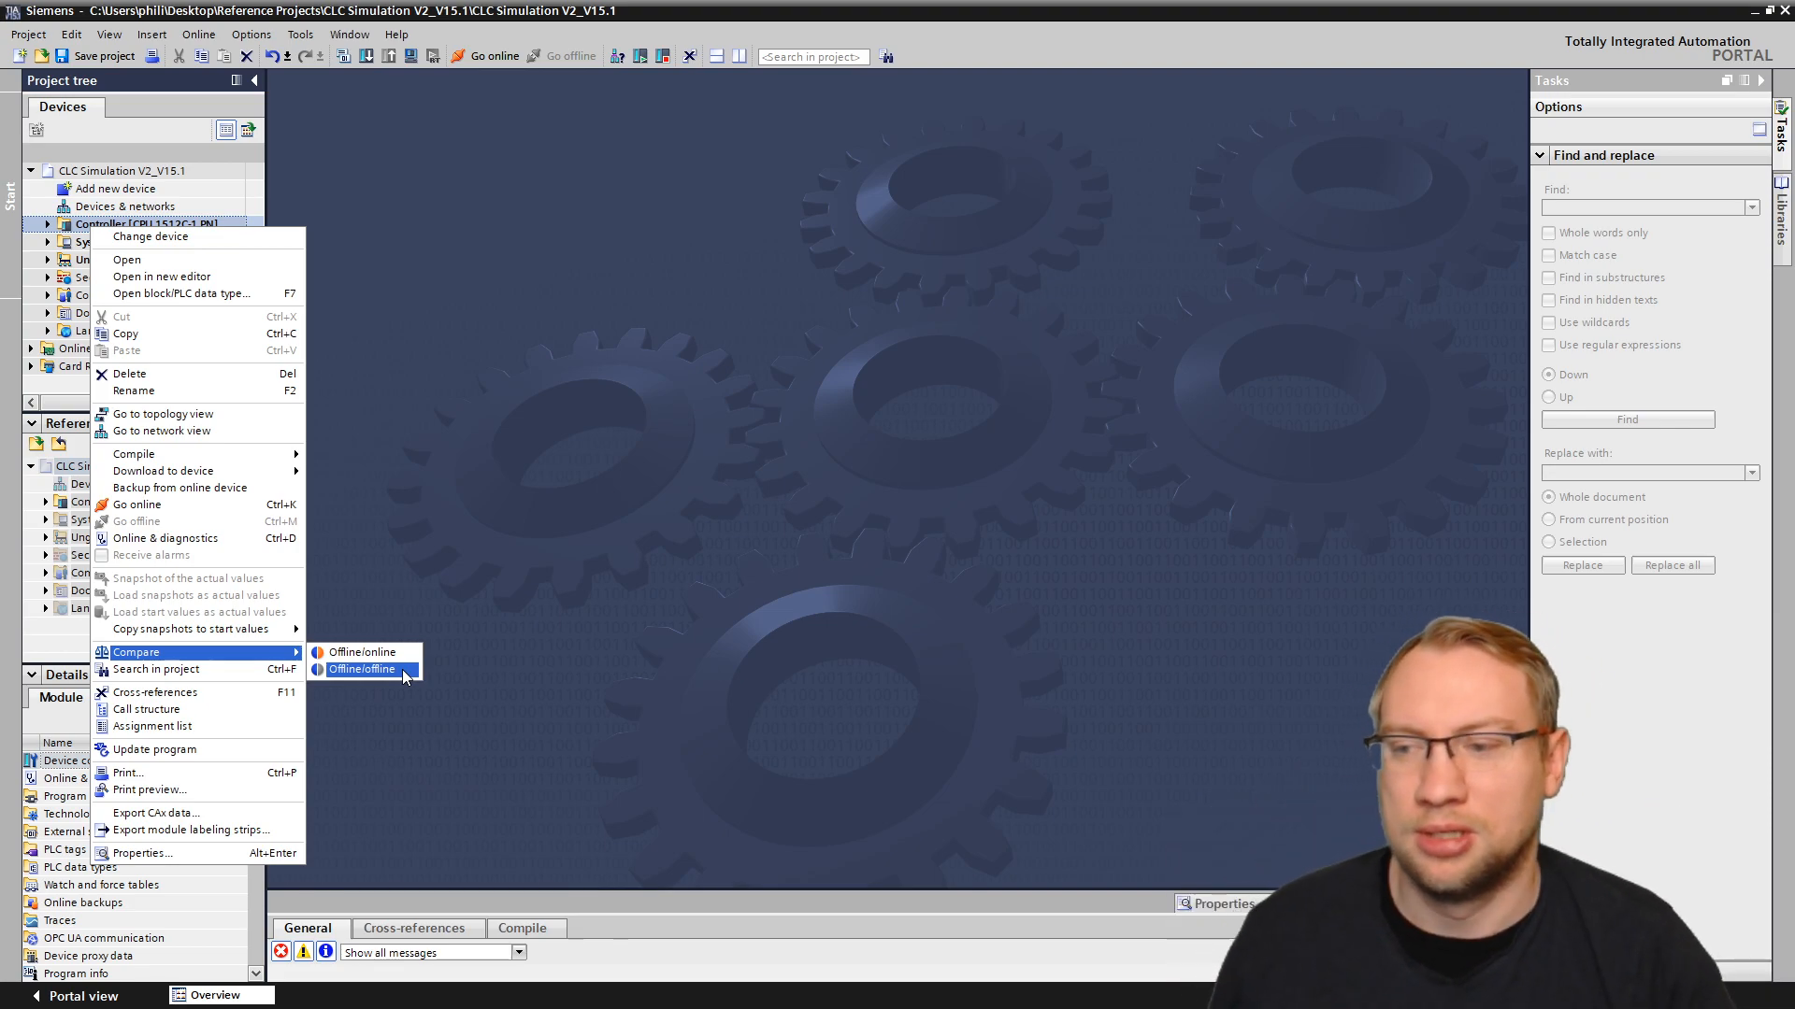
{"action": "left_click", "coordinate": [361, 670]}
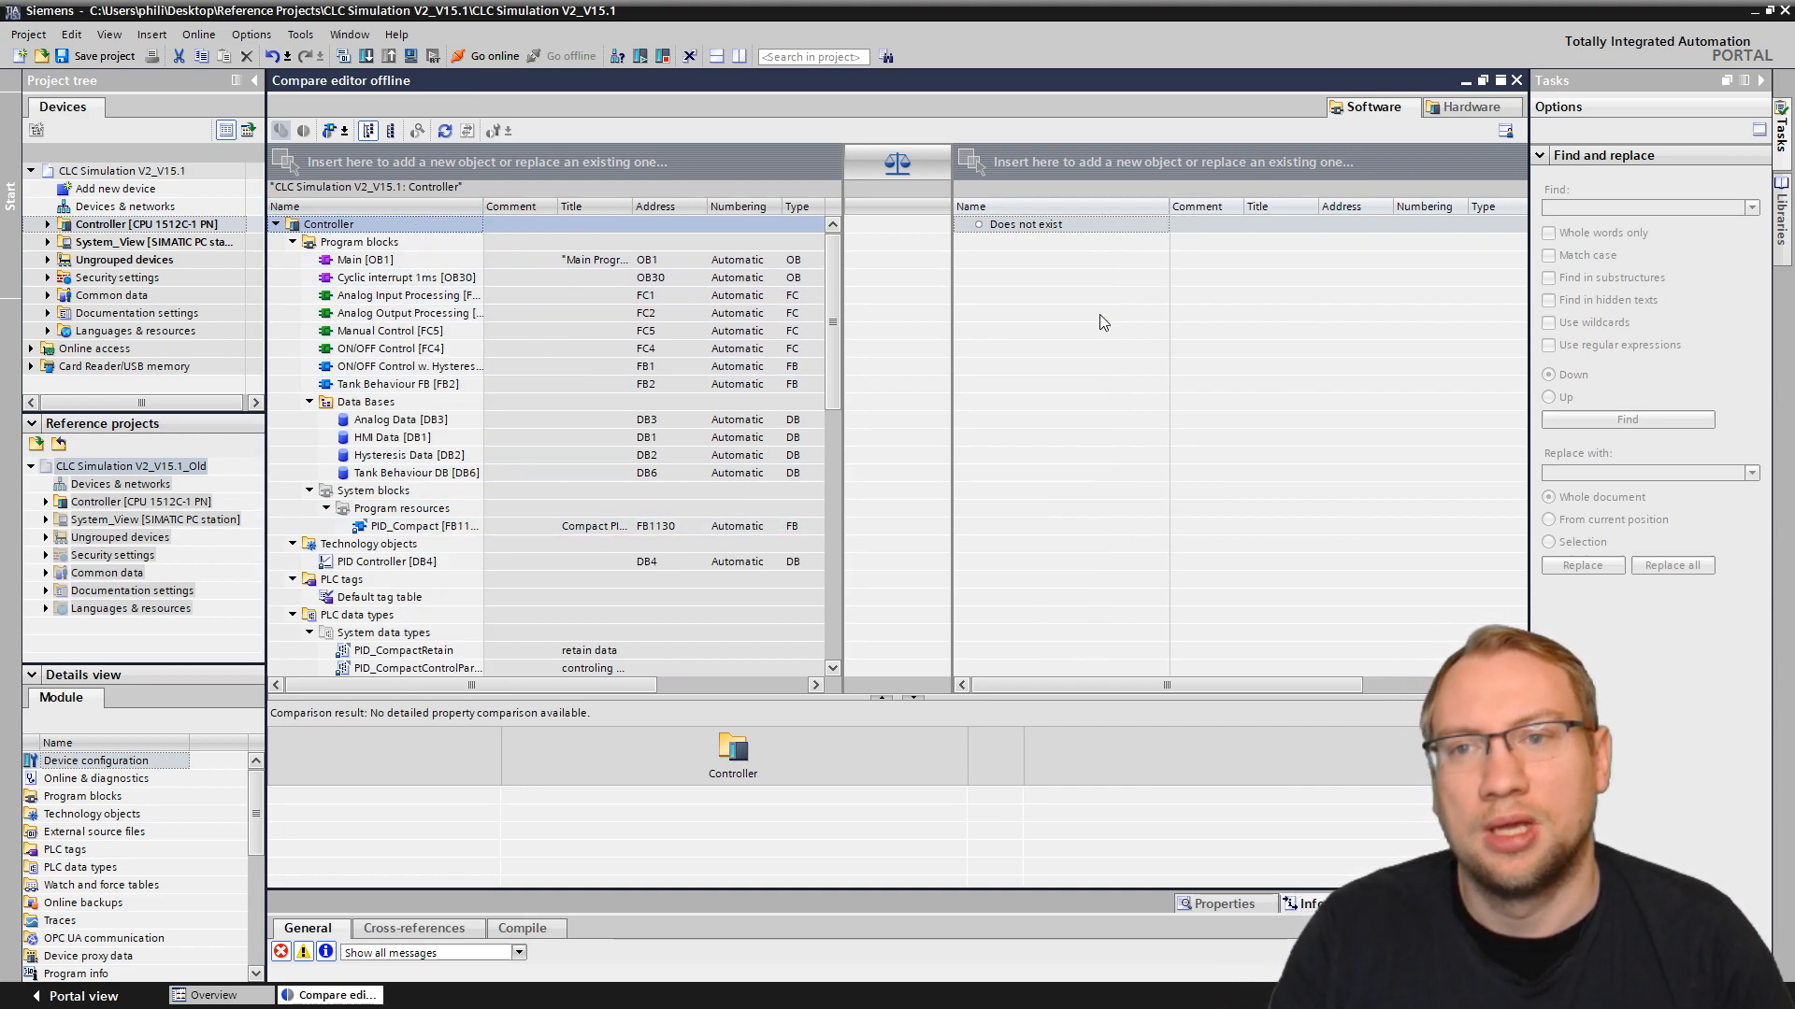
{"action": "mouse_move", "coordinate": [1026, 331]}
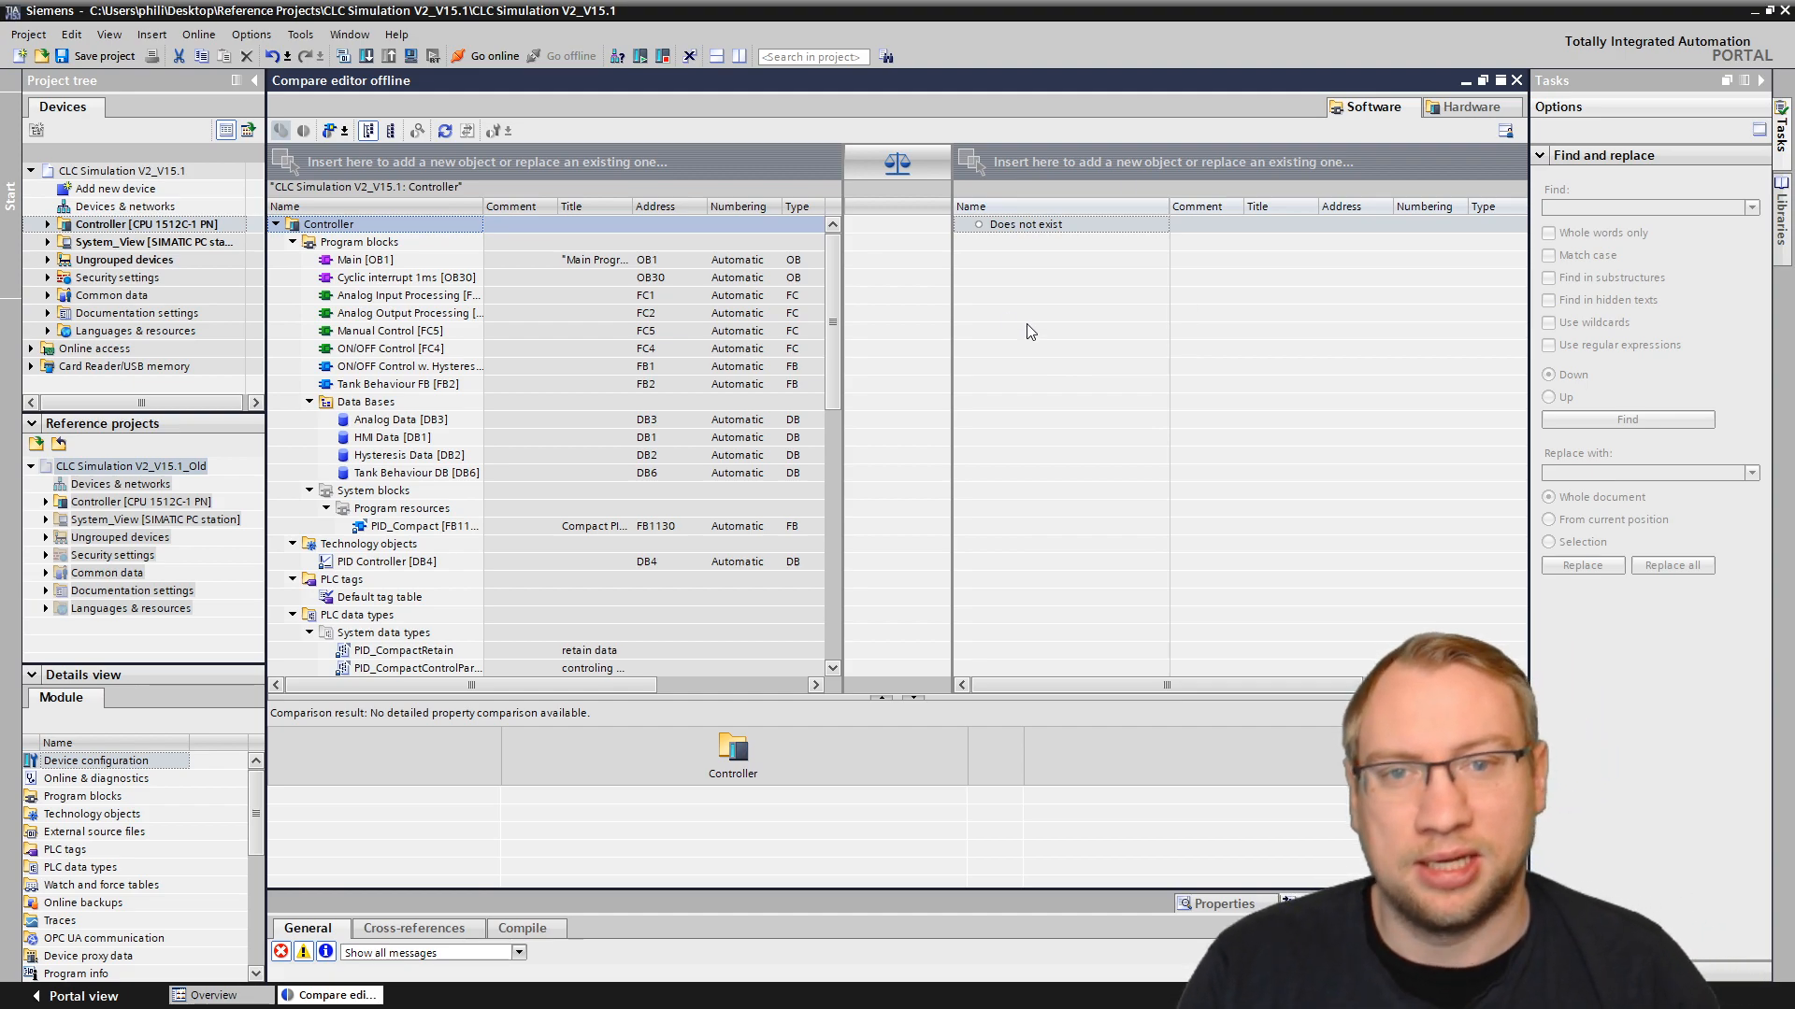
{"action": "mouse_move", "coordinate": [1139, 248]}
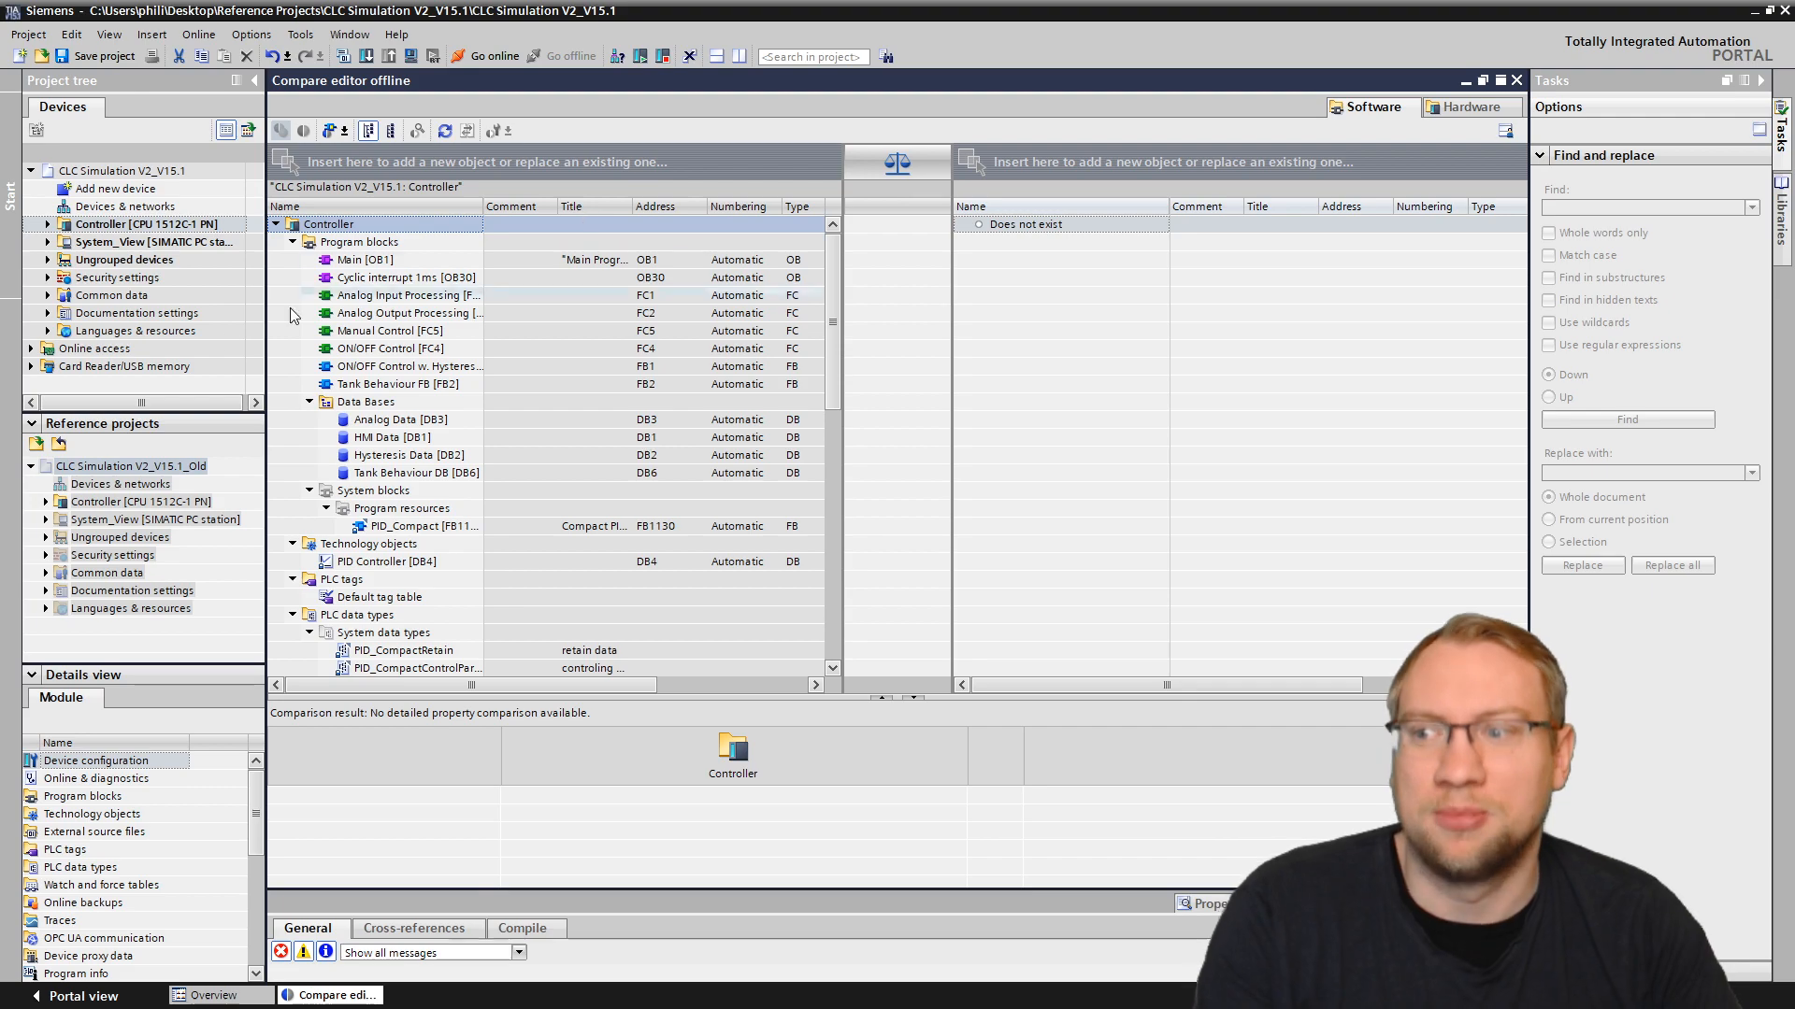
Step: Place the reference project's Controller on the right side of the compare editor
{"action": "left_click", "coordinate": [140, 501]}
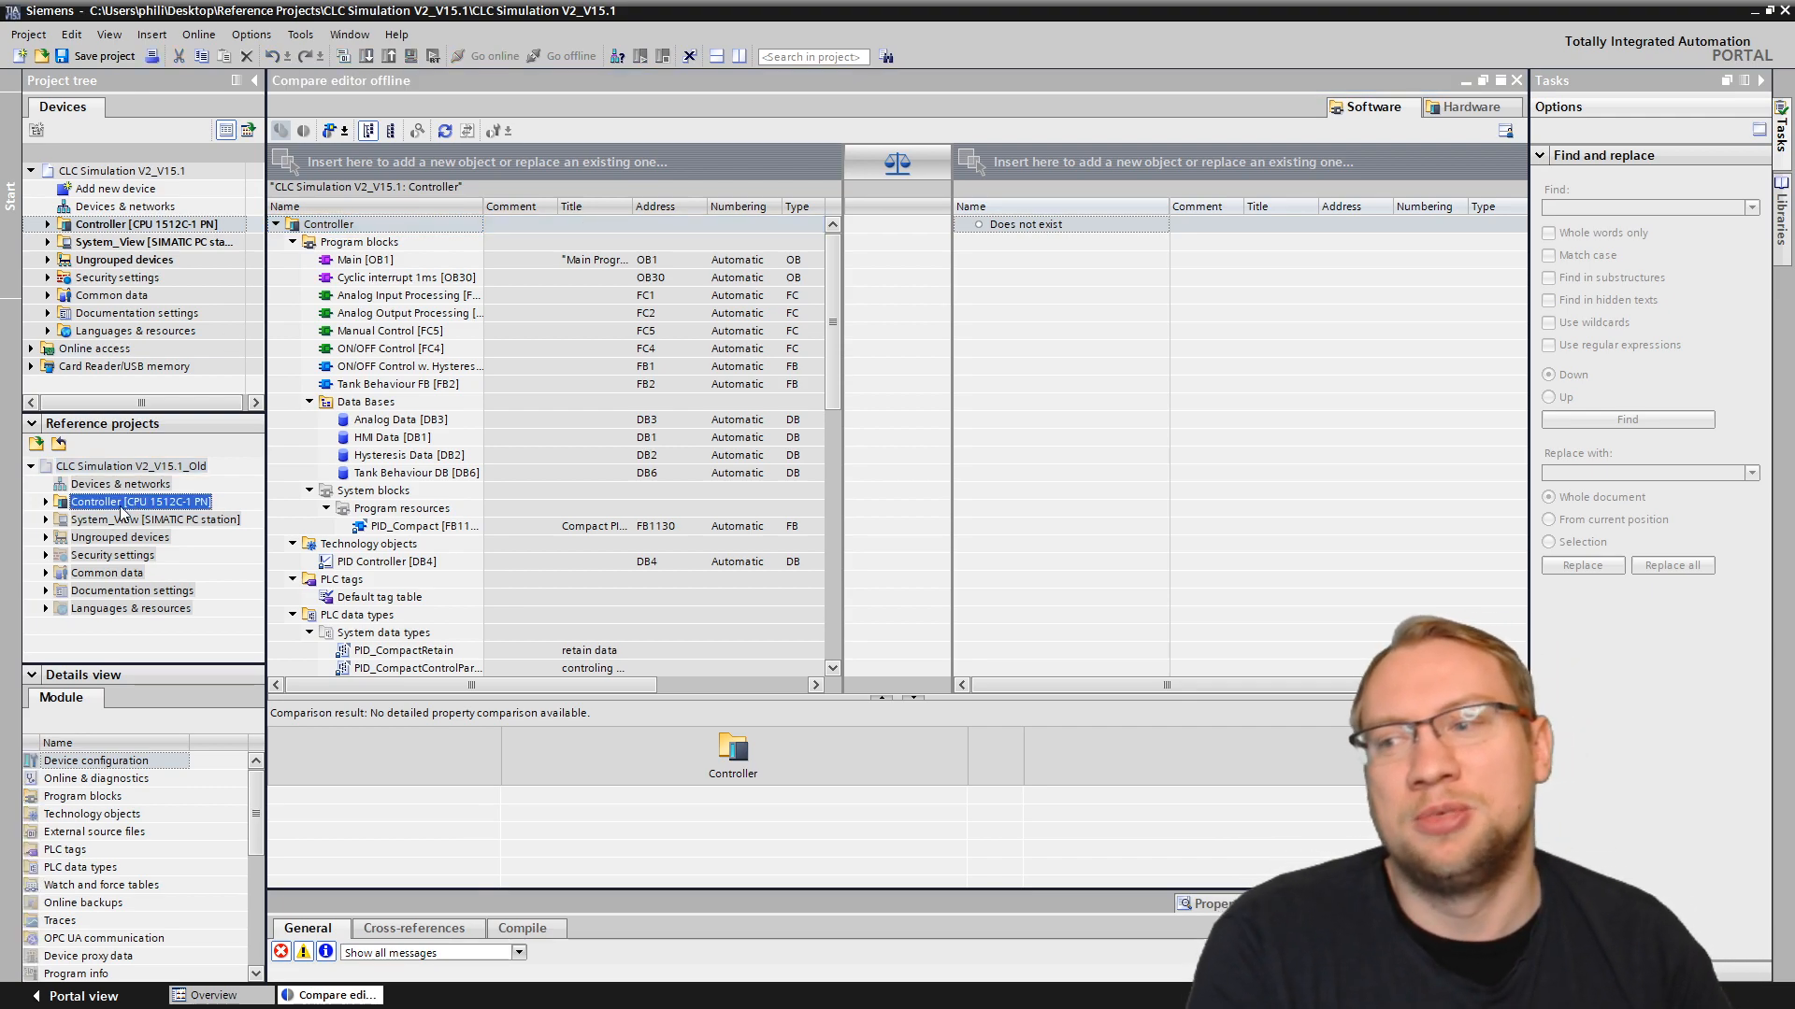
{"action": "right_click", "coordinate": [141, 223]}
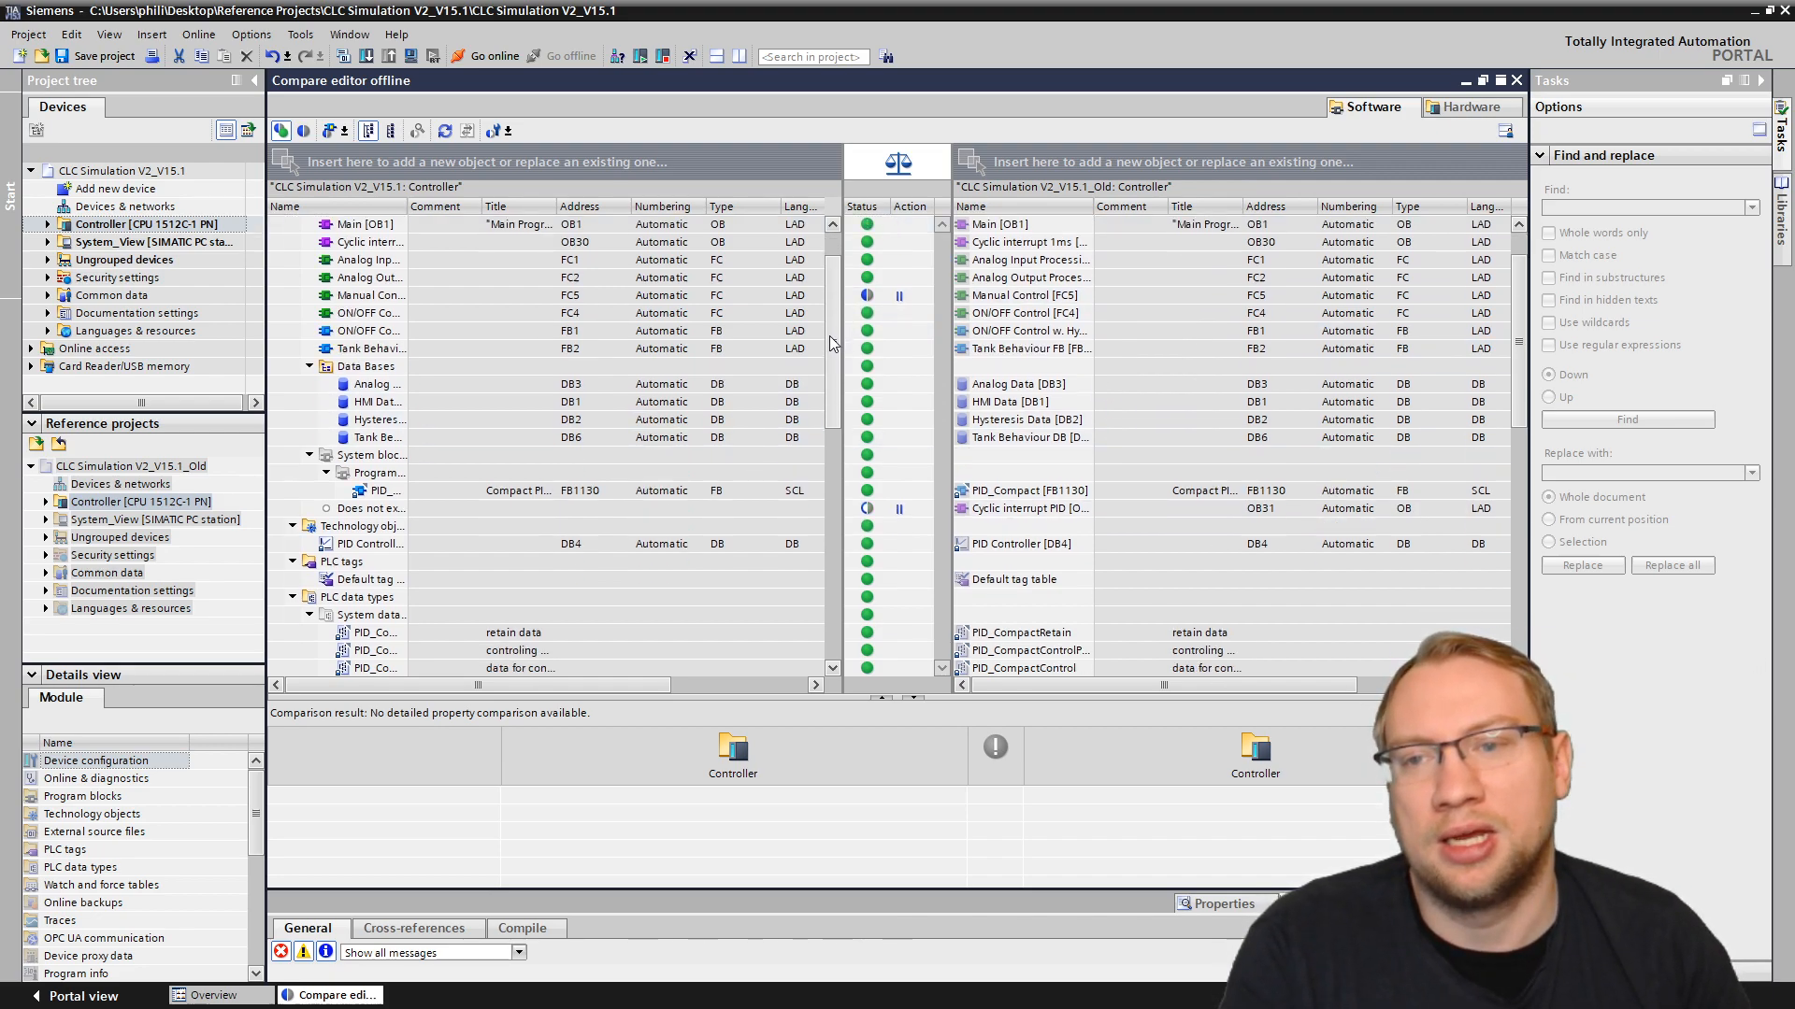
Step: View detailed comparisons of Main [OB1] and Cyclic interrupt 1ms [OB30], both reported identical
{"action": "scroll", "scroll_direction": "down", "scroll_amount": 3}
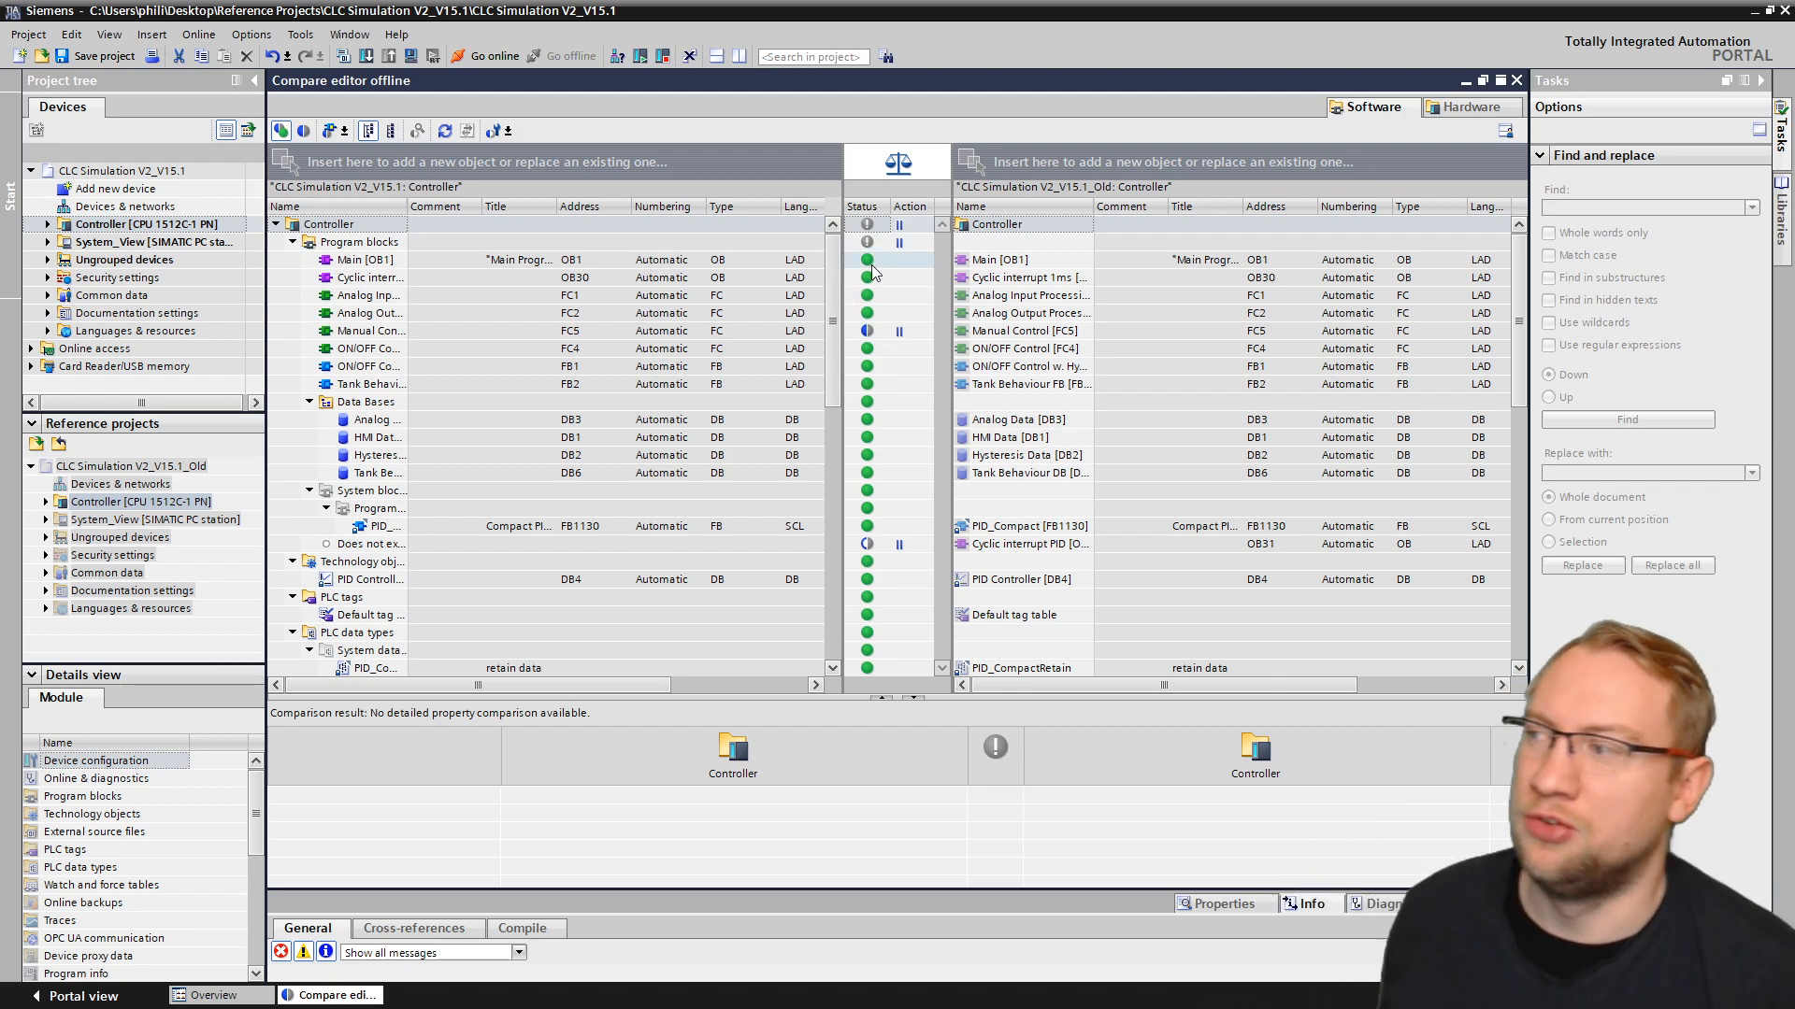
{"action": "left_click", "coordinate": [365, 258]}
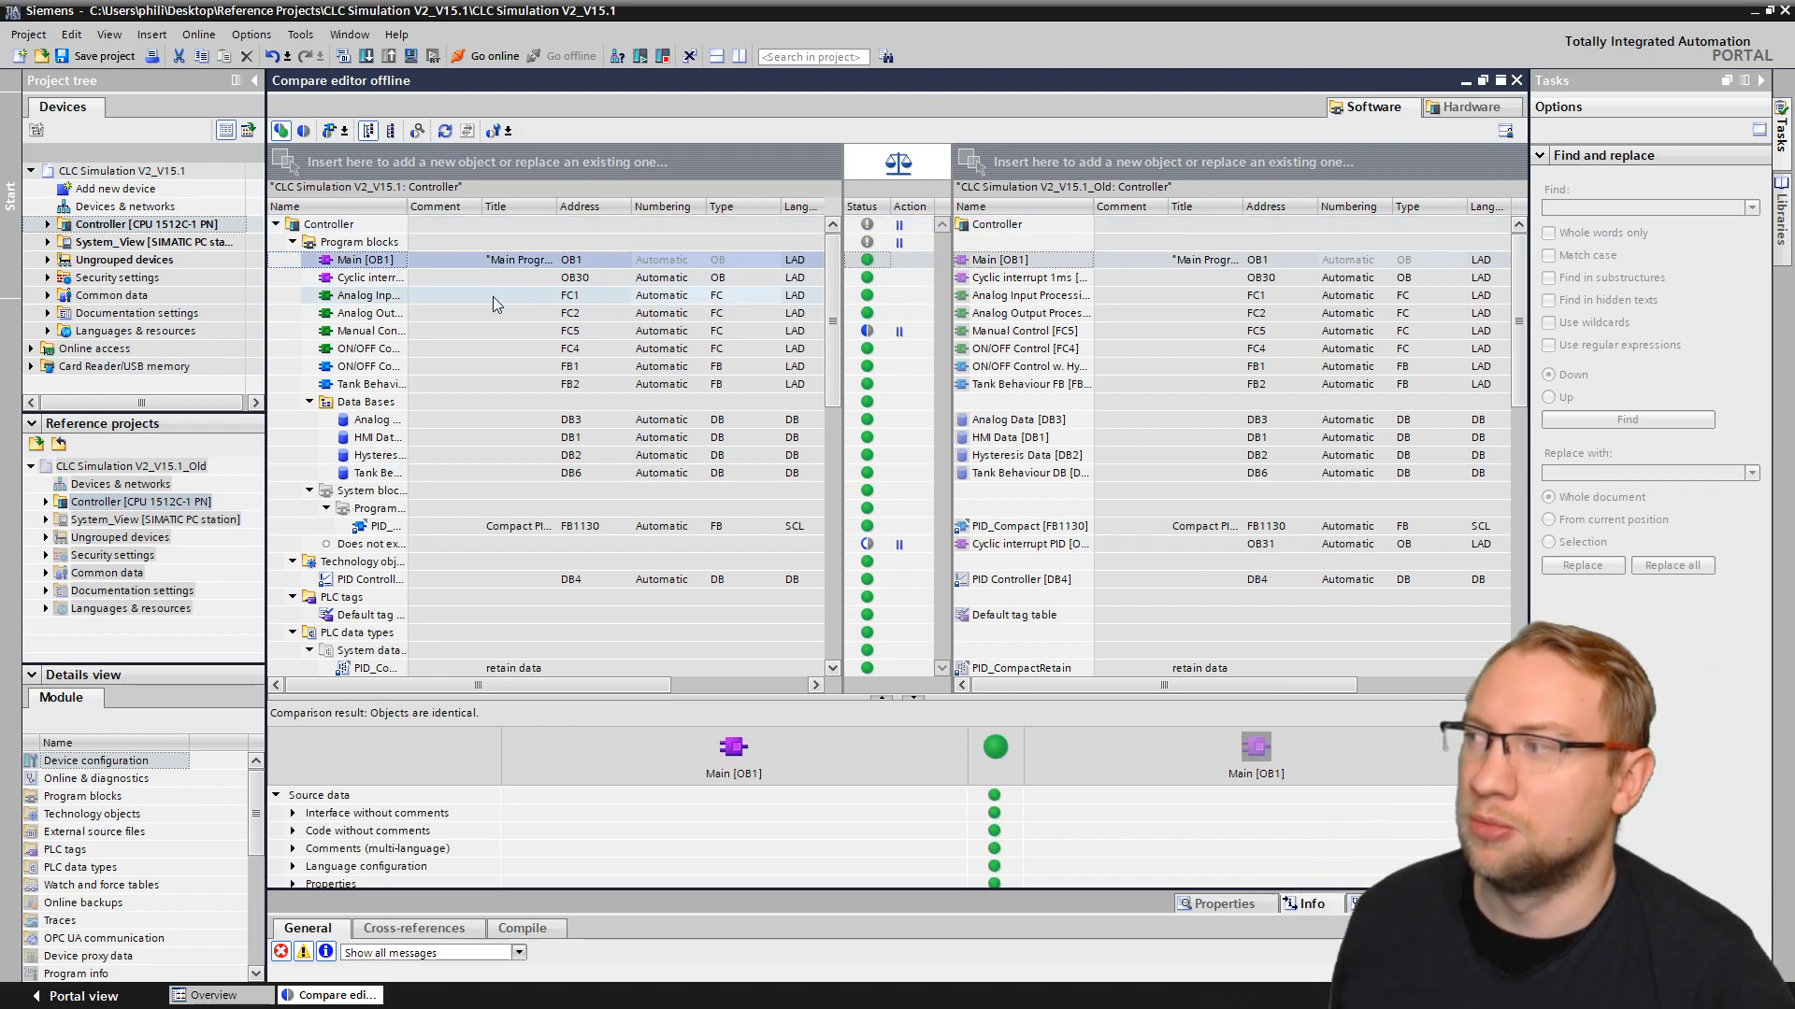
{"action": "left_click", "coordinate": [370, 277]}
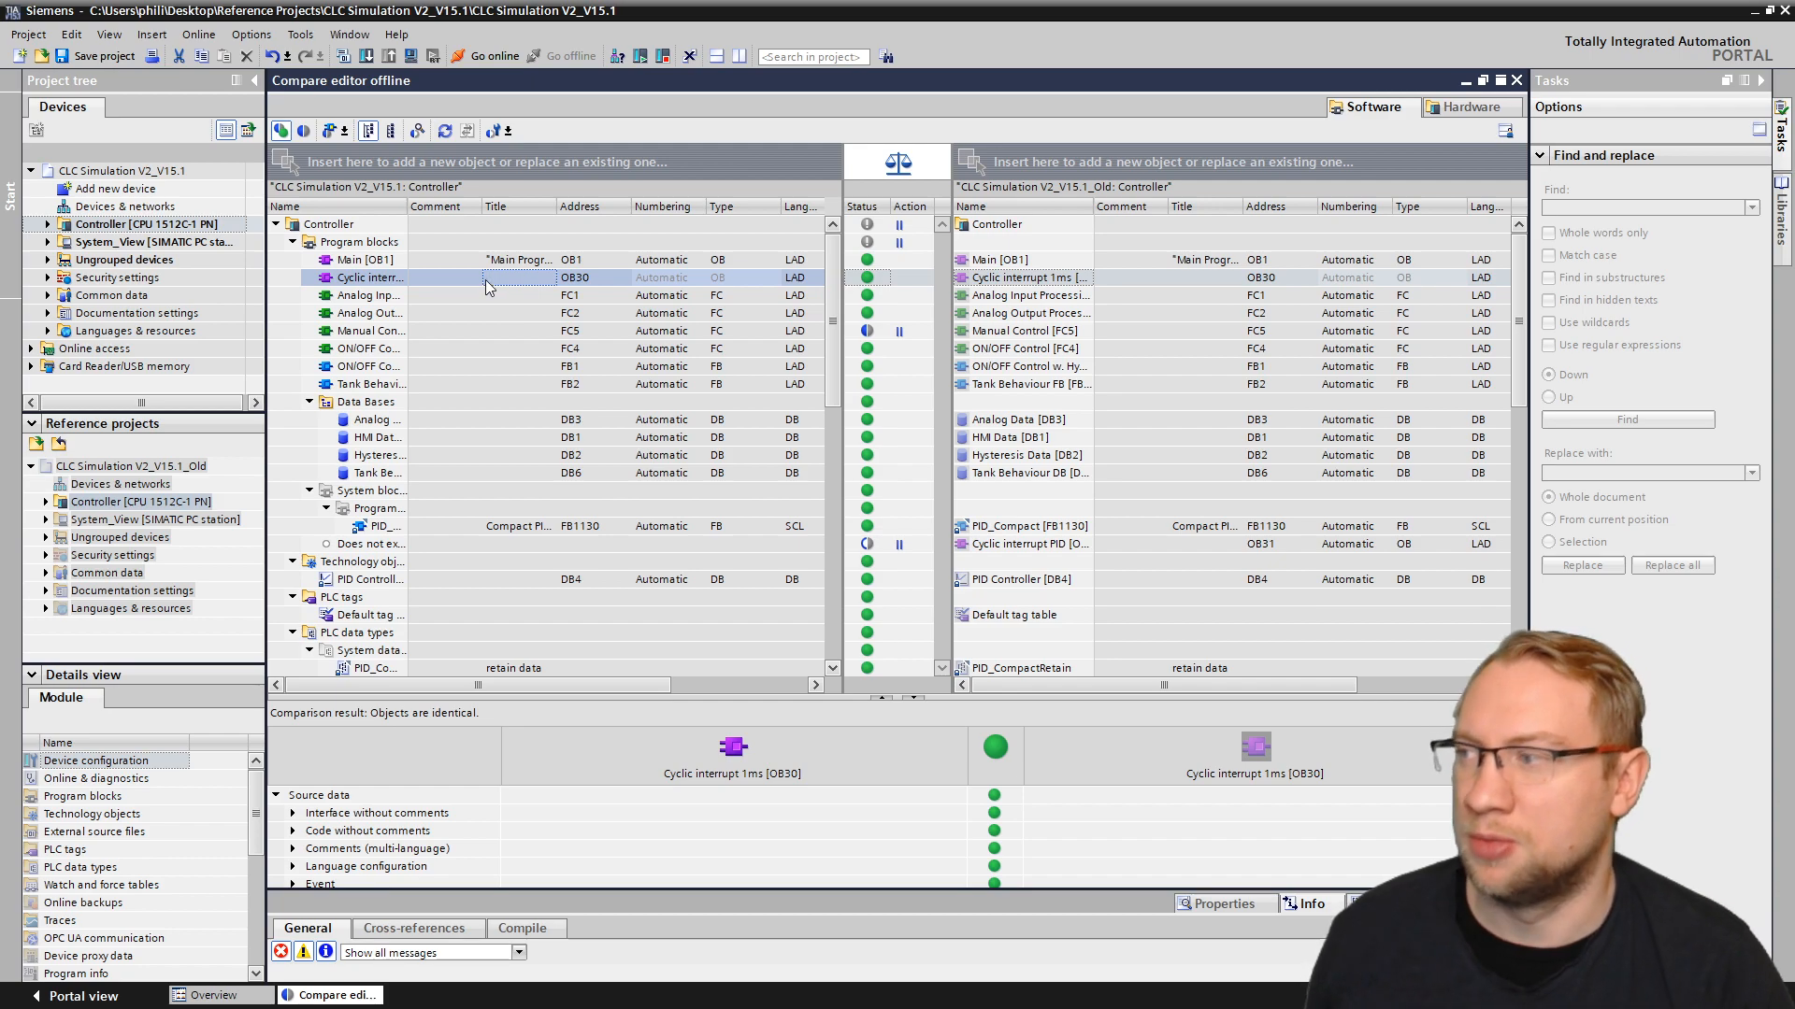
{"action": "left_click", "coordinate": [366, 260]}
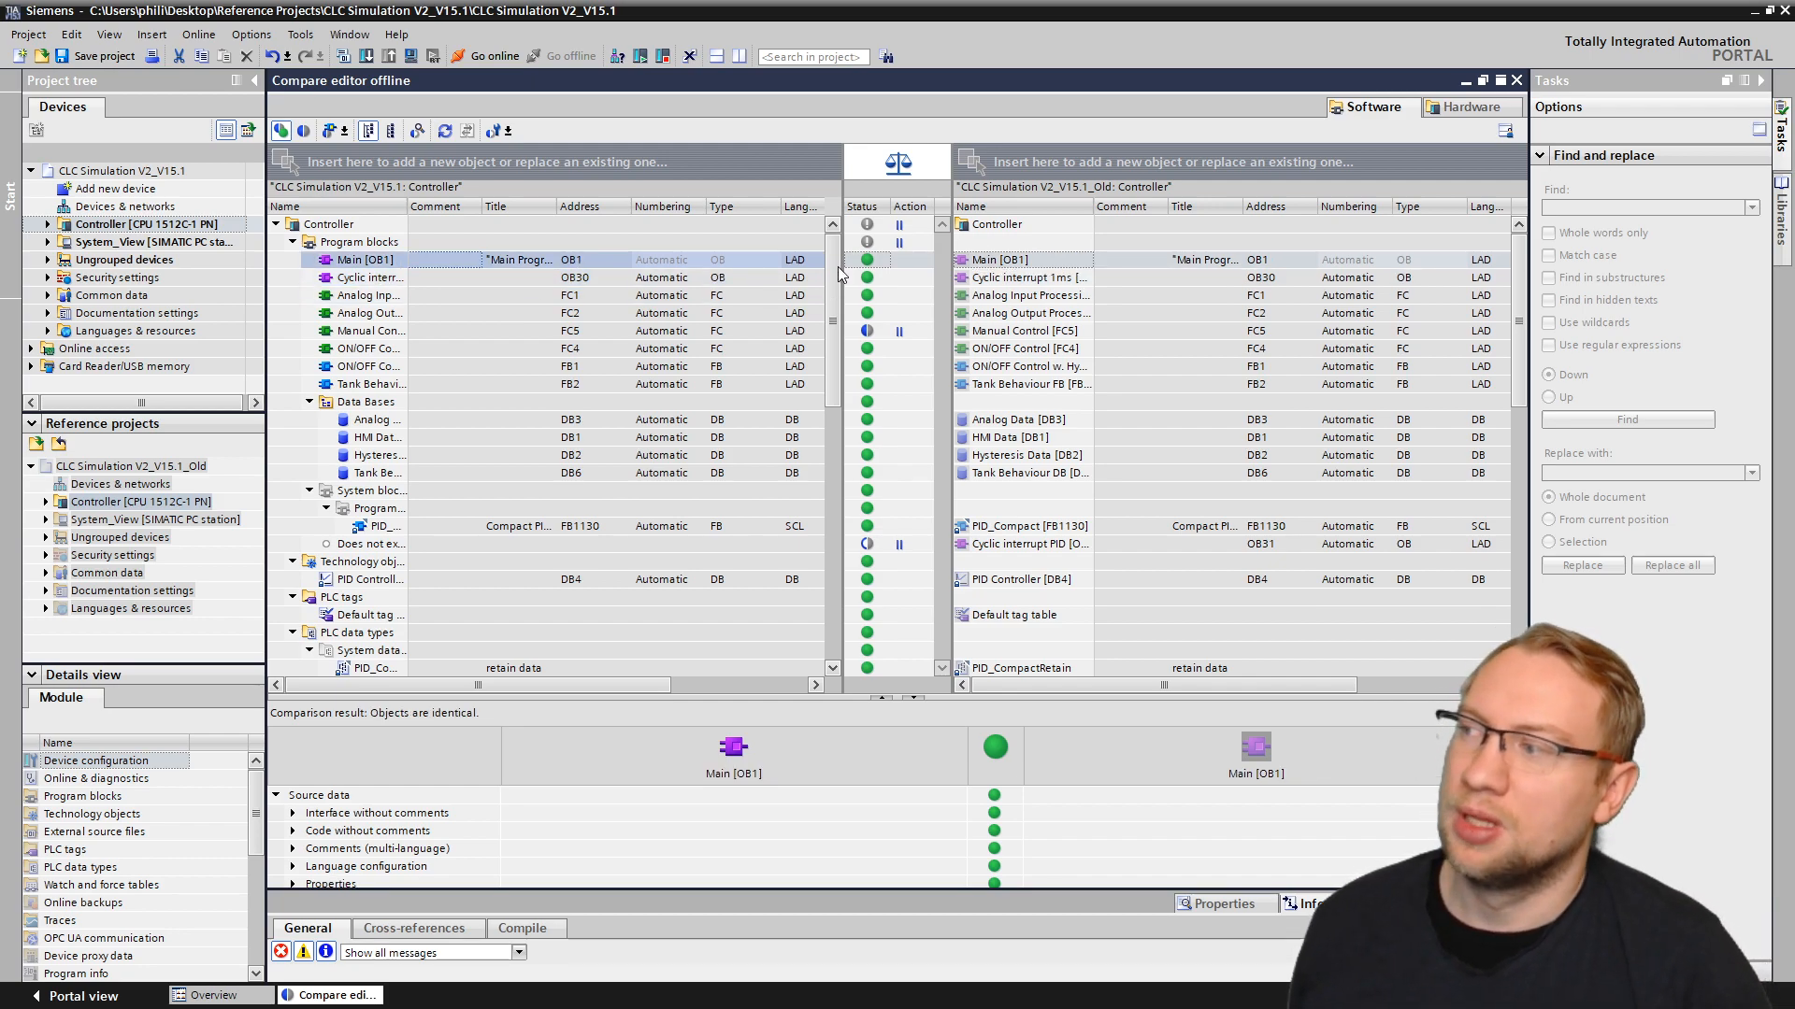
{"action": "mouse_move", "coordinate": [867, 265]}
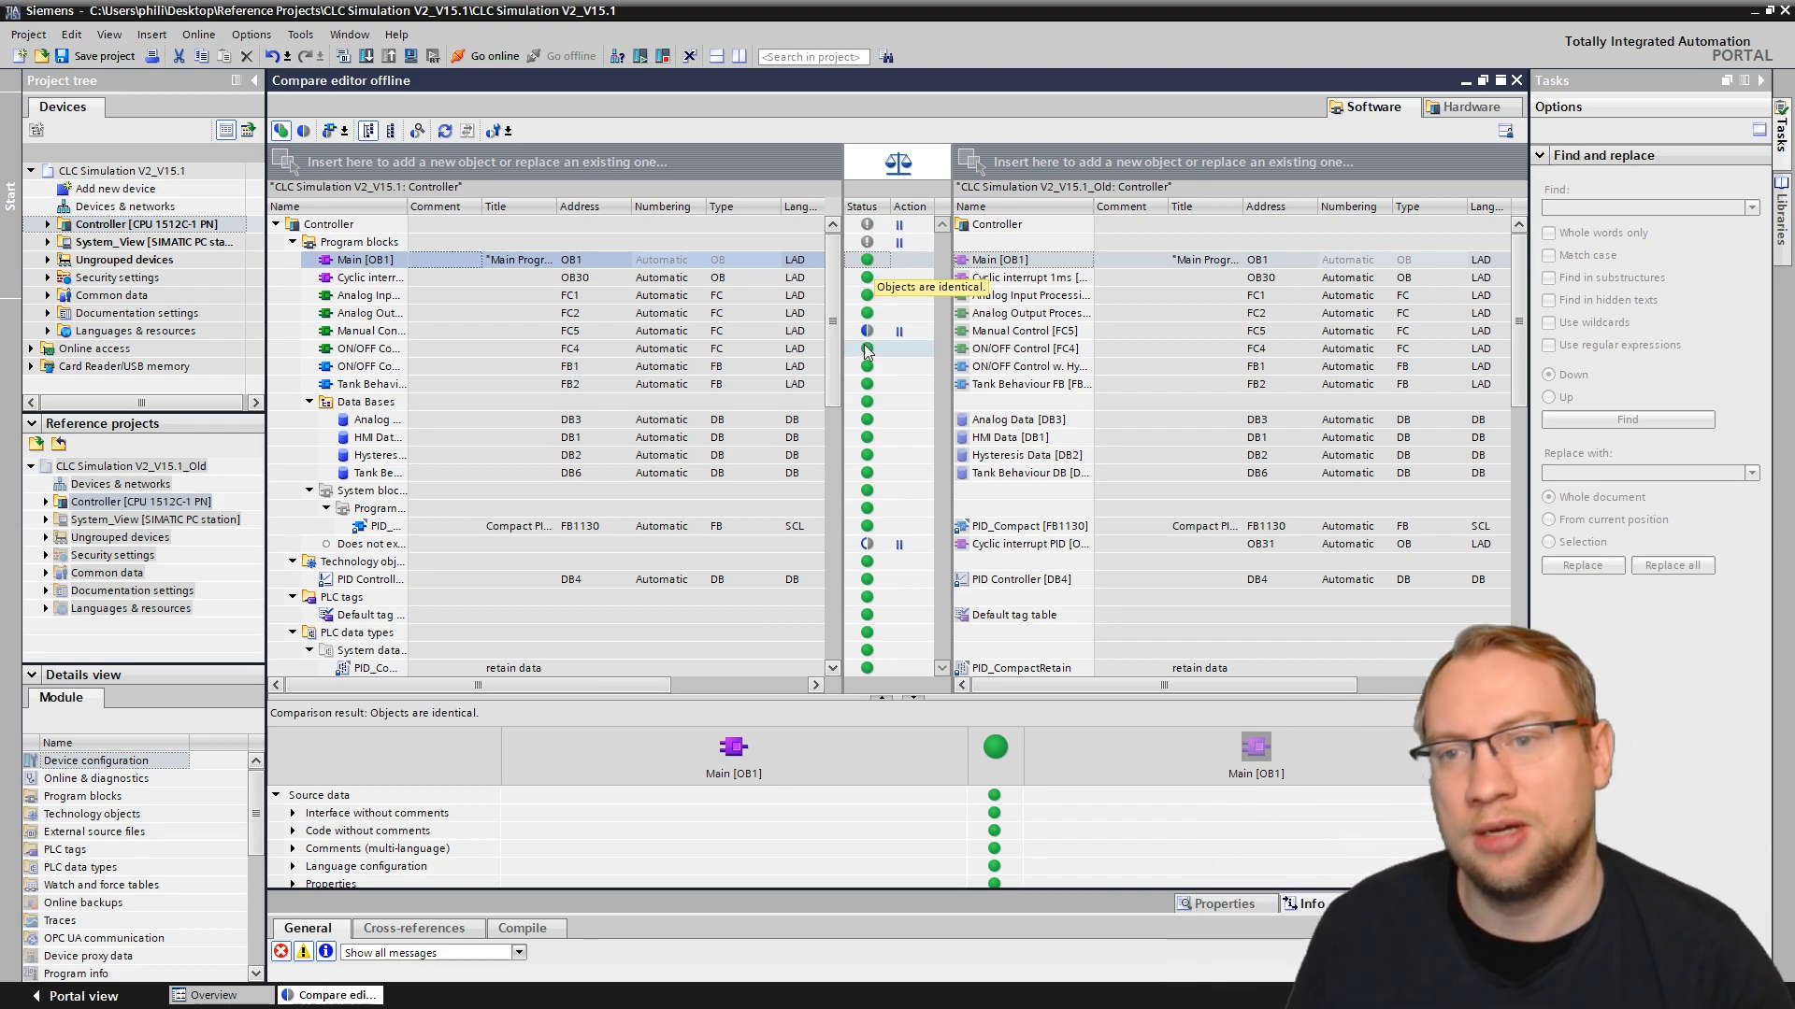
{"action": "mouse_move", "coordinate": [866, 330]}
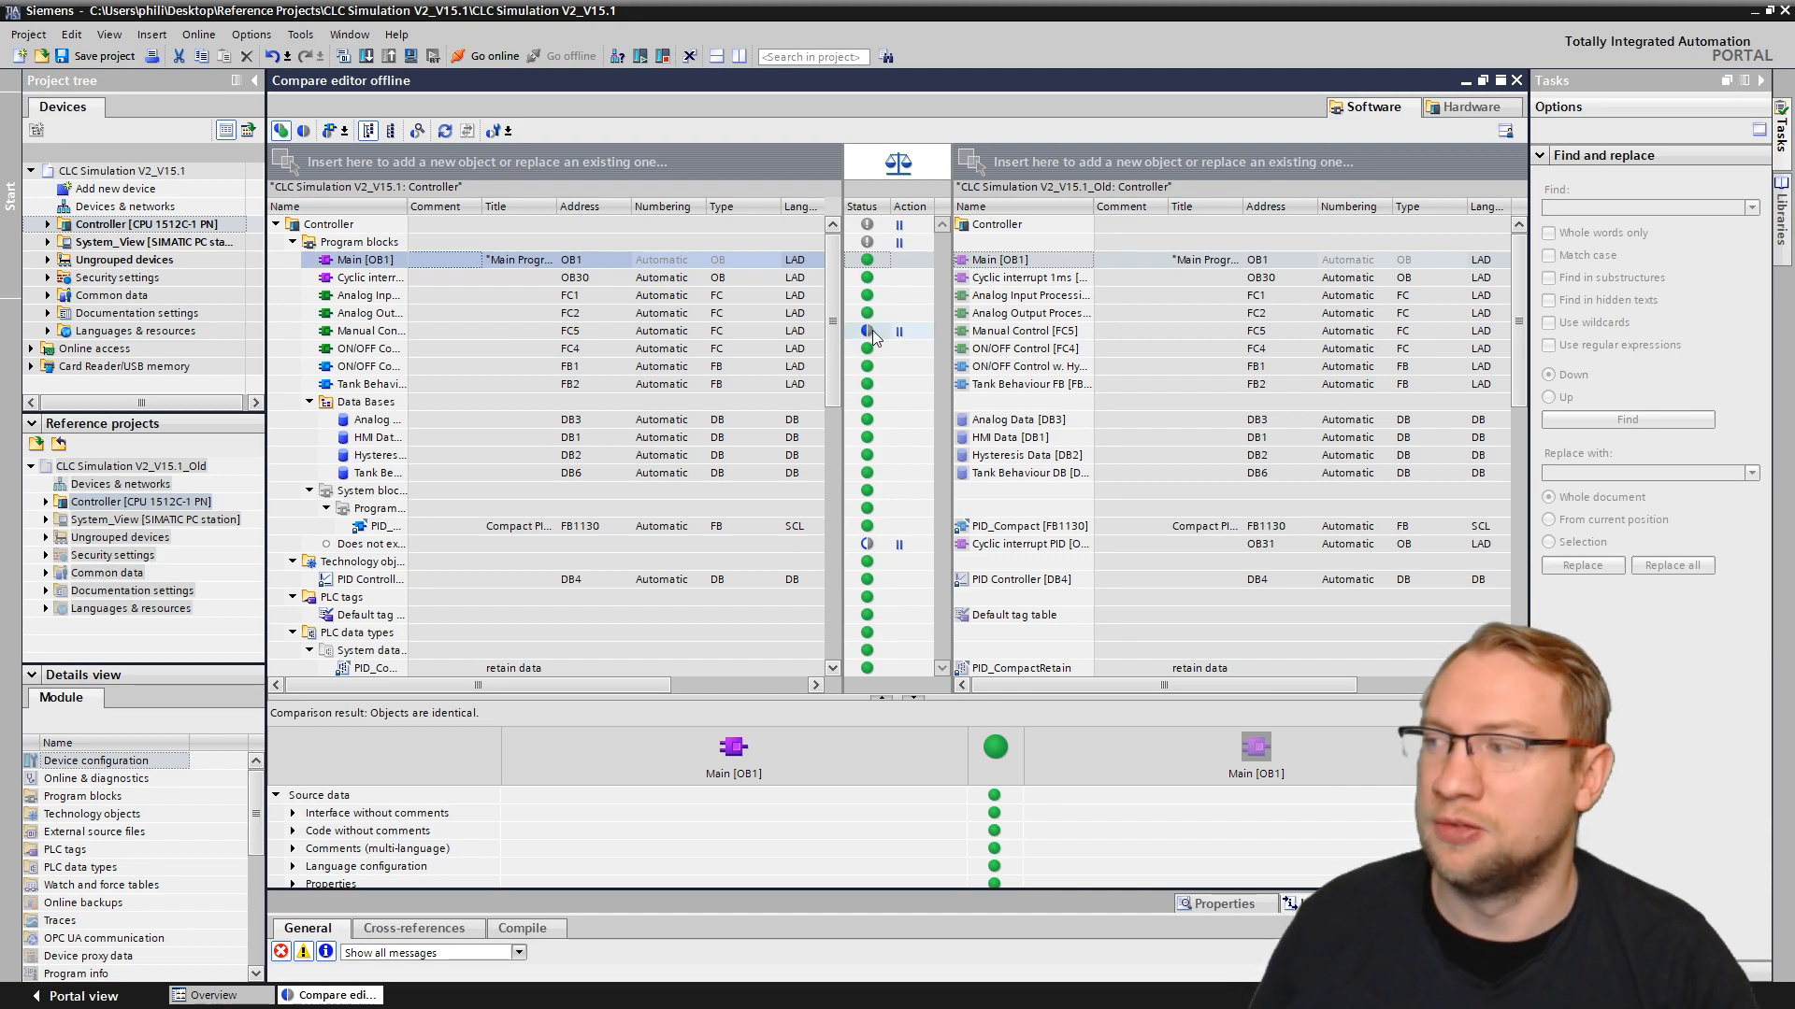
{"action": "mouse_move", "coordinate": [865, 544]}
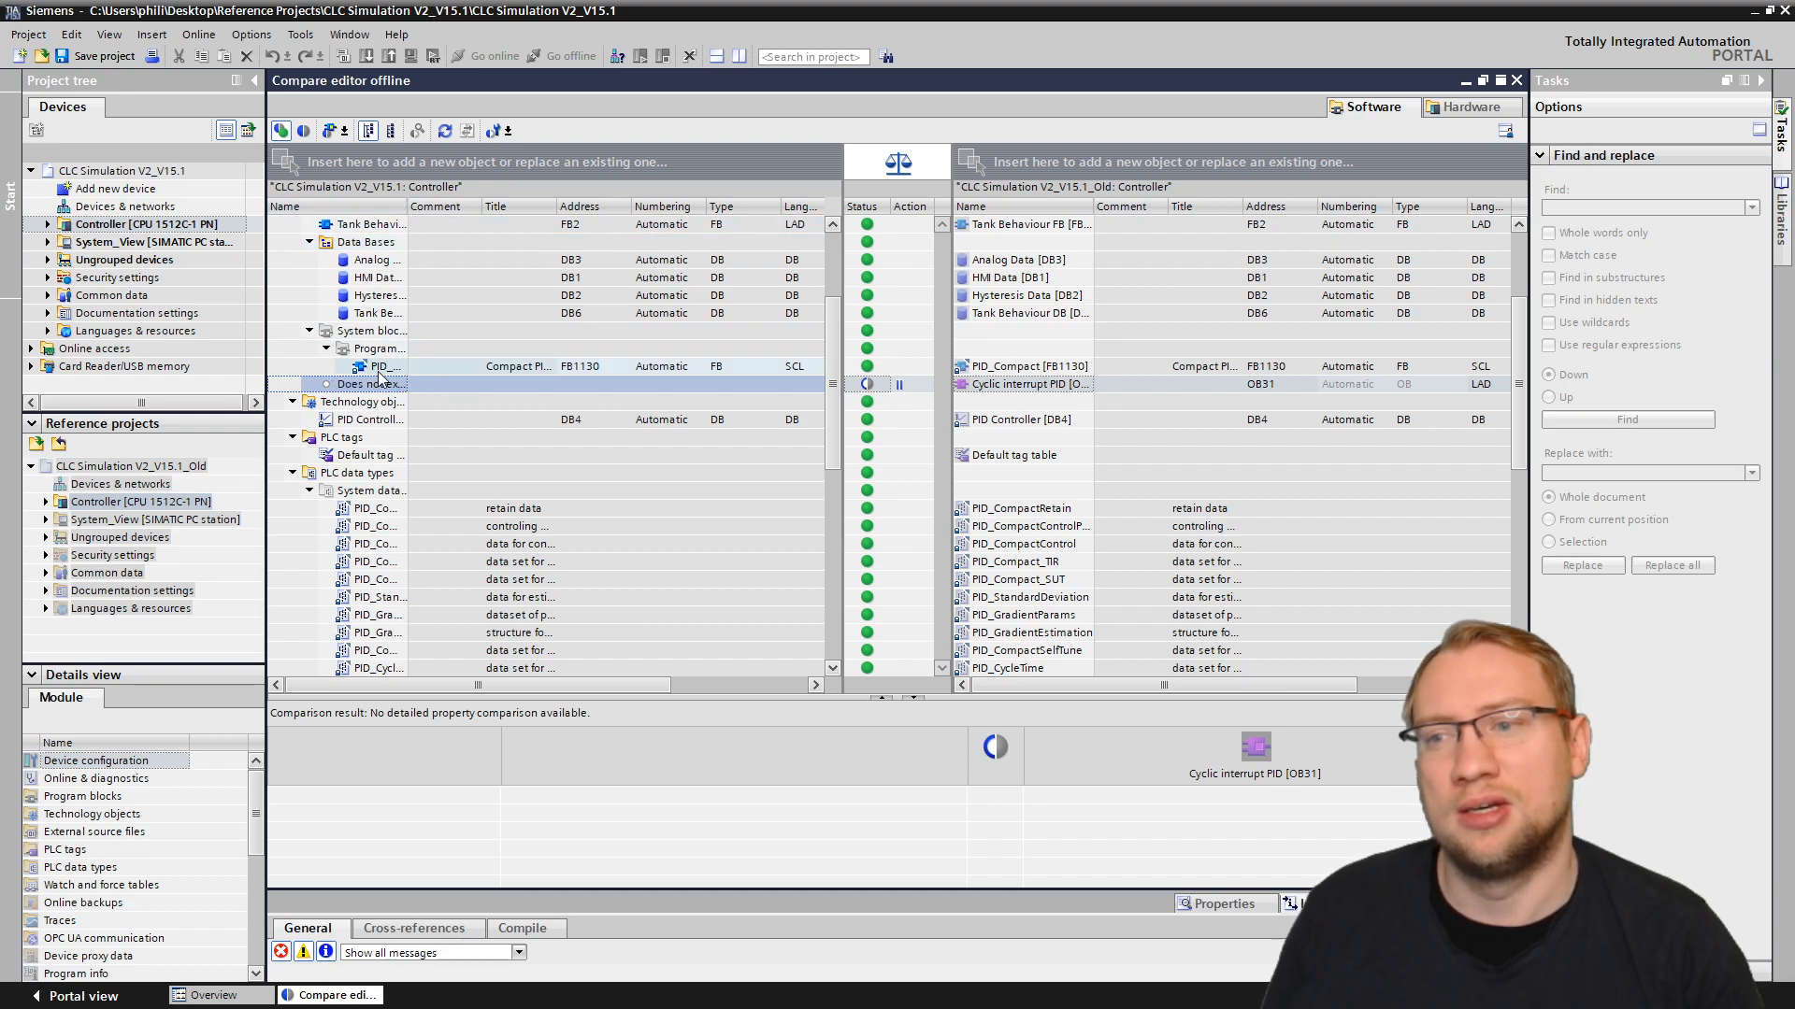
{"action": "mouse_move", "coordinate": [647, 378]}
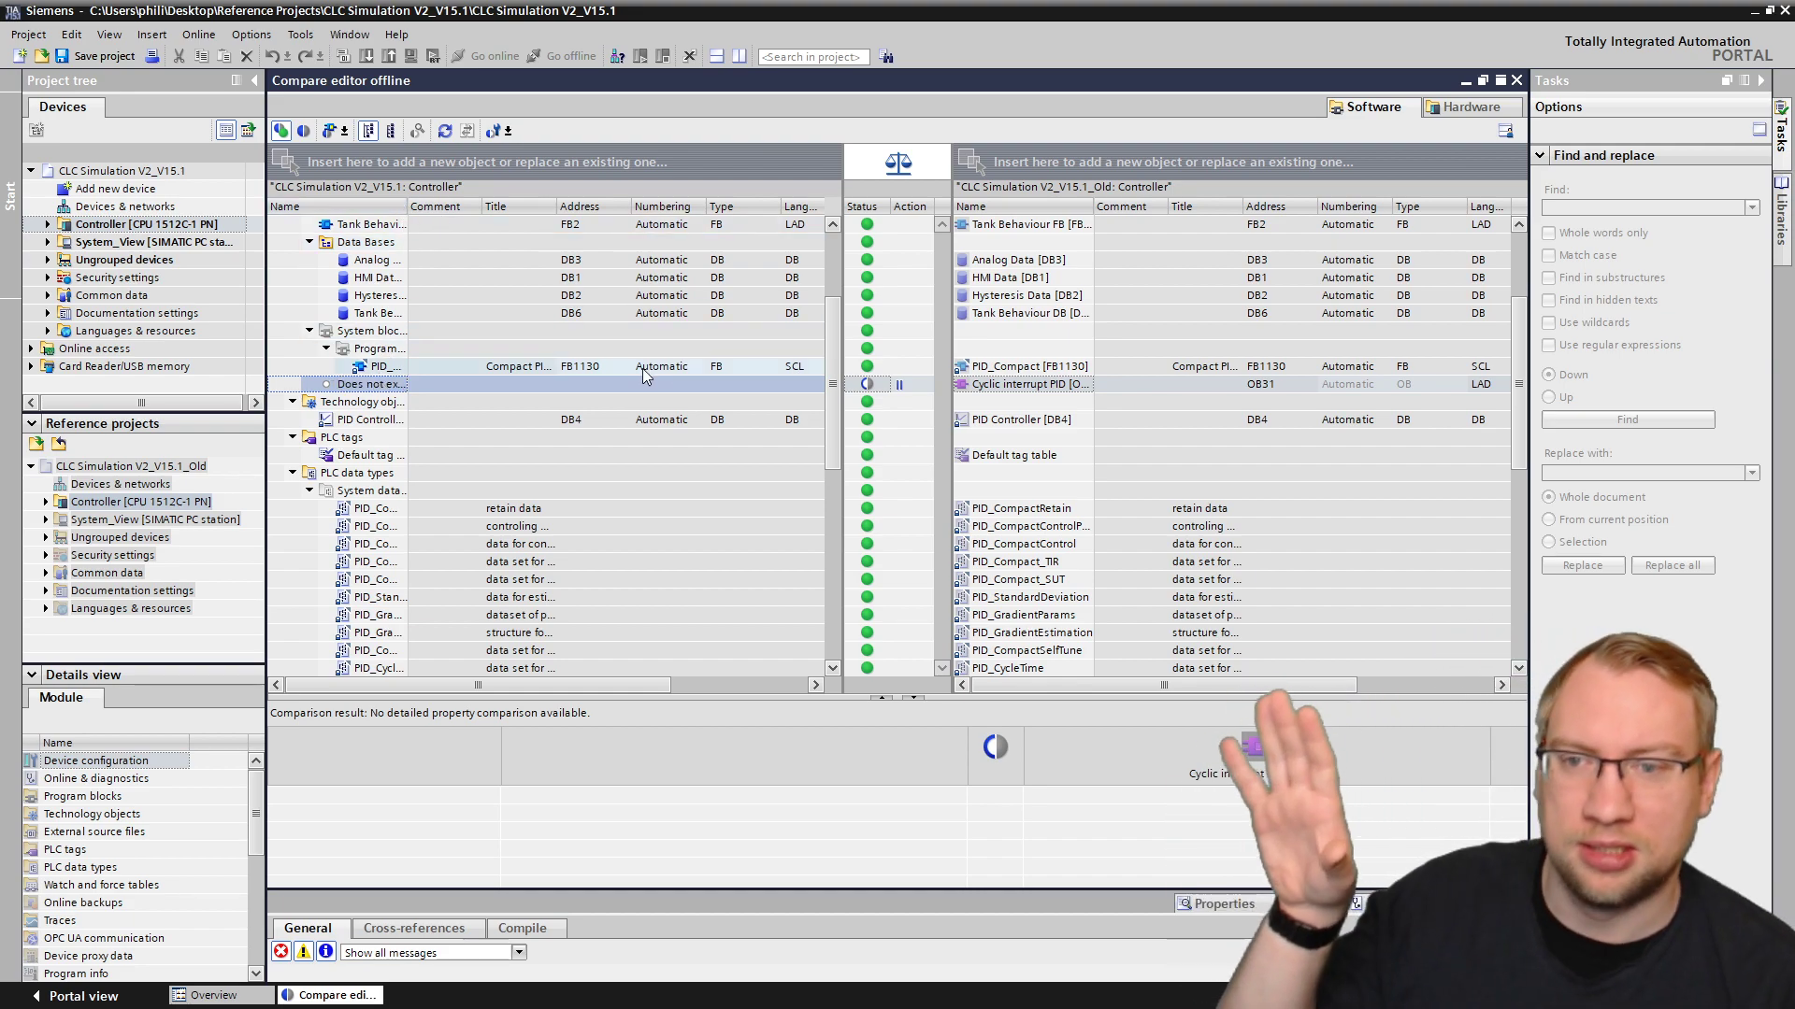
Step: Select the 'Does not exist' row paired with Cyclic interrupt PID [OB31] from the reference project
{"action": "left_click", "coordinate": [1036, 383]}
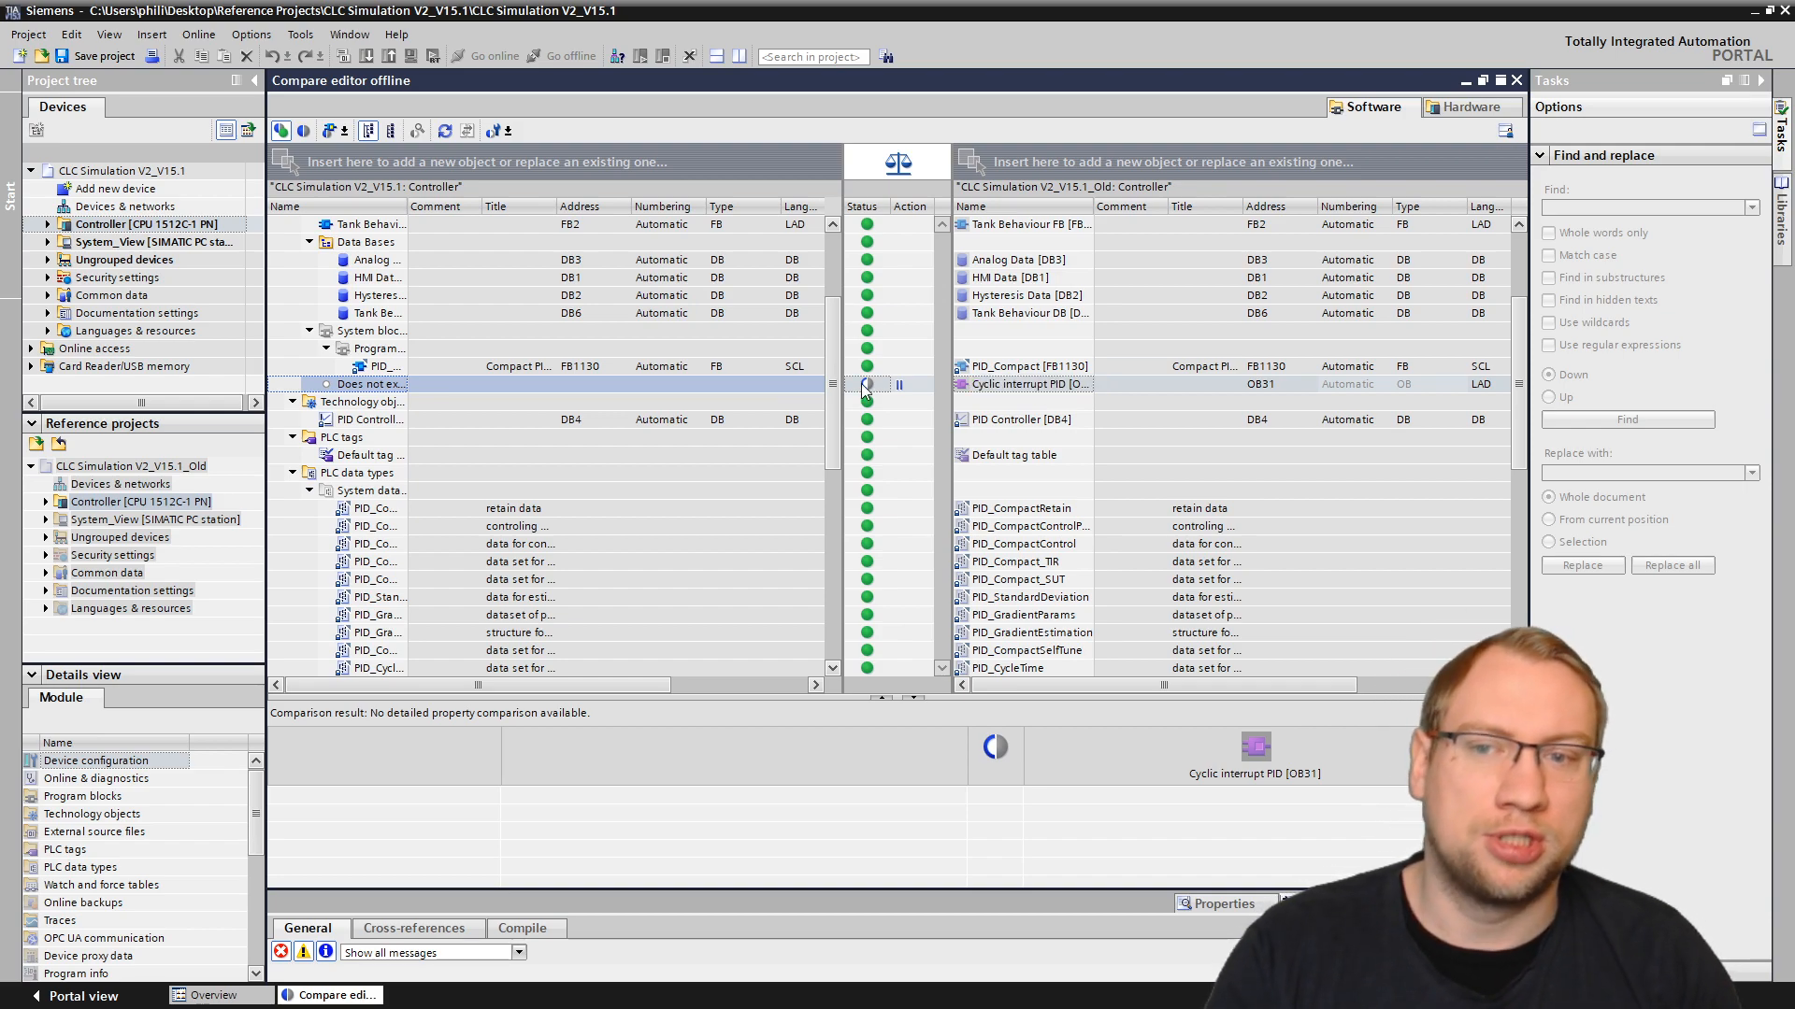
{"action": "mouse_move", "coordinate": [866, 383]}
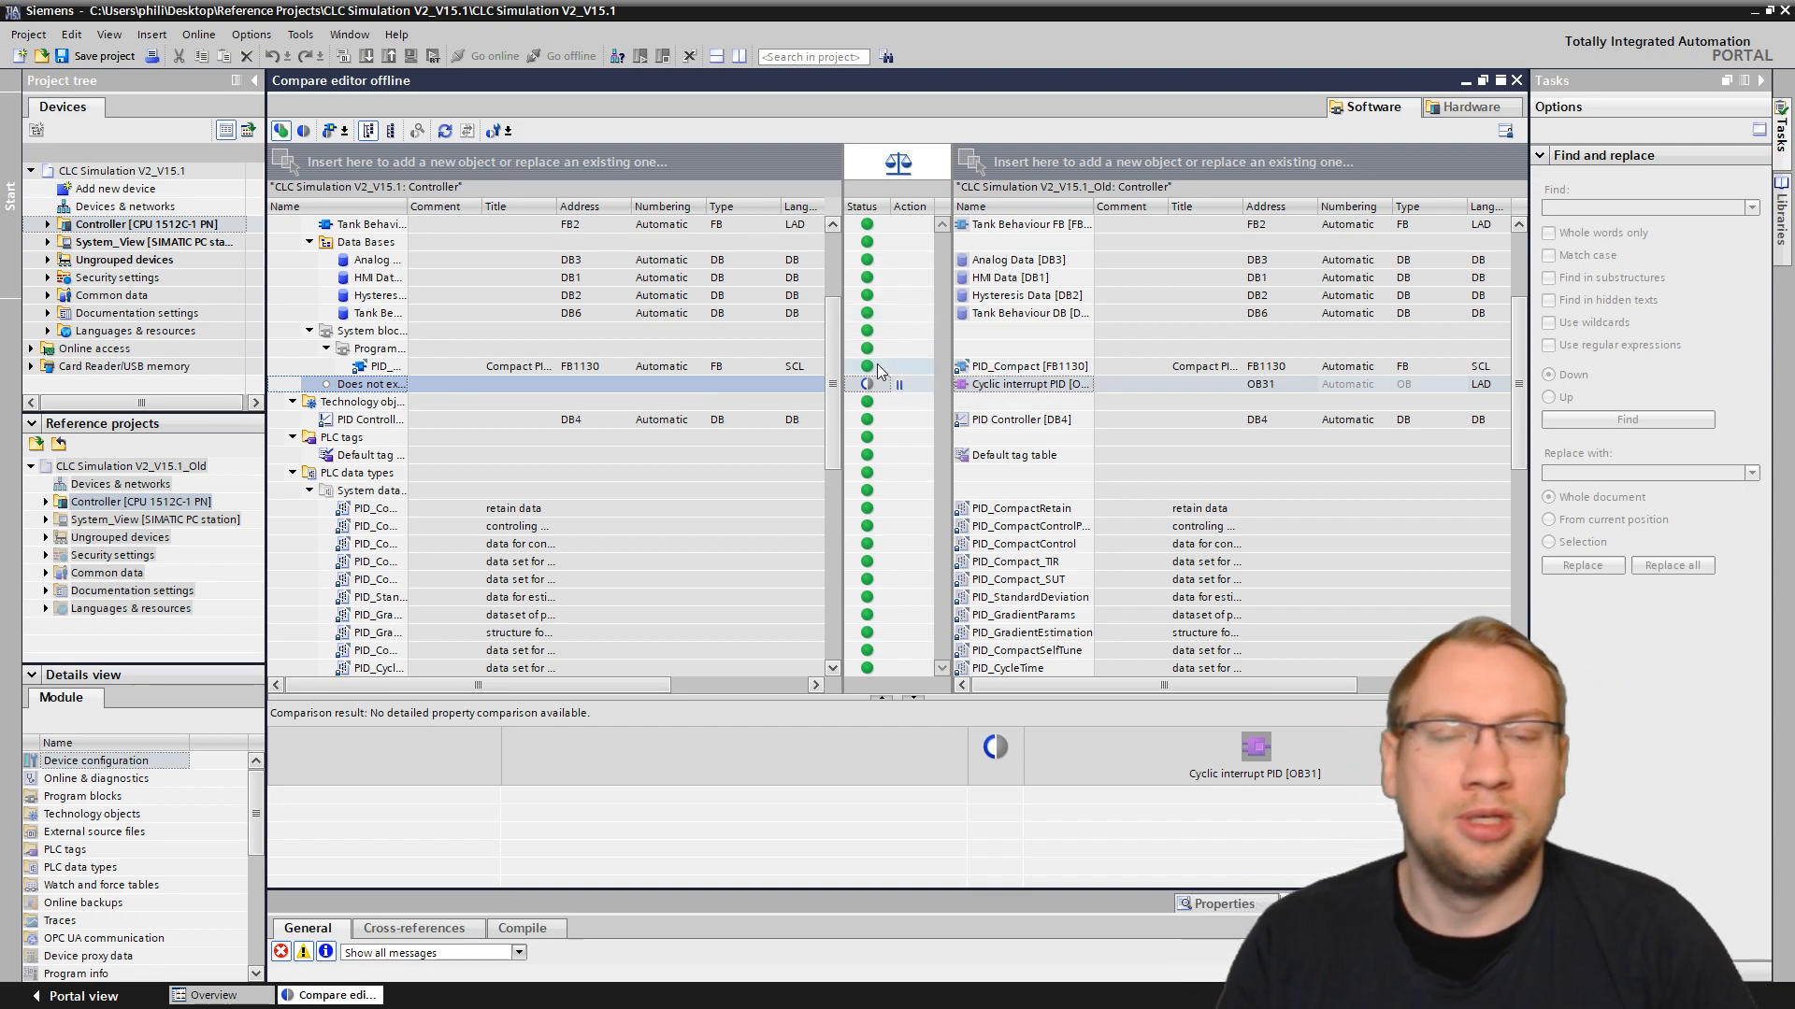
{"action": "mouse_move", "coordinate": [867, 383]}
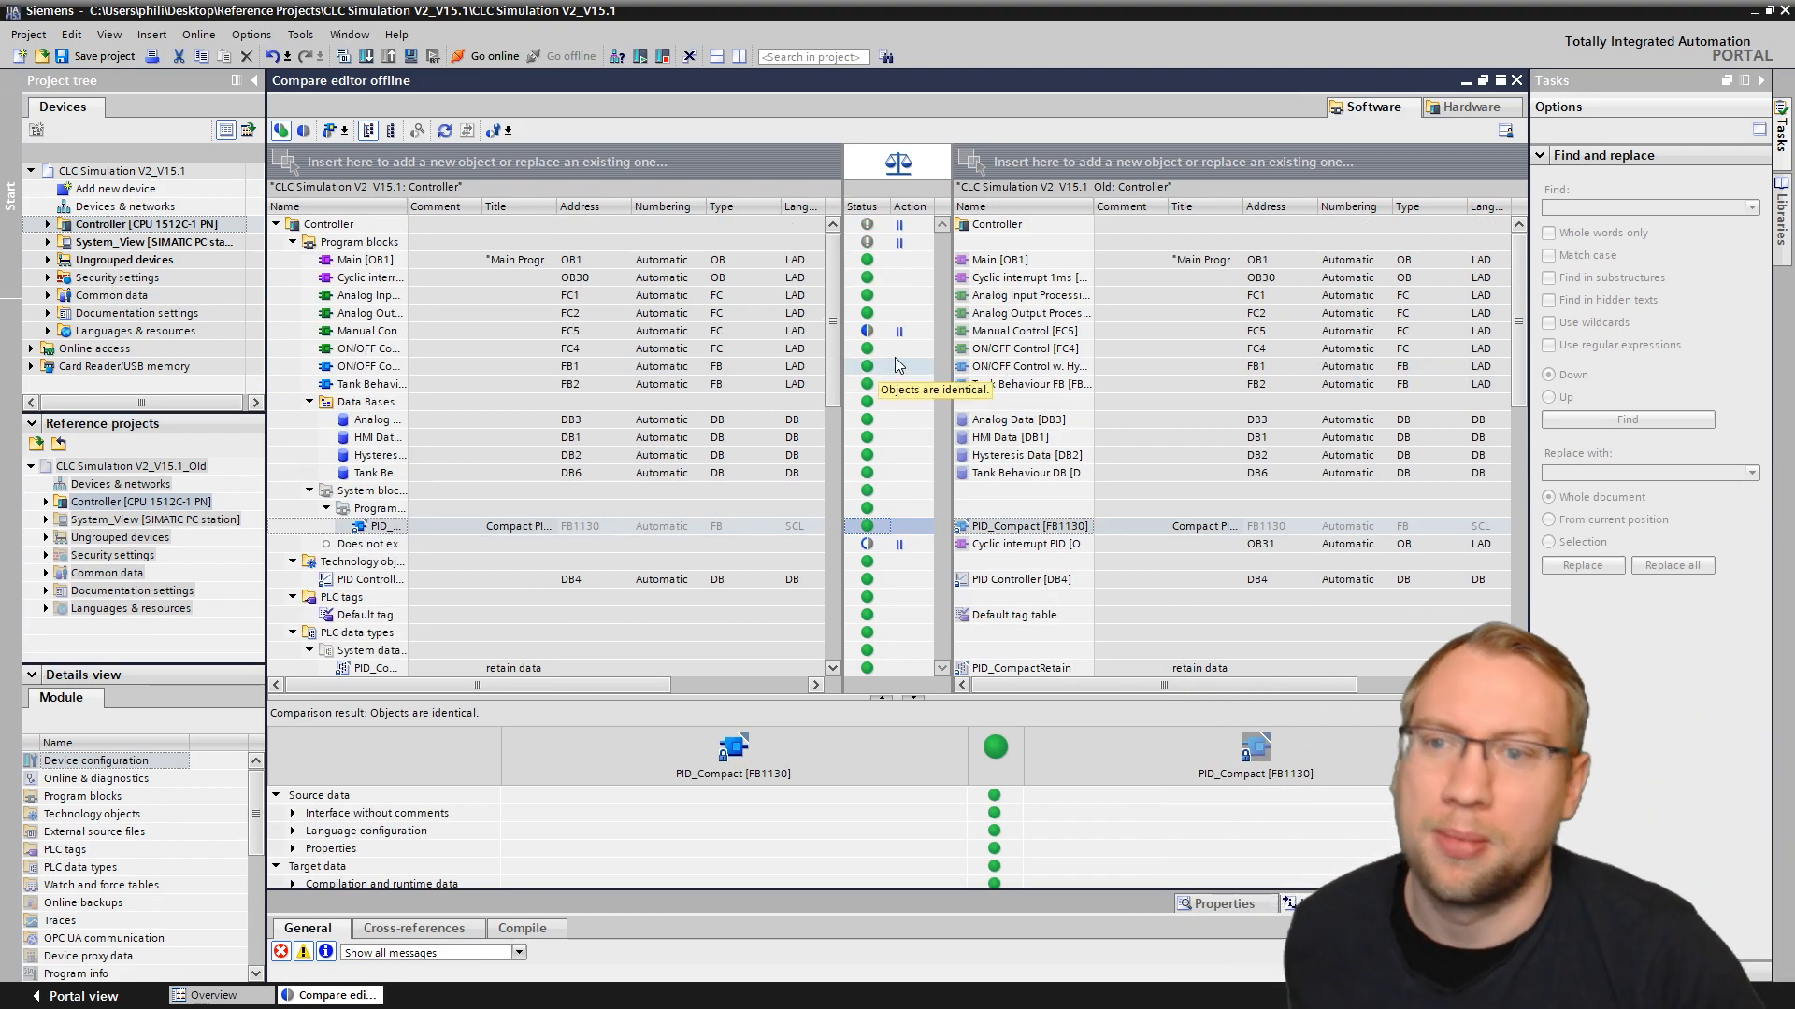
Step: Inspect Manual Control [FC5] differences, then toggle the differences-only listing on and back off
{"action": "left_click", "coordinate": [366, 331]}
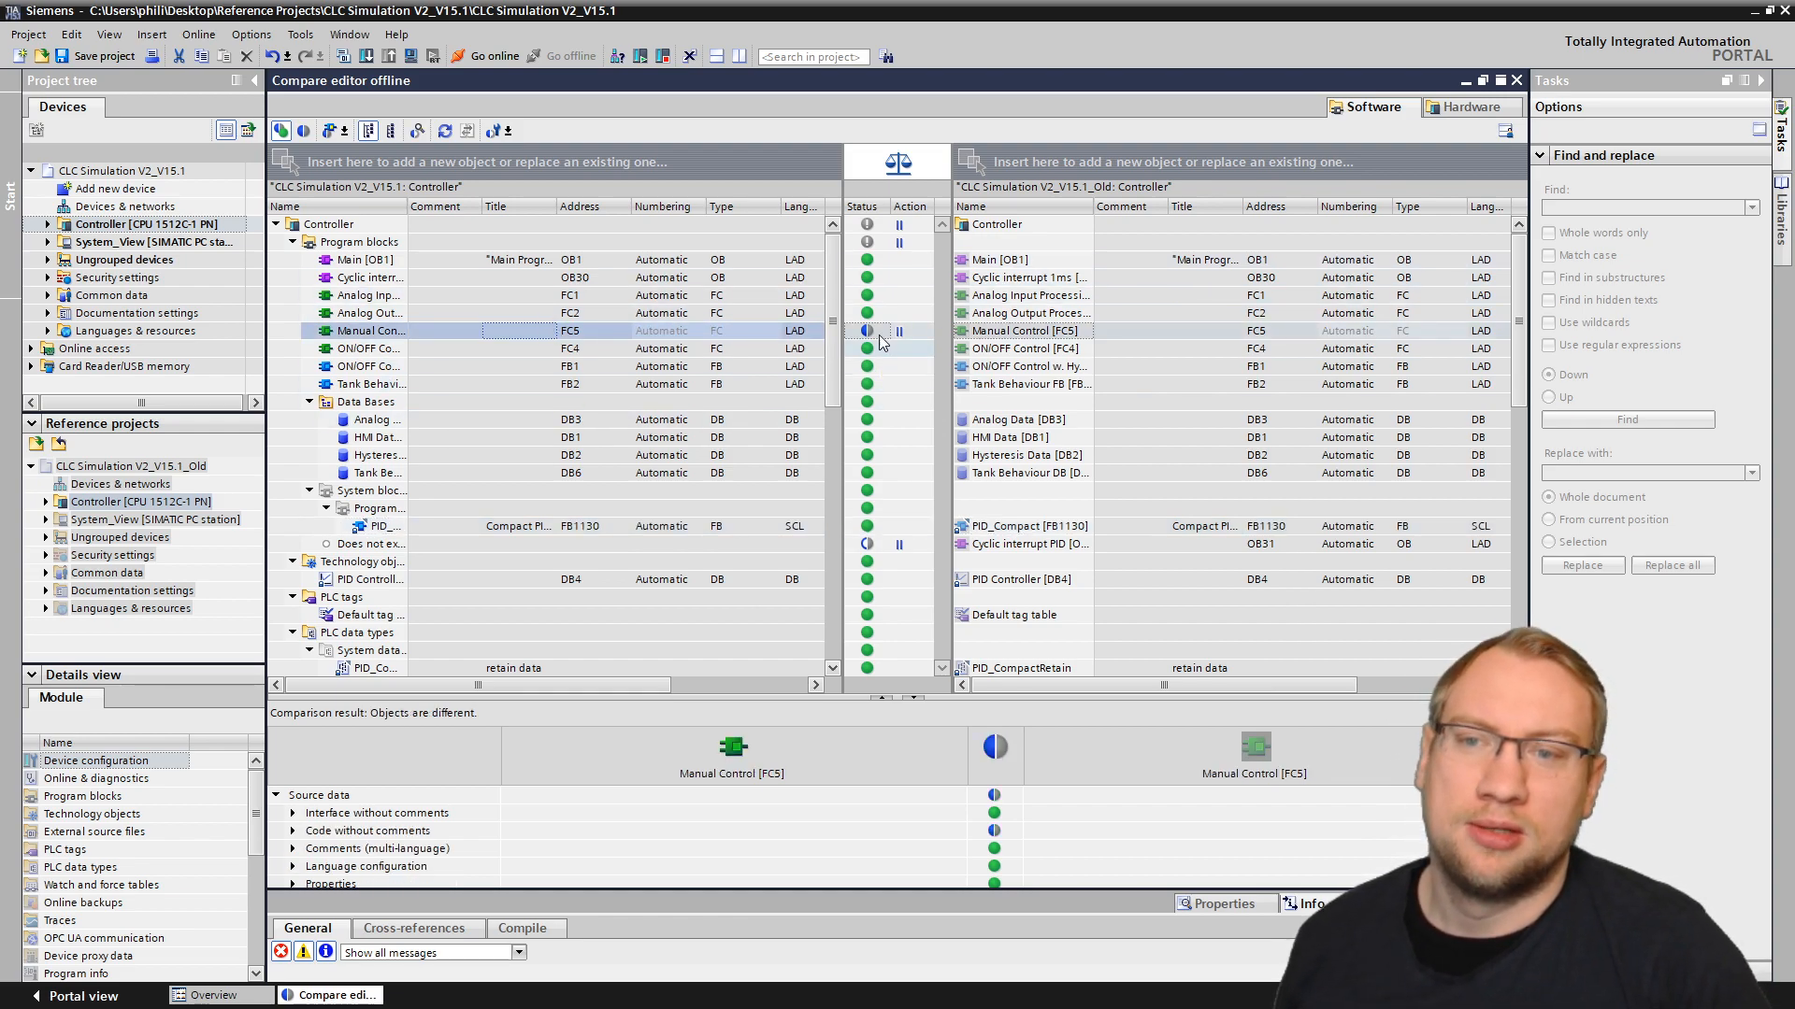
{"action": "mouse_move", "coordinate": [388, 348]}
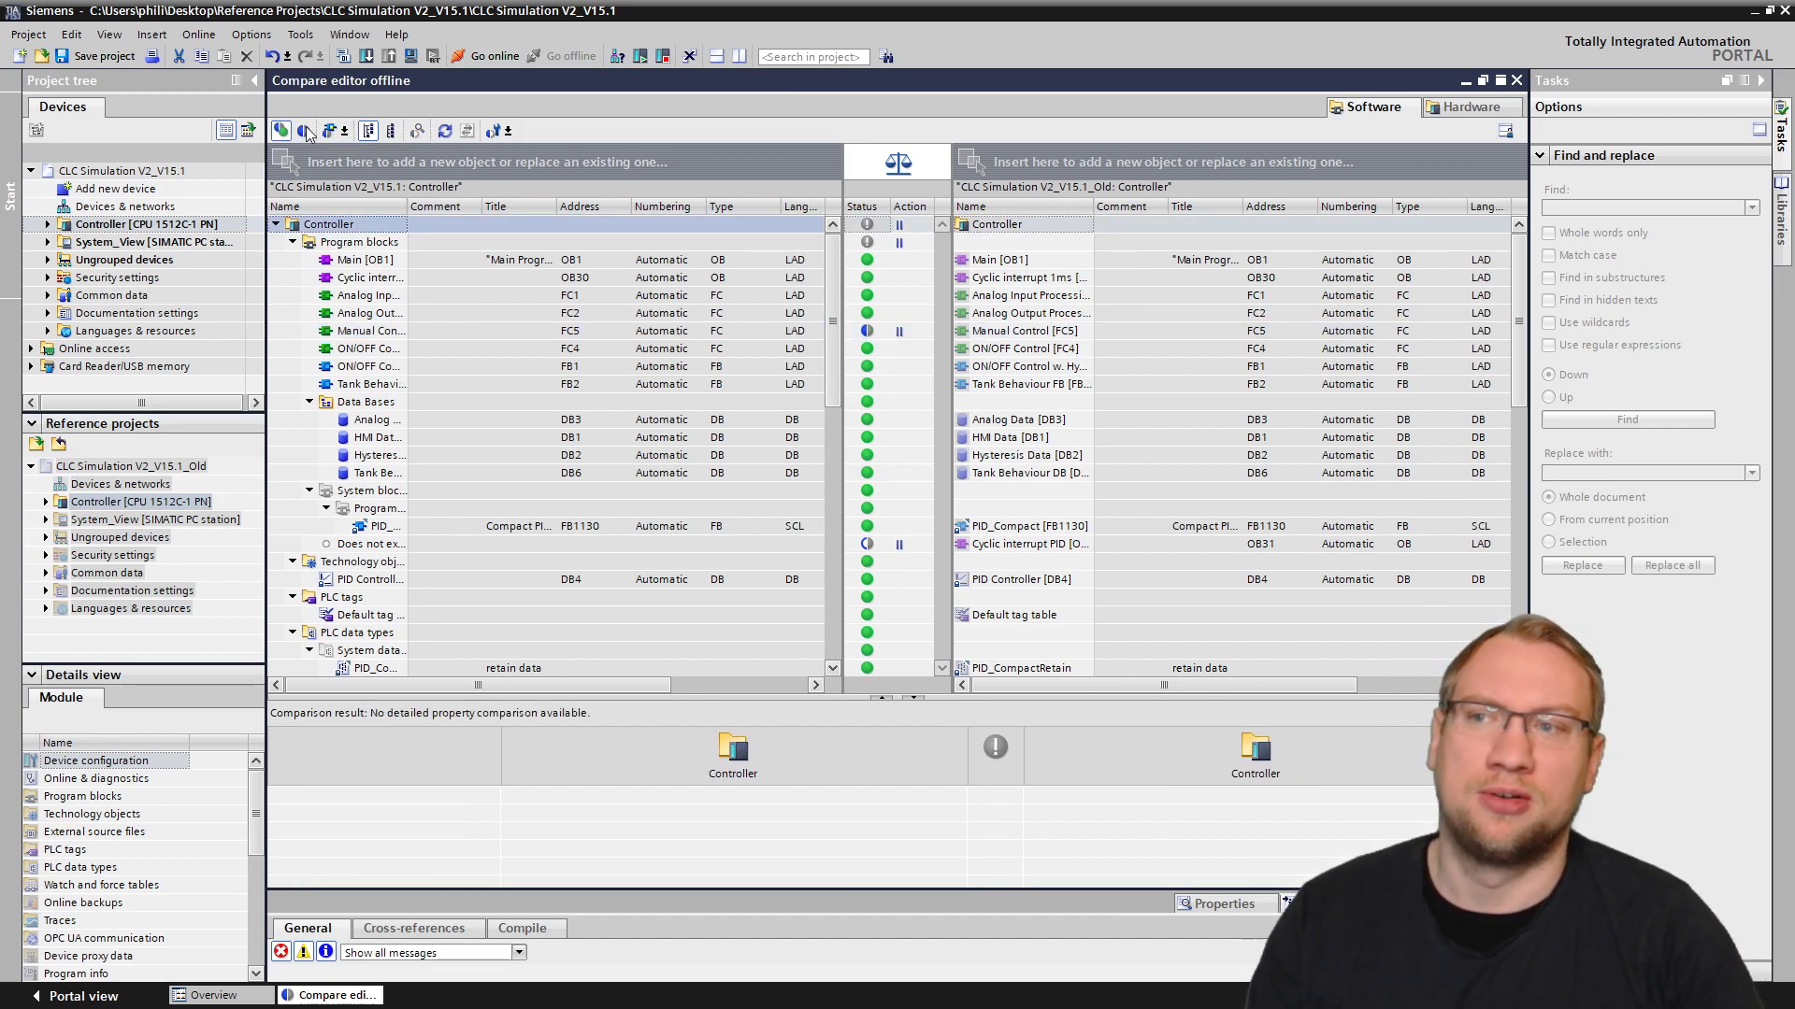
{"action": "mouse_move", "coordinate": [283, 129]}
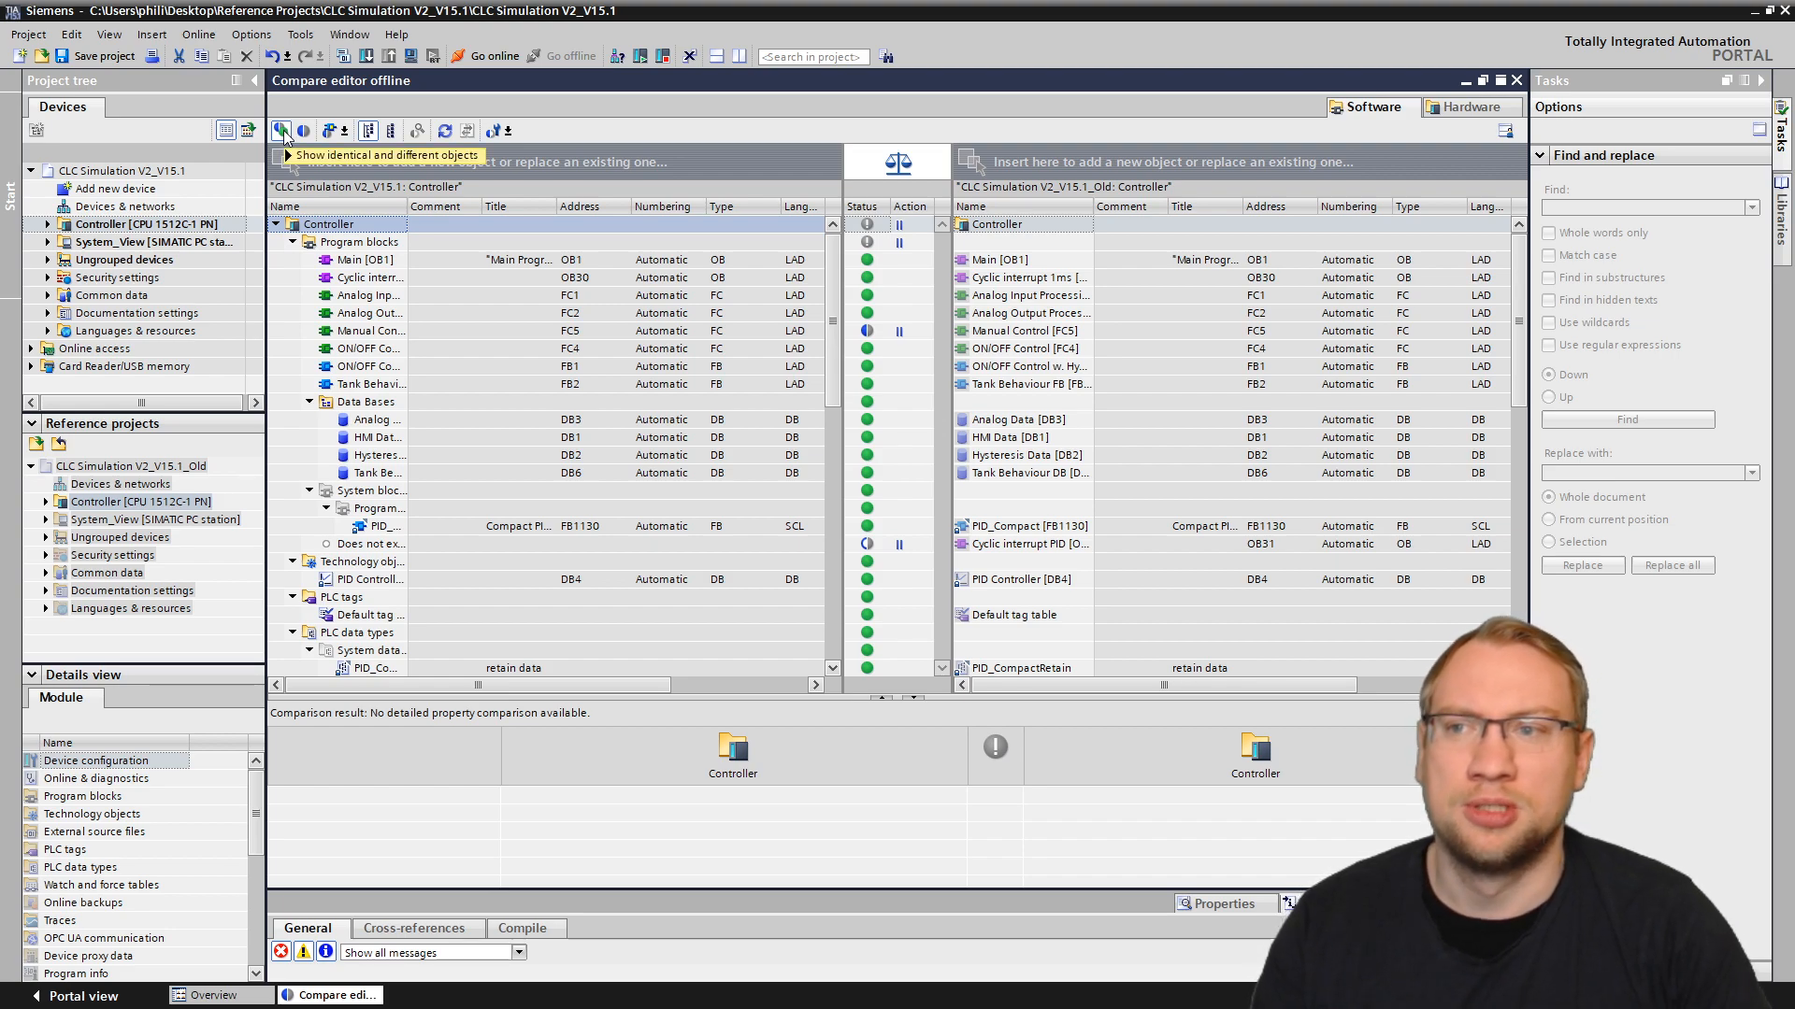
{"action": "mouse_move", "coordinate": [282, 129]}
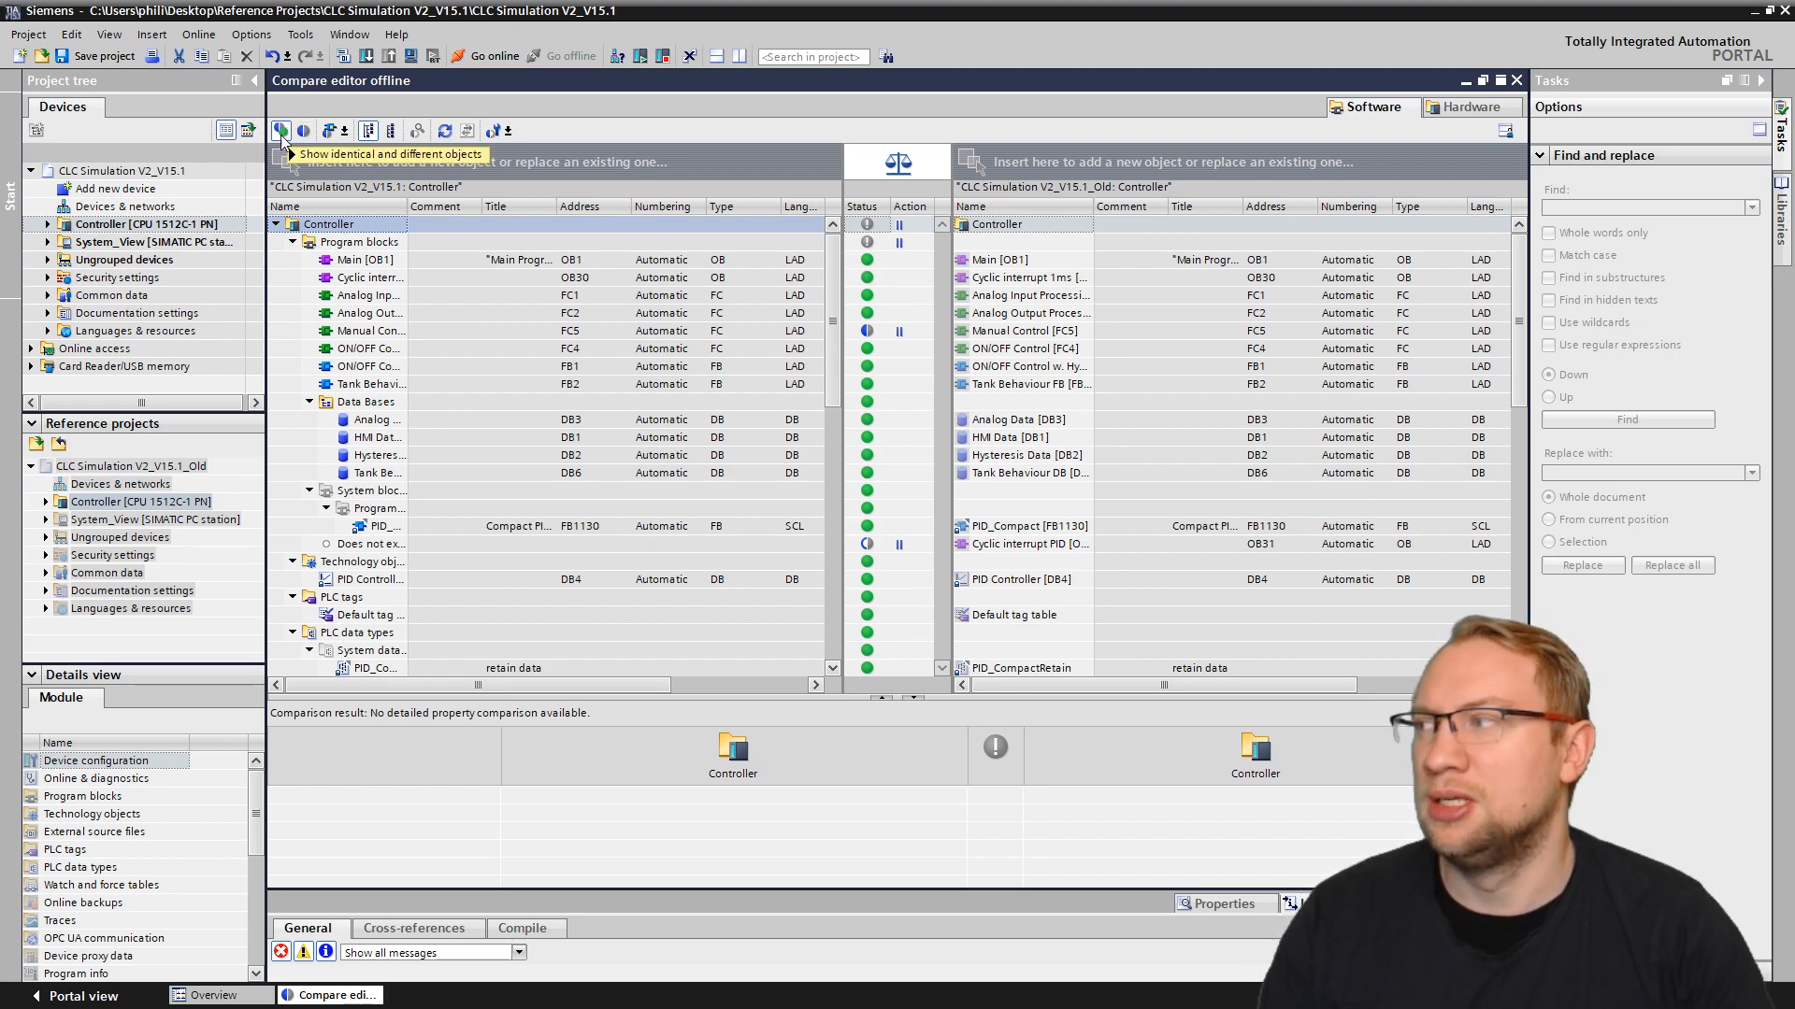
{"action": "mouse_move", "coordinate": [282, 129]}
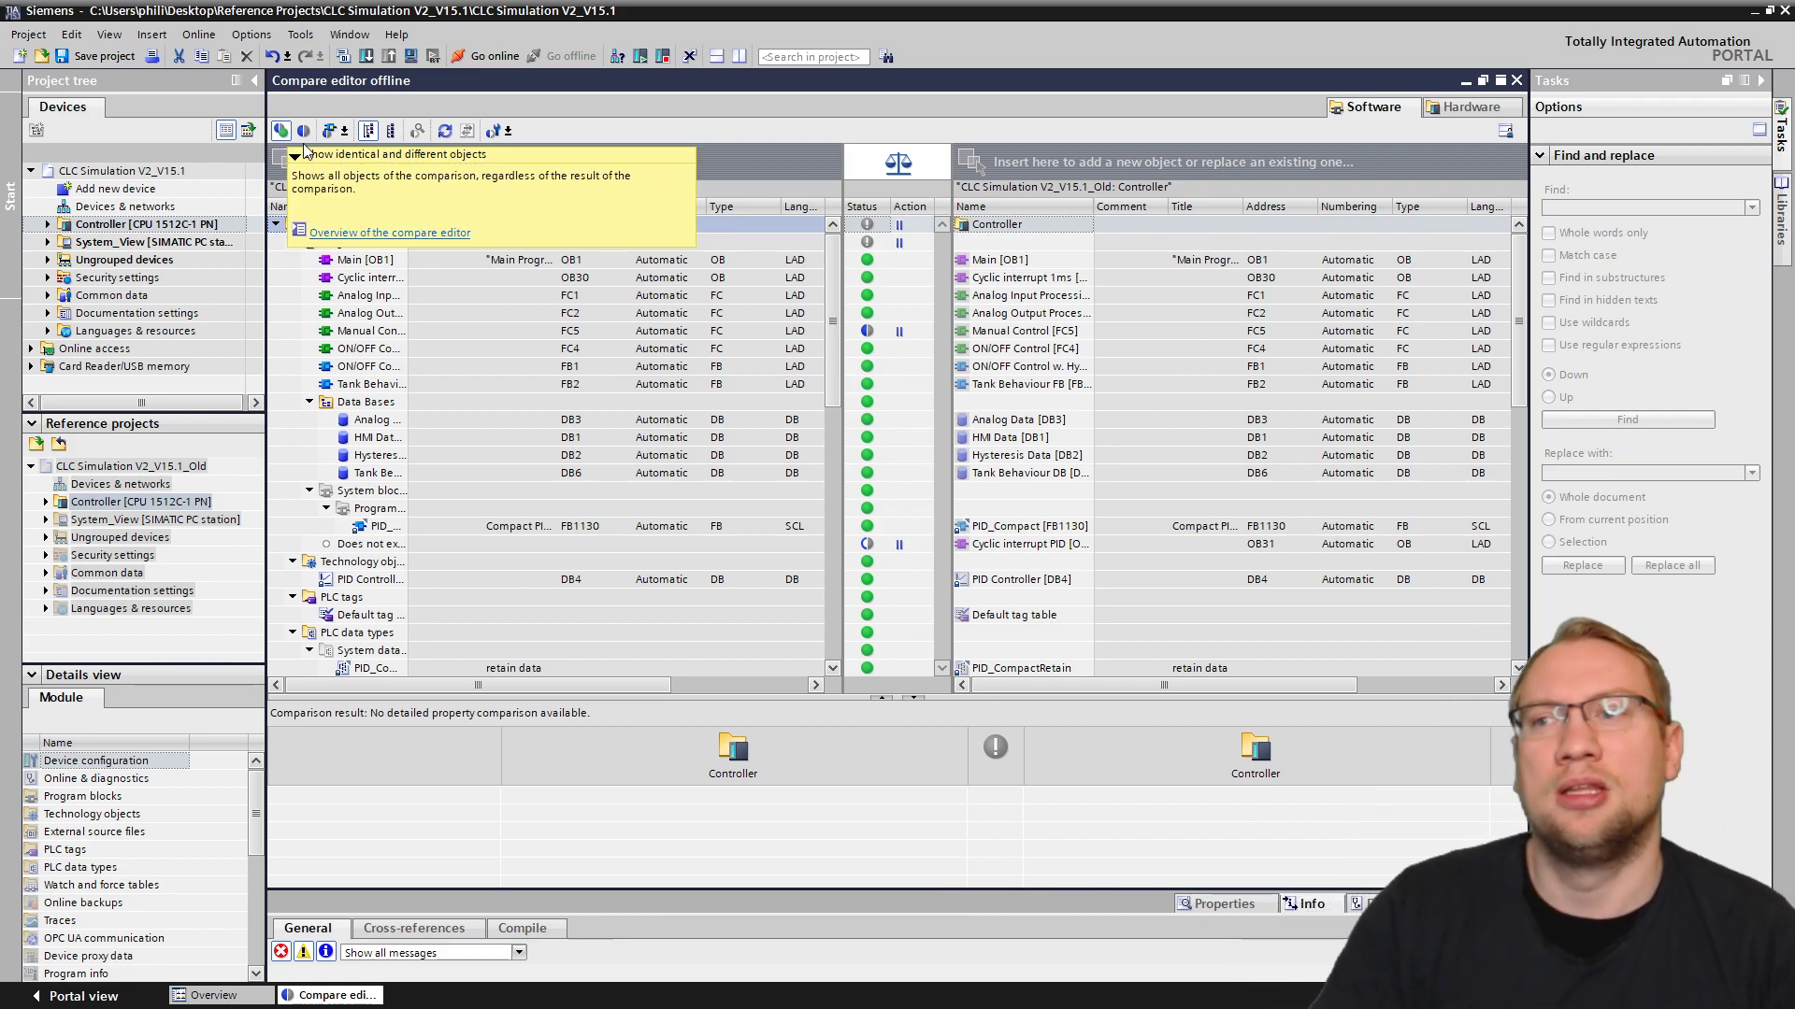
{"action": "mouse_move", "coordinate": [303, 131]}
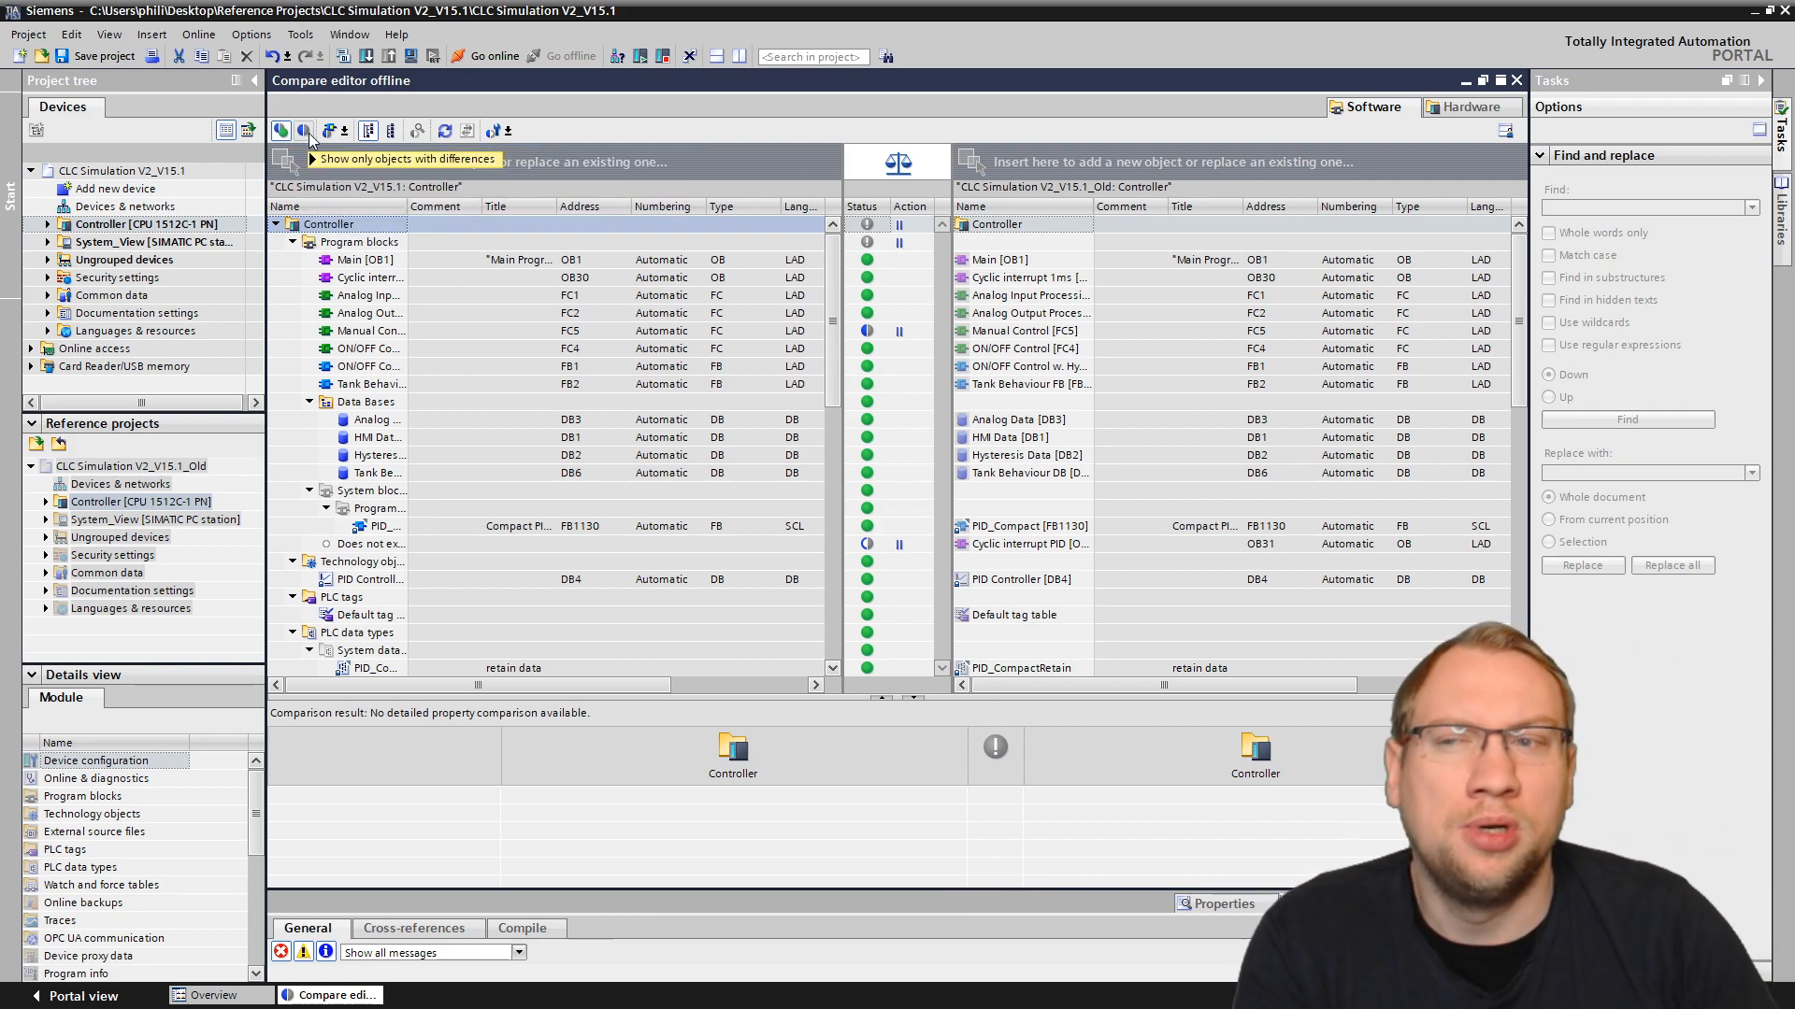
{"action": "left_click", "coordinate": [303, 129]}
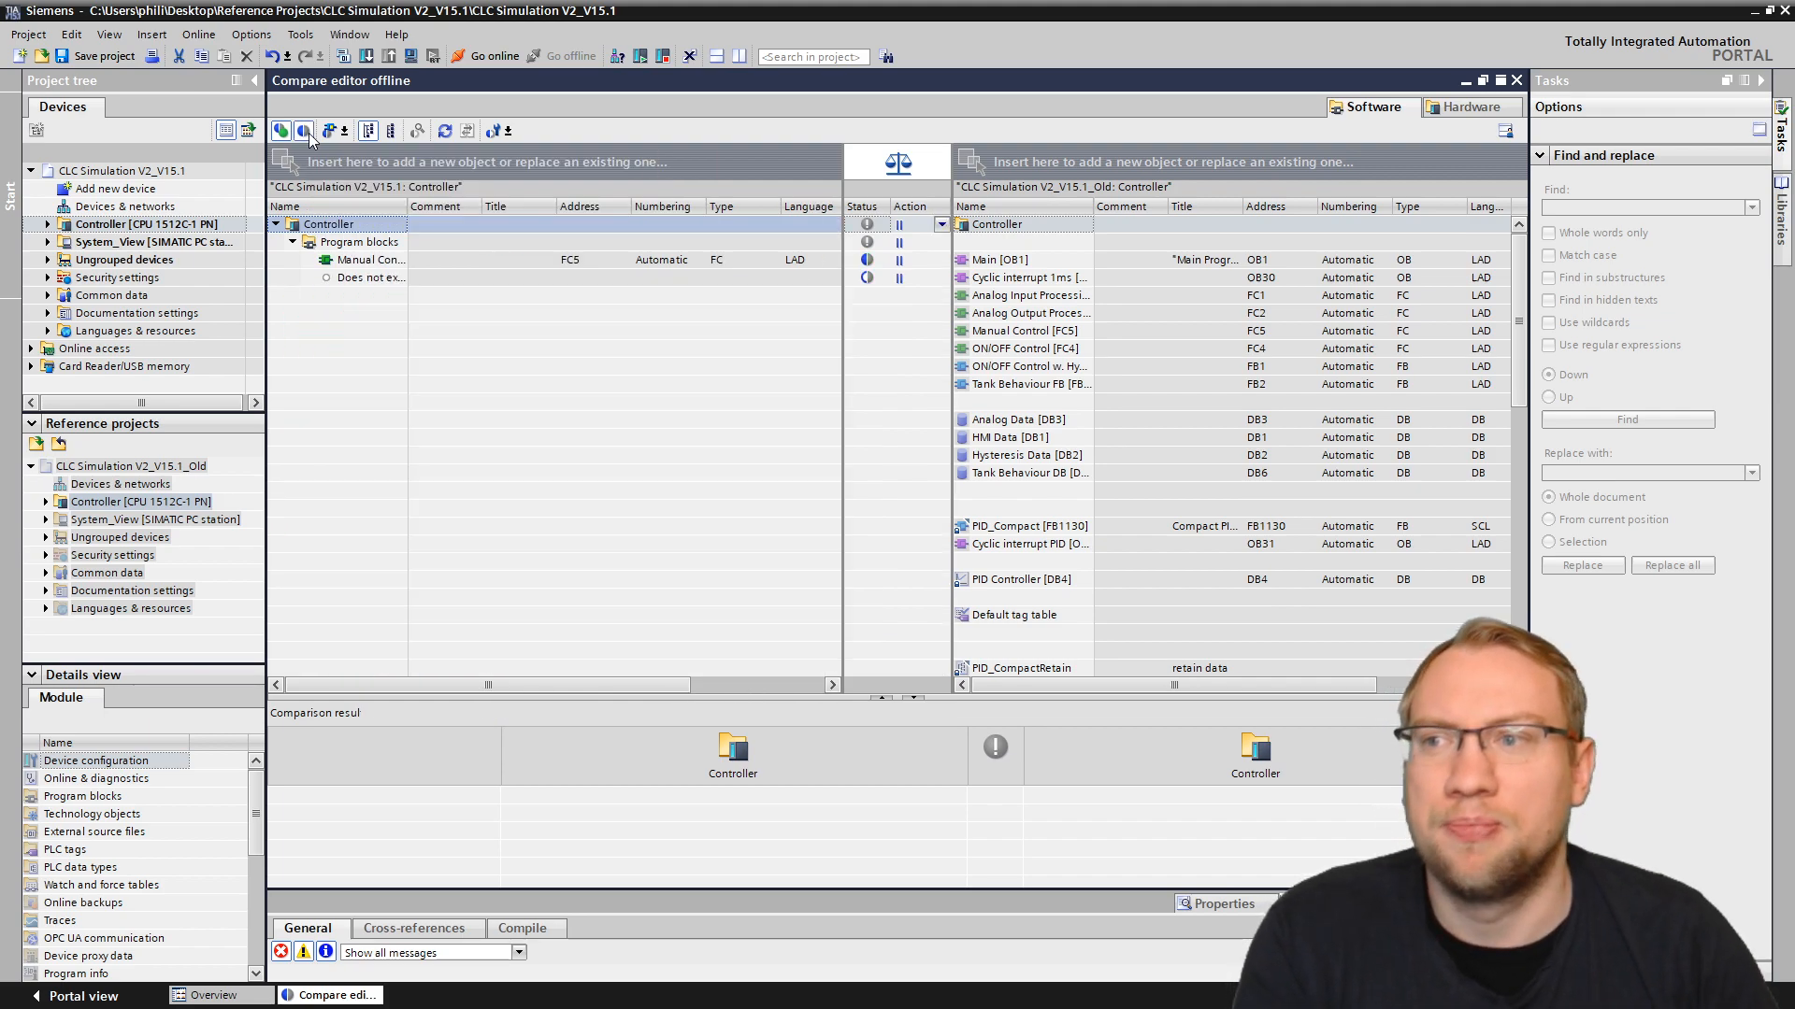
{"action": "left_click", "coordinate": [281, 131]}
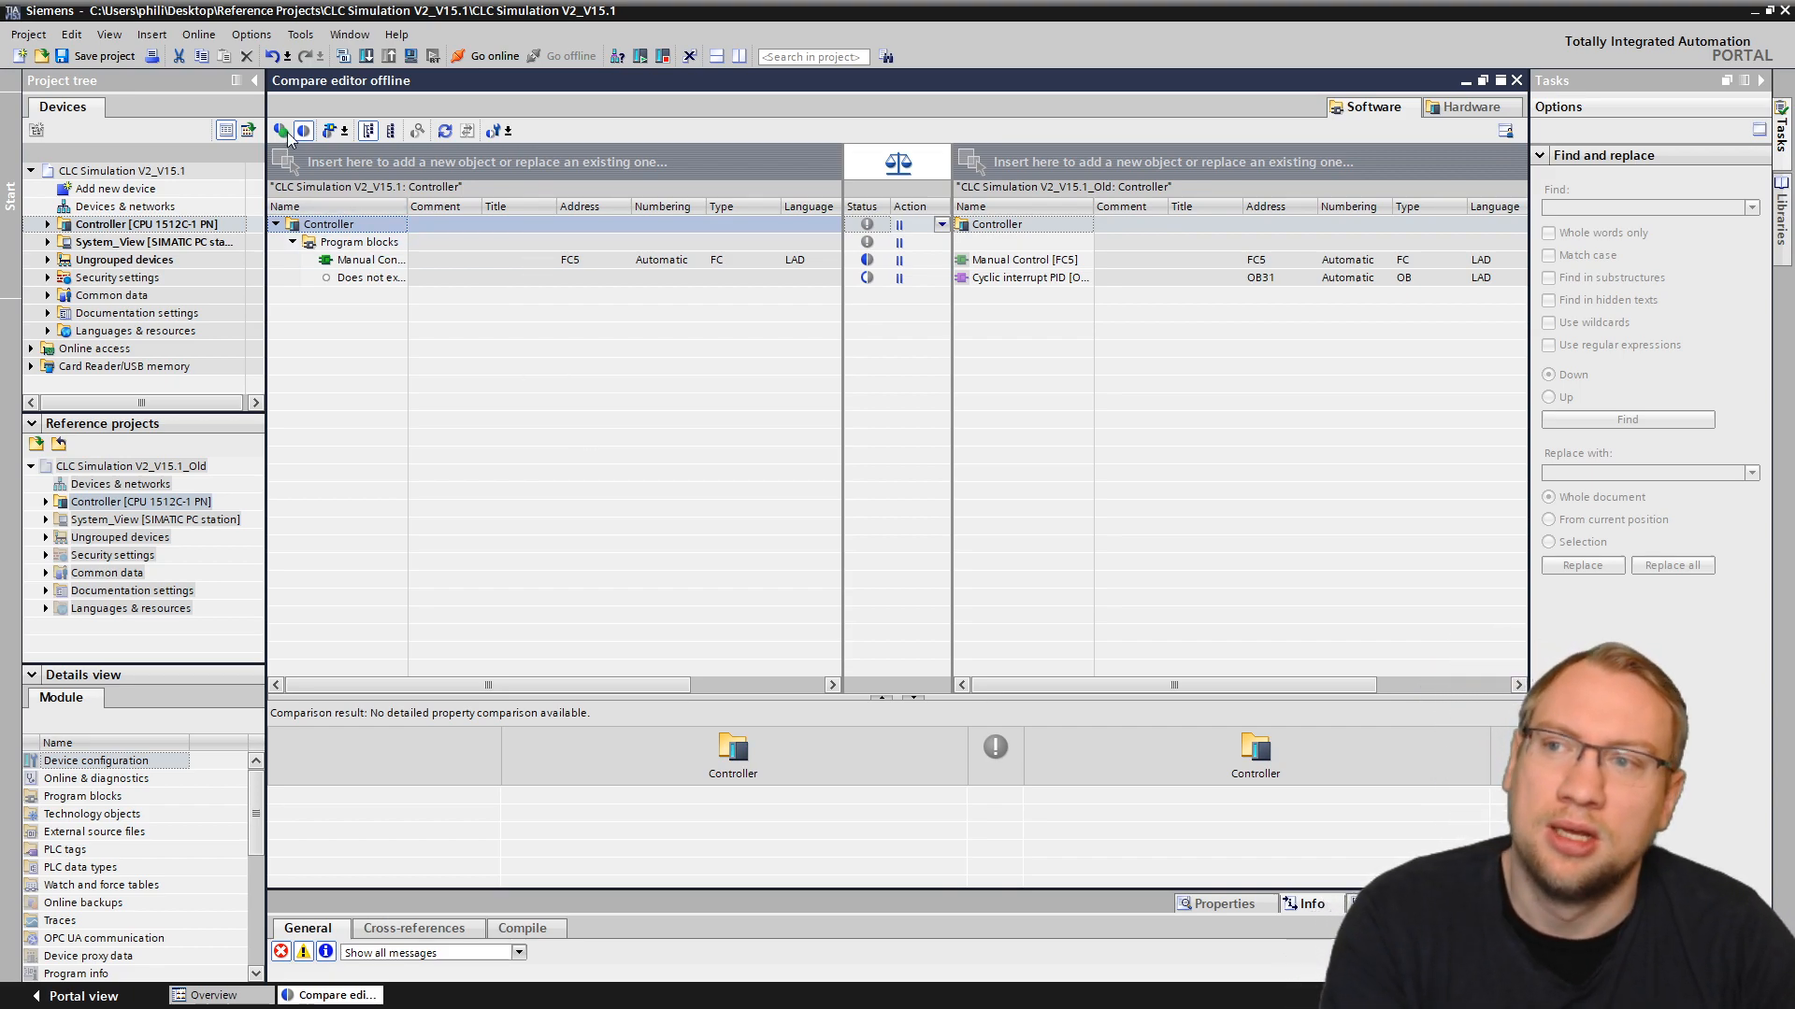
{"action": "mouse_move", "coordinate": [843, 322]}
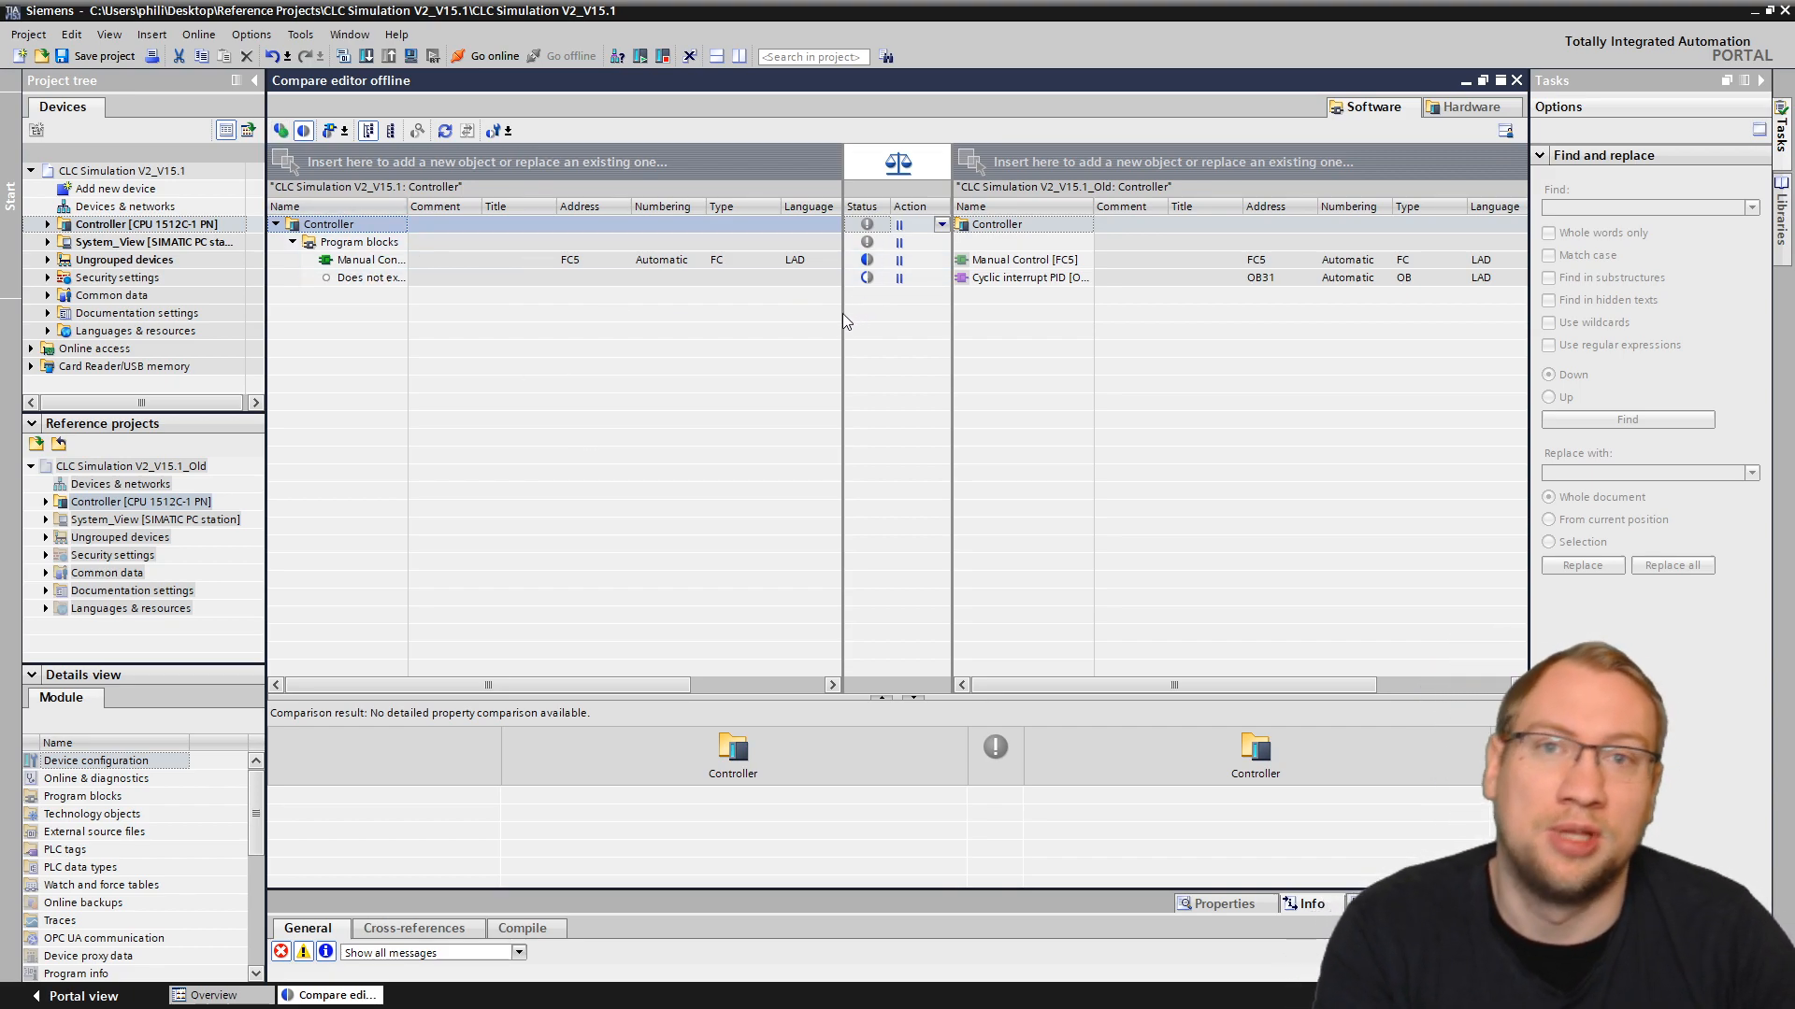
{"action": "left_click", "coordinate": [281, 129]}
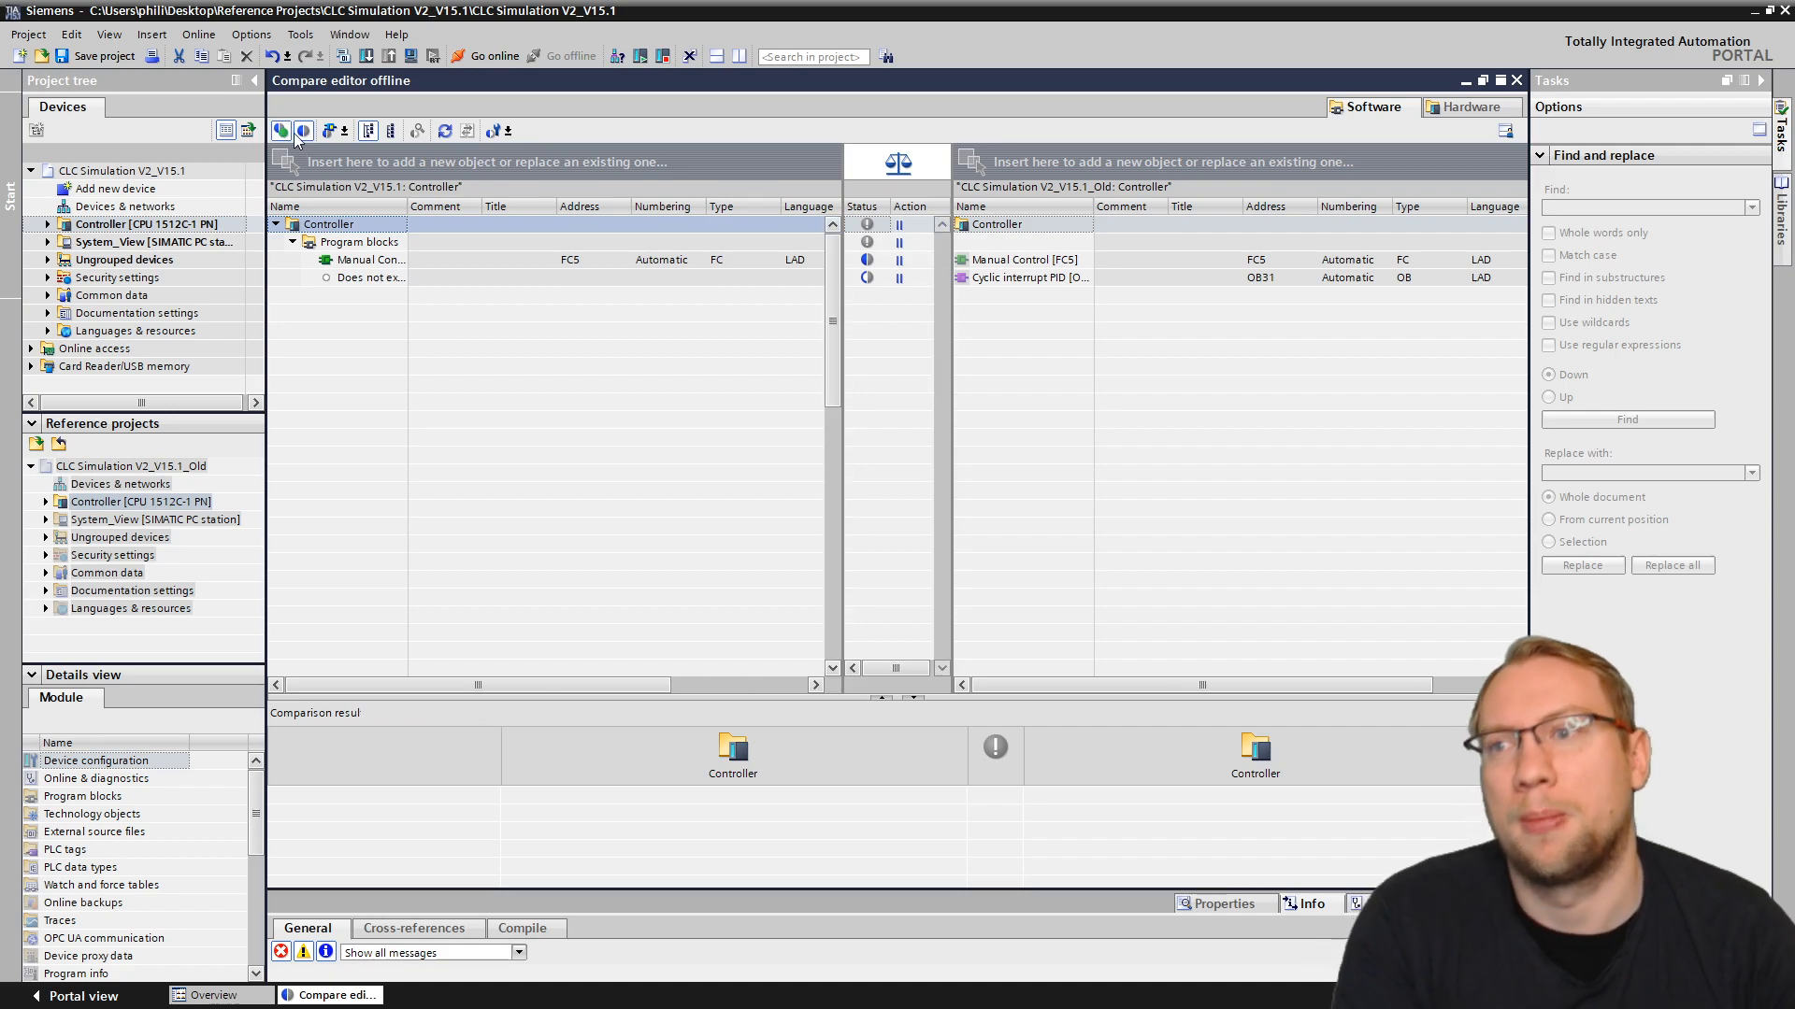
{"action": "left_click", "coordinate": [329, 129]}
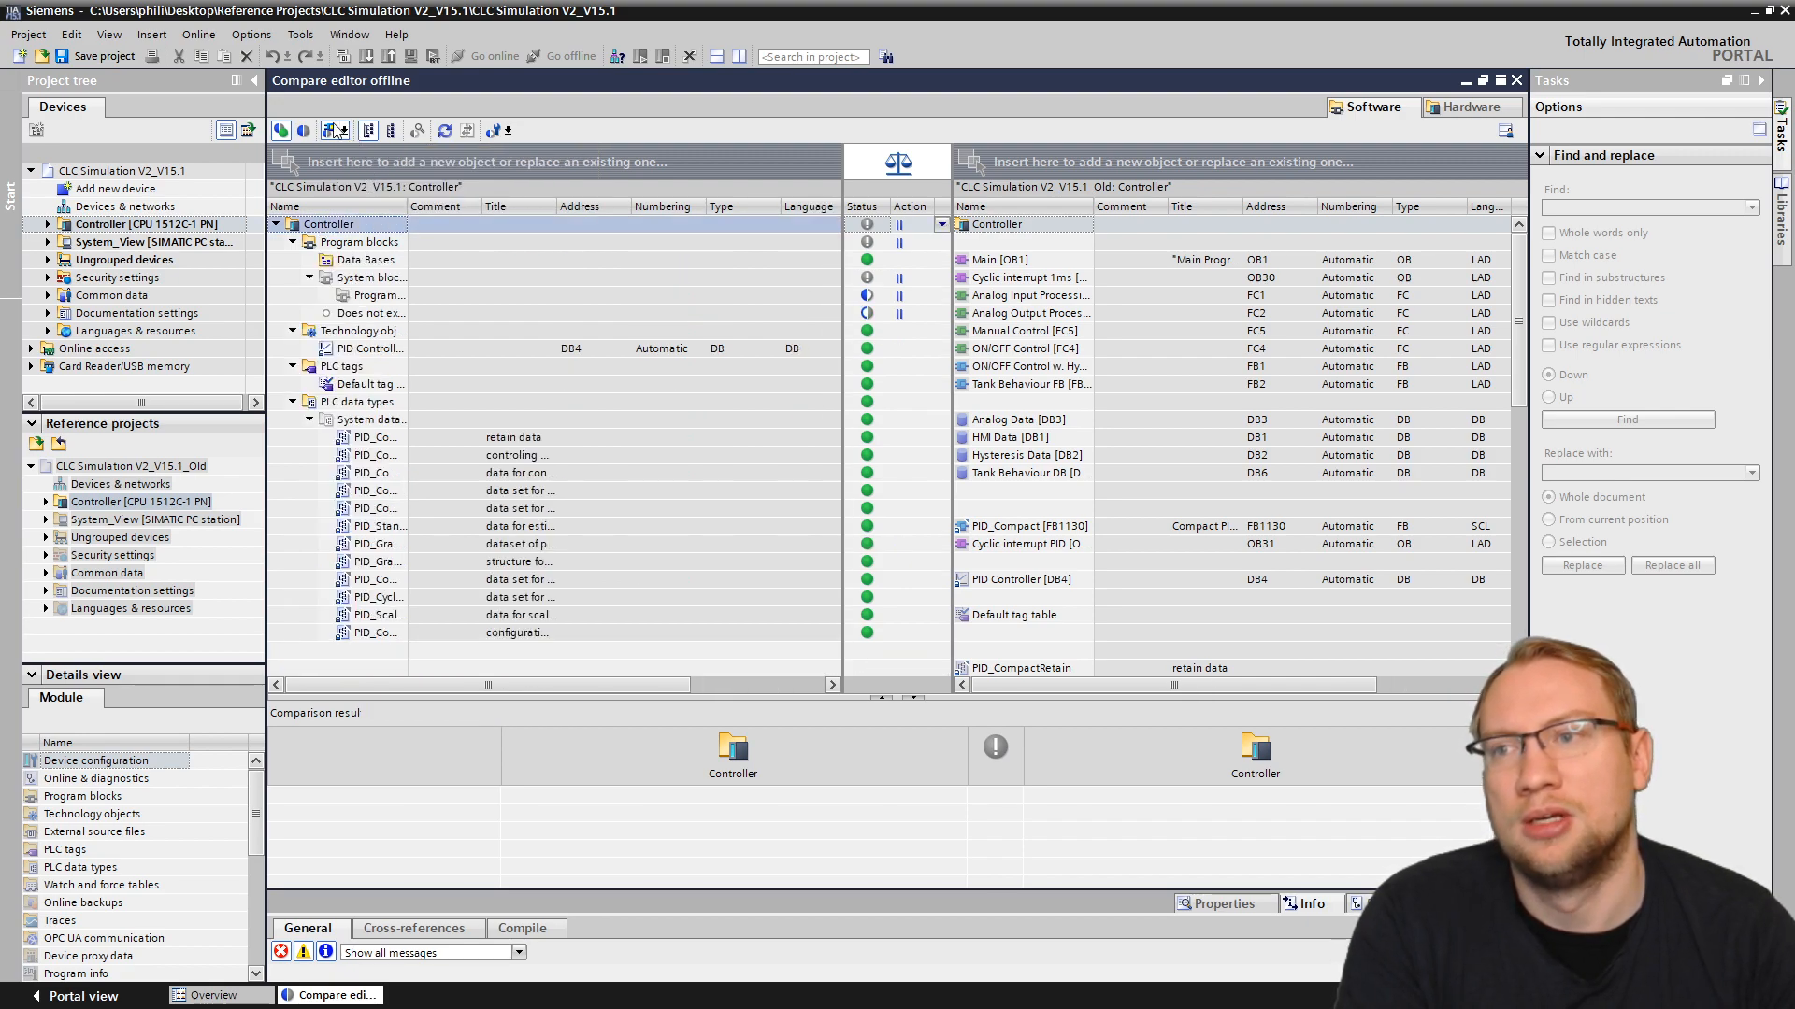
Step: Switch to a flat list of compared objects, check Manual Control [FC5], then restore the grouped folder view
{"action": "left_click", "coordinate": [366, 129]}
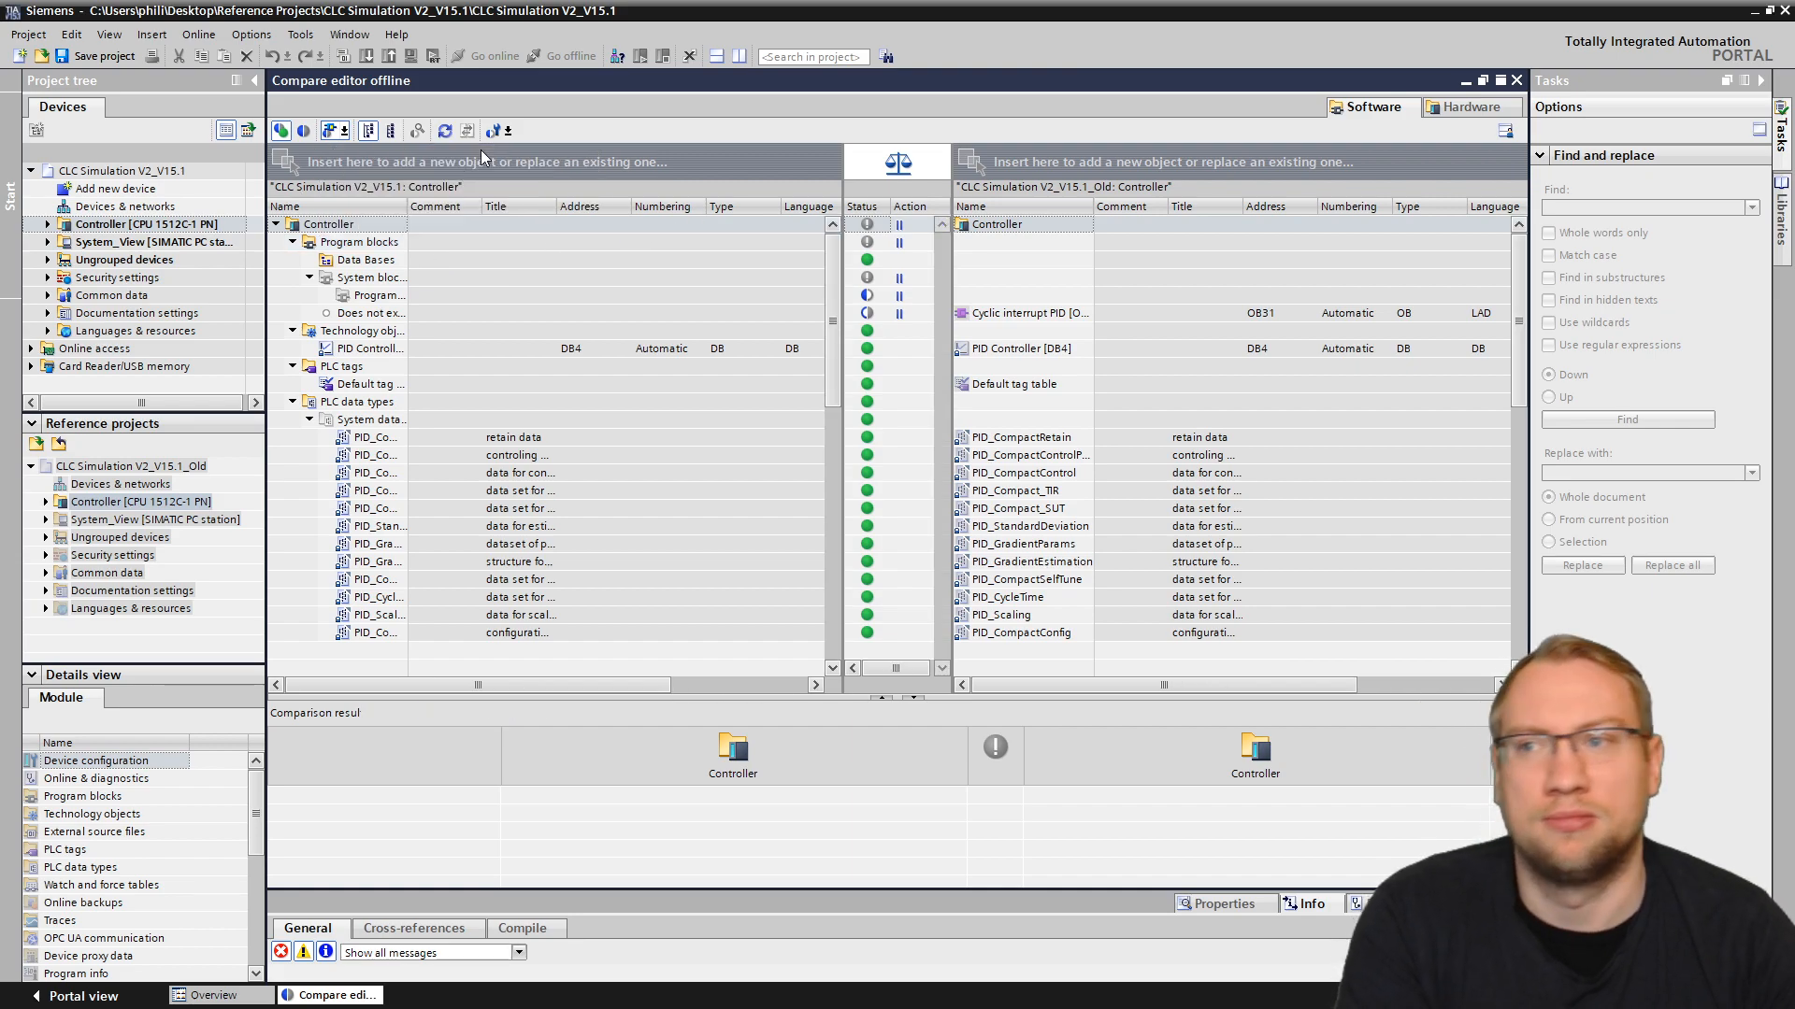
{"action": "left_click", "coordinate": [368, 129]}
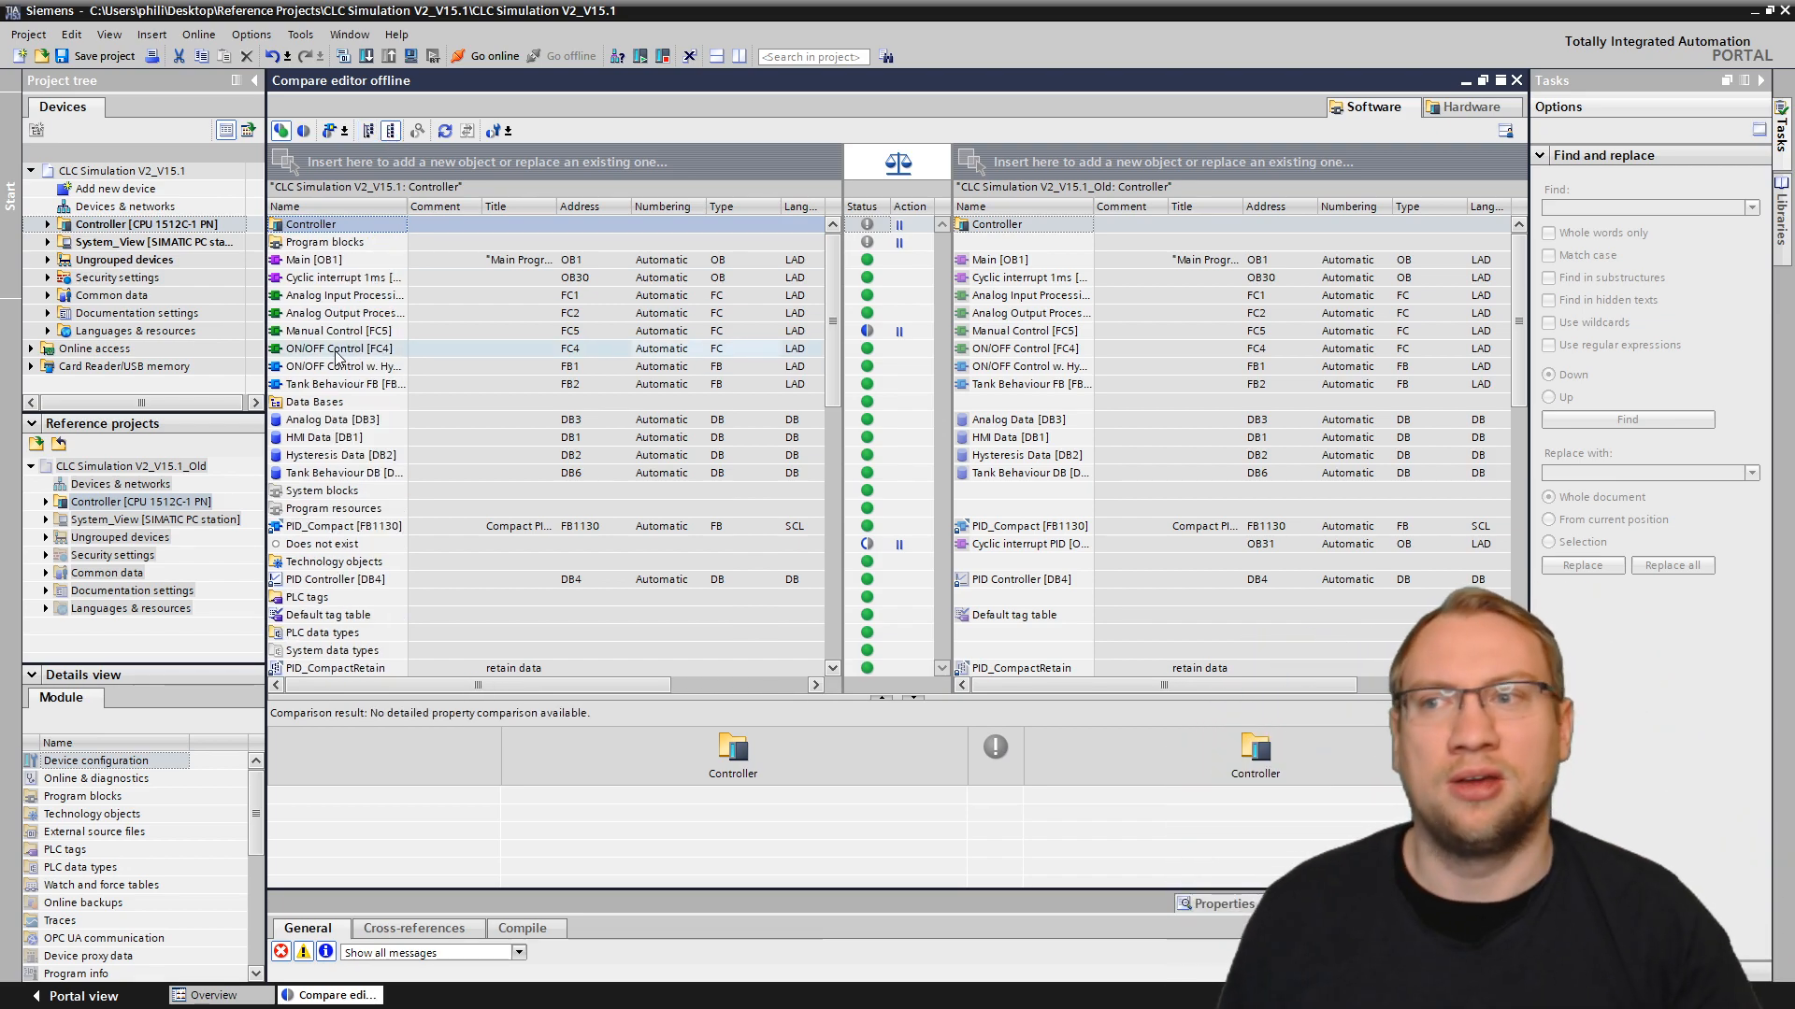
{"action": "left_click", "coordinate": [340, 331]}
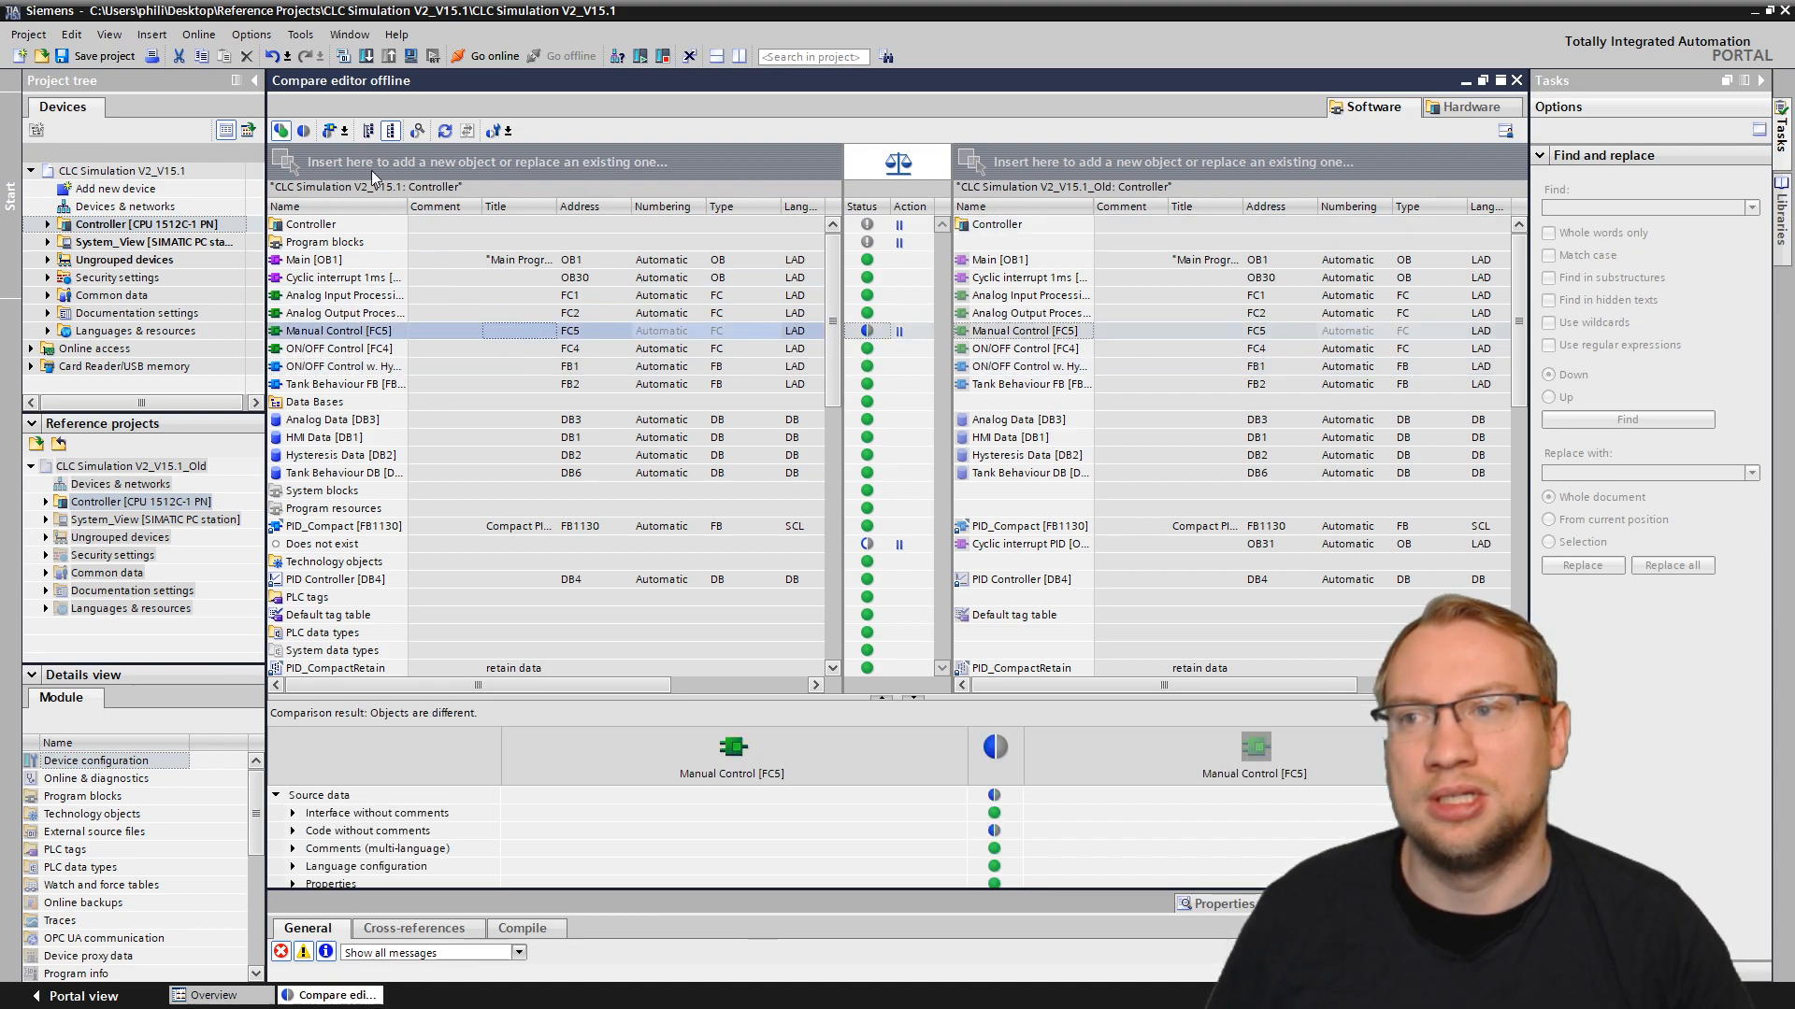
{"action": "left_click", "coordinate": [333, 224]}
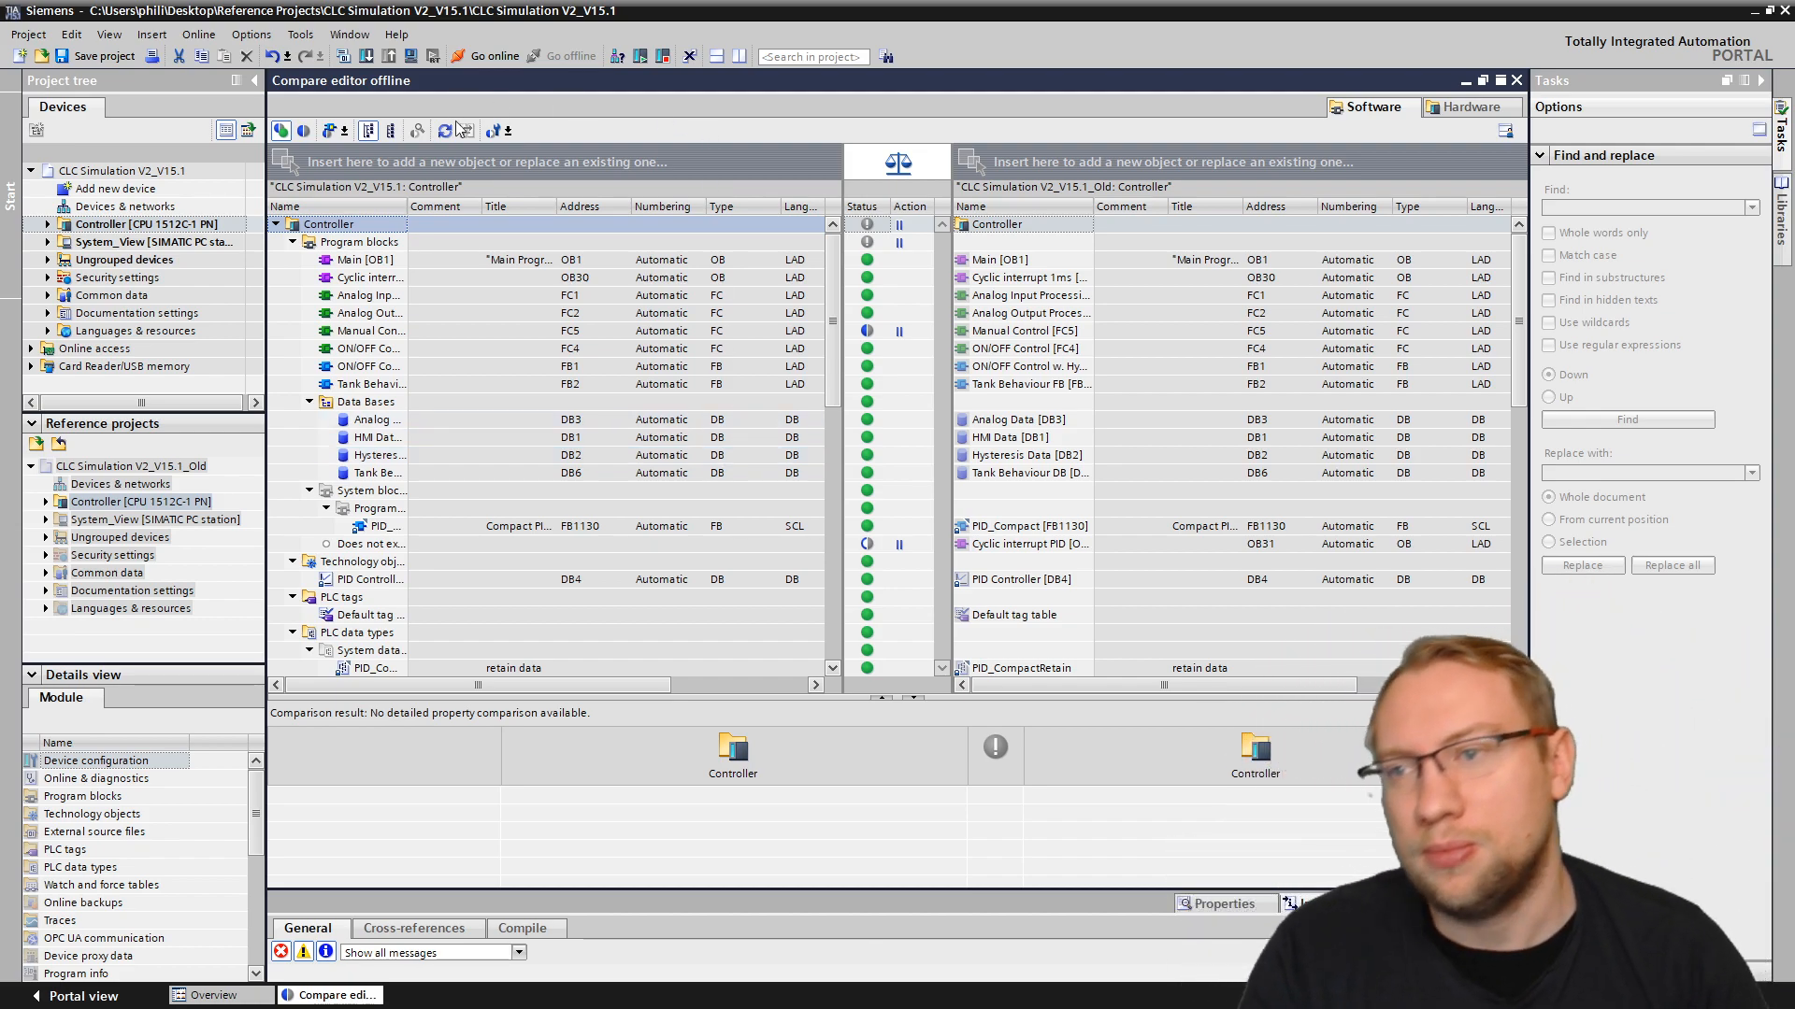
{"action": "mouse_move", "coordinate": [417, 129]}
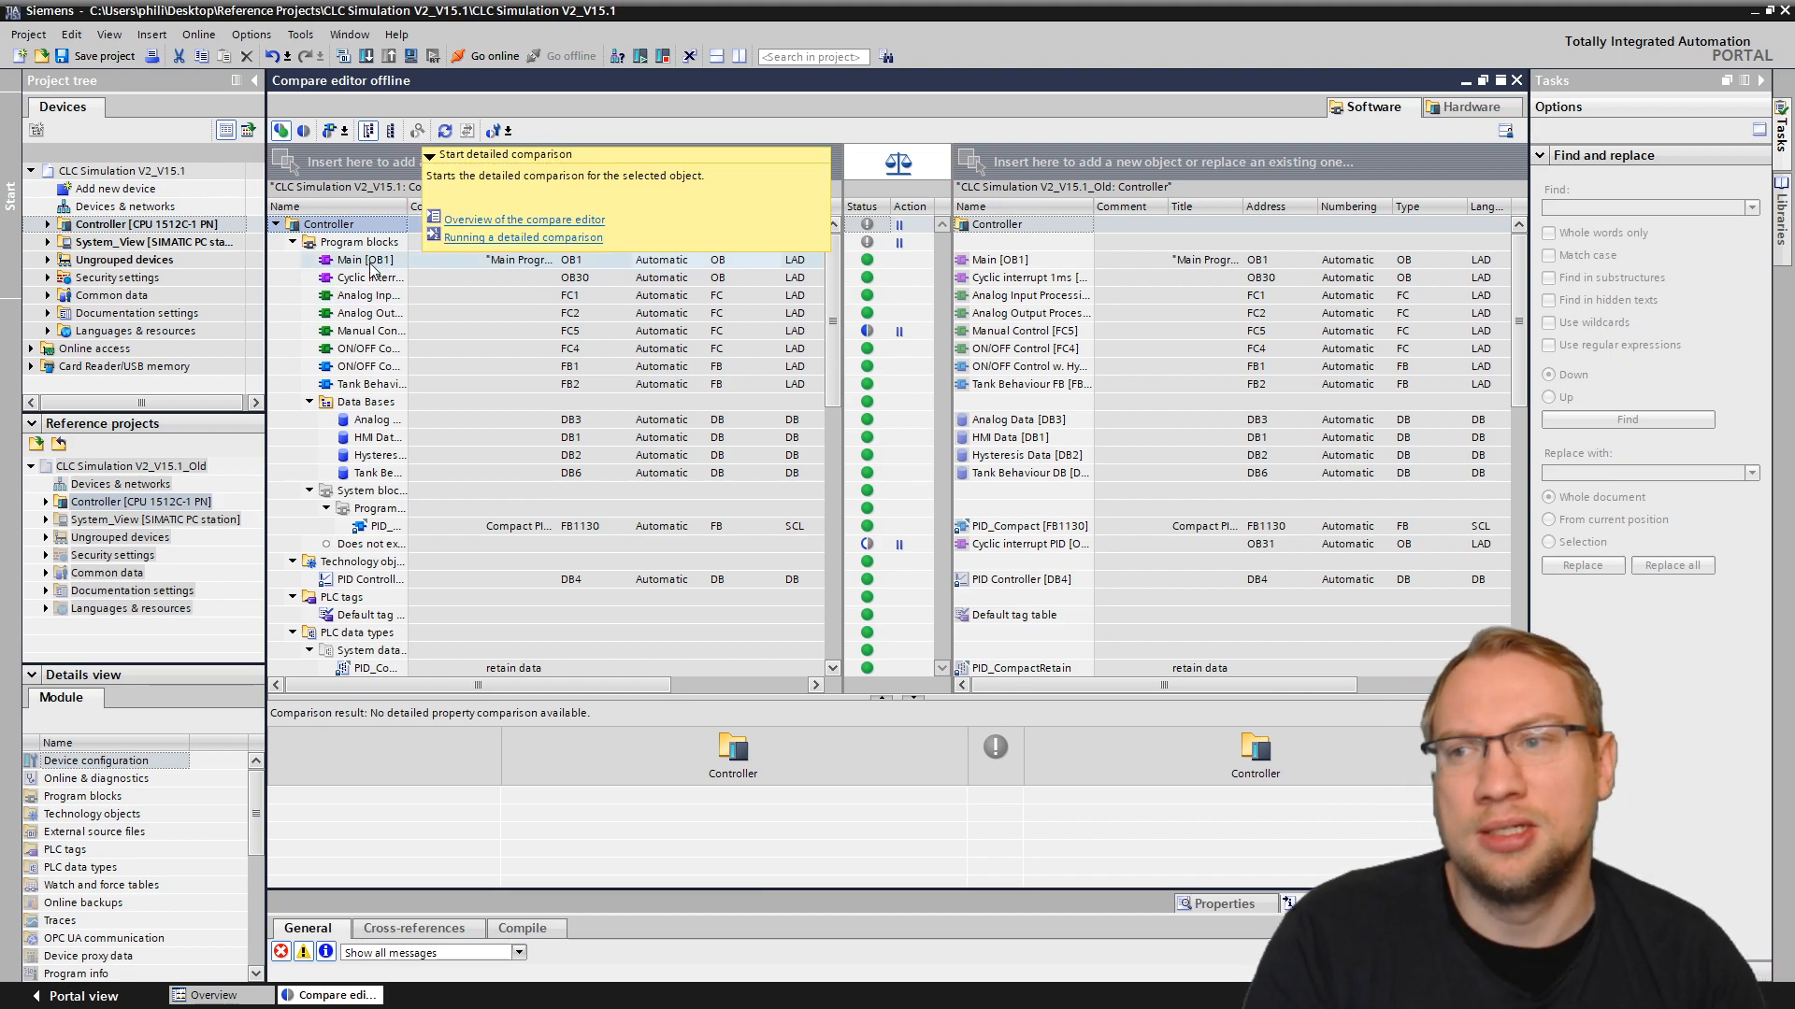
Step: Review the Main [OB1] and ON/OFF Control [FC4] results, return to the Controller overview and show the comparison criteria
{"action": "left_click", "coordinate": [361, 260]}
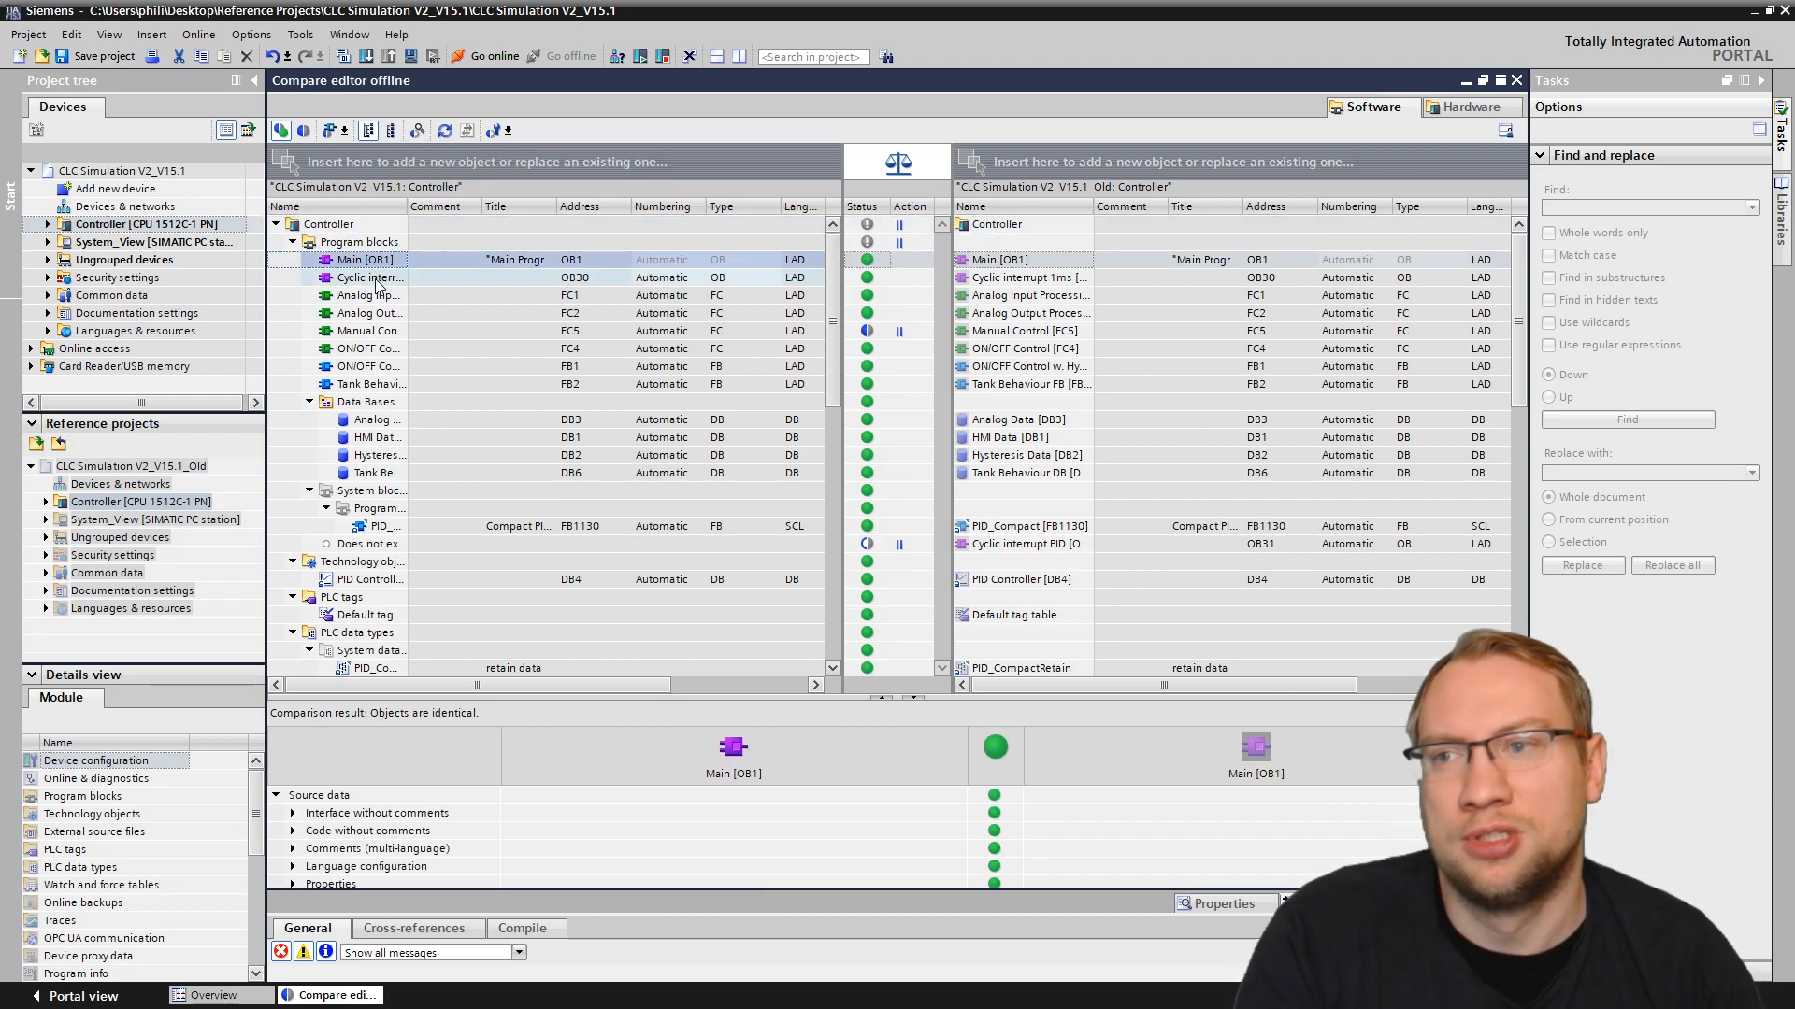
{"action": "left_click", "coordinate": [366, 348]}
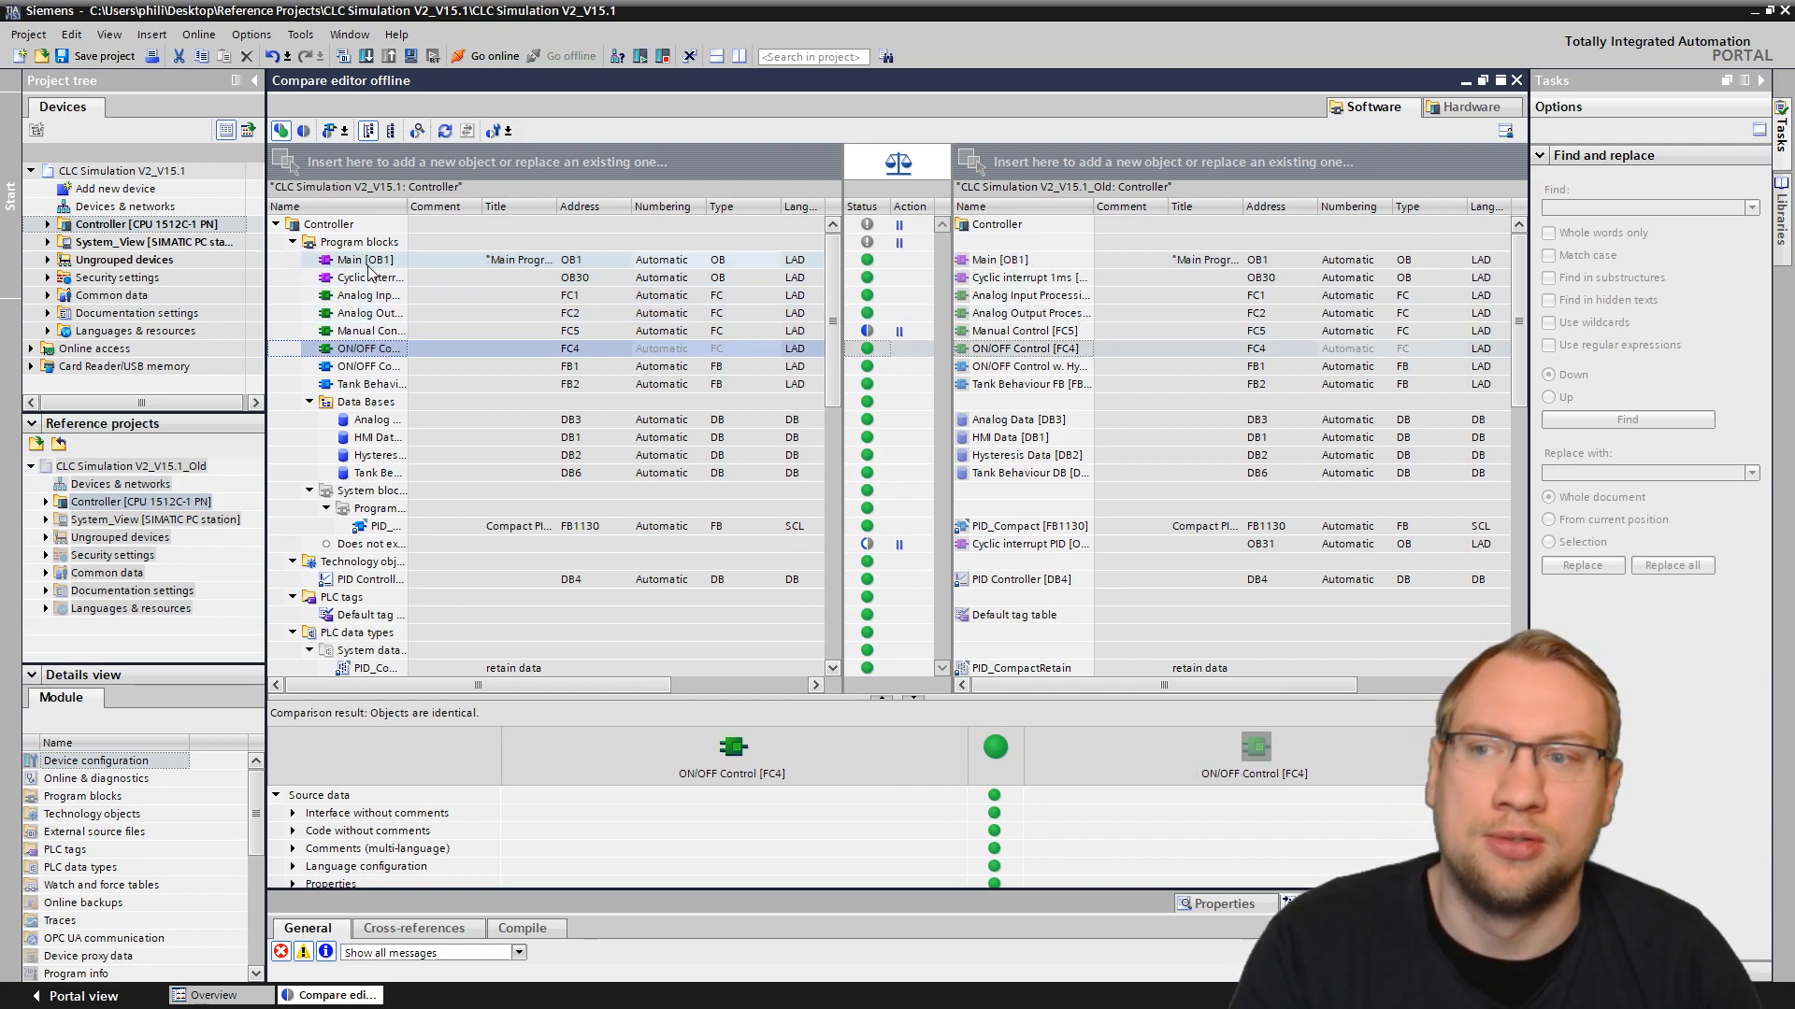
{"action": "left_click", "coordinate": [366, 258]}
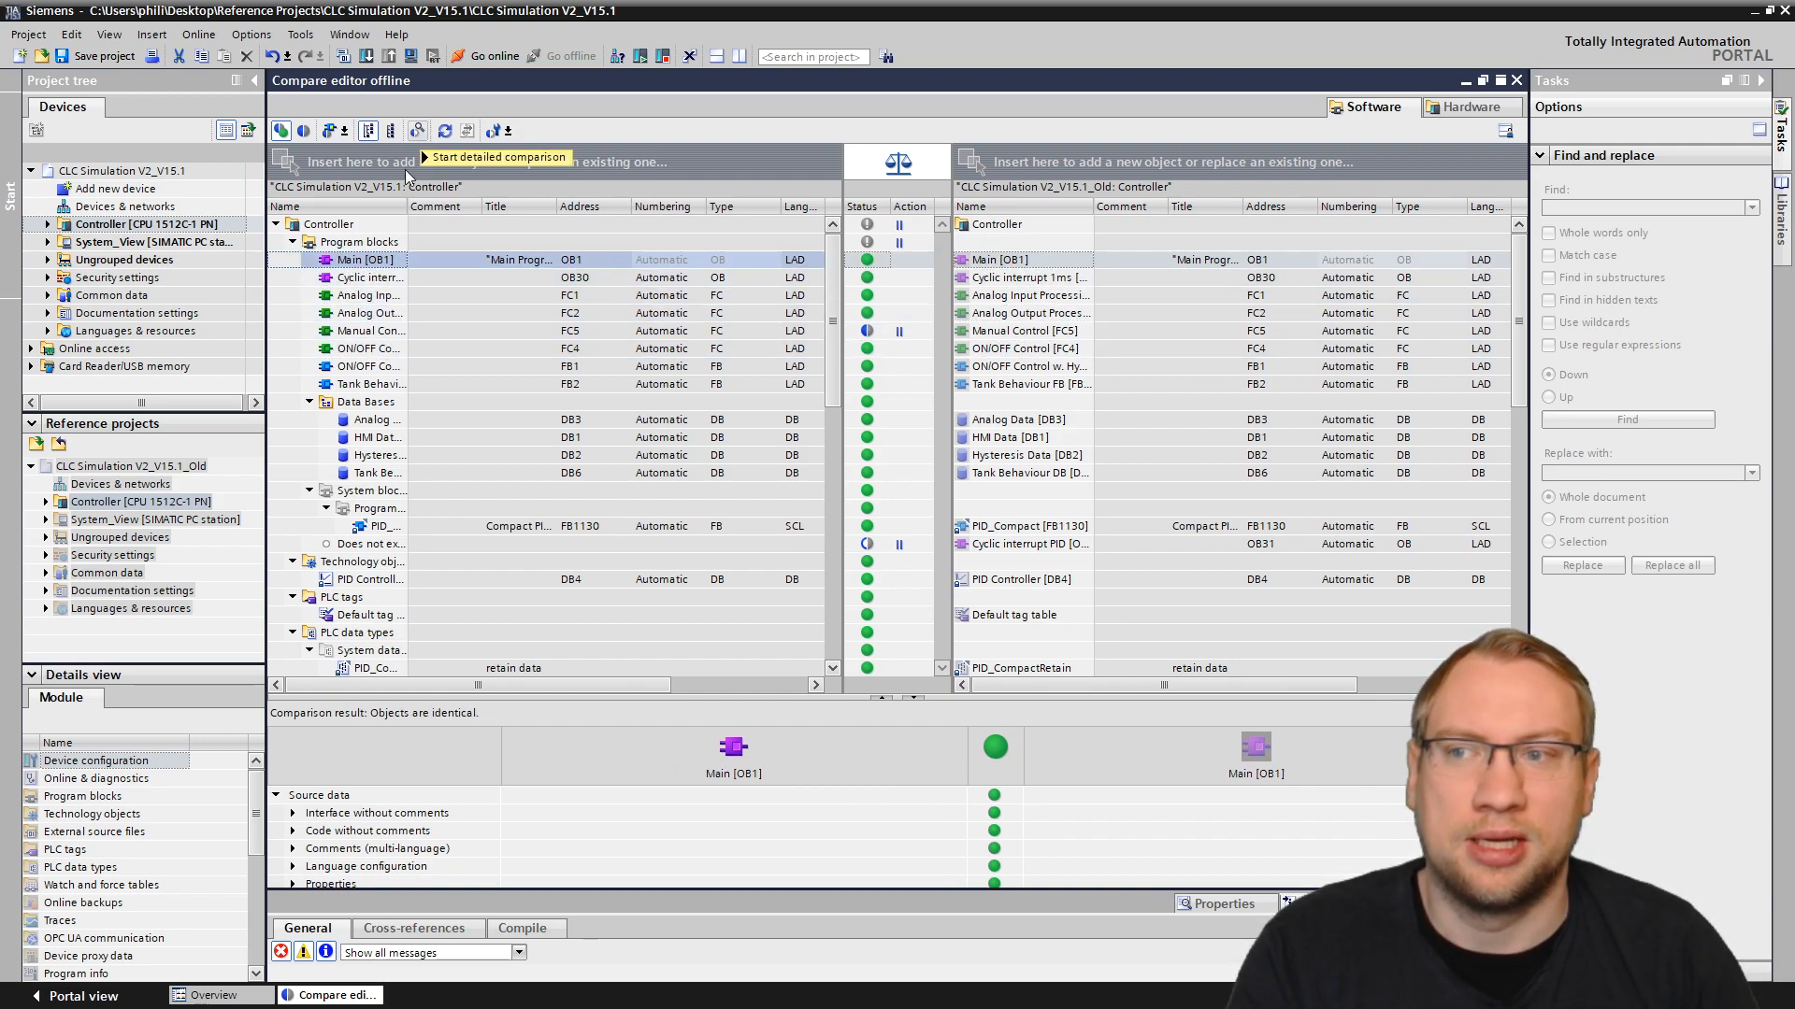
{"action": "left_click", "coordinate": [329, 225]}
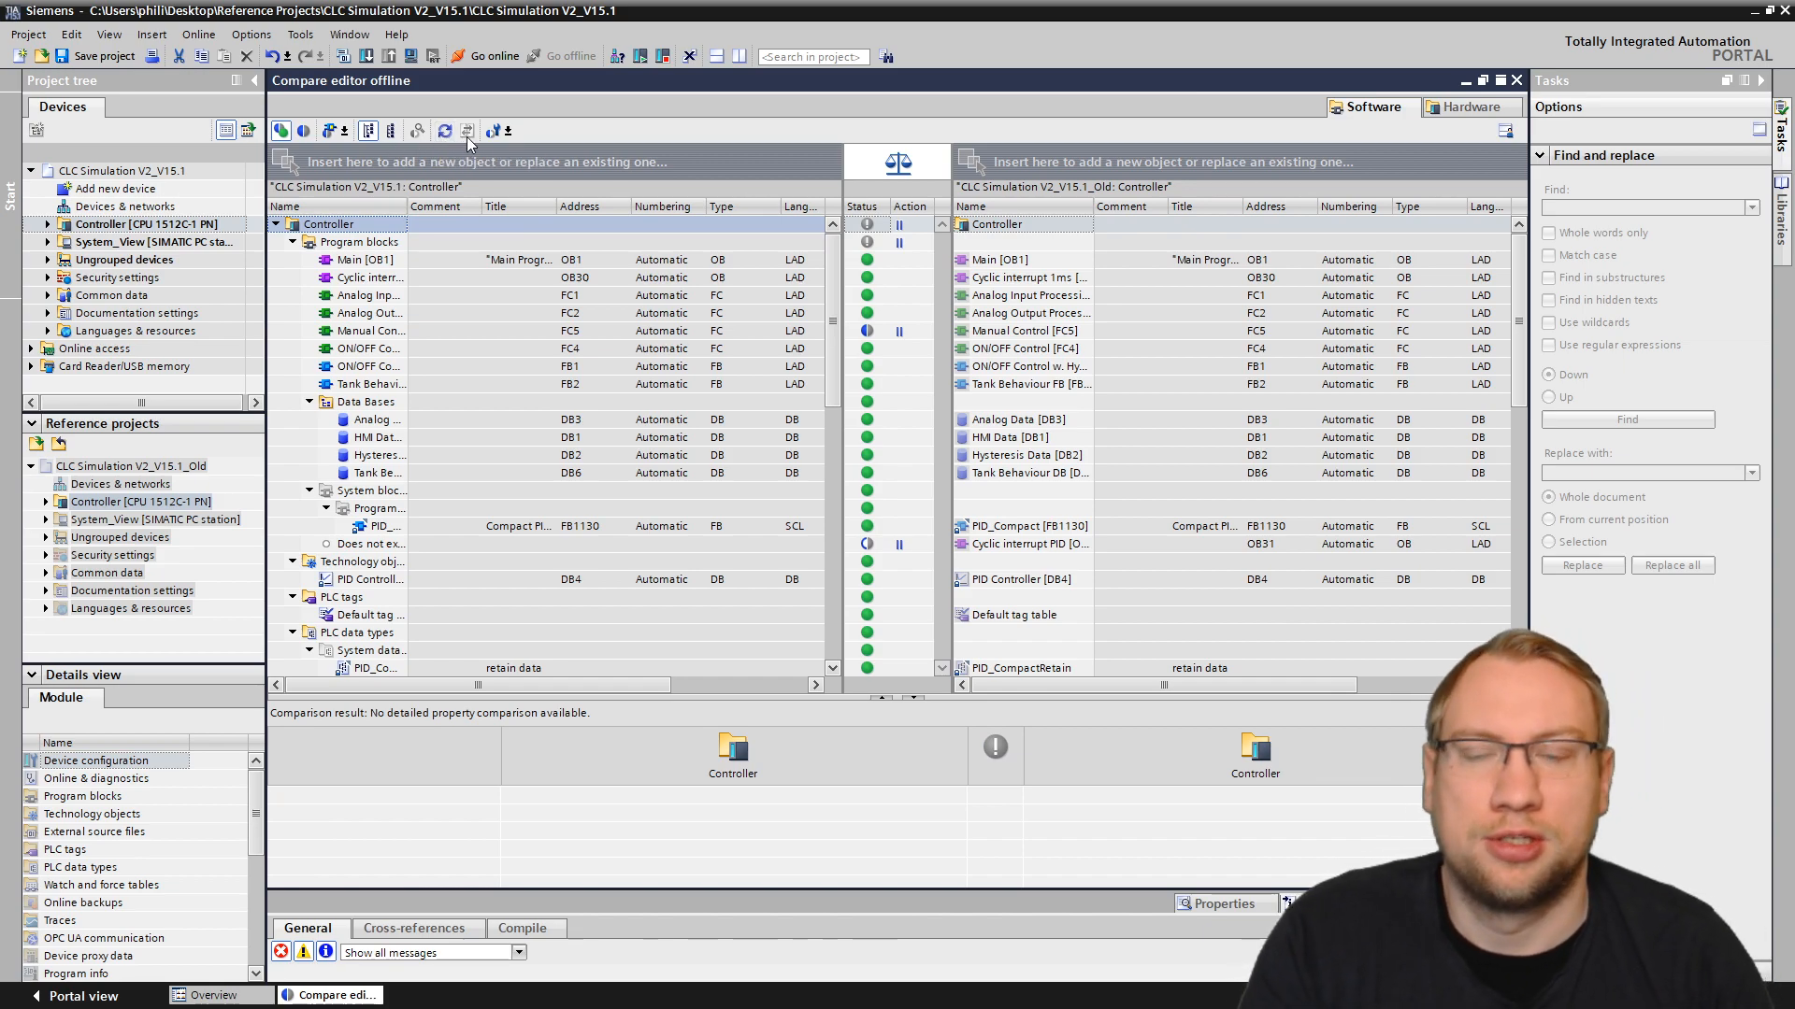
{"action": "mouse_move", "coordinate": [491, 134]}
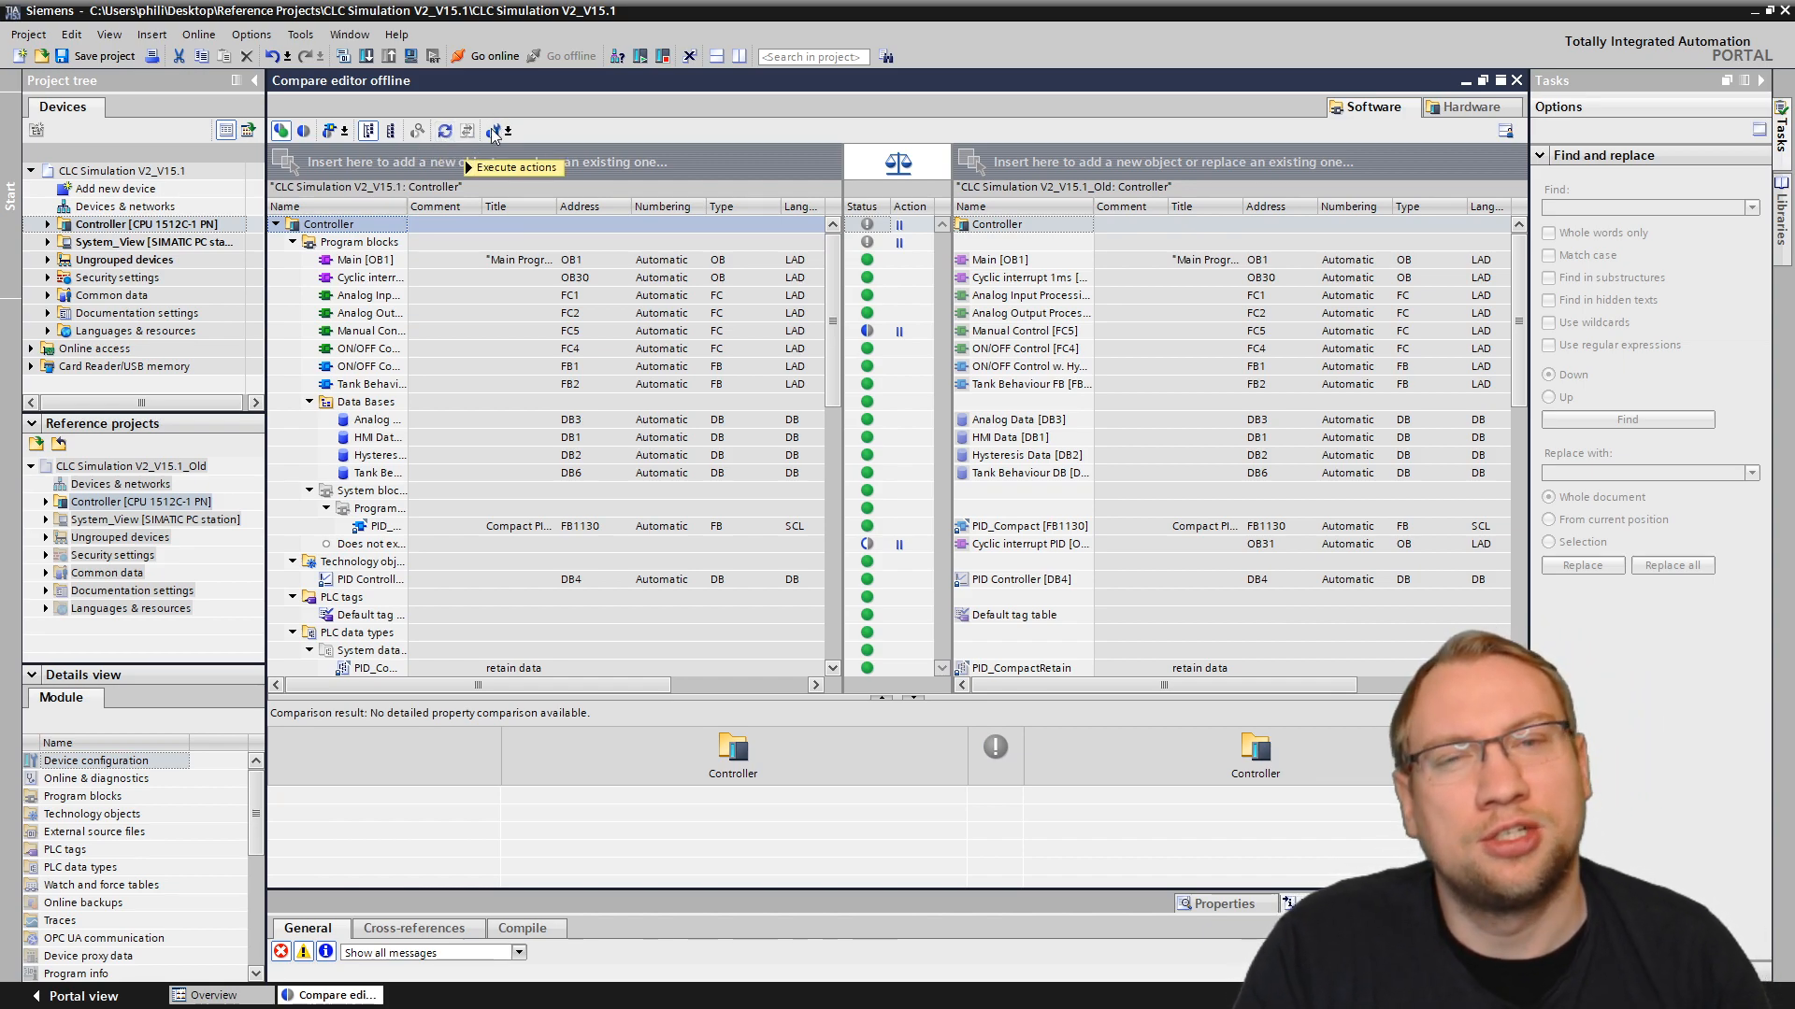
{"action": "left_click", "coordinate": [497, 129]}
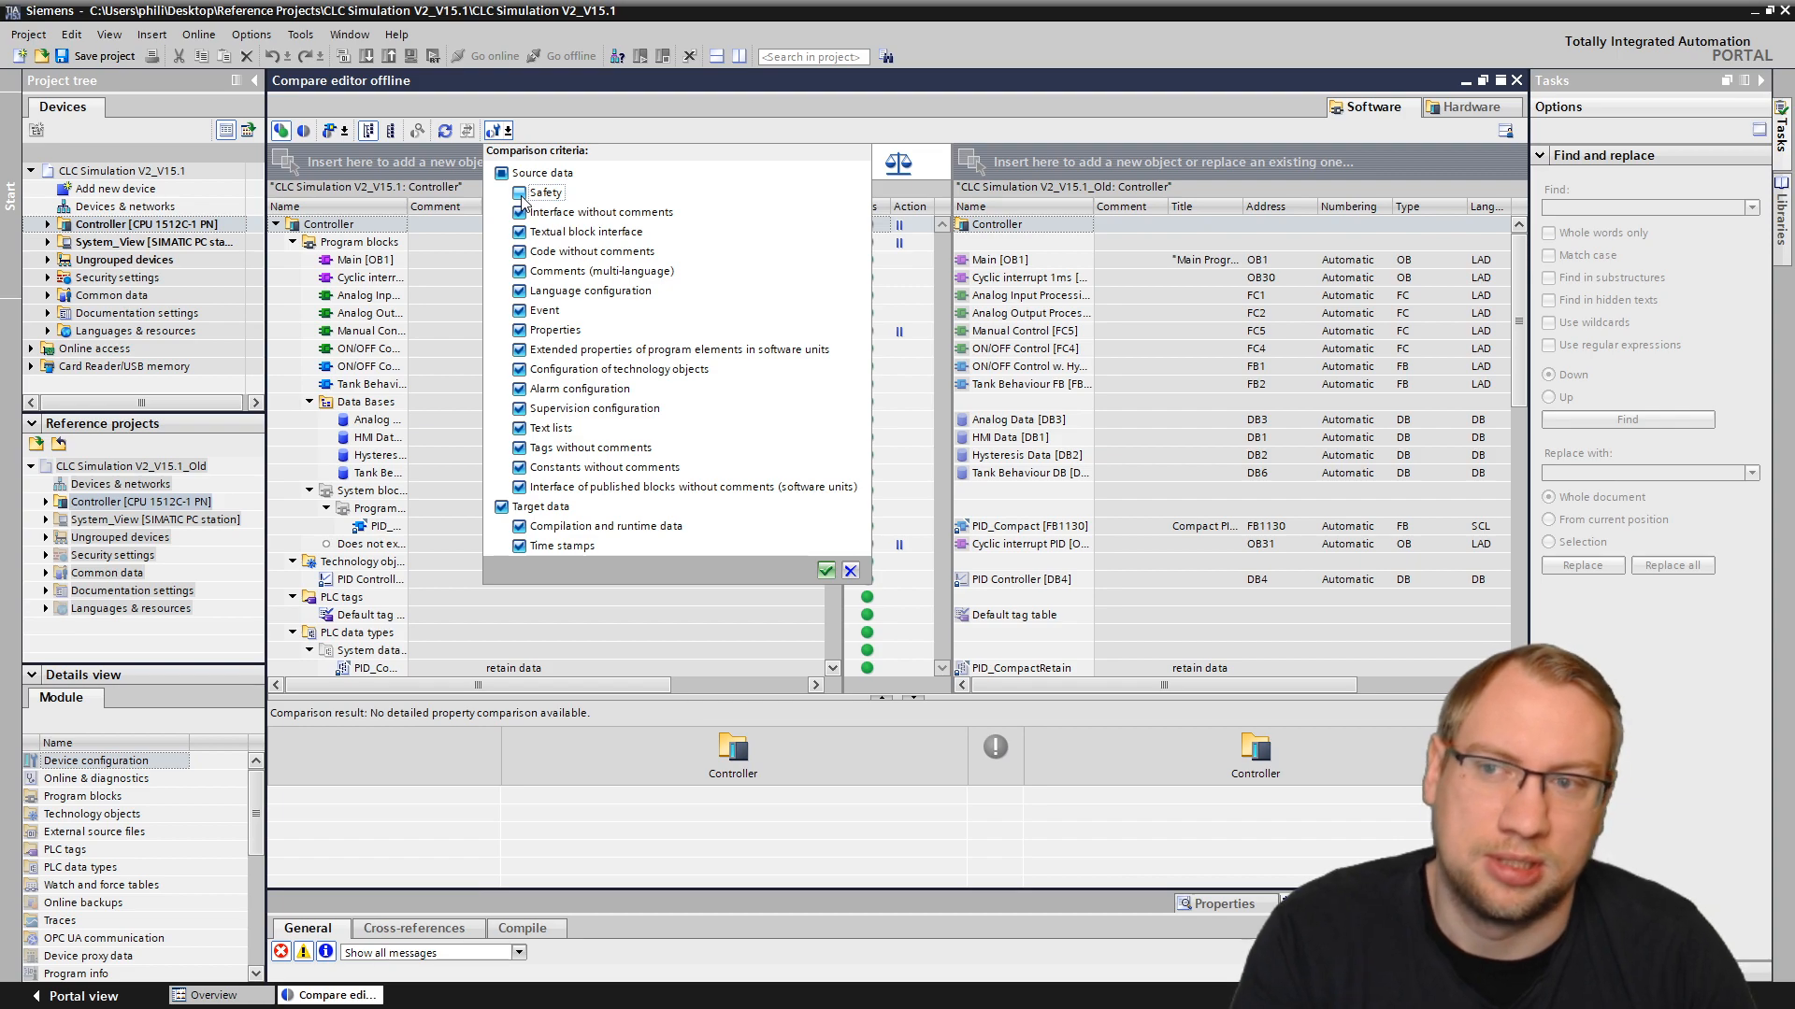
Step: Toggle the Safety and Language configuration criteria, then dismiss the criteria list
{"action": "left_click", "coordinate": [518, 193]}
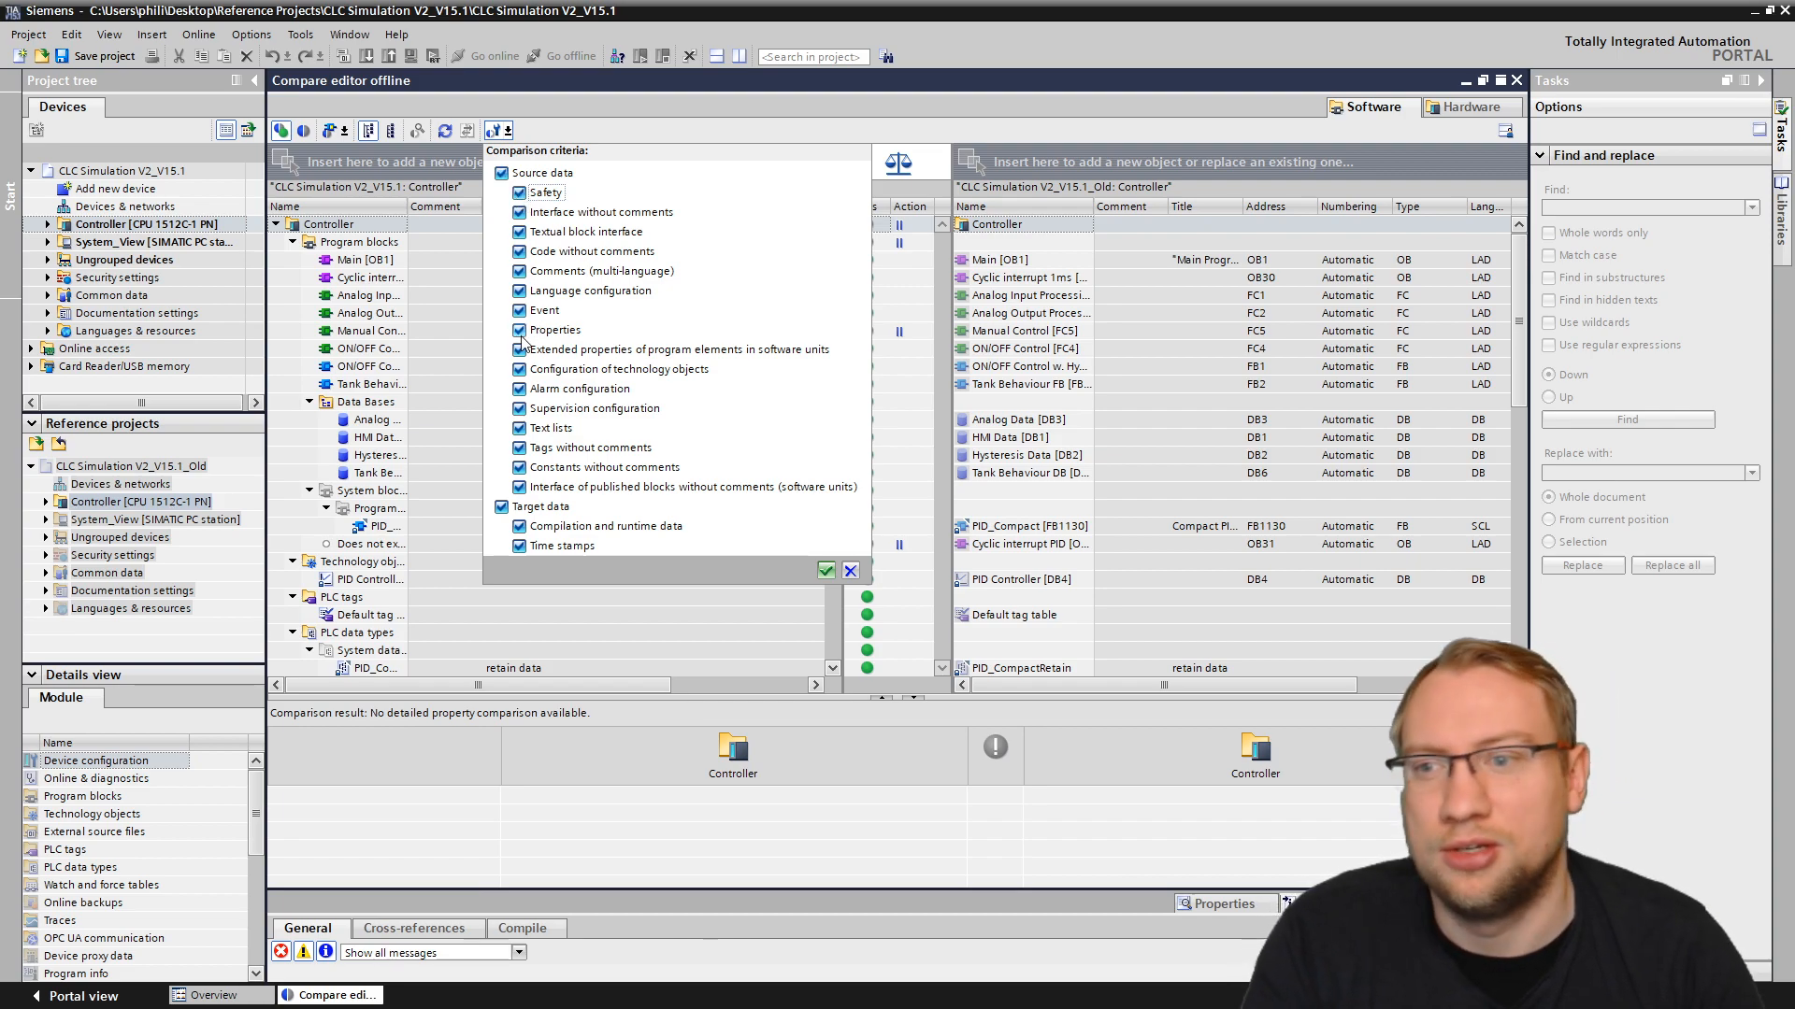
{"action": "left_click", "coordinate": [518, 329]}
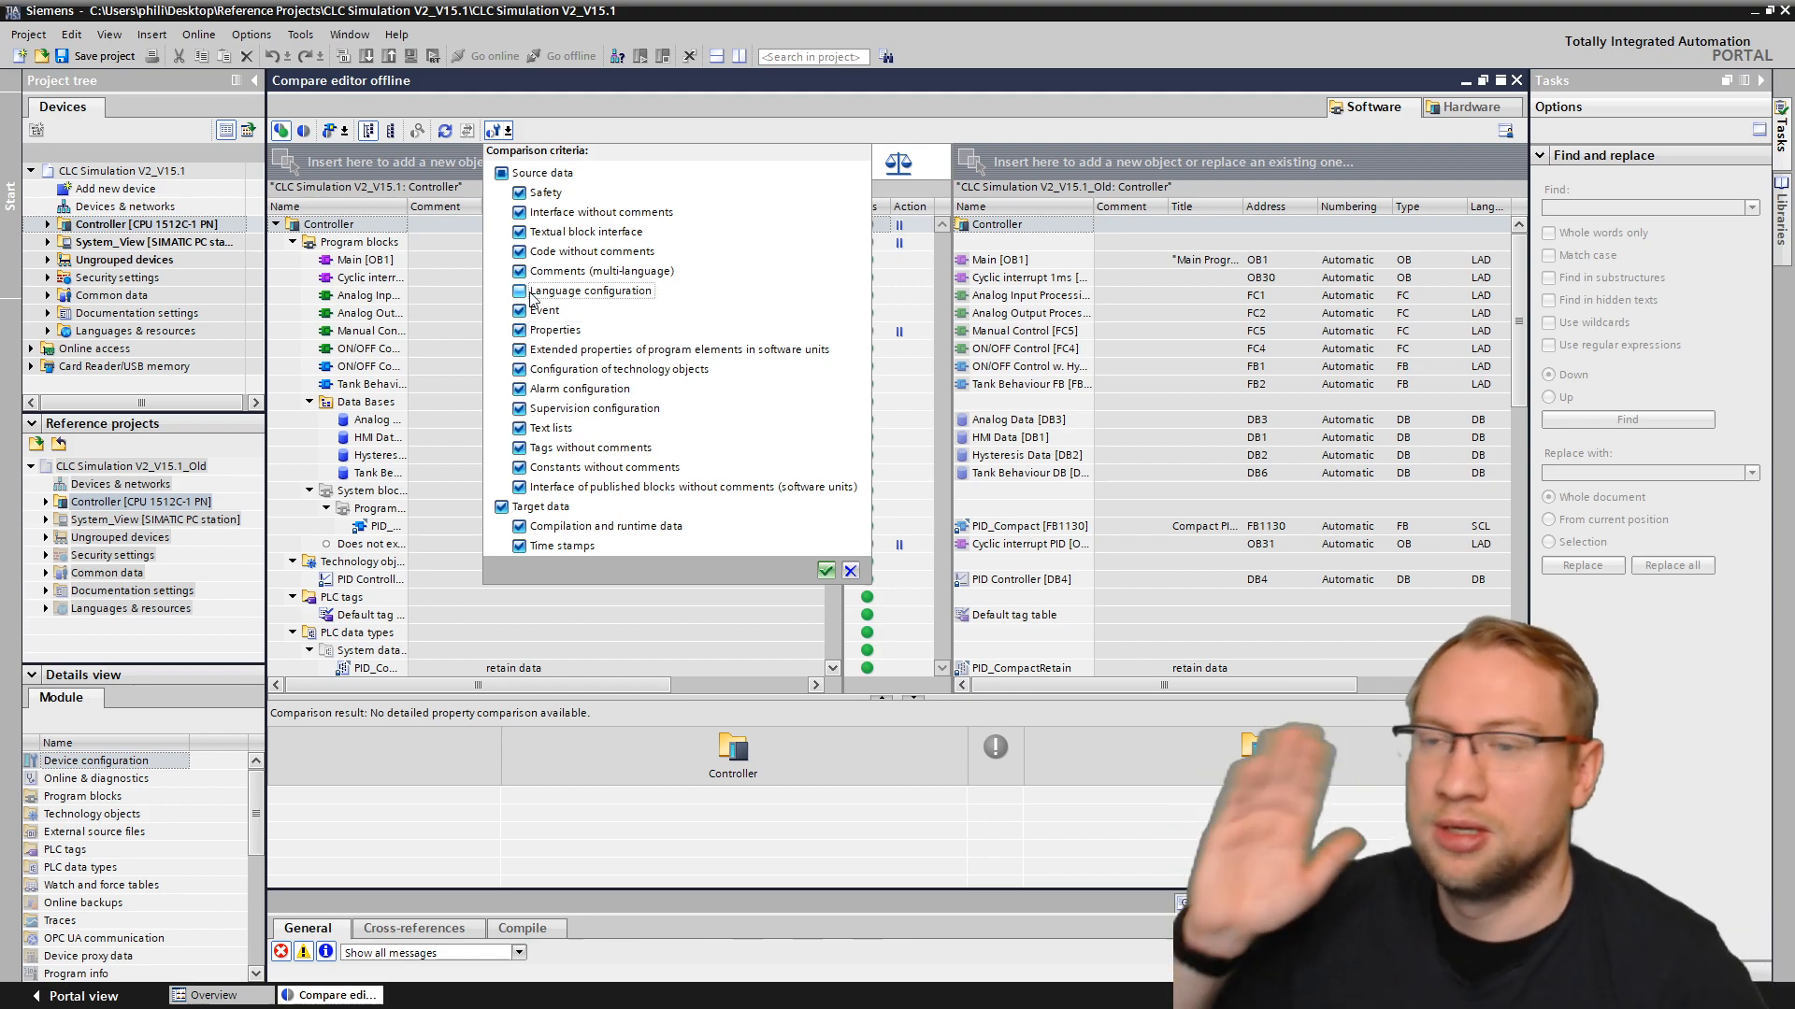
{"action": "left_click", "coordinate": [825, 570]}
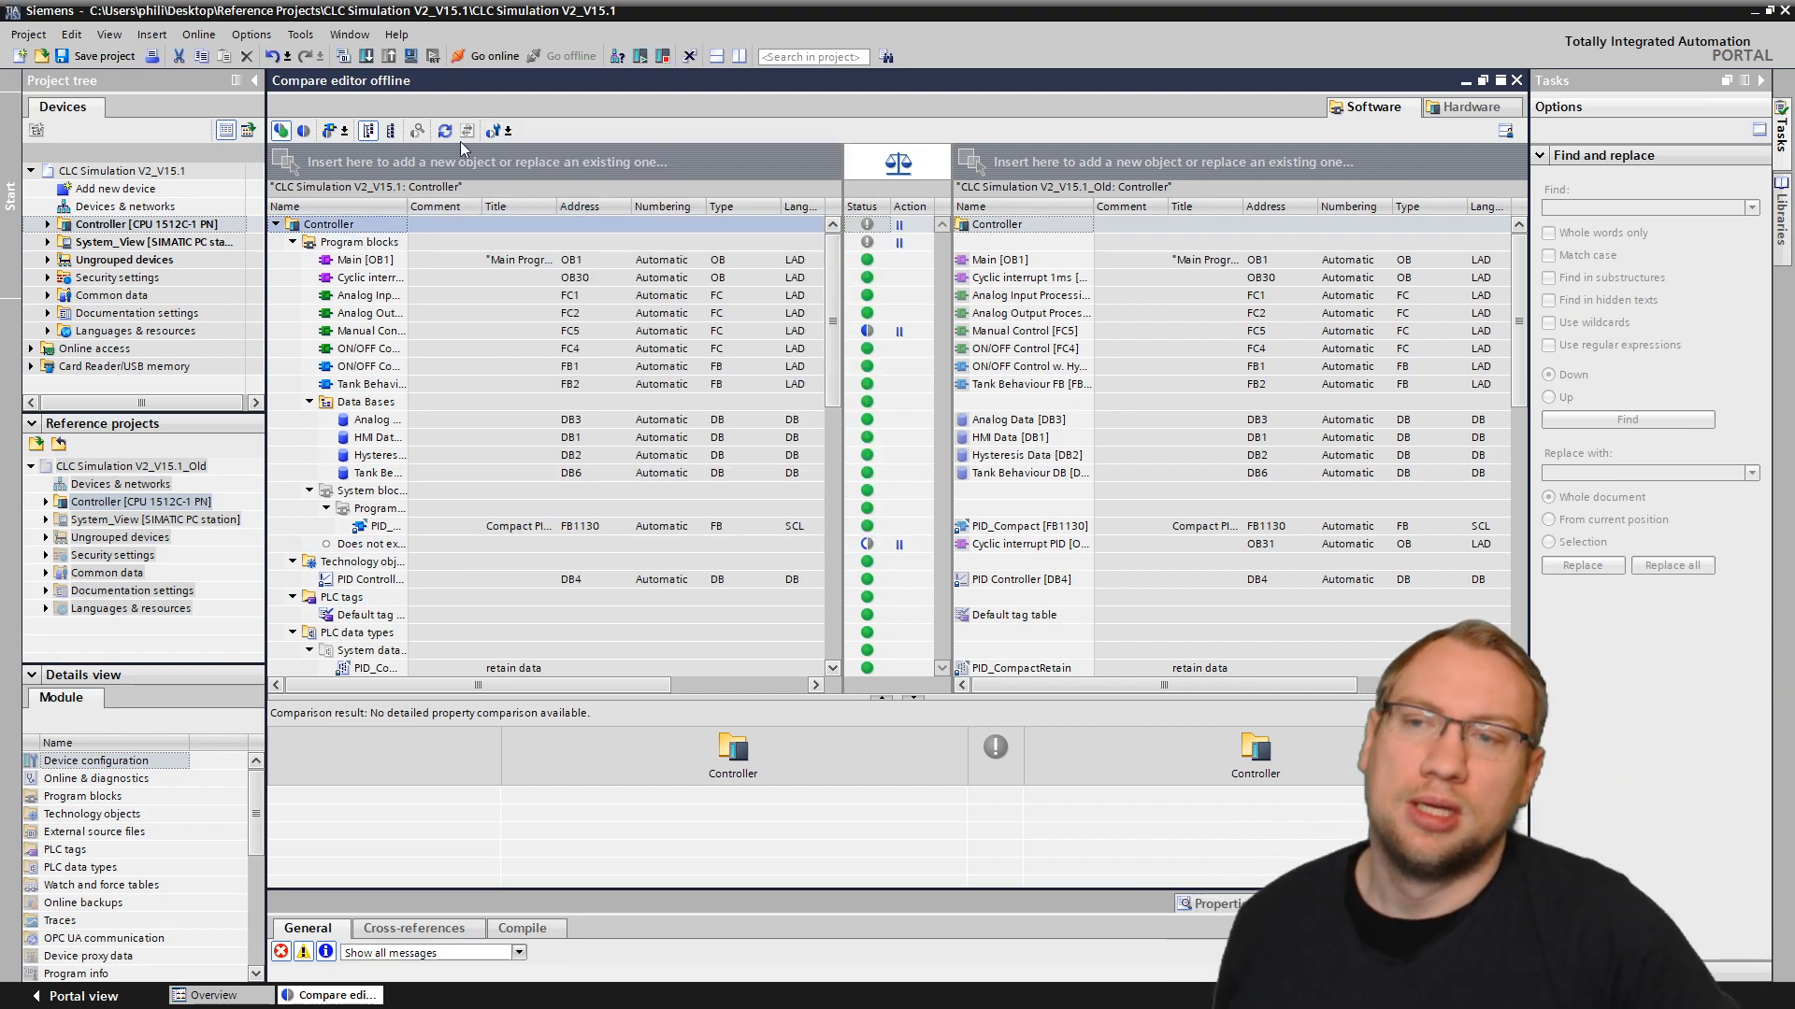
Step: Select the differing Manual Control [FC5] block for detailed comparison
{"action": "left_click", "coordinate": [366, 331]}
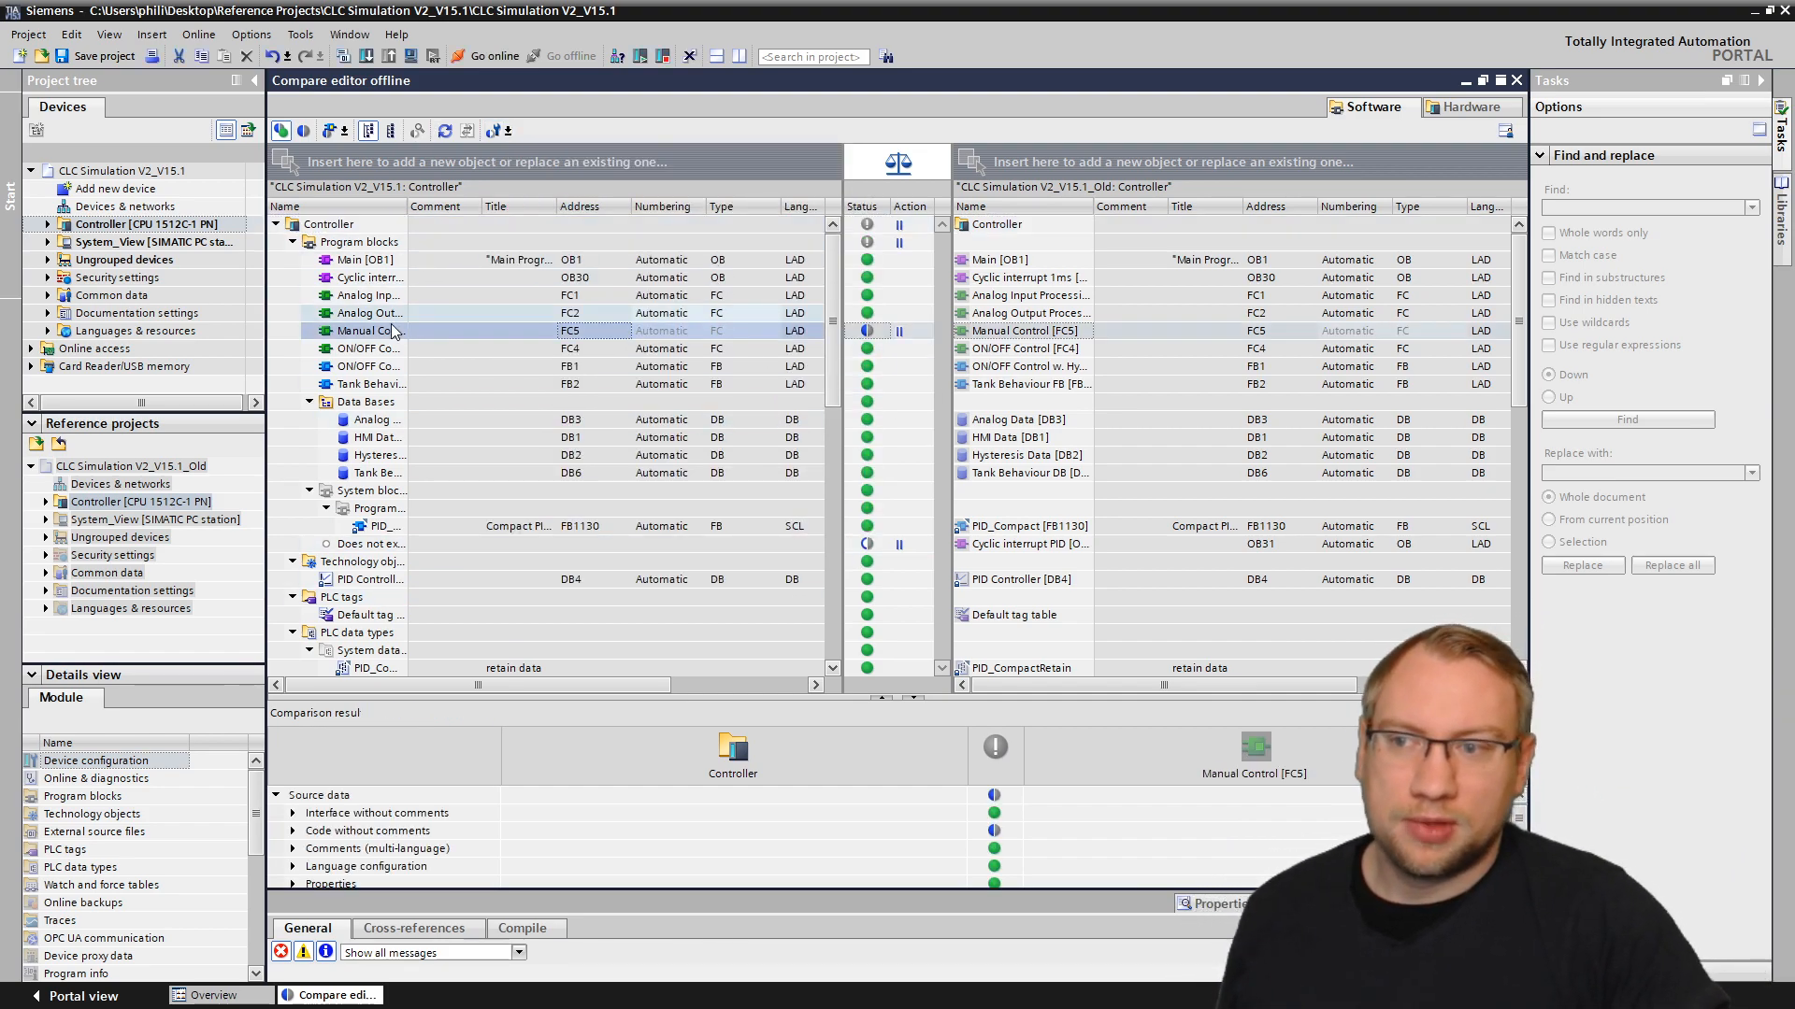
{"action": "left_click", "coordinate": [366, 331]}
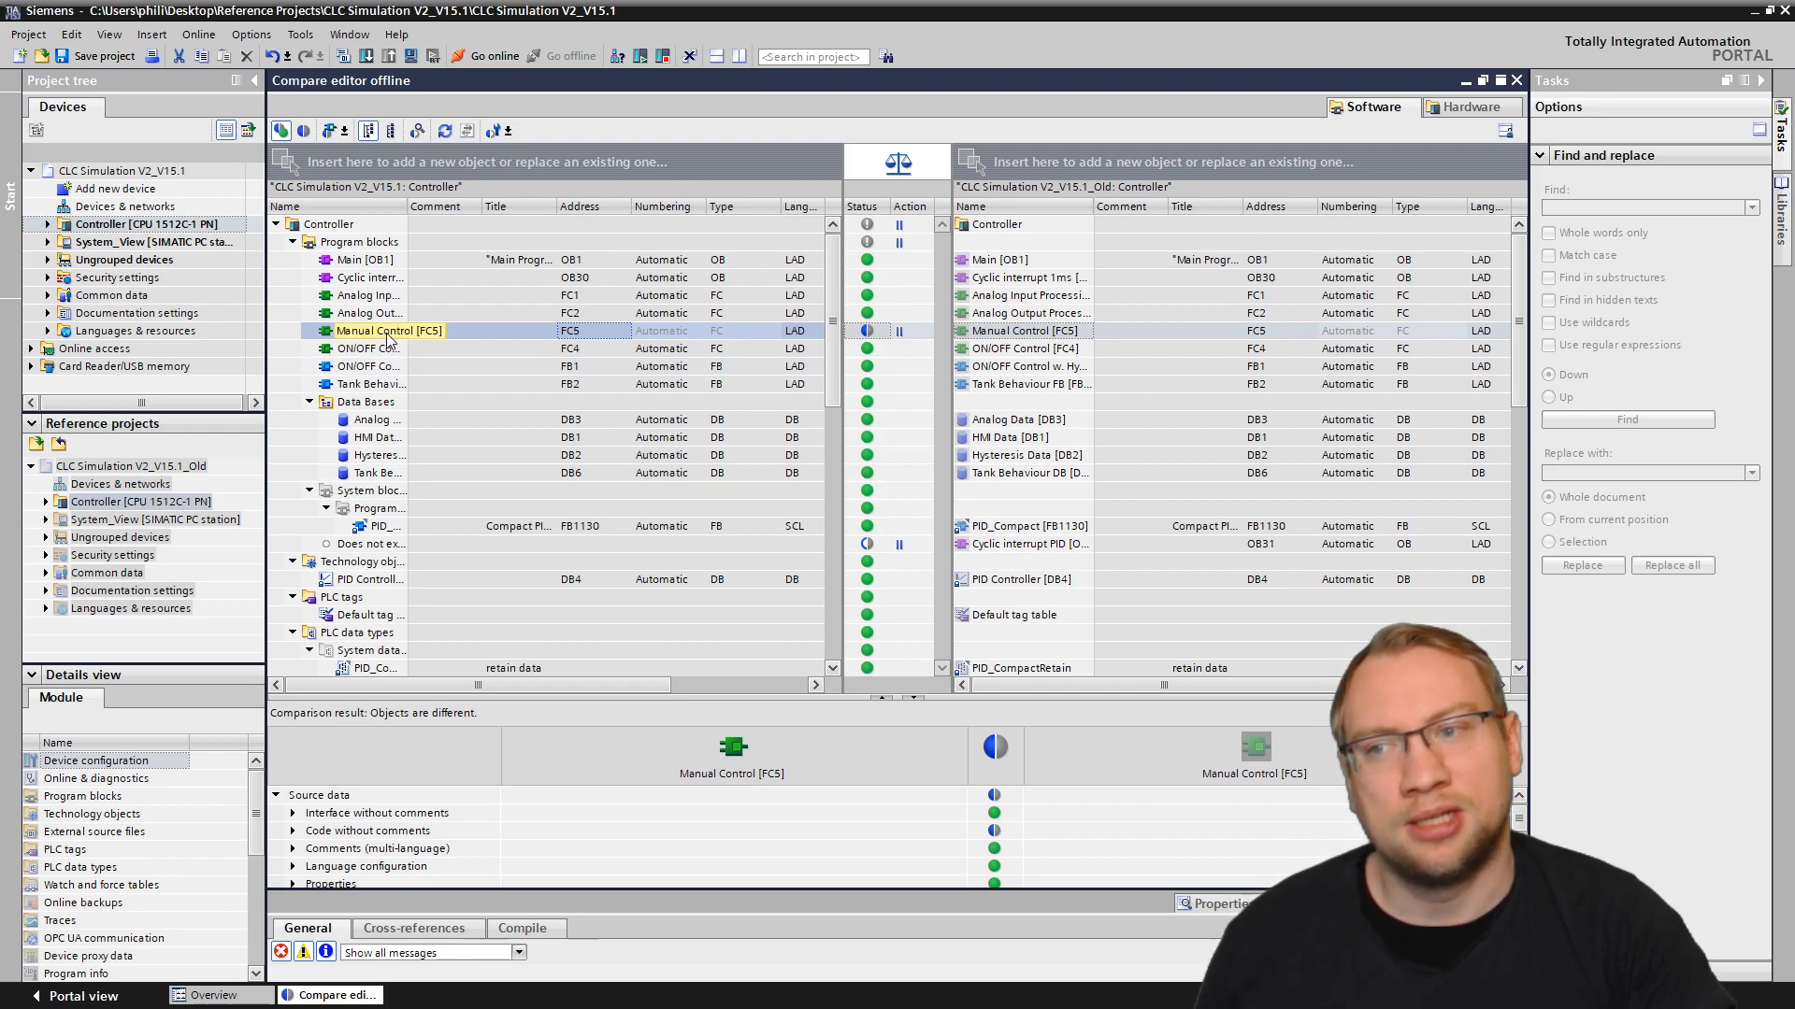
{"action": "mouse_move", "coordinate": [419, 131]}
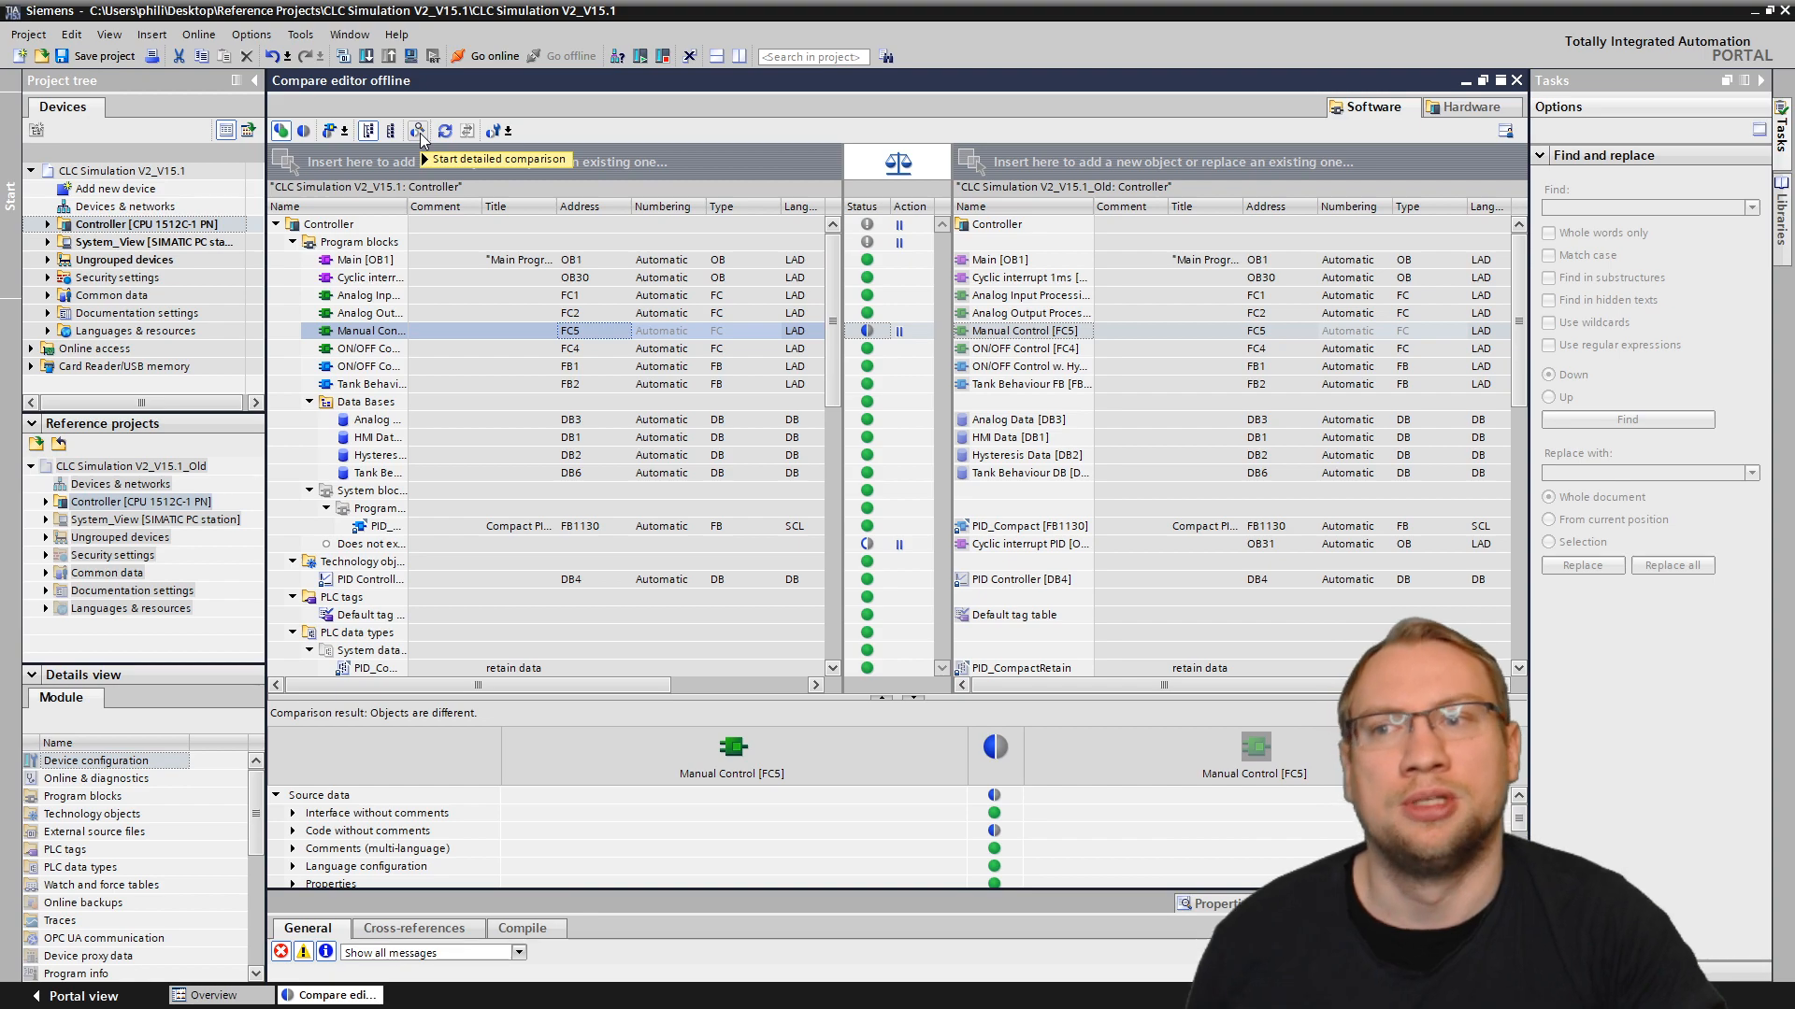
{"action": "mouse_move", "coordinate": [419, 135]}
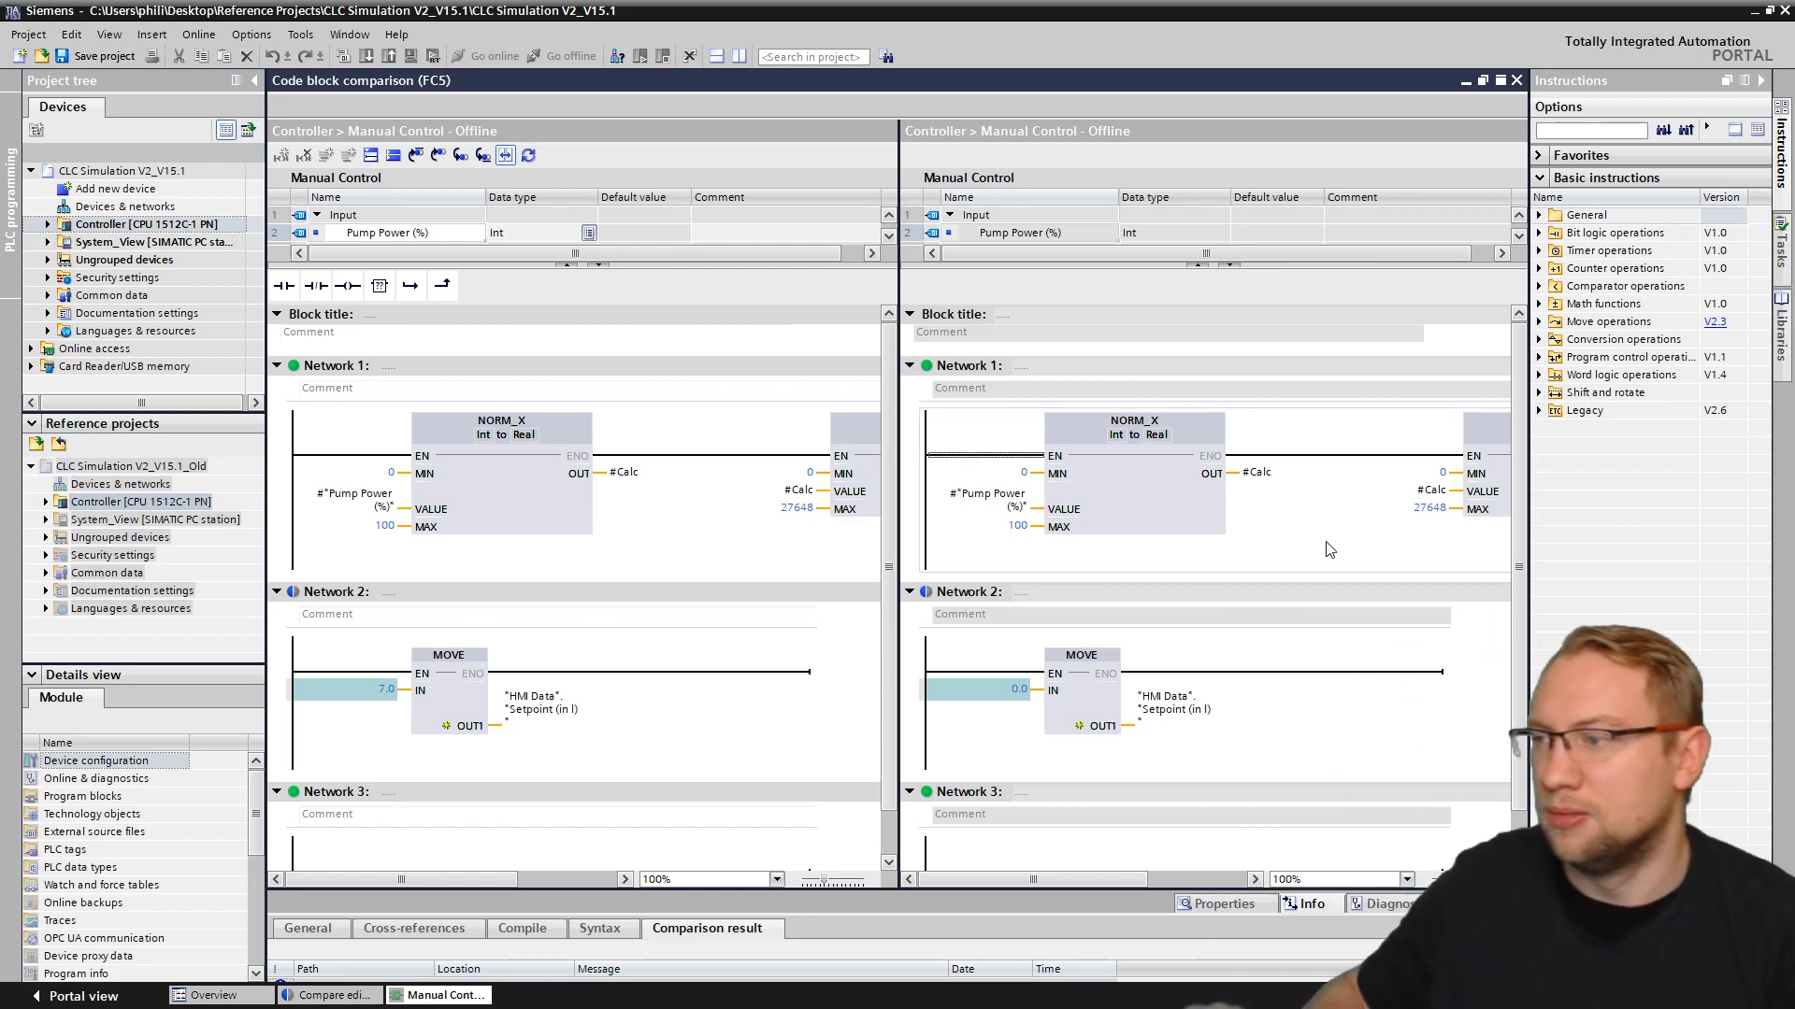
{"action": "mouse_move", "coordinate": [710, 591]}
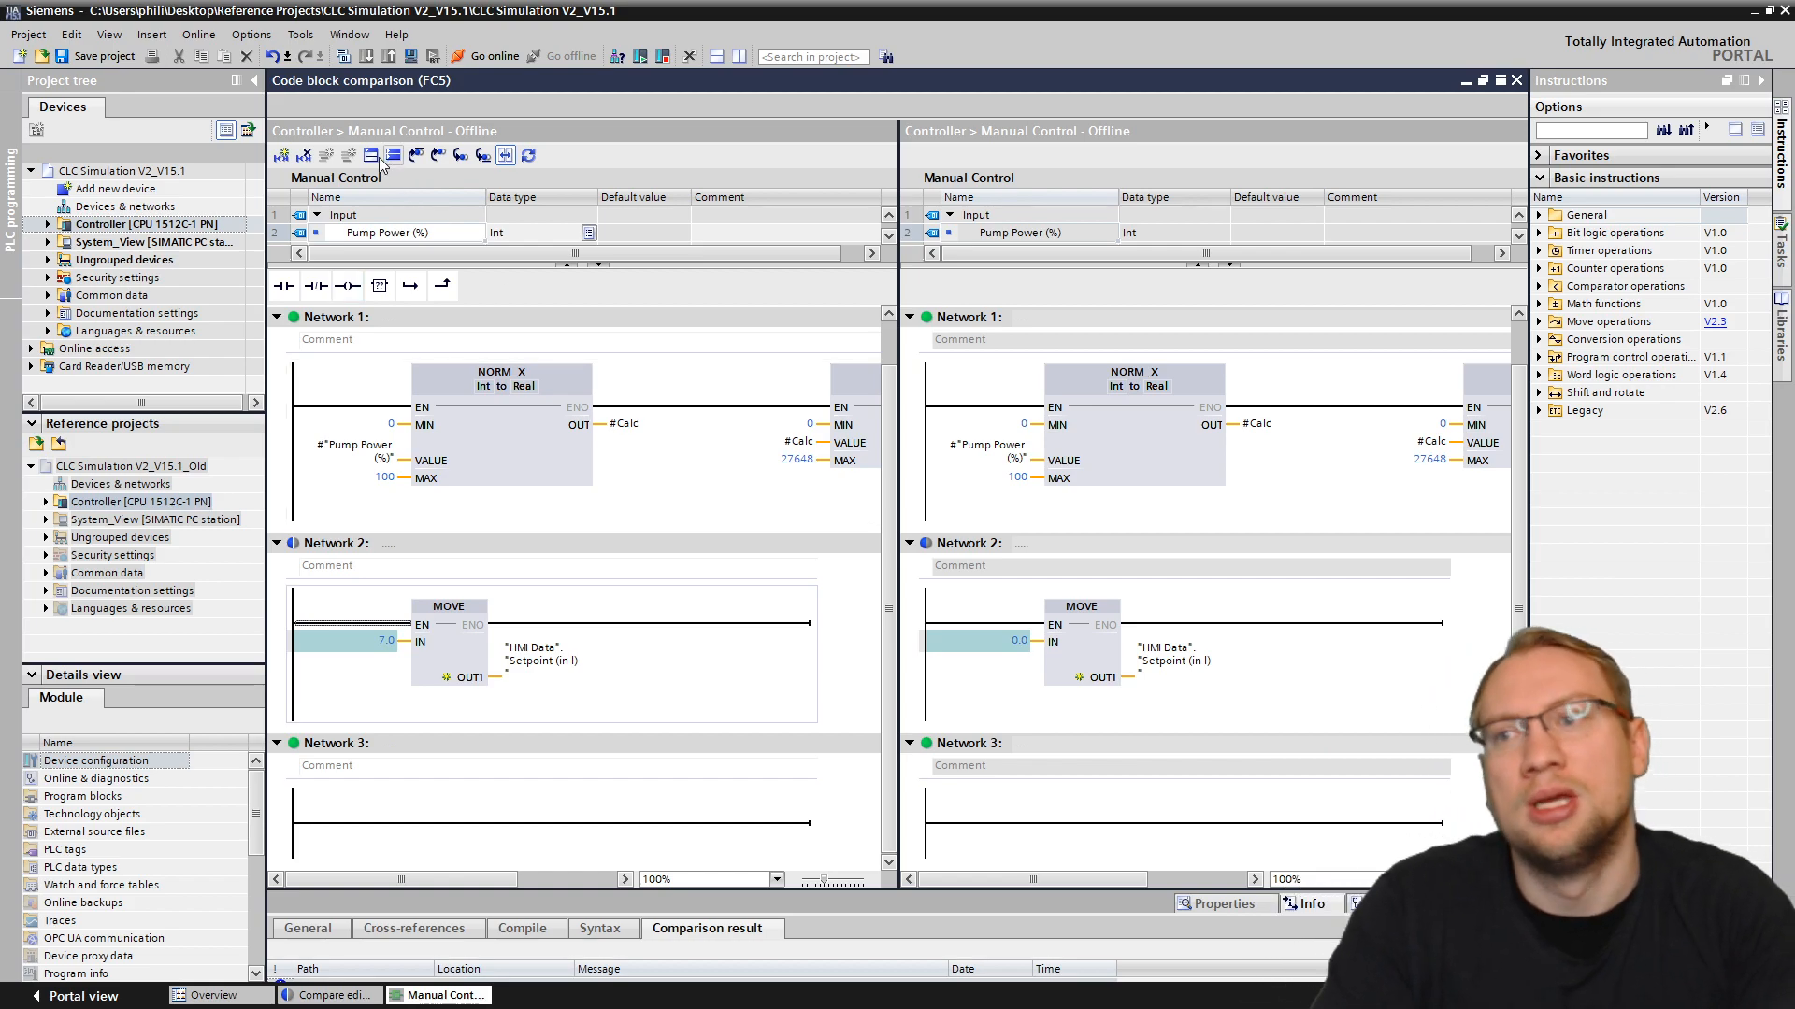
{"action": "mouse_move", "coordinate": [393, 156]}
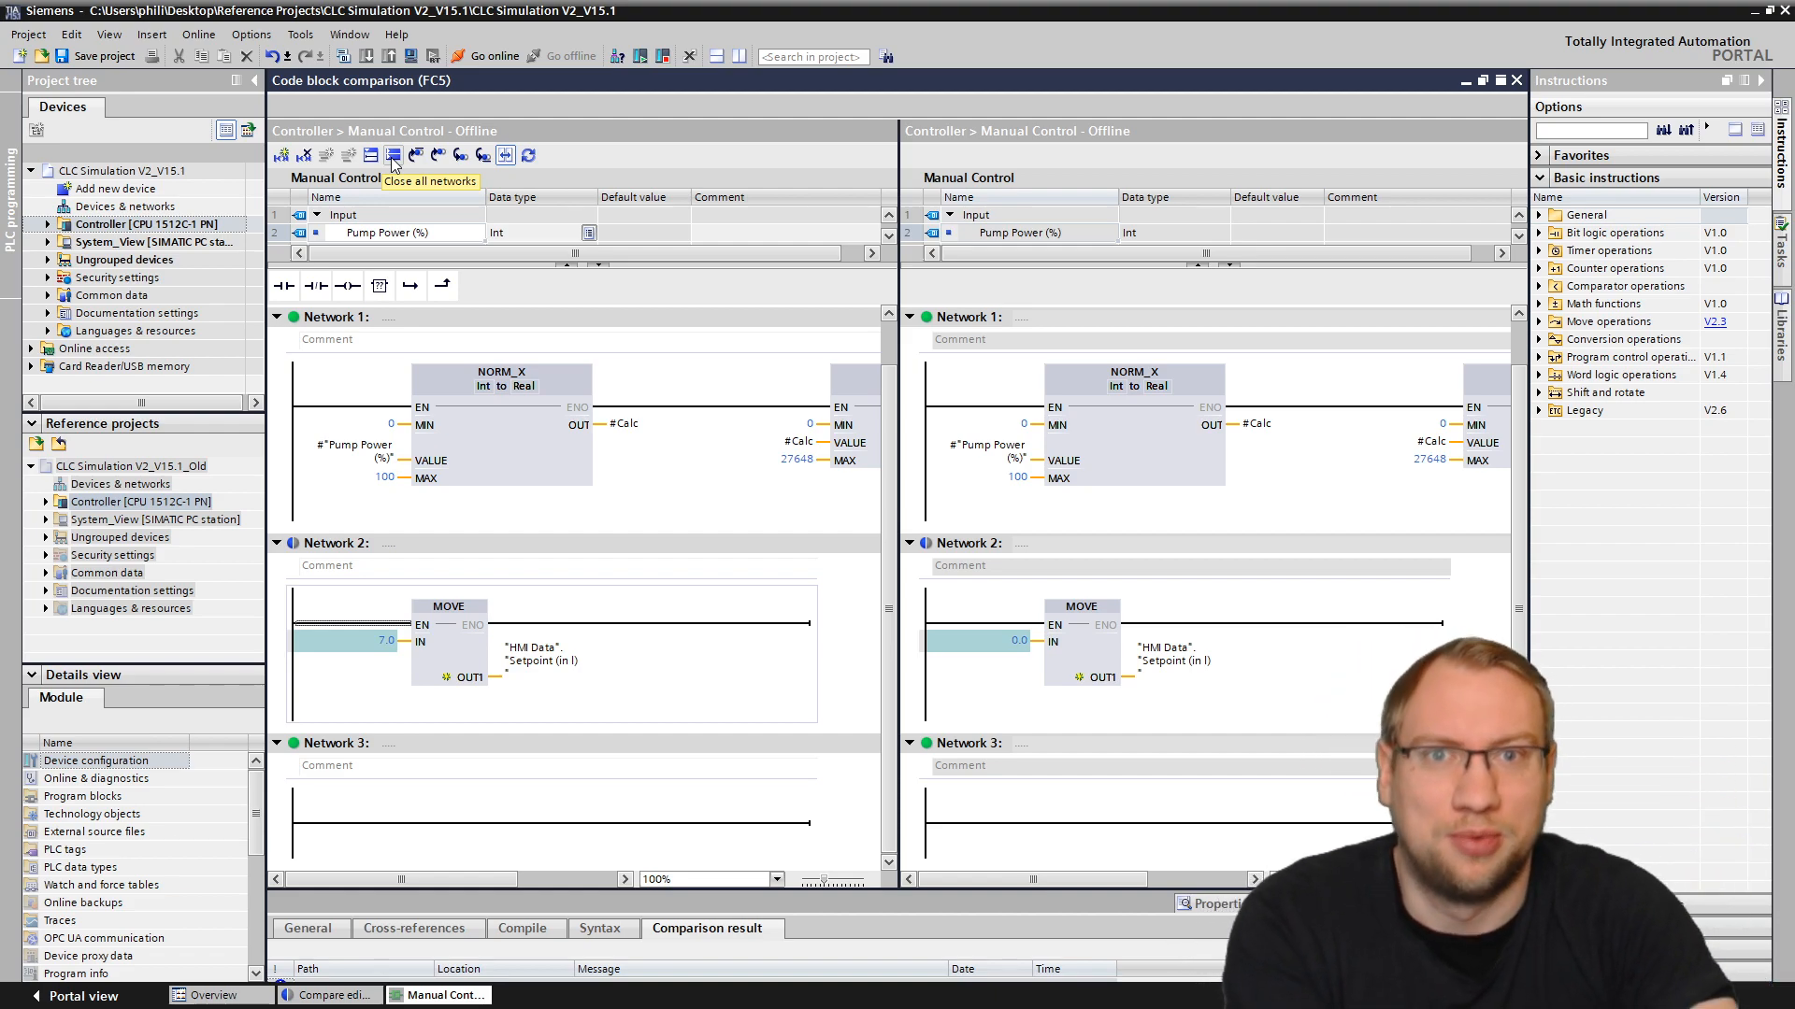
Step: Collapse all networks in both versions of Manual Control [FC5]
{"action": "left_click", "coordinate": [392, 155]}
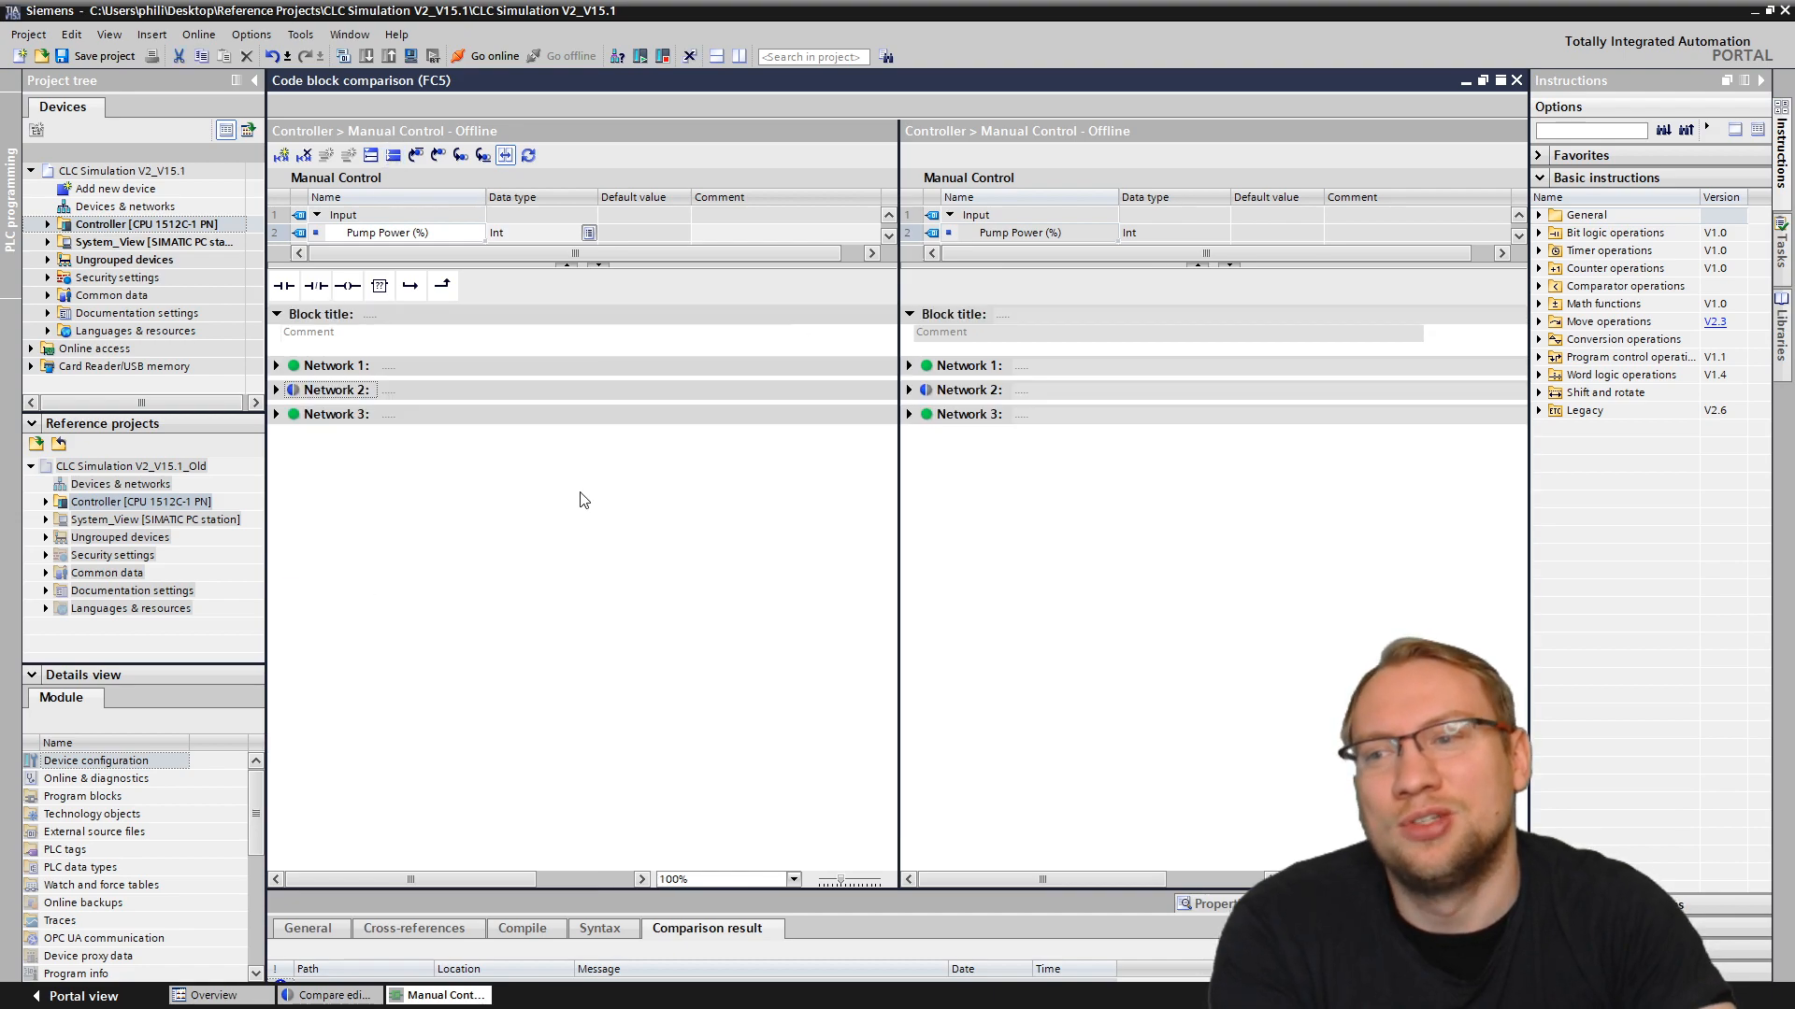
{"action": "mouse_move", "coordinate": [391, 155]}
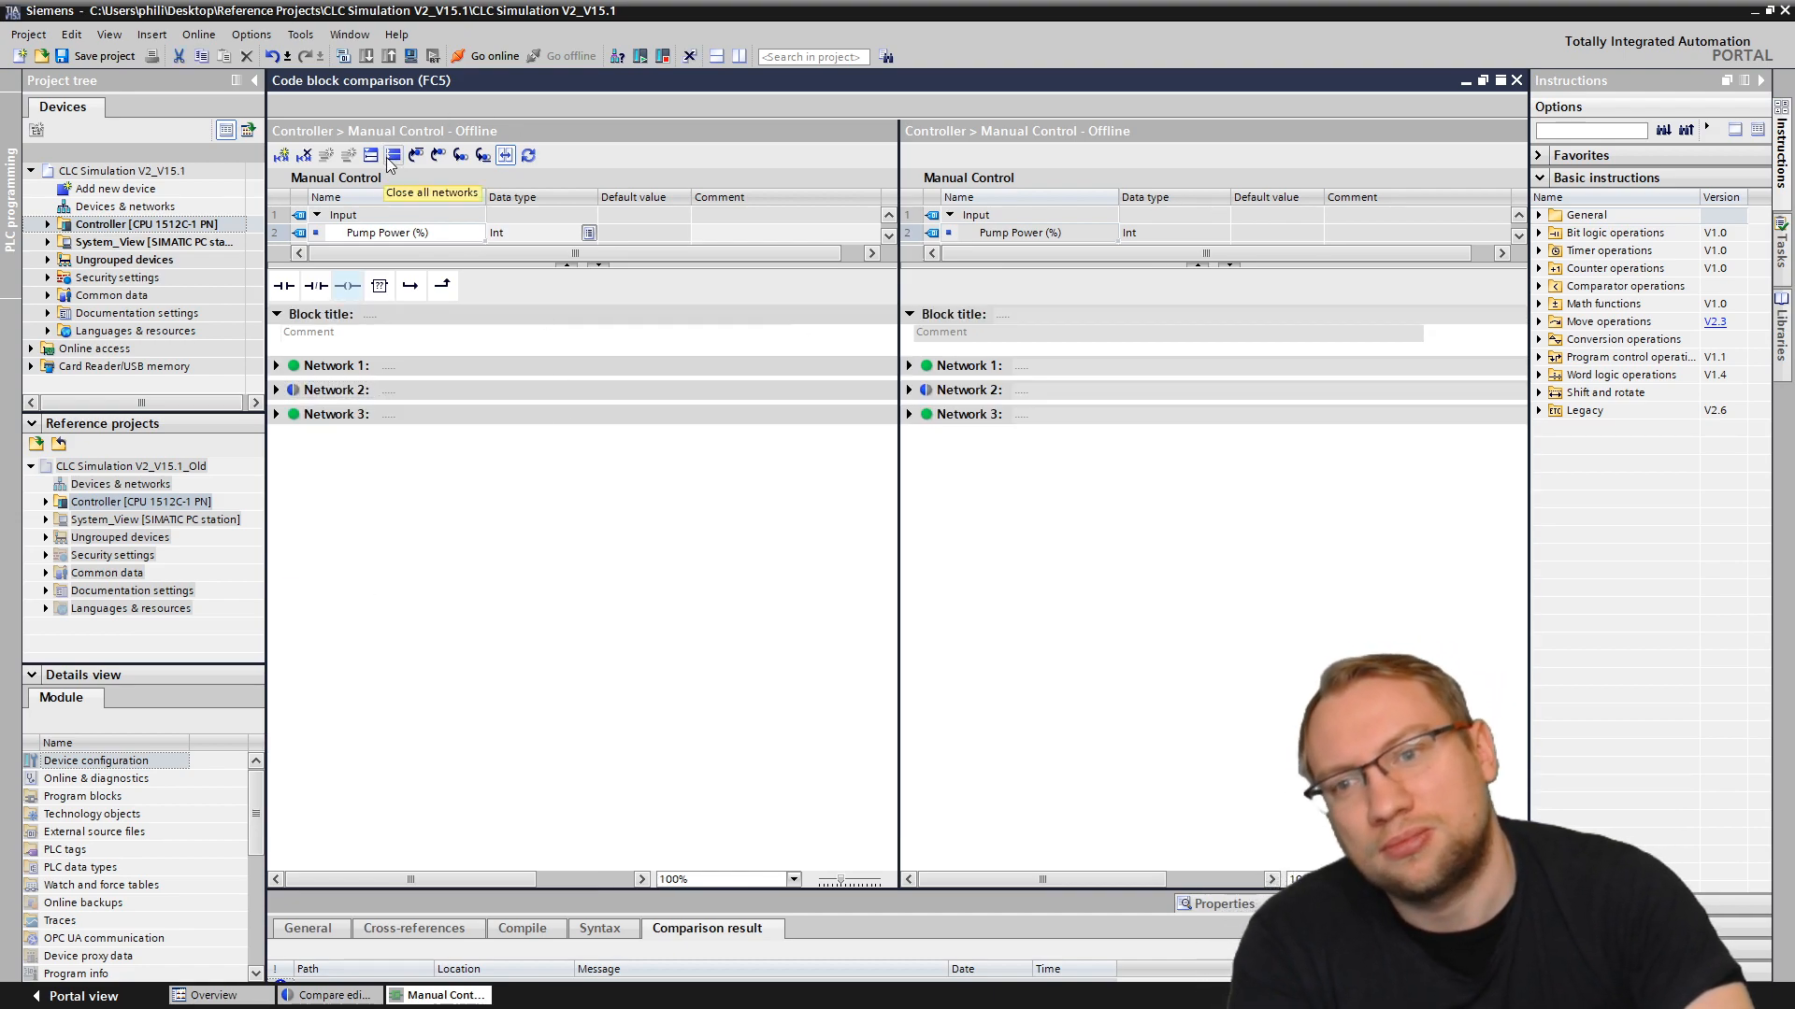
Step: Step through Networks 1, 3 and 2, then expand Network 2 to reveal the MOVE input 7.0 versus 0.0
{"action": "left_click", "coordinate": [334, 364]}
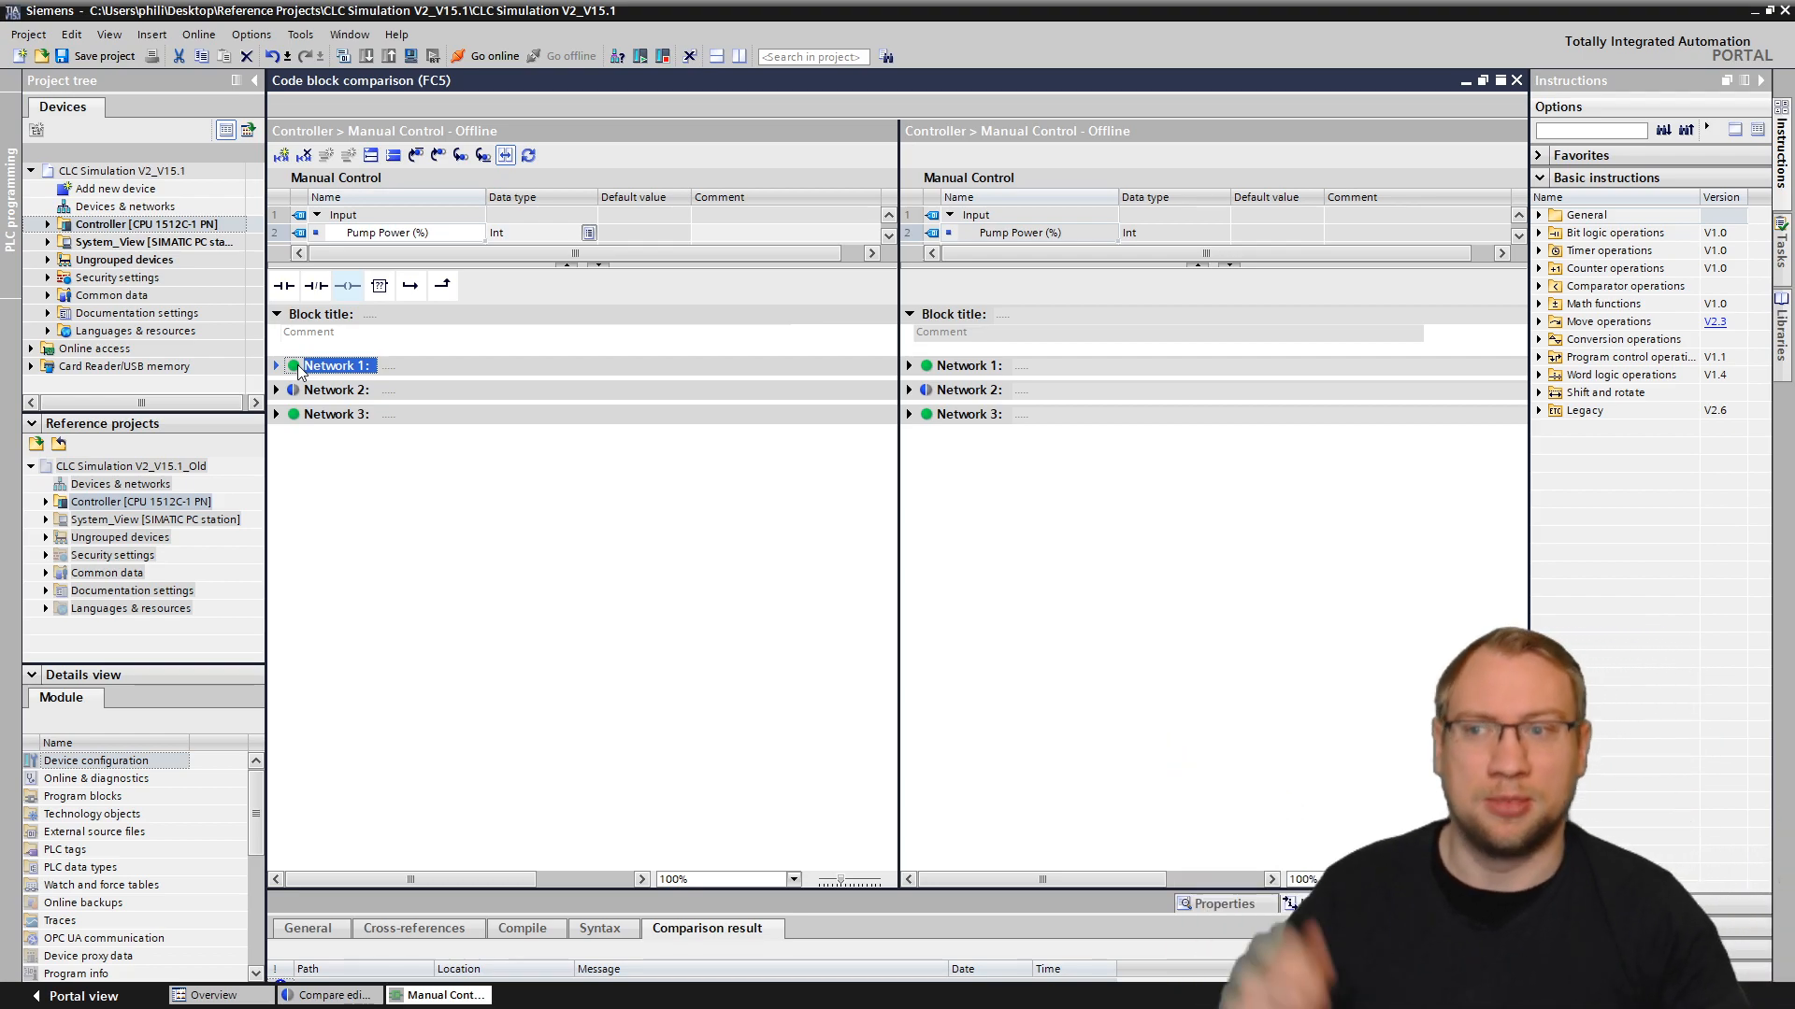
{"action": "left_click", "coordinate": [334, 413]}
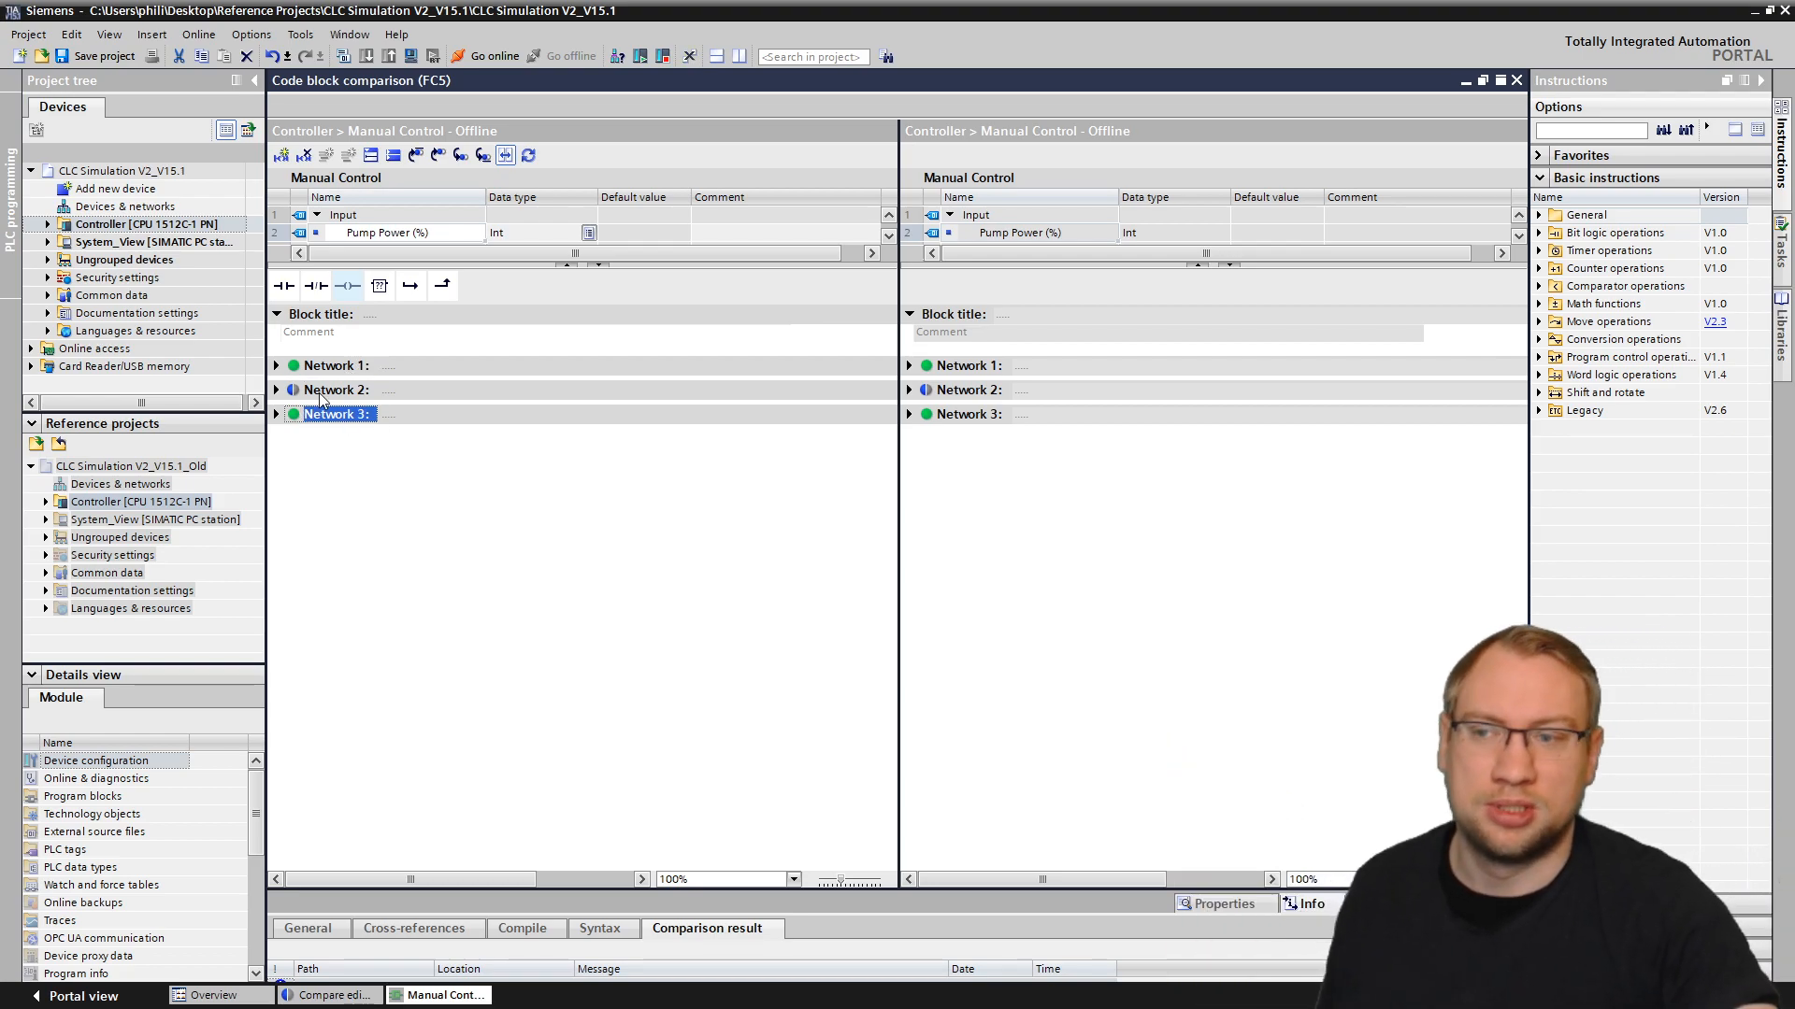
{"action": "left_click", "coordinate": [335, 389]}
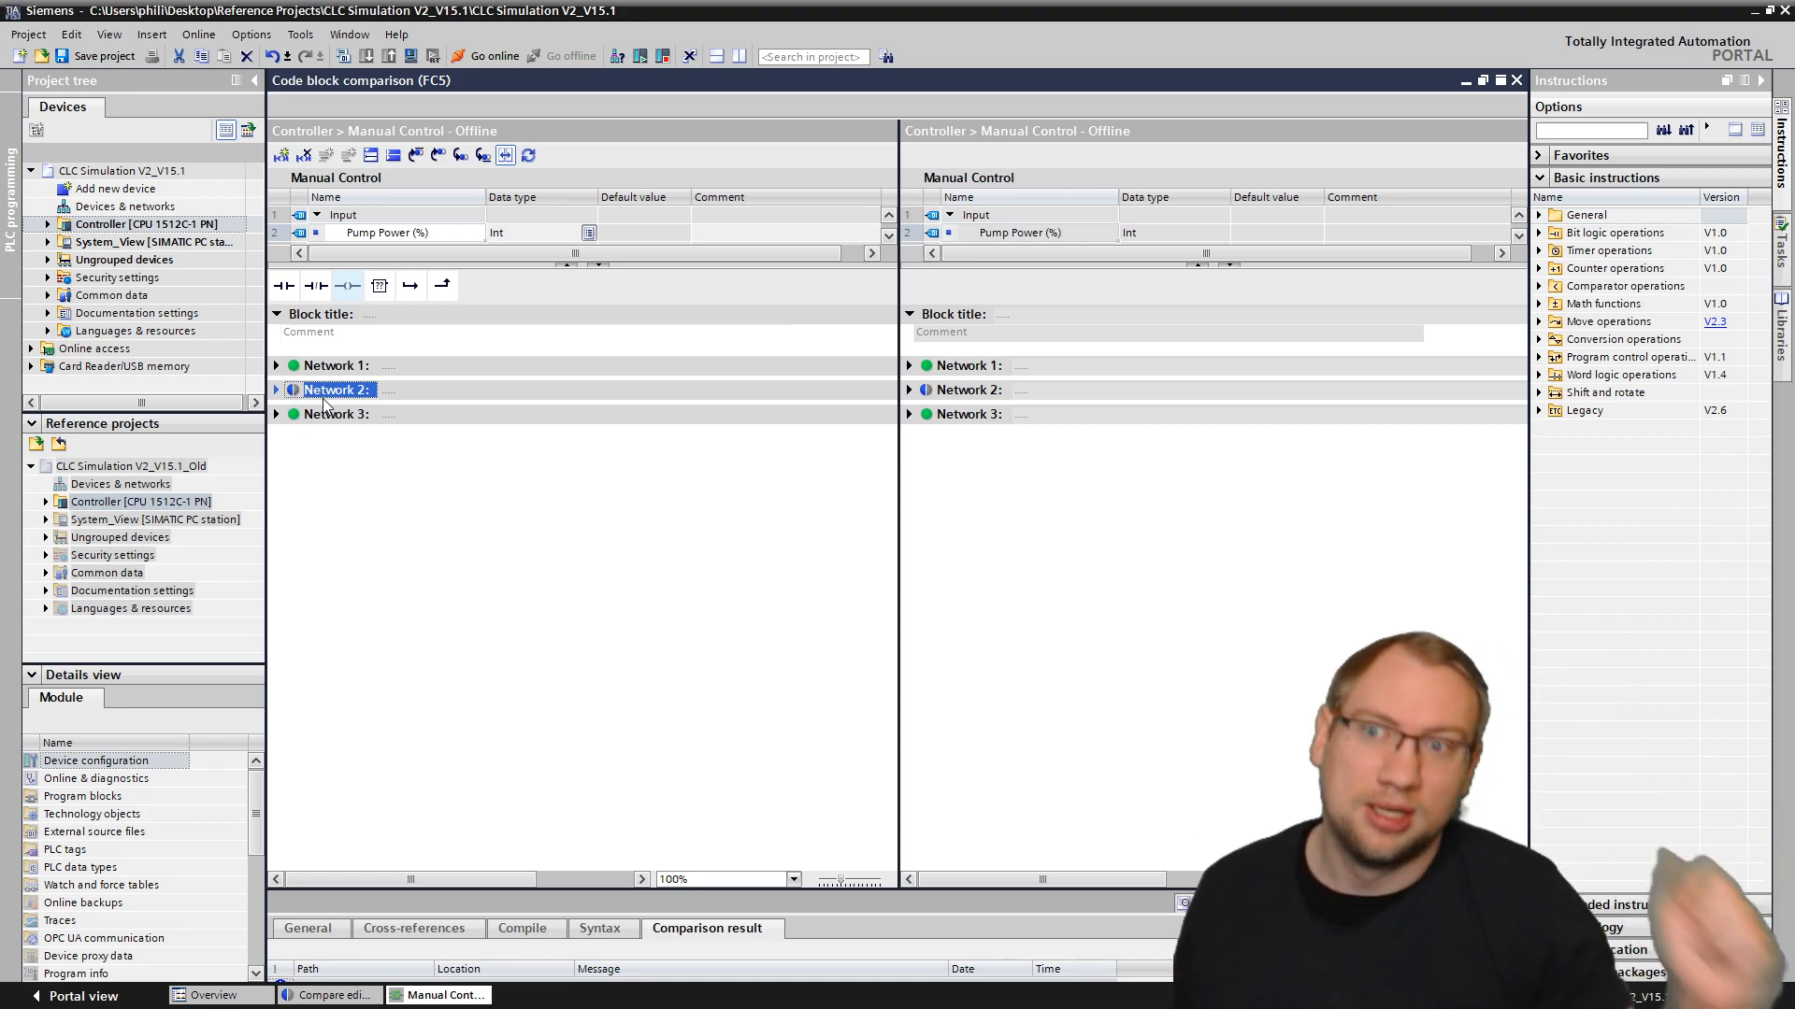
{"action": "left_click", "coordinate": [276, 389]}
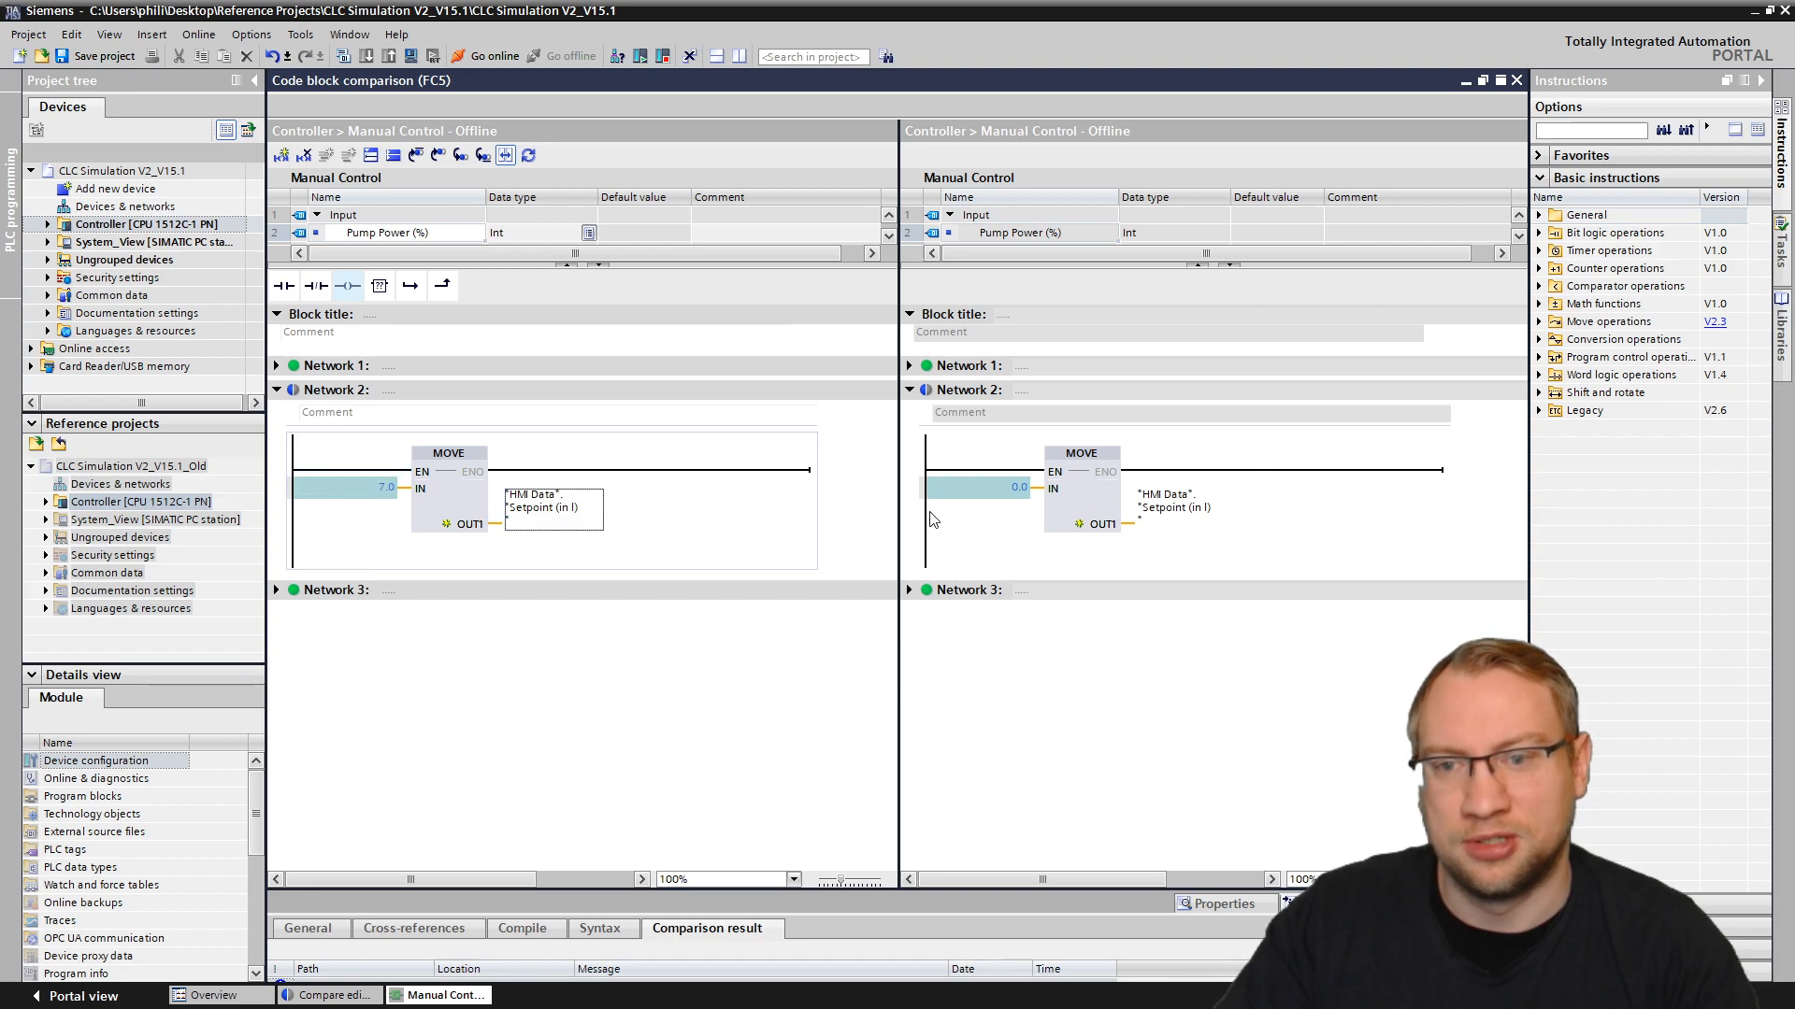
{"action": "mouse_move", "coordinate": [998, 544]}
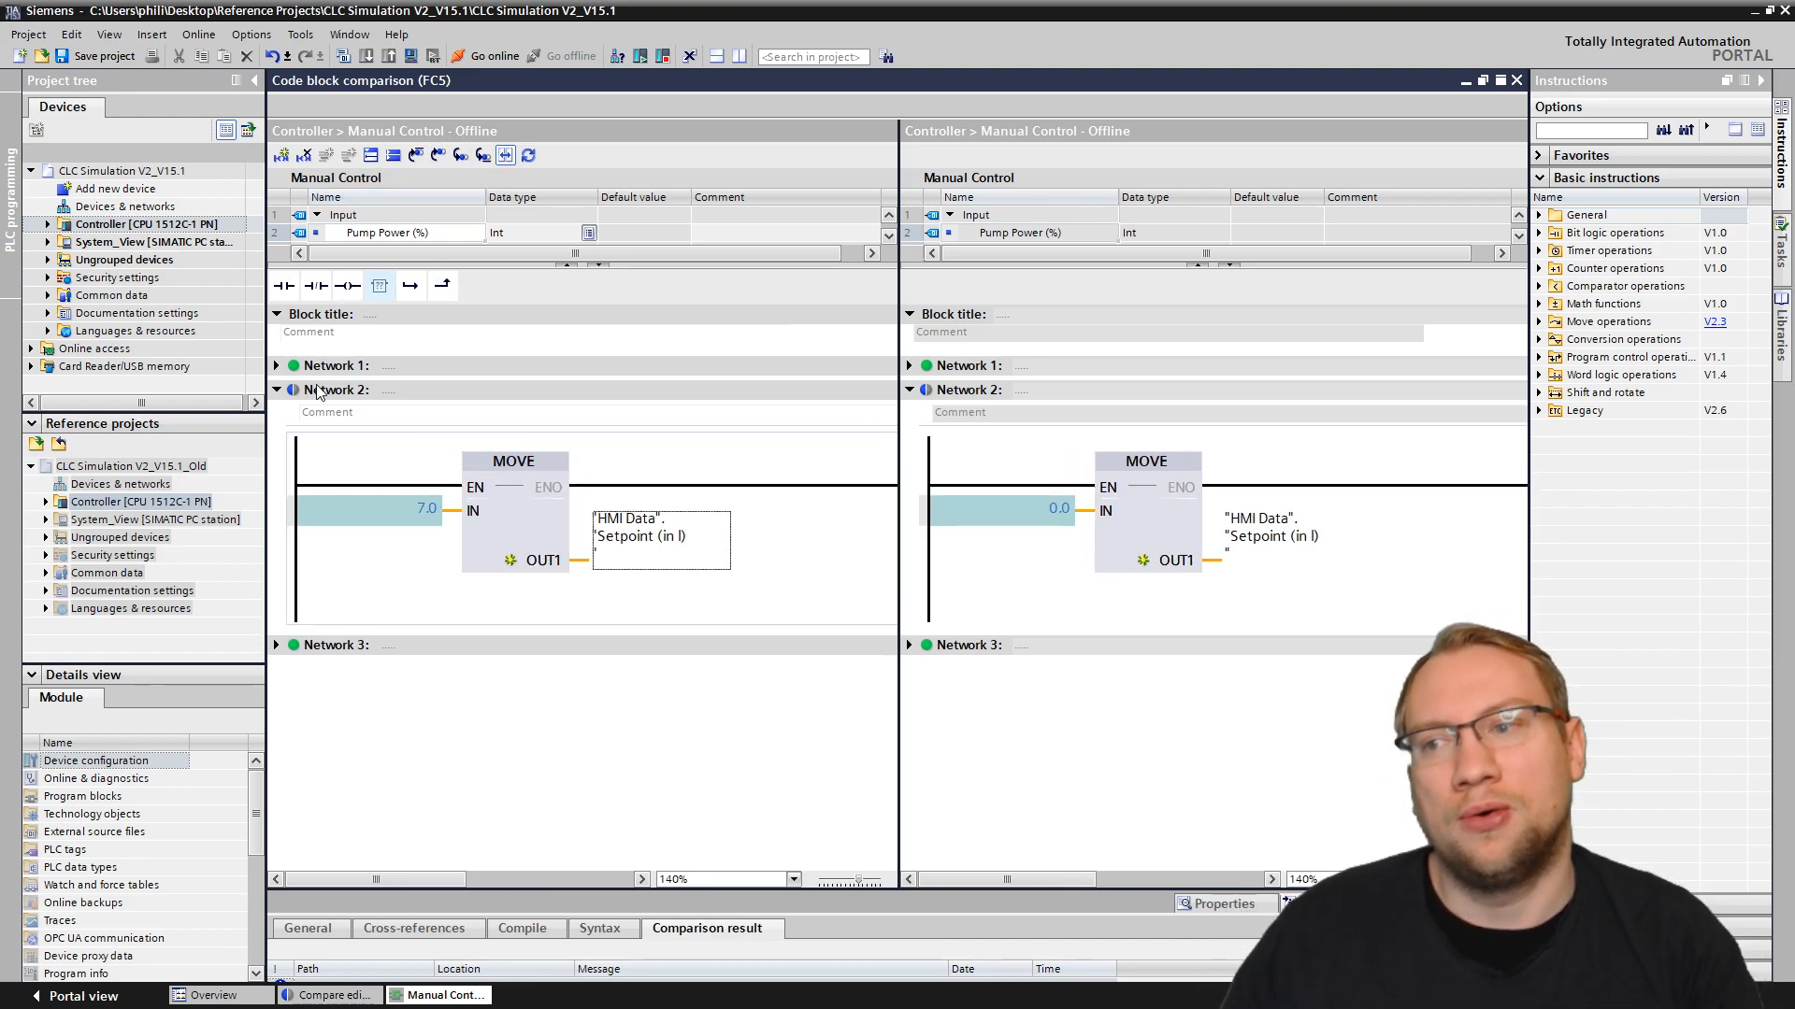
Step: Expand Network 1 as well and jump to the first difference, the 7.0 versus 0.0 MOVE input
{"action": "left_click", "coordinate": [277, 365]}
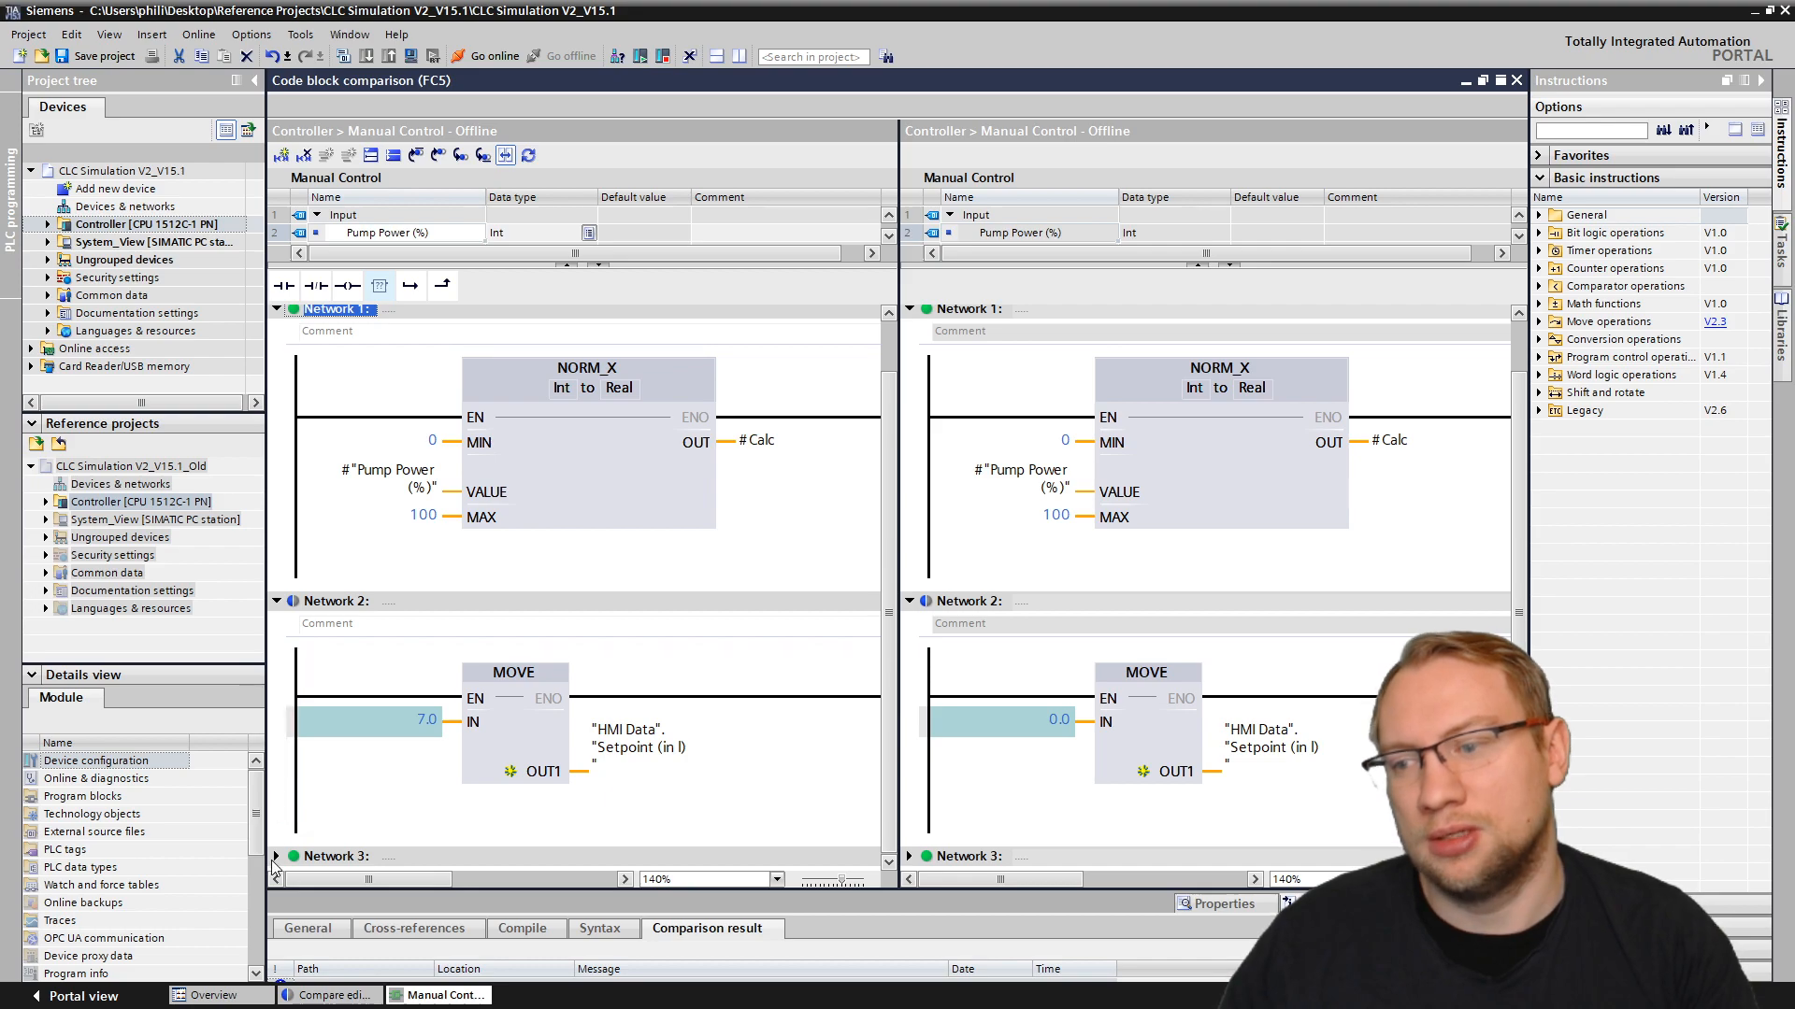
{"action": "scroll", "scroll_direction": "down", "scroll_amount": 3}
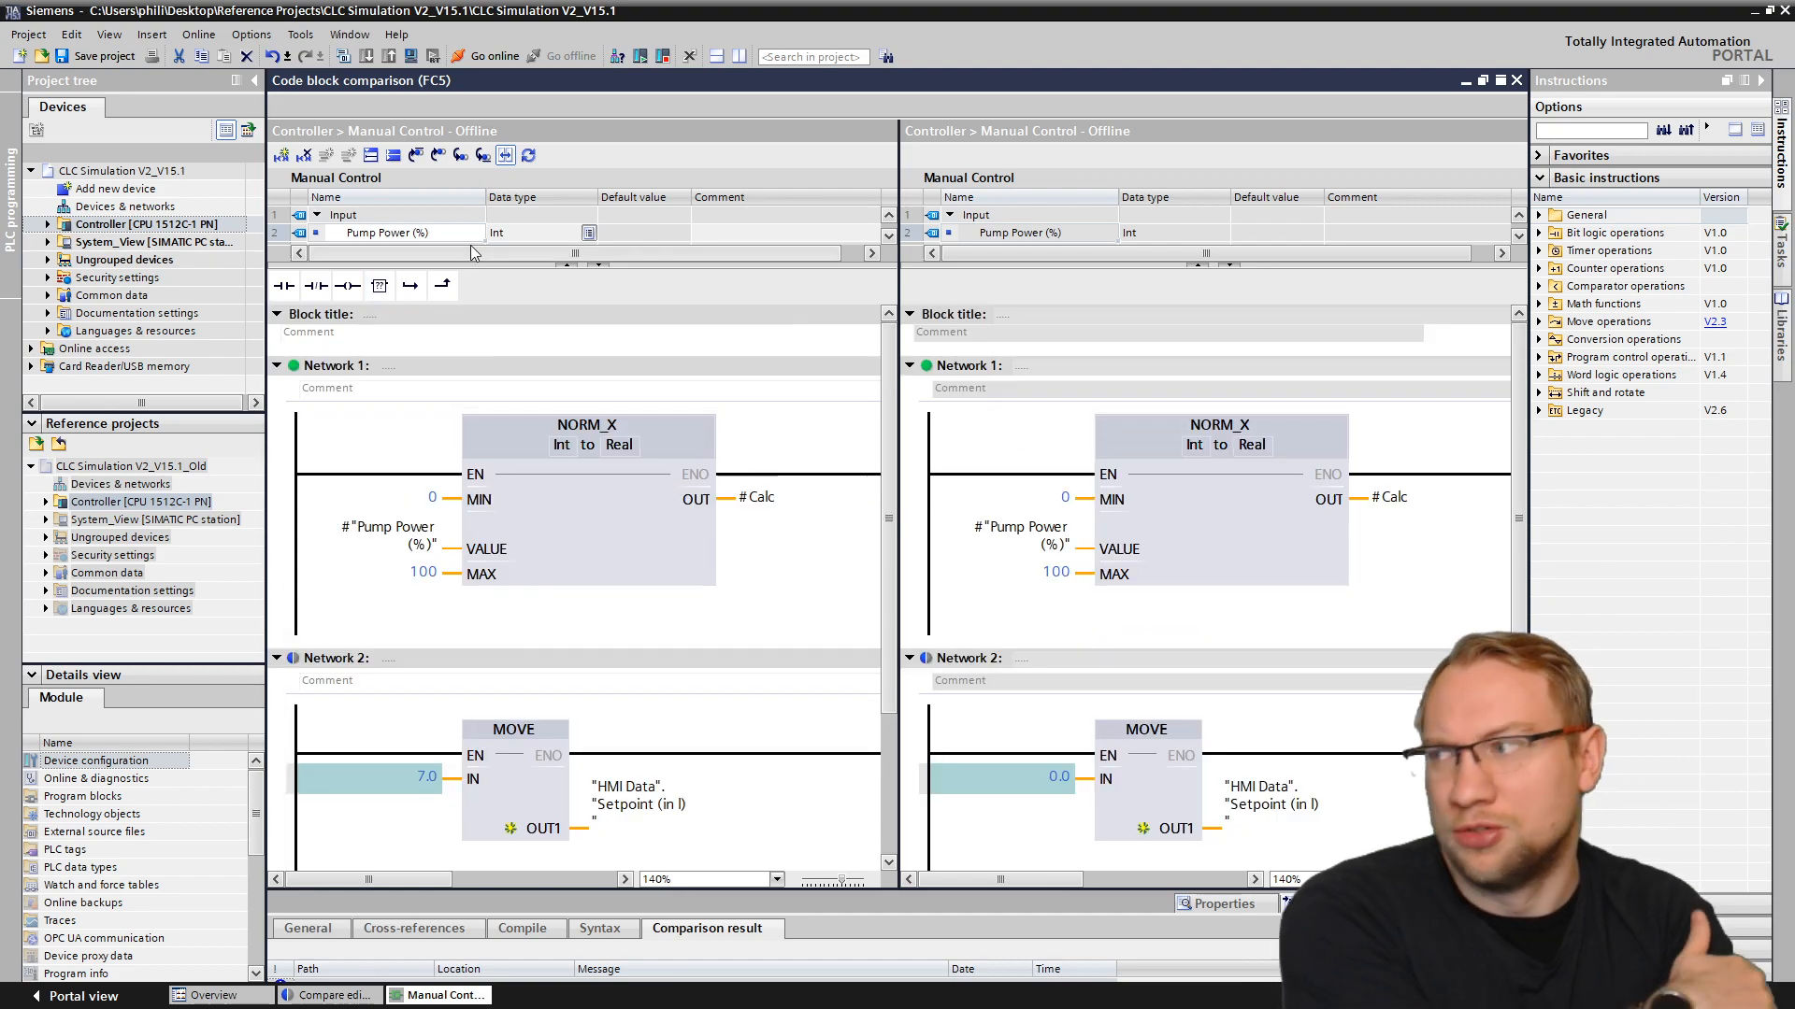
{"action": "mouse_move", "coordinate": [503, 156]}
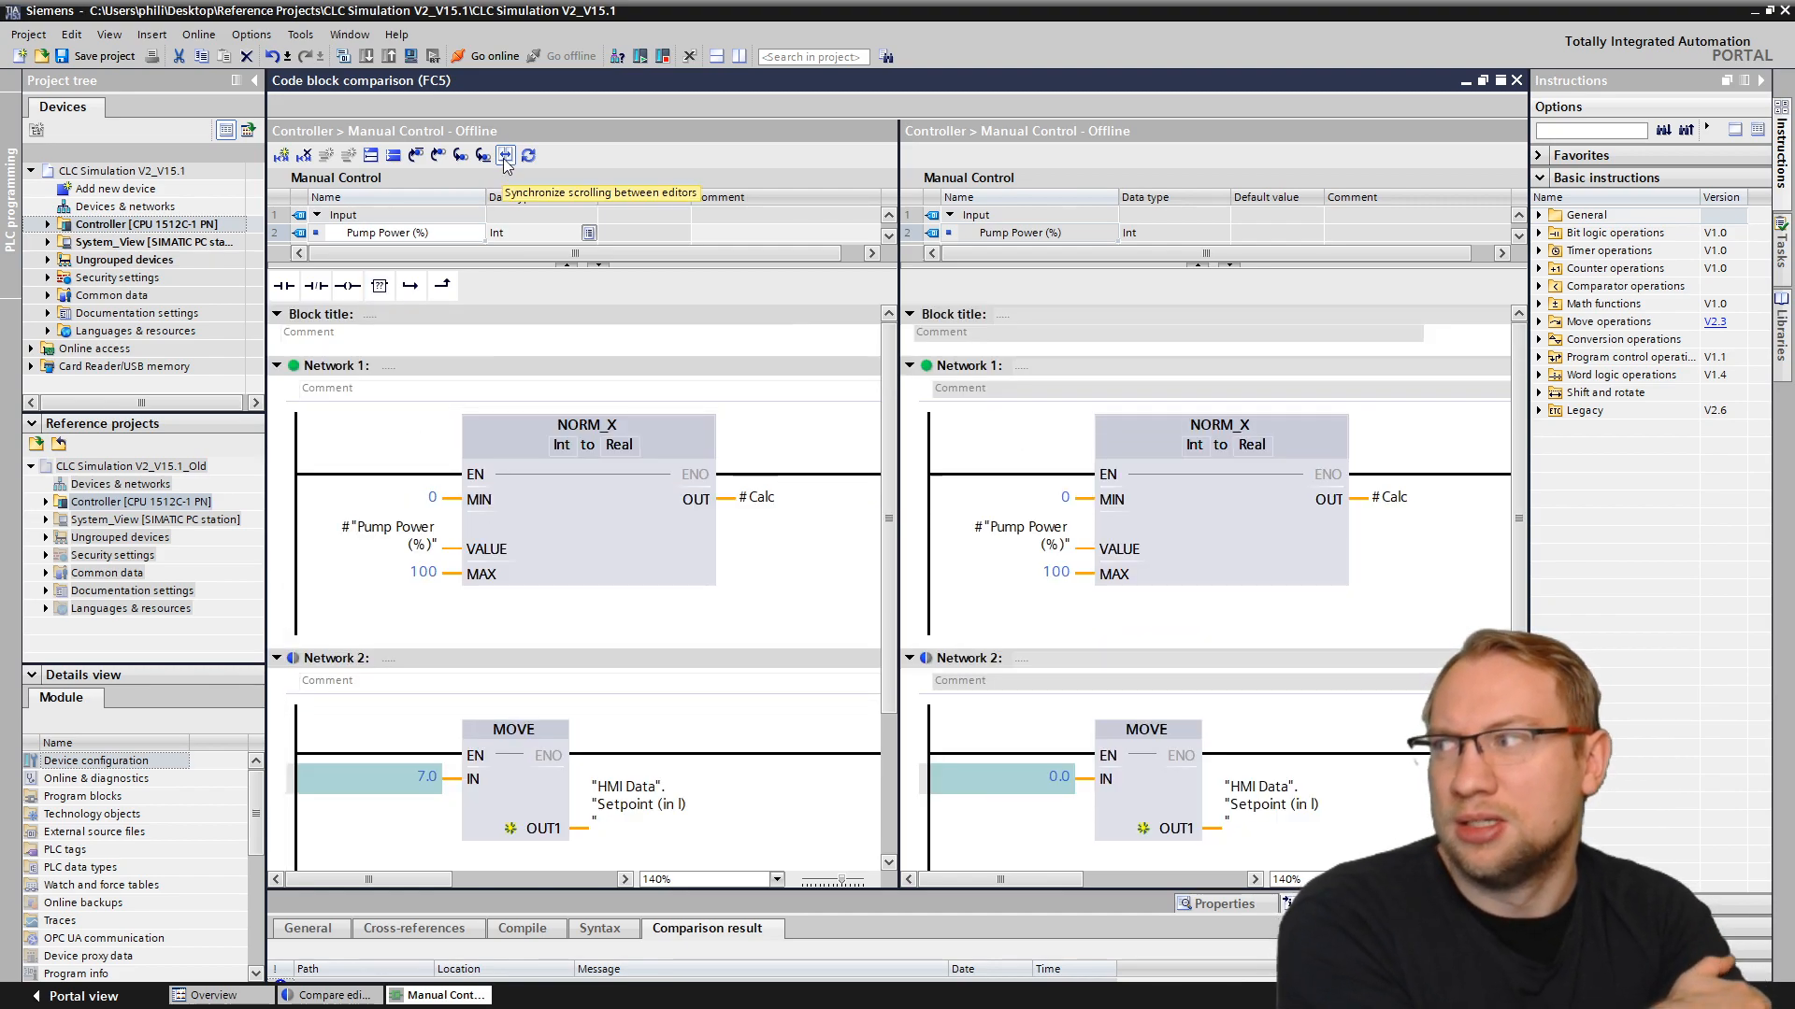
{"action": "scroll", "scroll_direction": "down", "scroll_amount": 3}
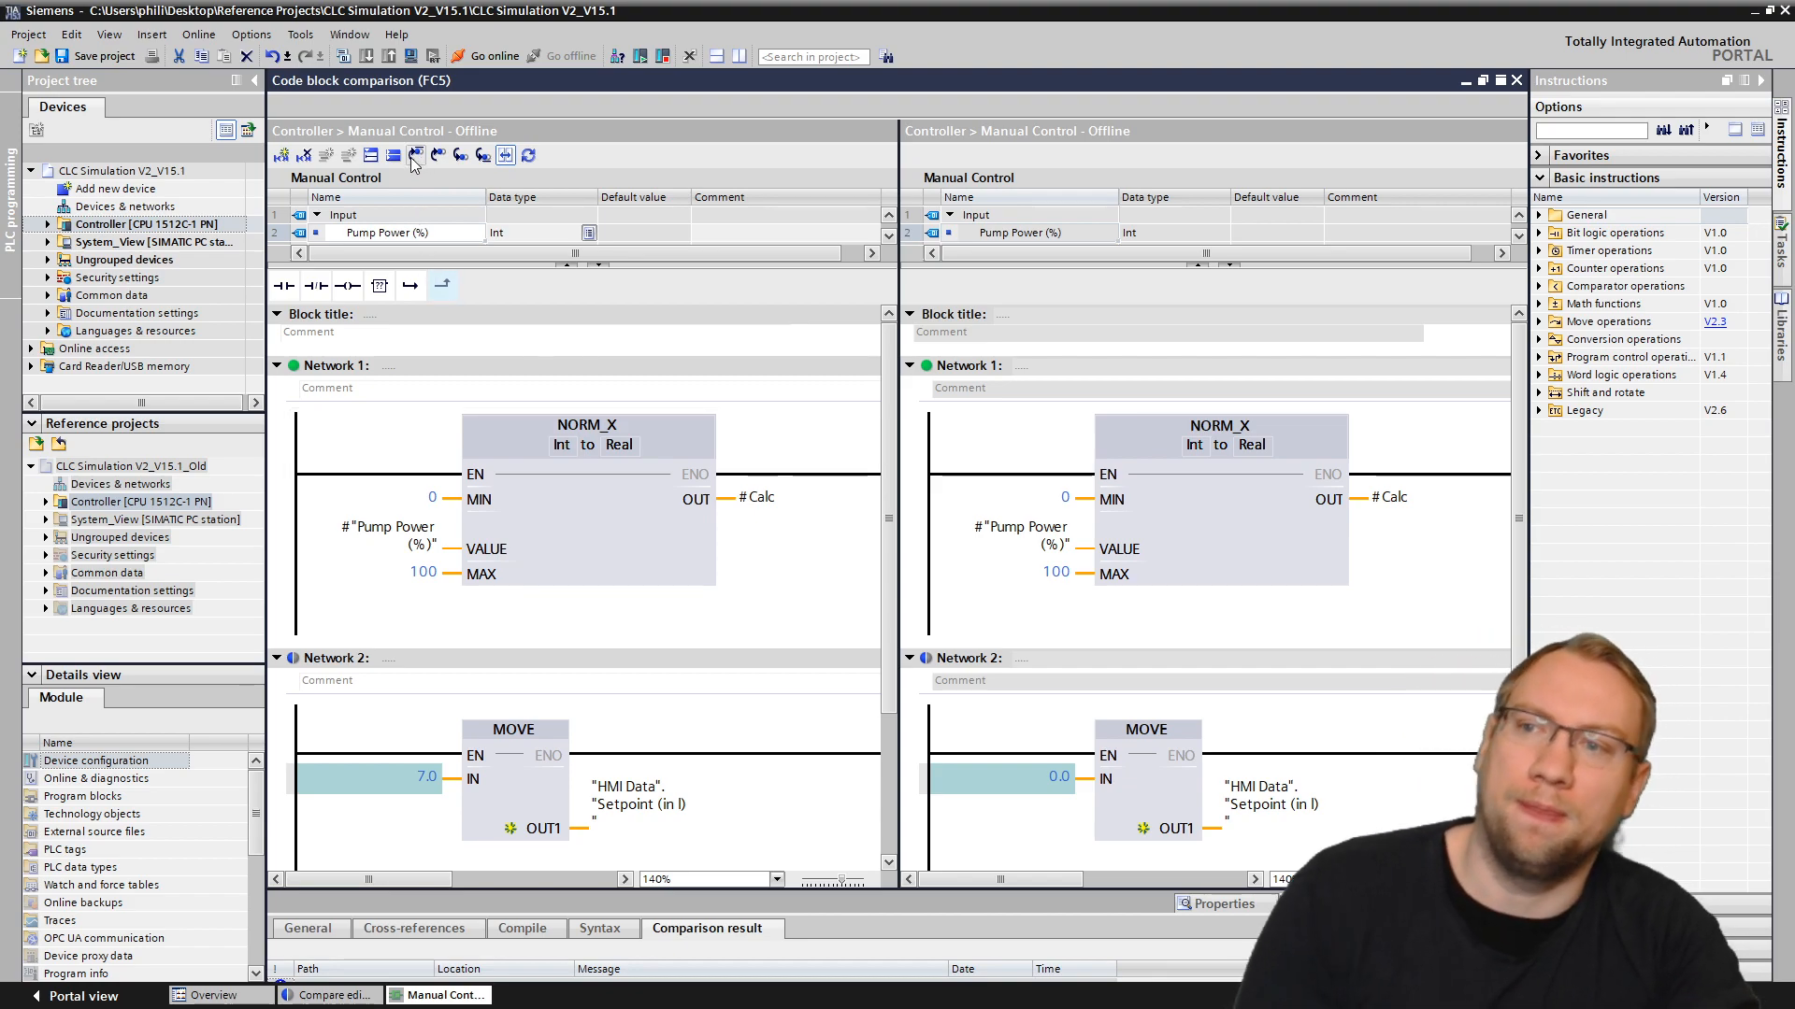
{"action": "mouse_move", "coordinate": [415, 155]}
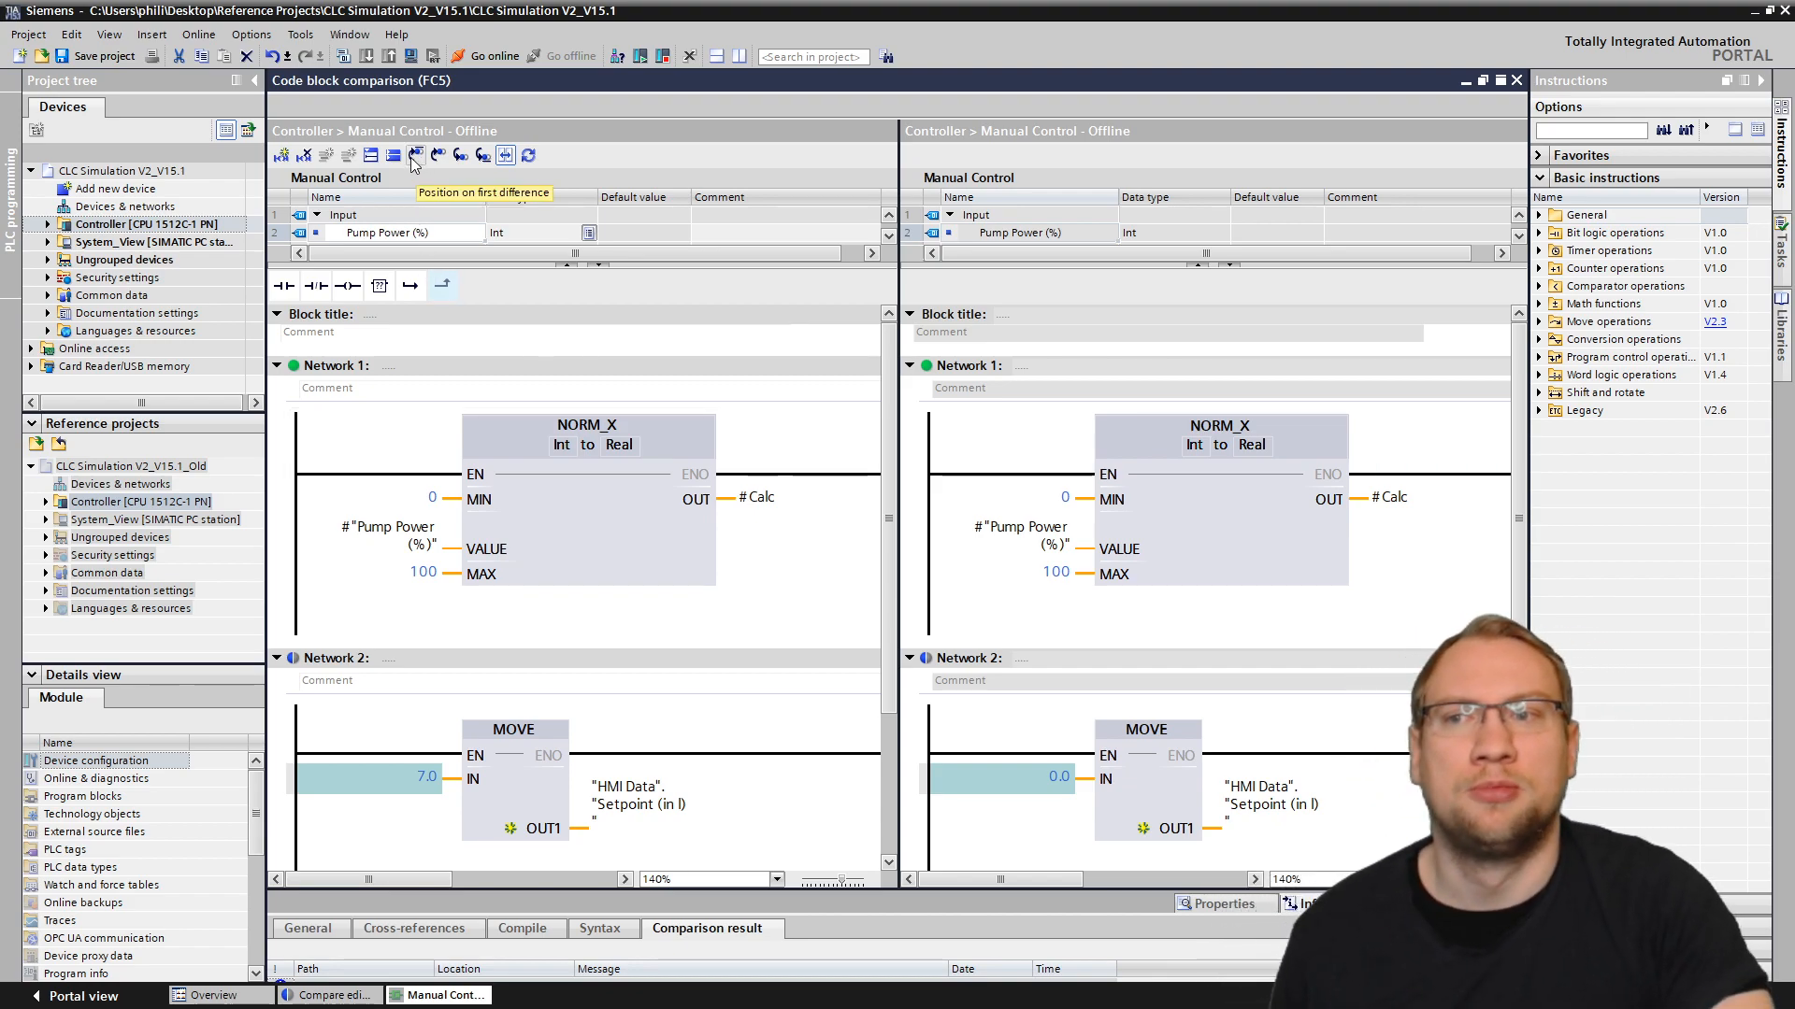
{"action": "left_click", "coordinate": [437, 155]}
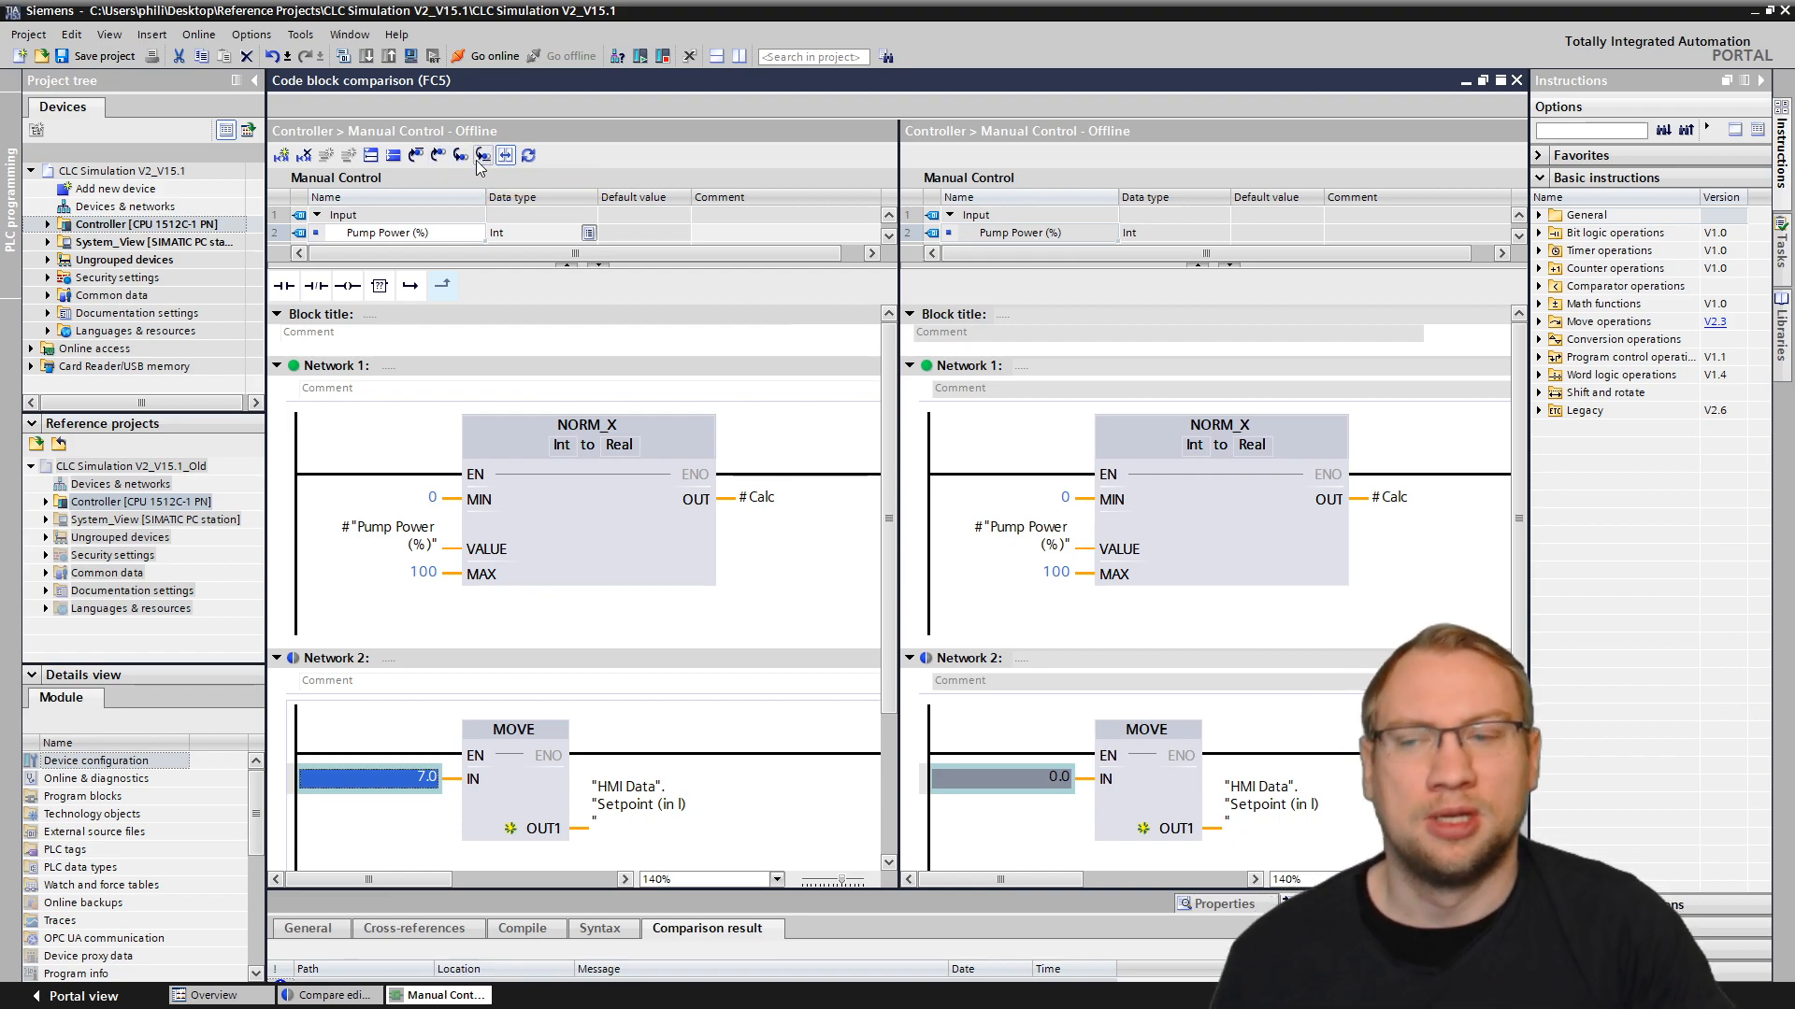
{"action": "mouse_move", "coordinate": [497, 664]}
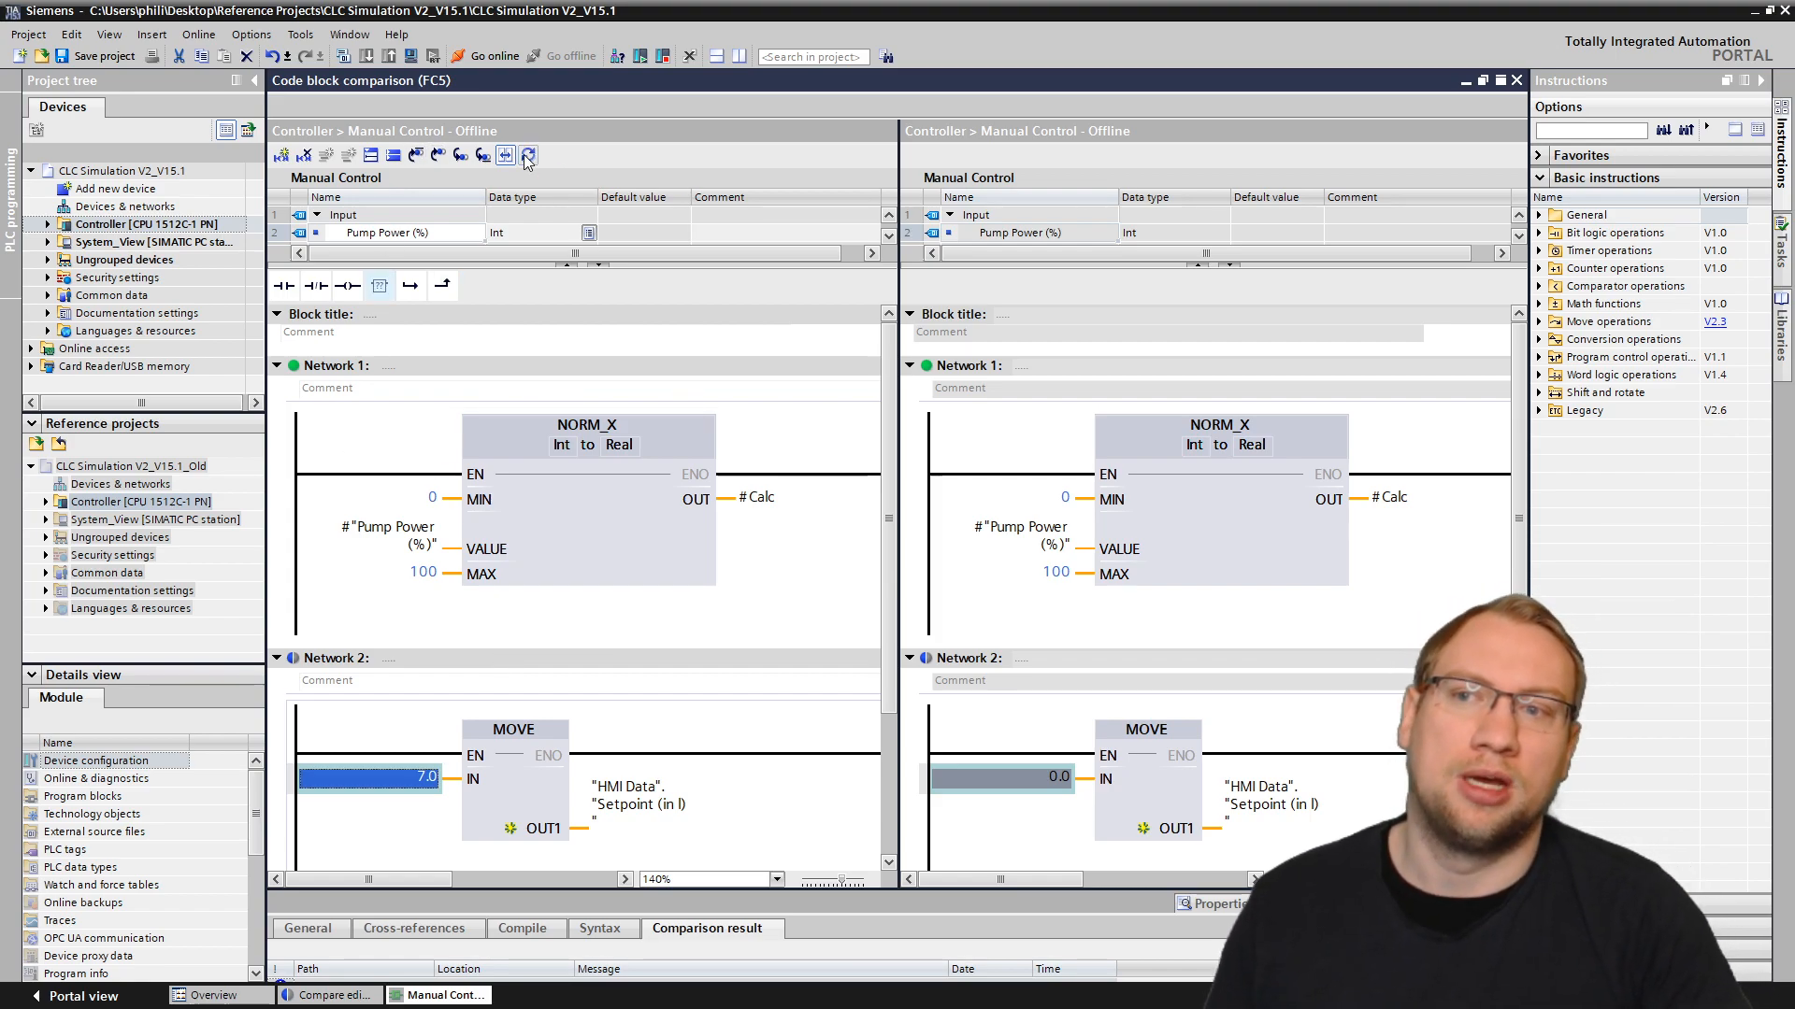
{"action": "mouse_move", "coordinate": [527, 156]}
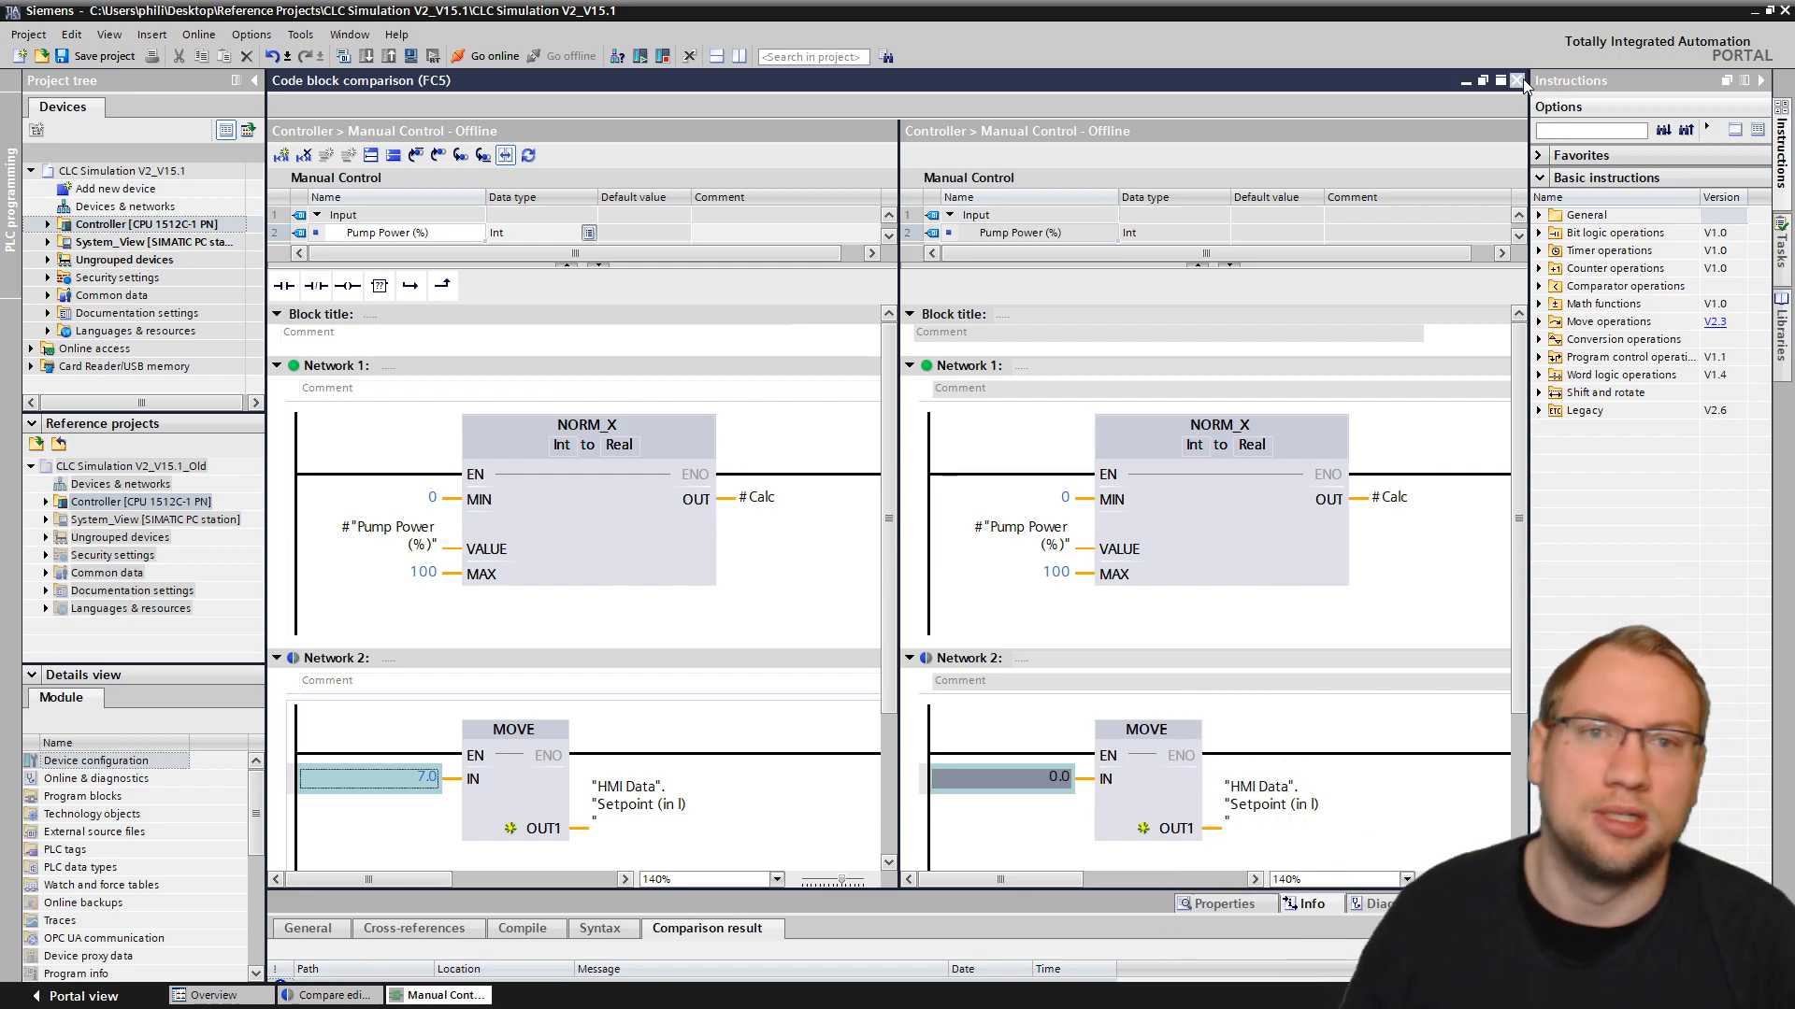
Step: Leave the block comparison and inspect the Cyclic interrupt PID [OB31] and PID Controller [DB4] rows
{"action": "left_click", "coordinate": [1516, 80]}
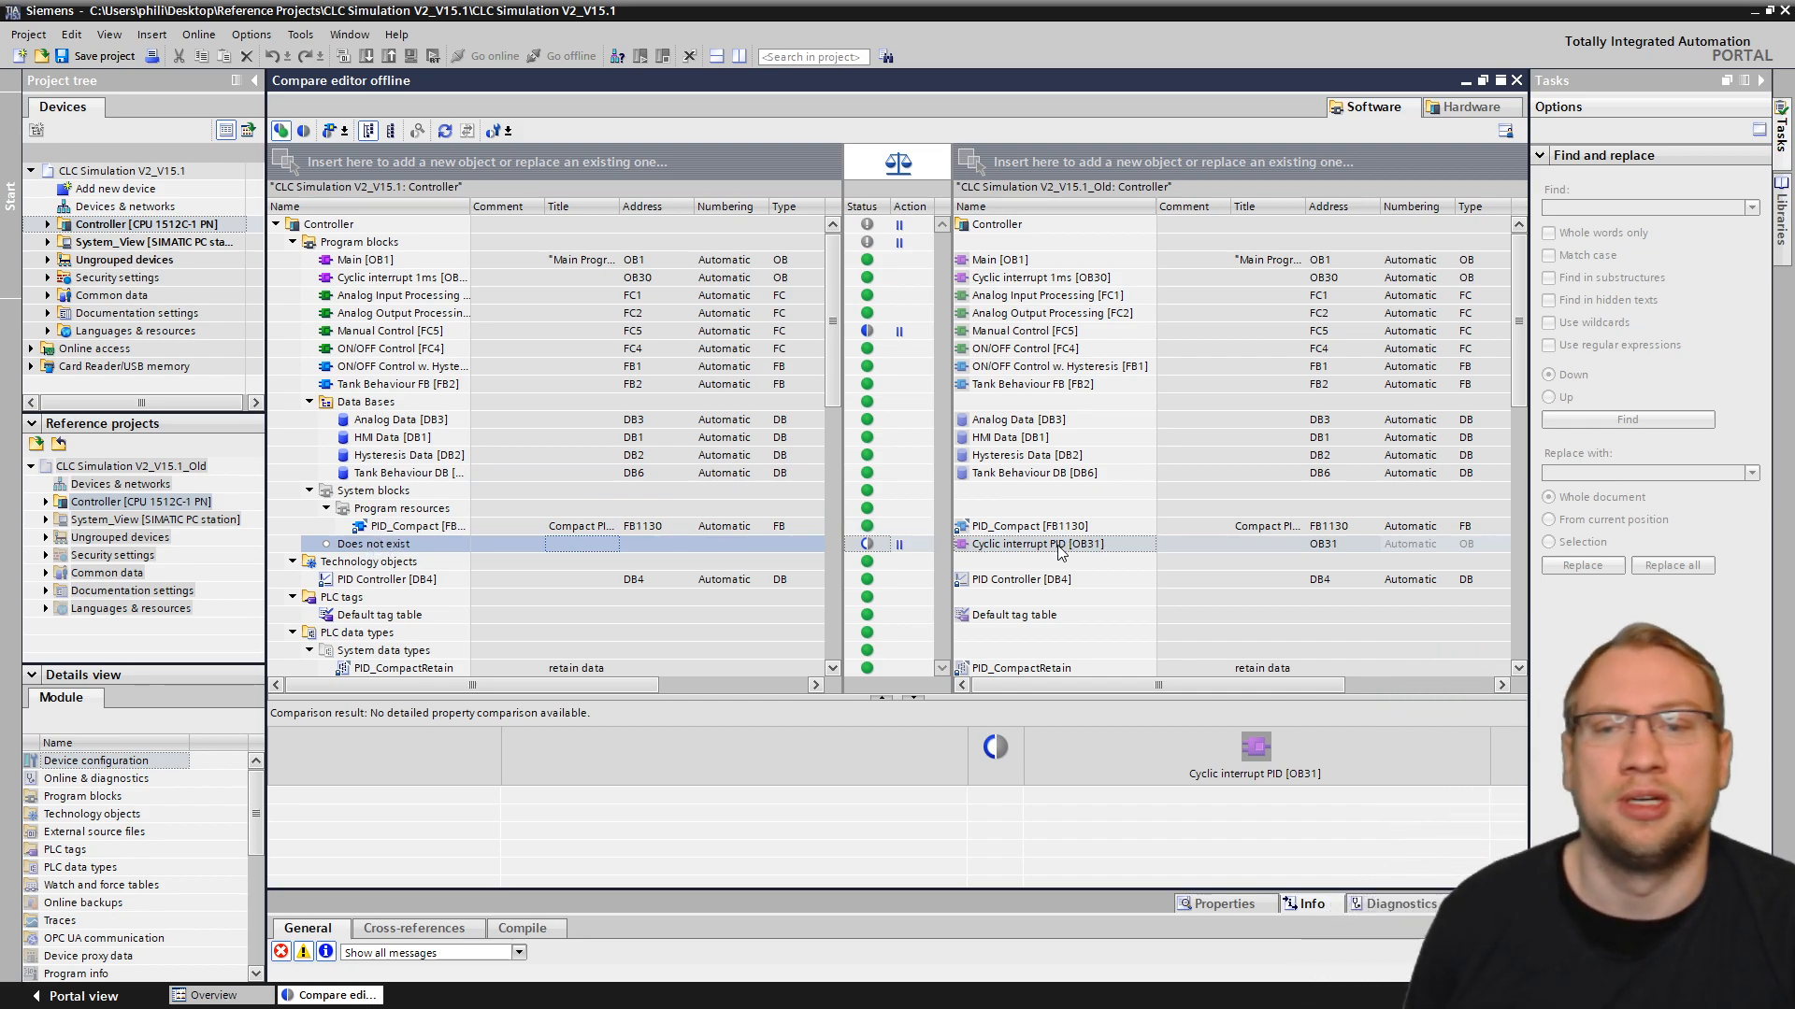
{"action": "left_click", "coordinate": [1052, 544]}
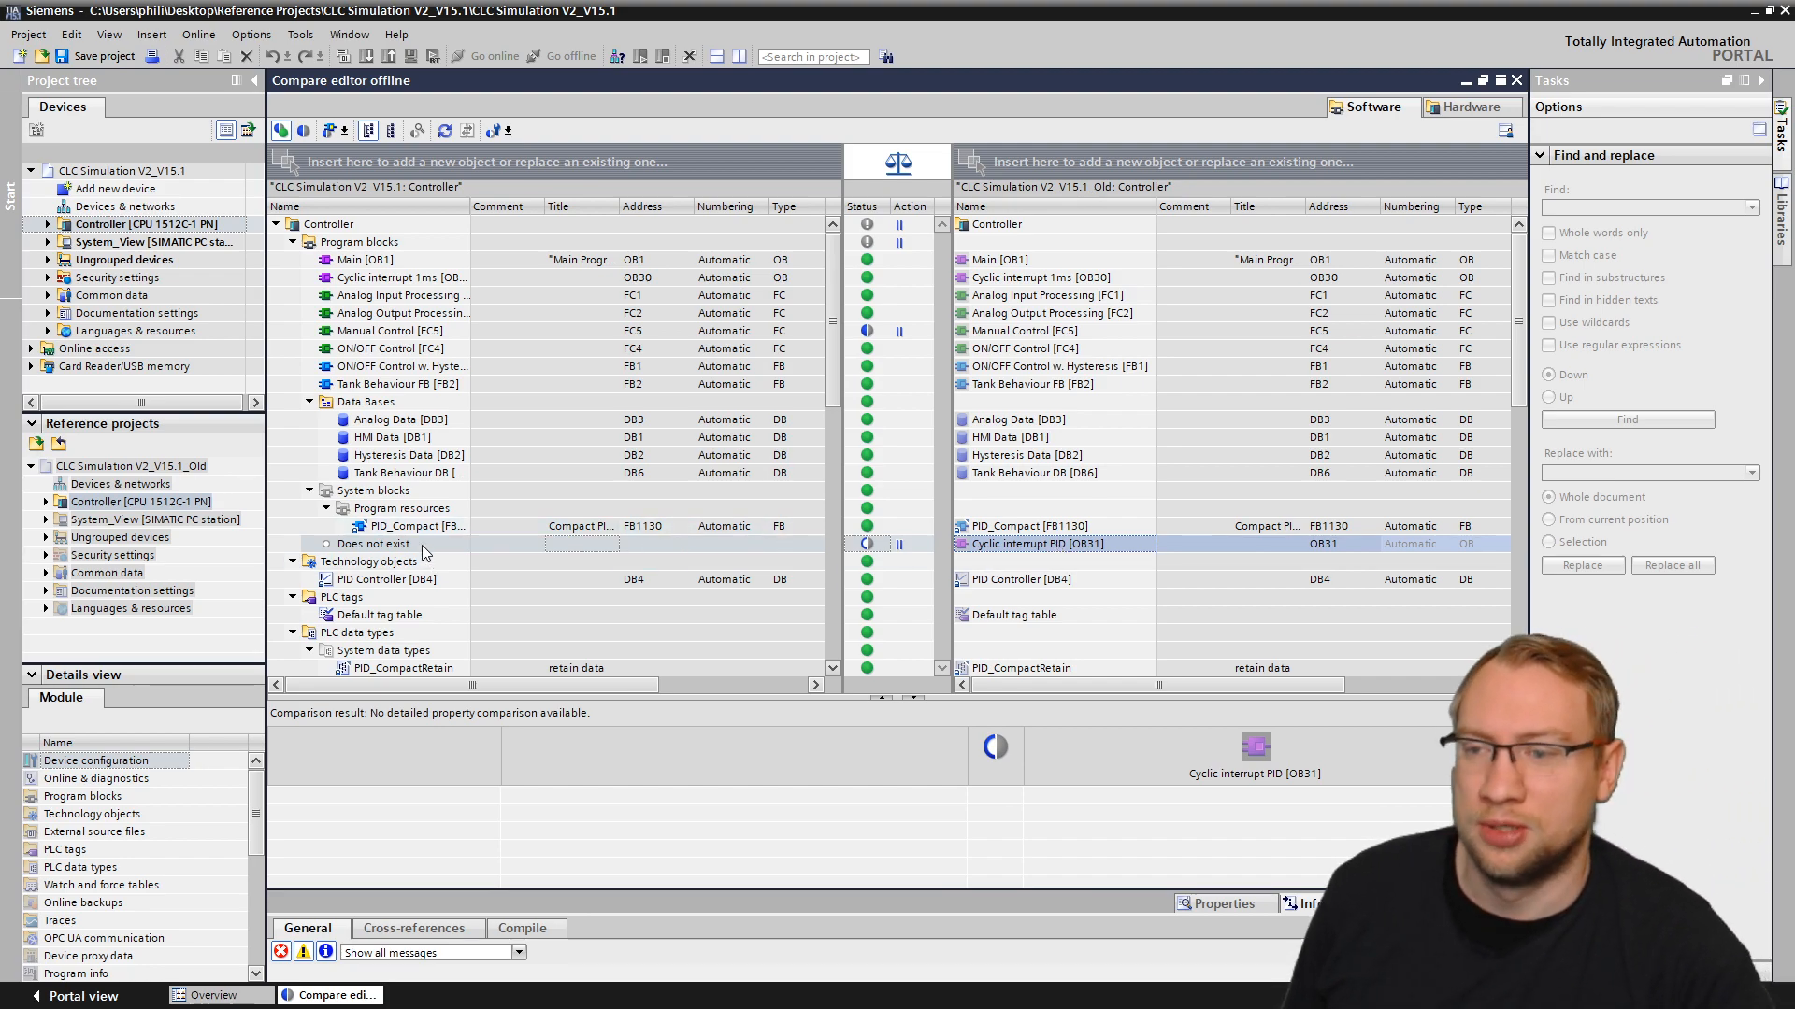
{"action": "left_click", "coordinate": [383, 578]}
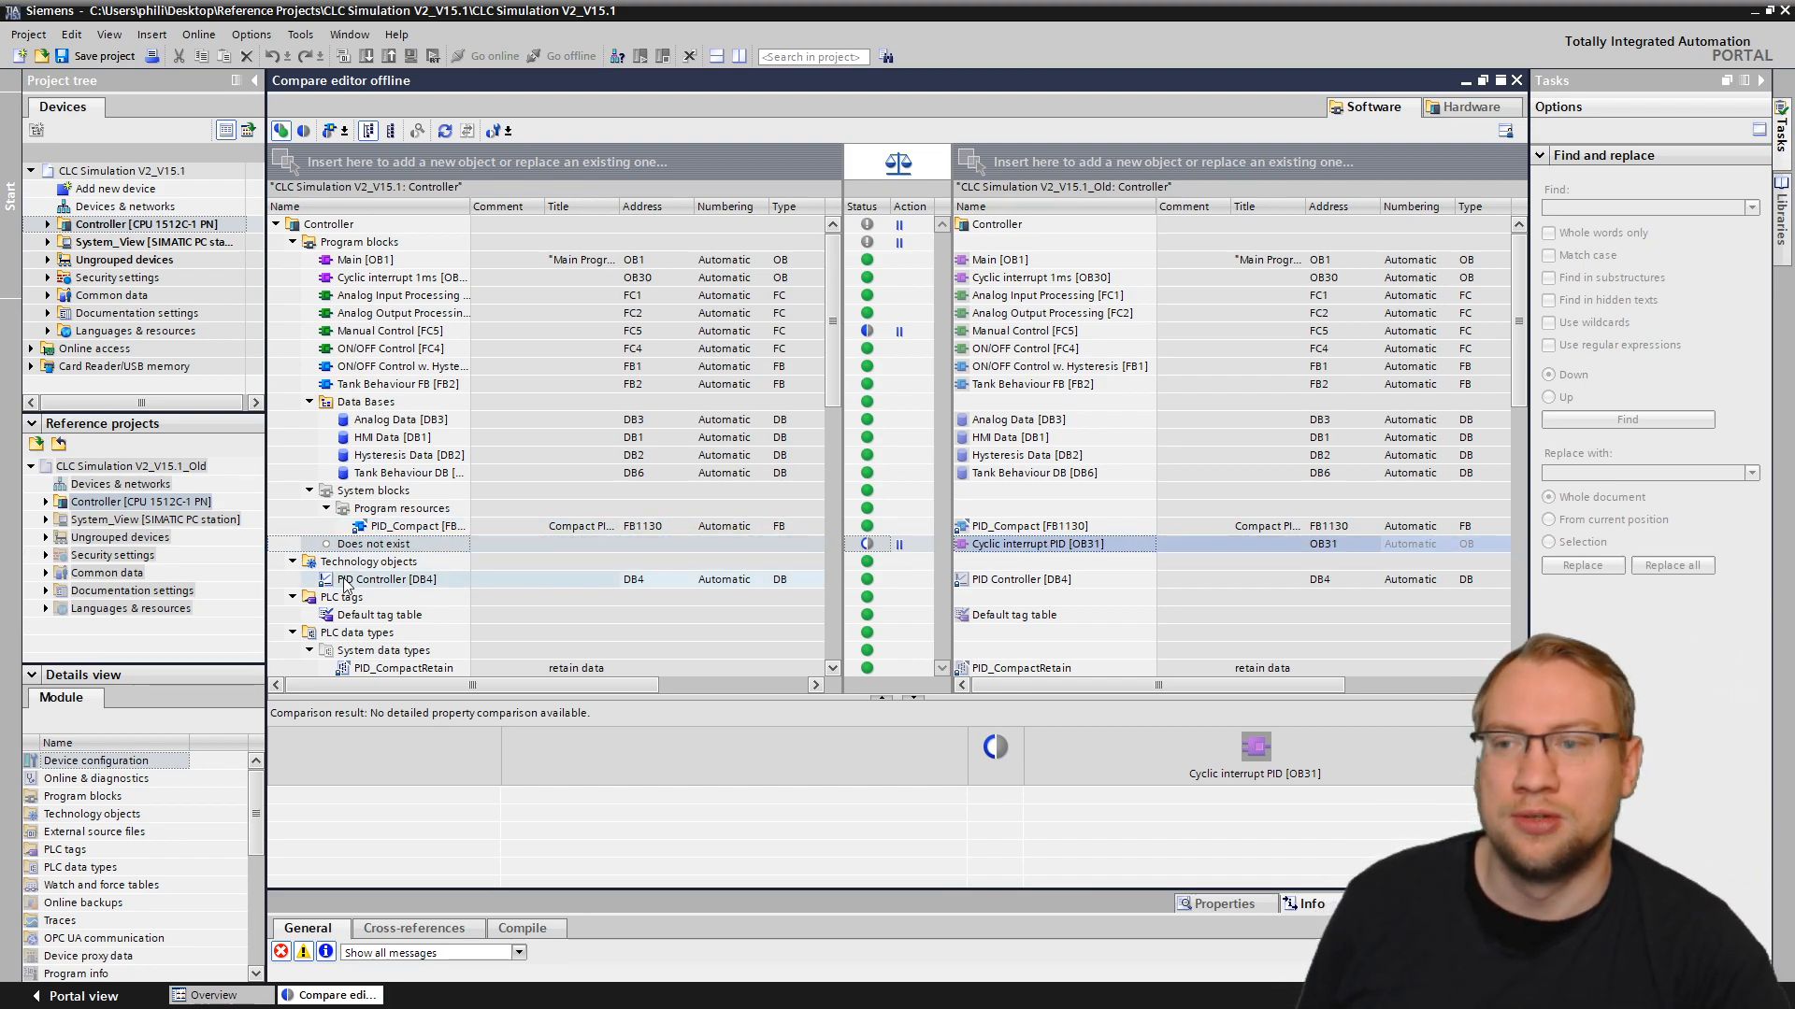
{"action": "left_click", "coordinate": [372, 544]}
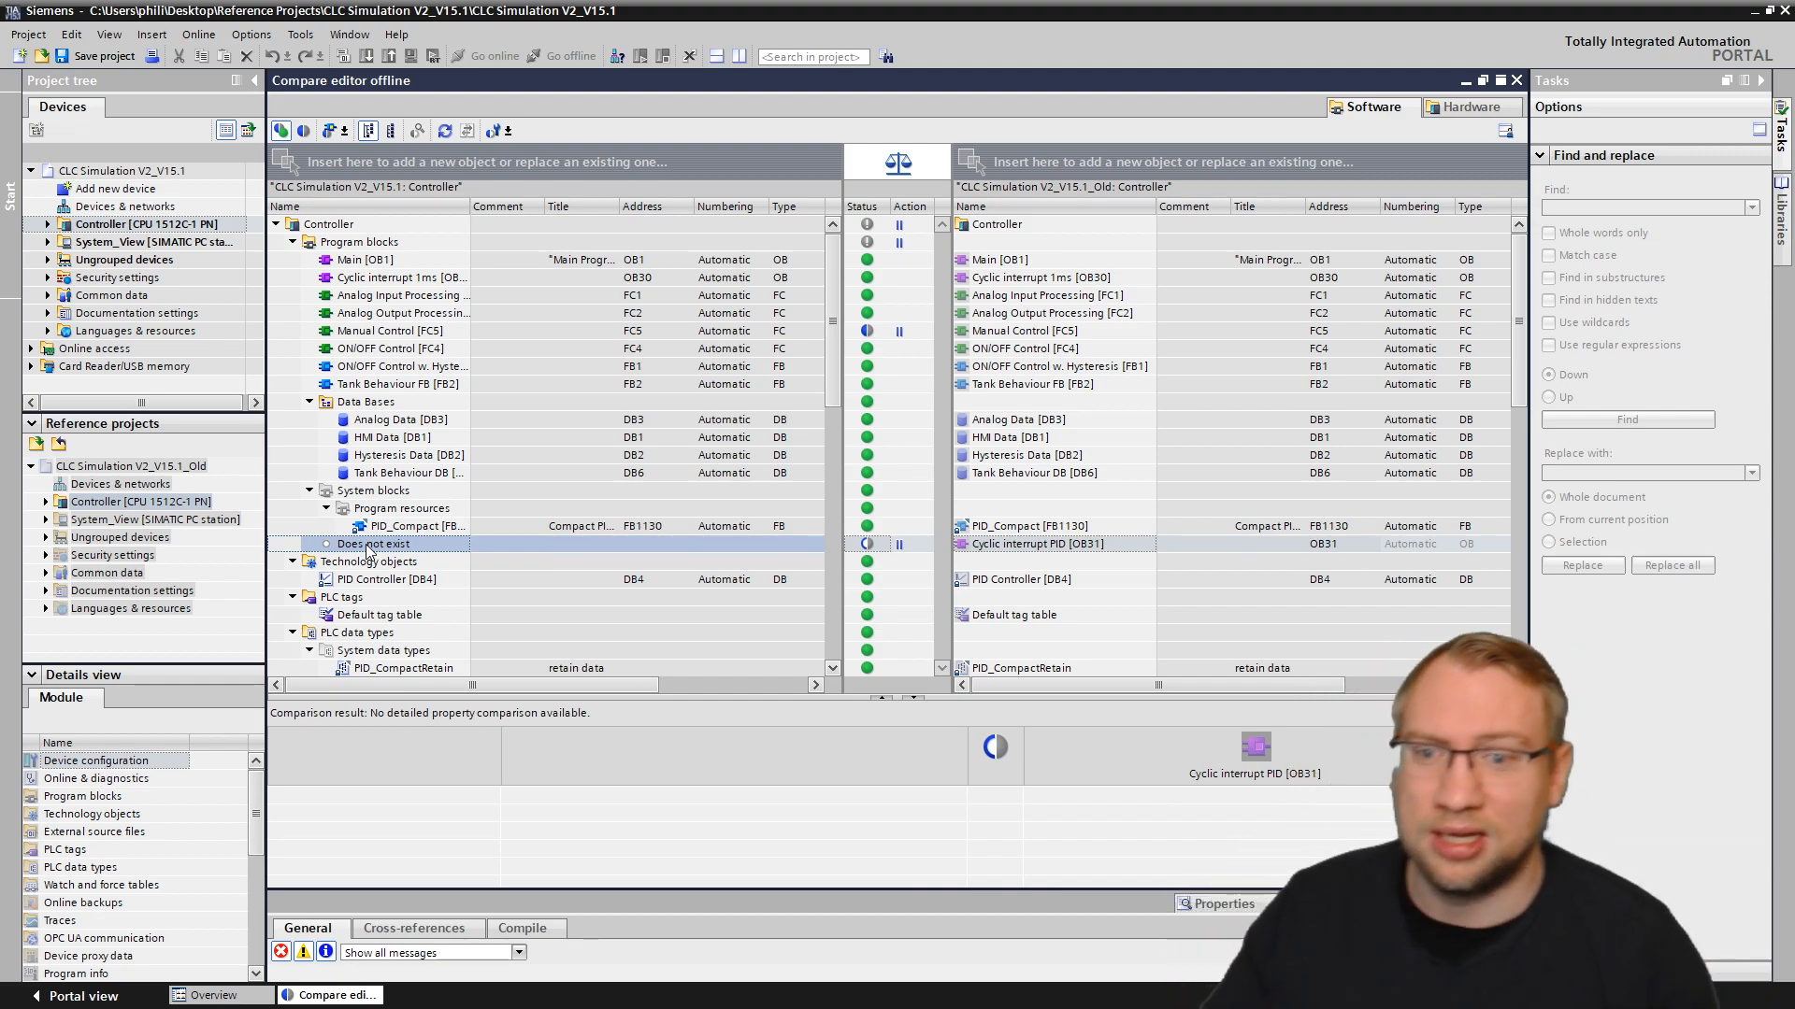
{"action": "mouse_move", "coordinate": [690, 767]}
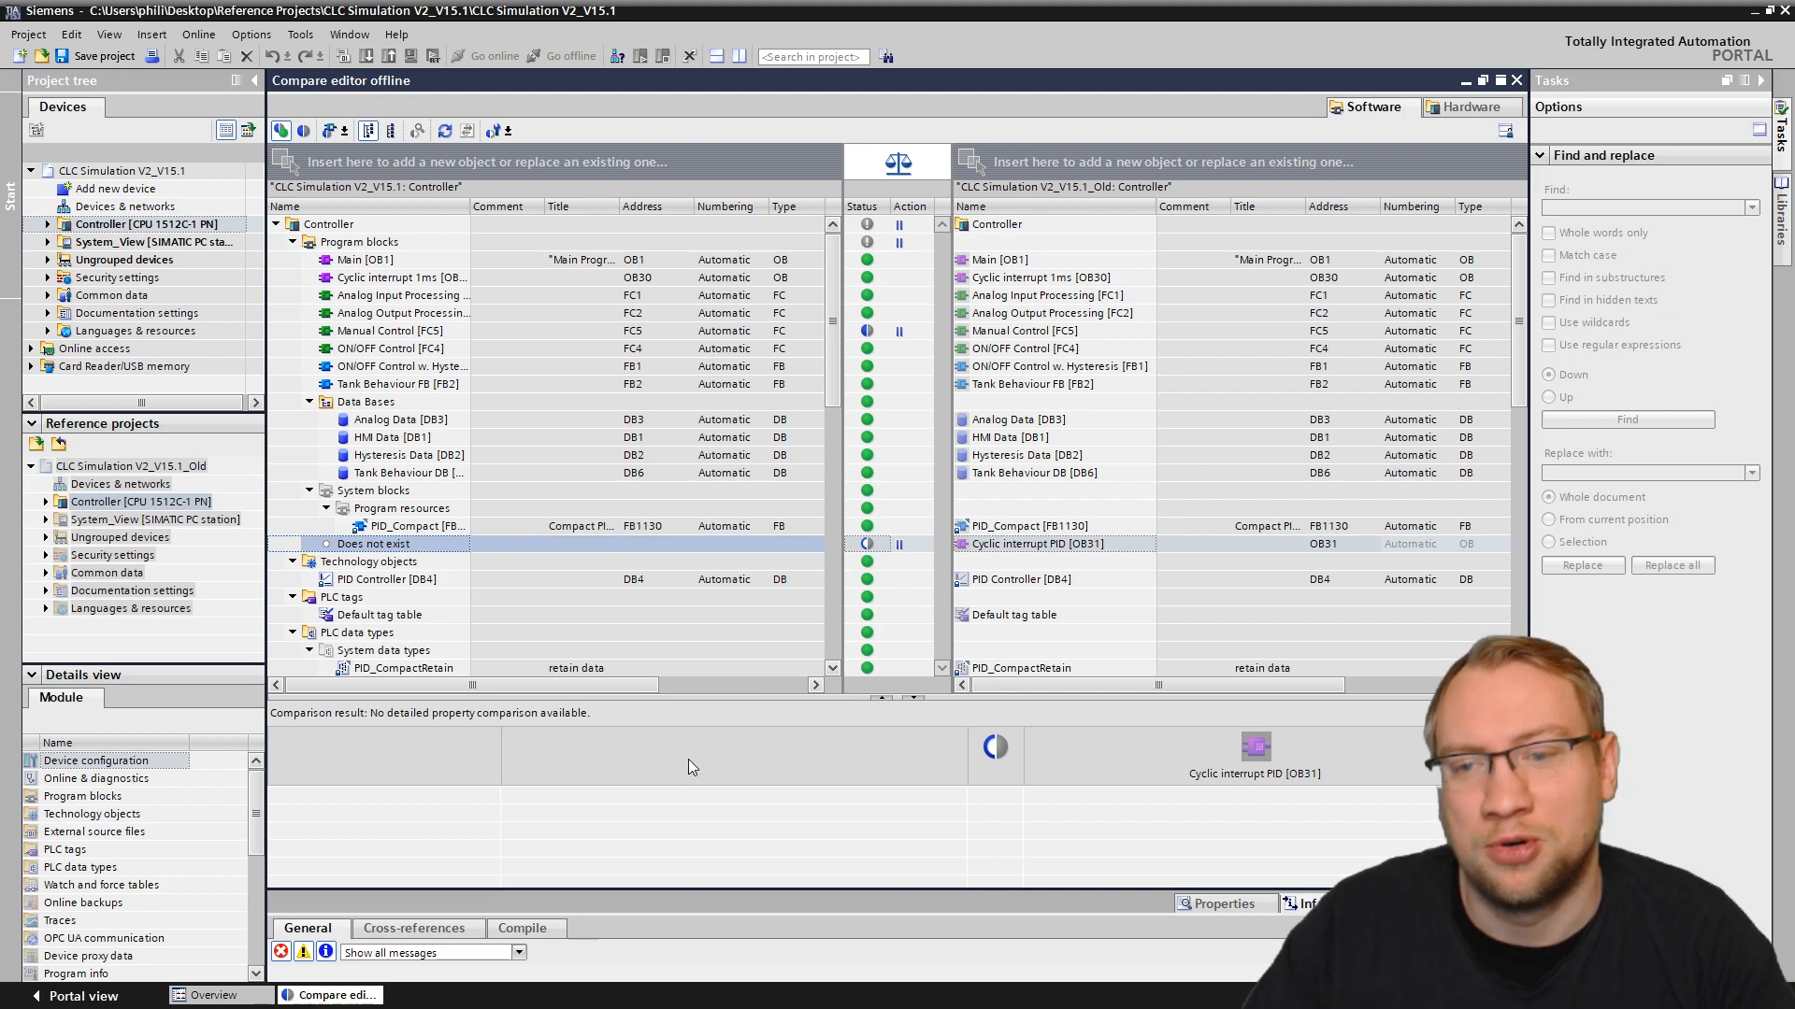
{"action": "mouse_move", "coordinate": [910, 549]}
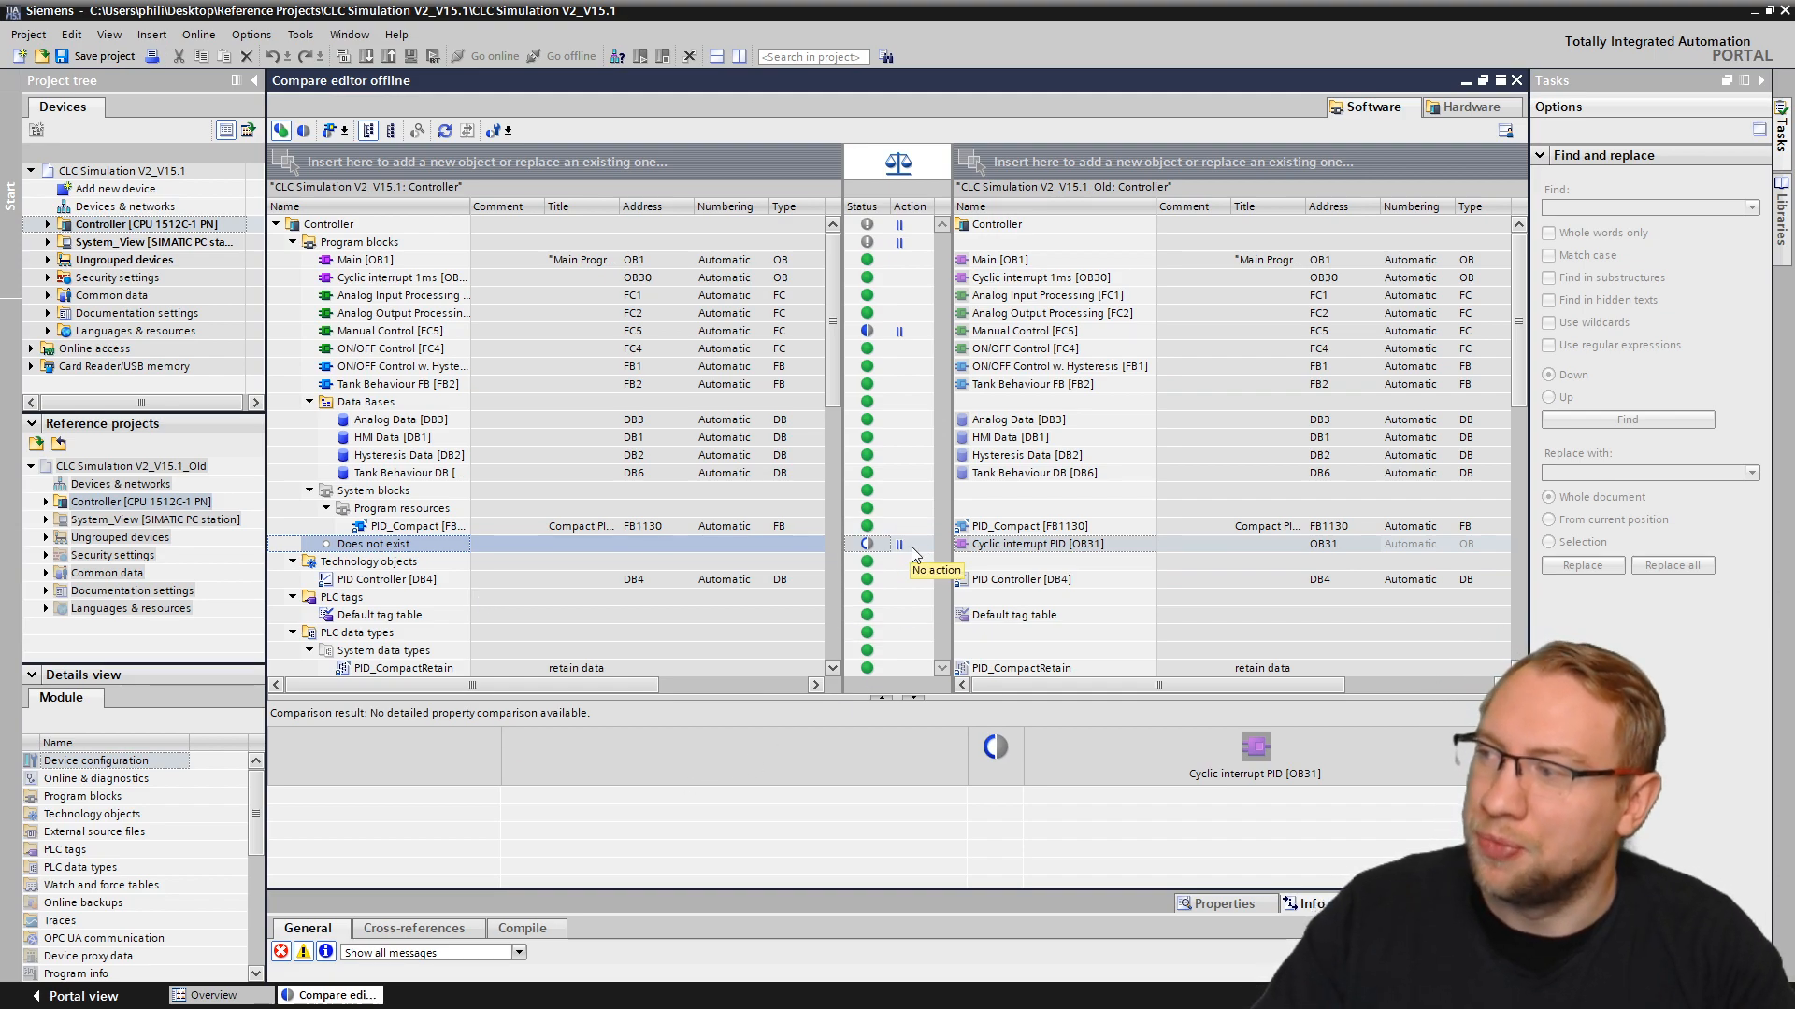
Step: Set the missing Cyclic interrupt PID [OB31] action to Copy from the reference
{"action": "left_click", "coordinate": [922, 544]}
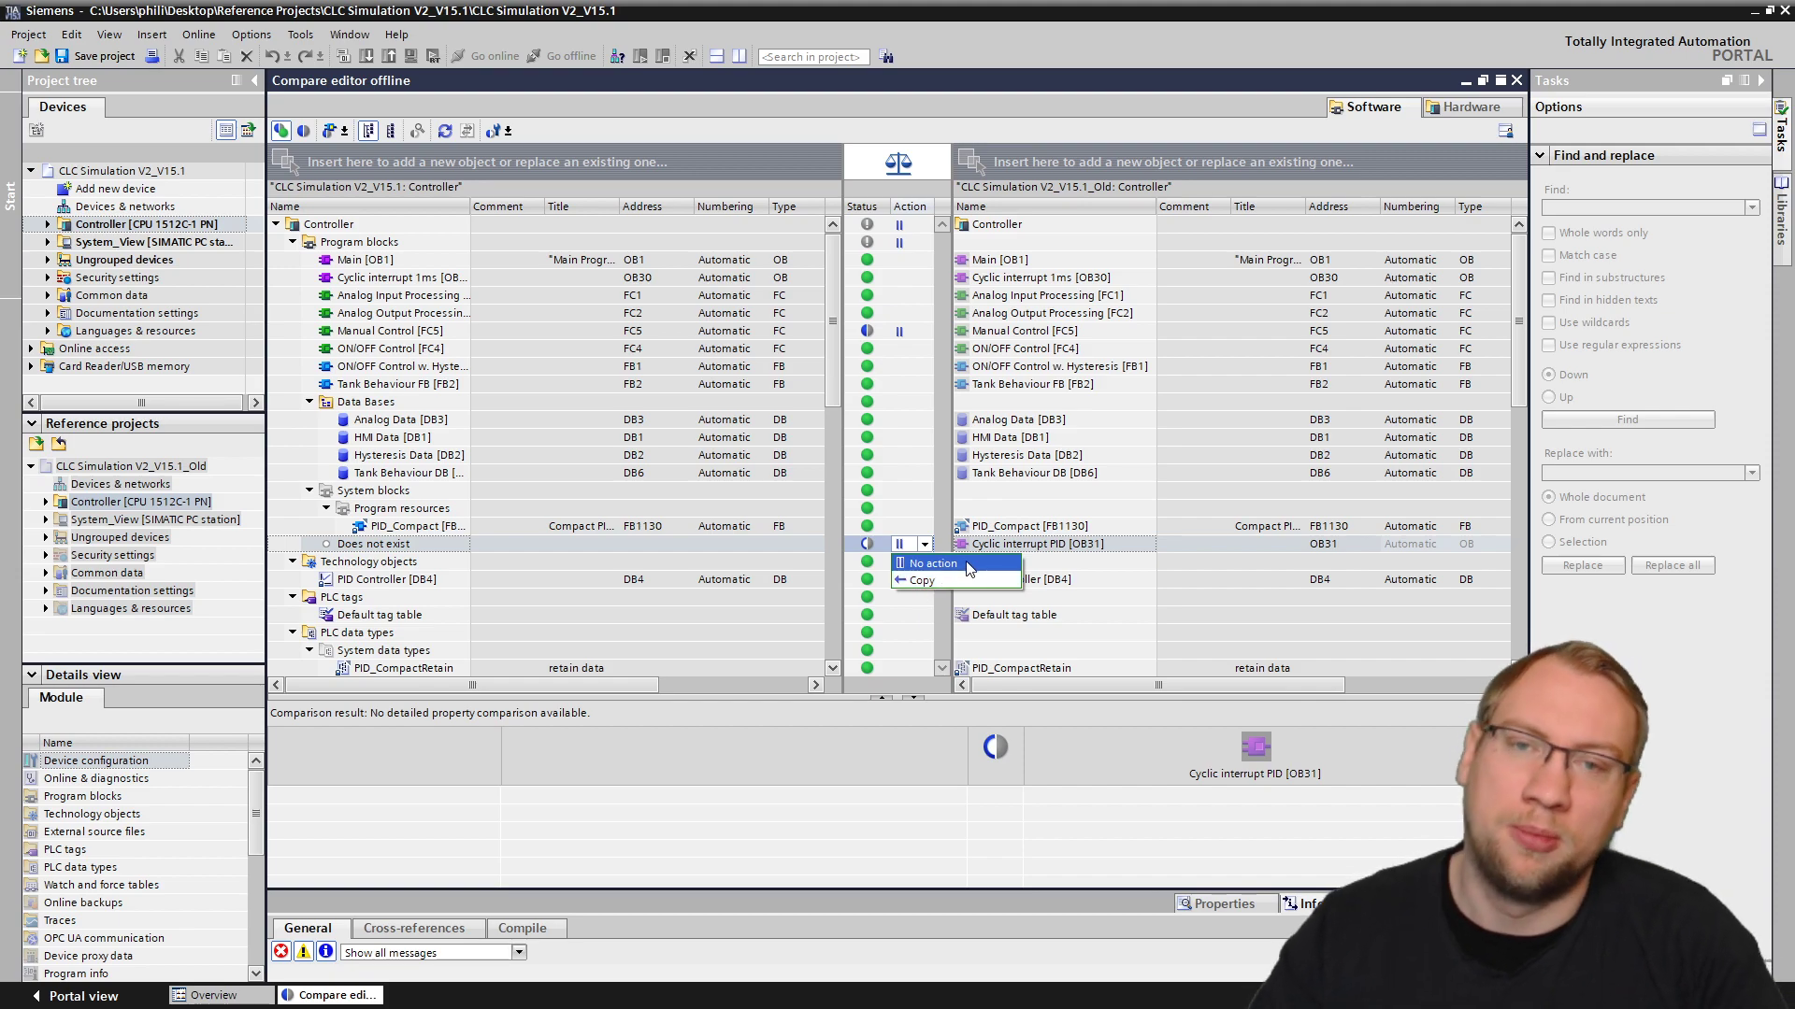
{"action": "mouse_move", "coordinate": [957, 579]}
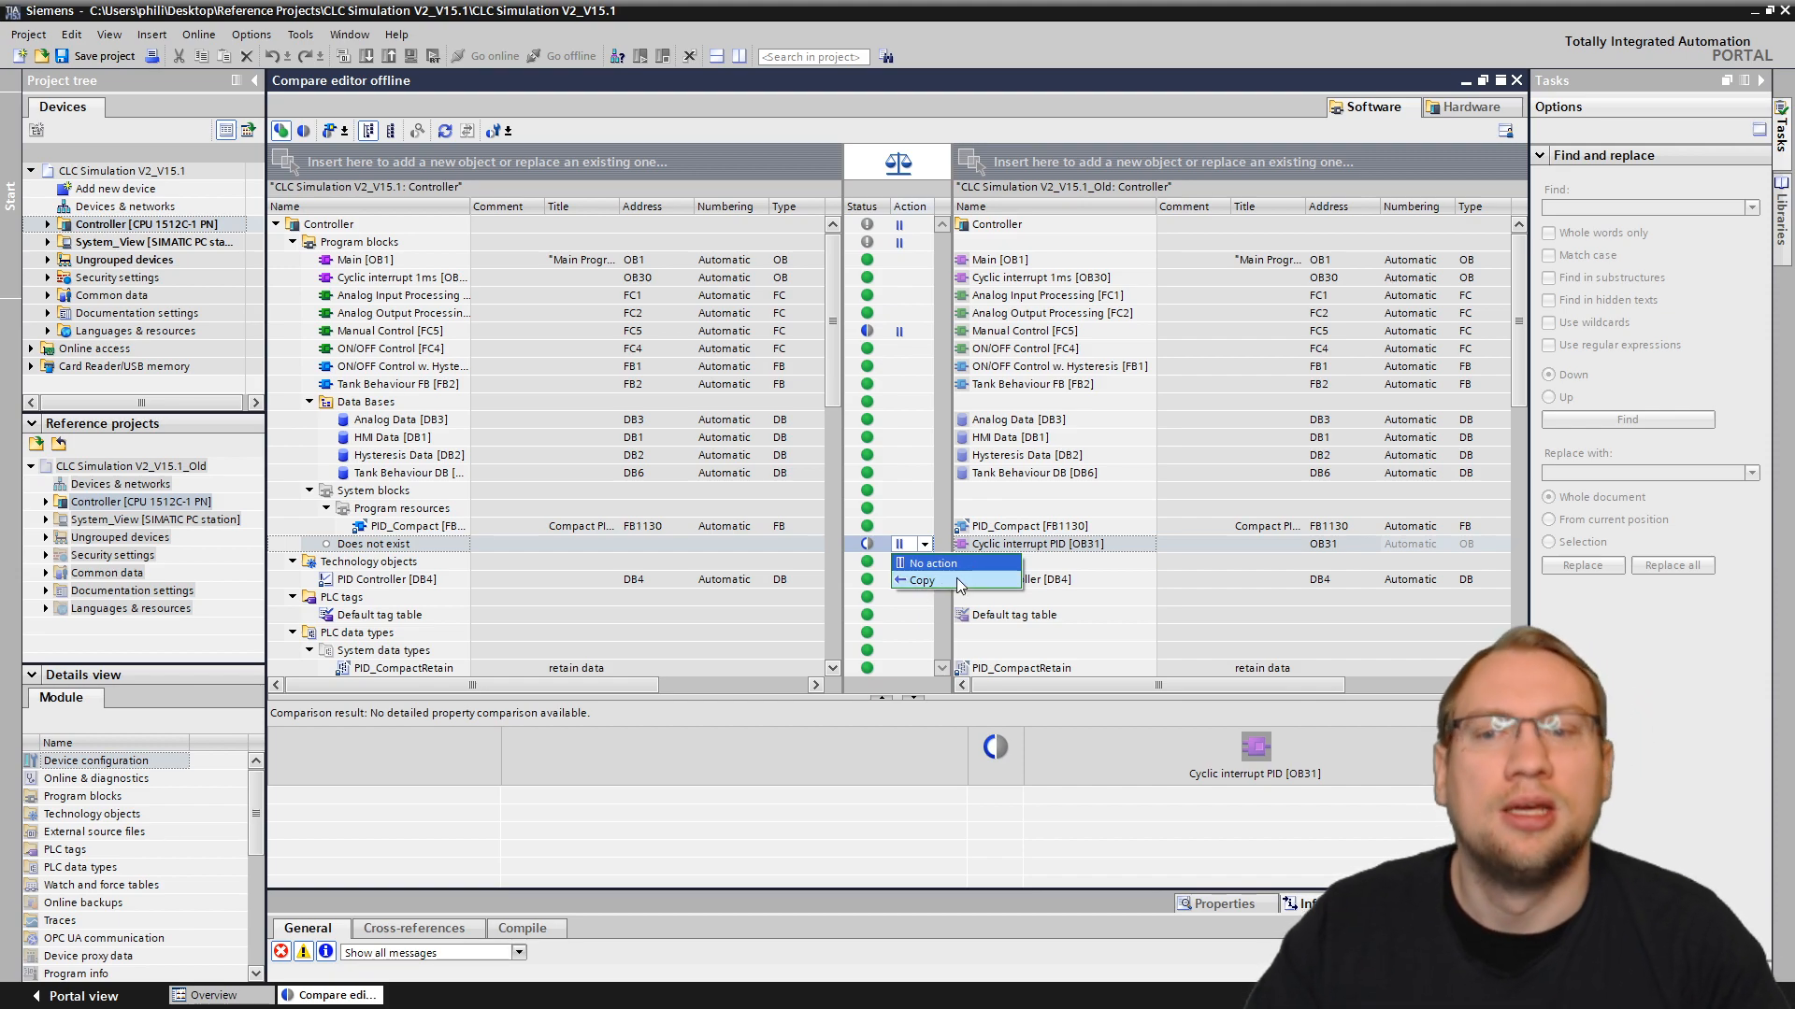
{"action": "left_click", "coordinate": [919, 580]}
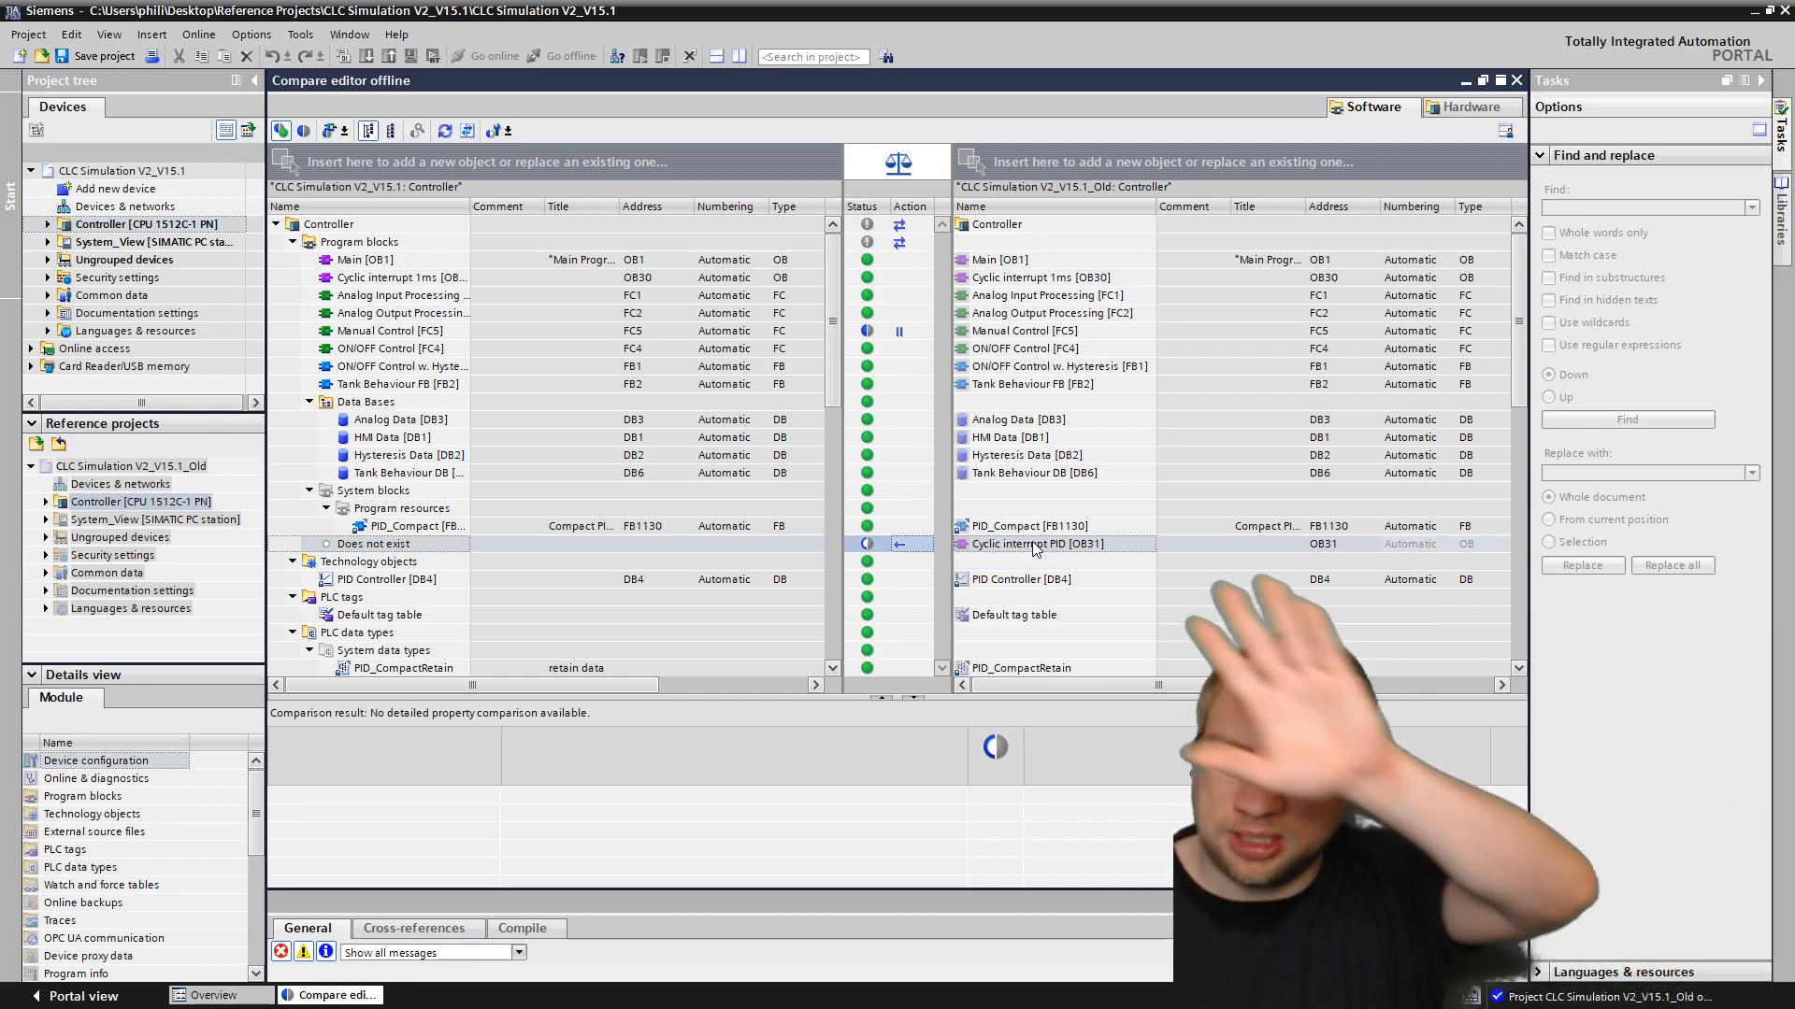
{"action": "left_click", "coordinate": [1030, 544]}
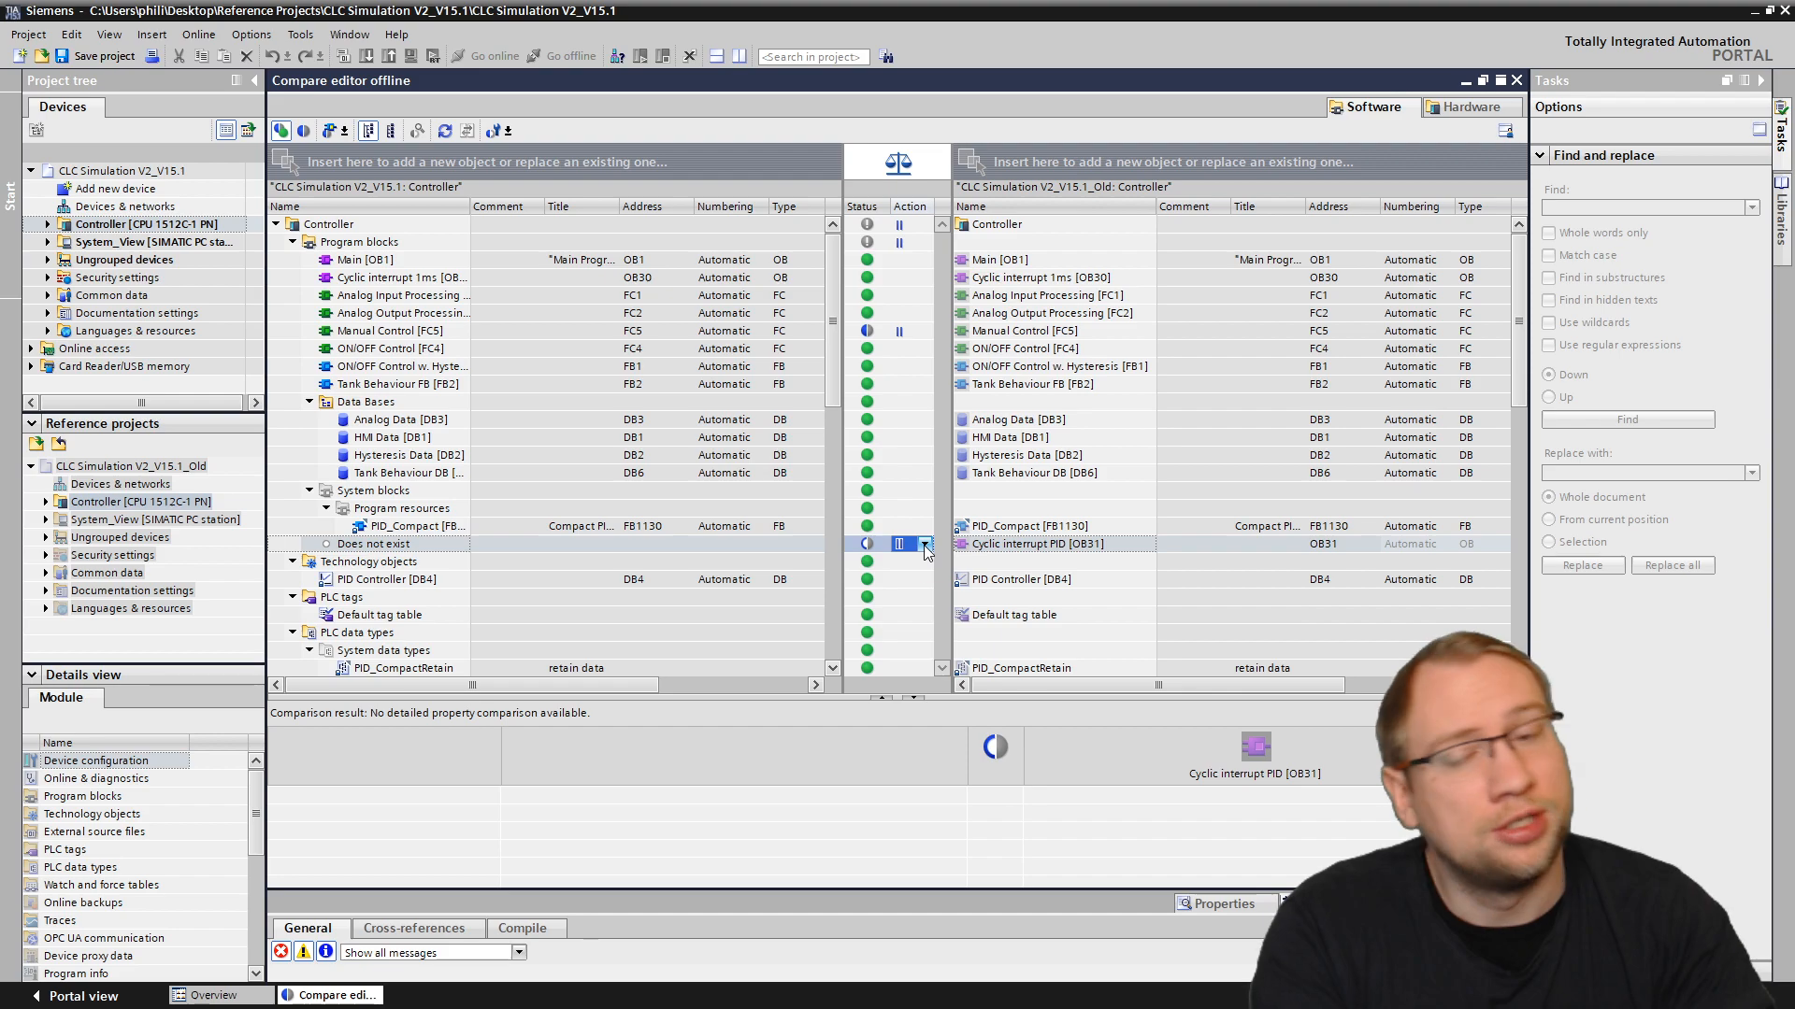
{"action": "left_click", "coordinate": [900, 544]}
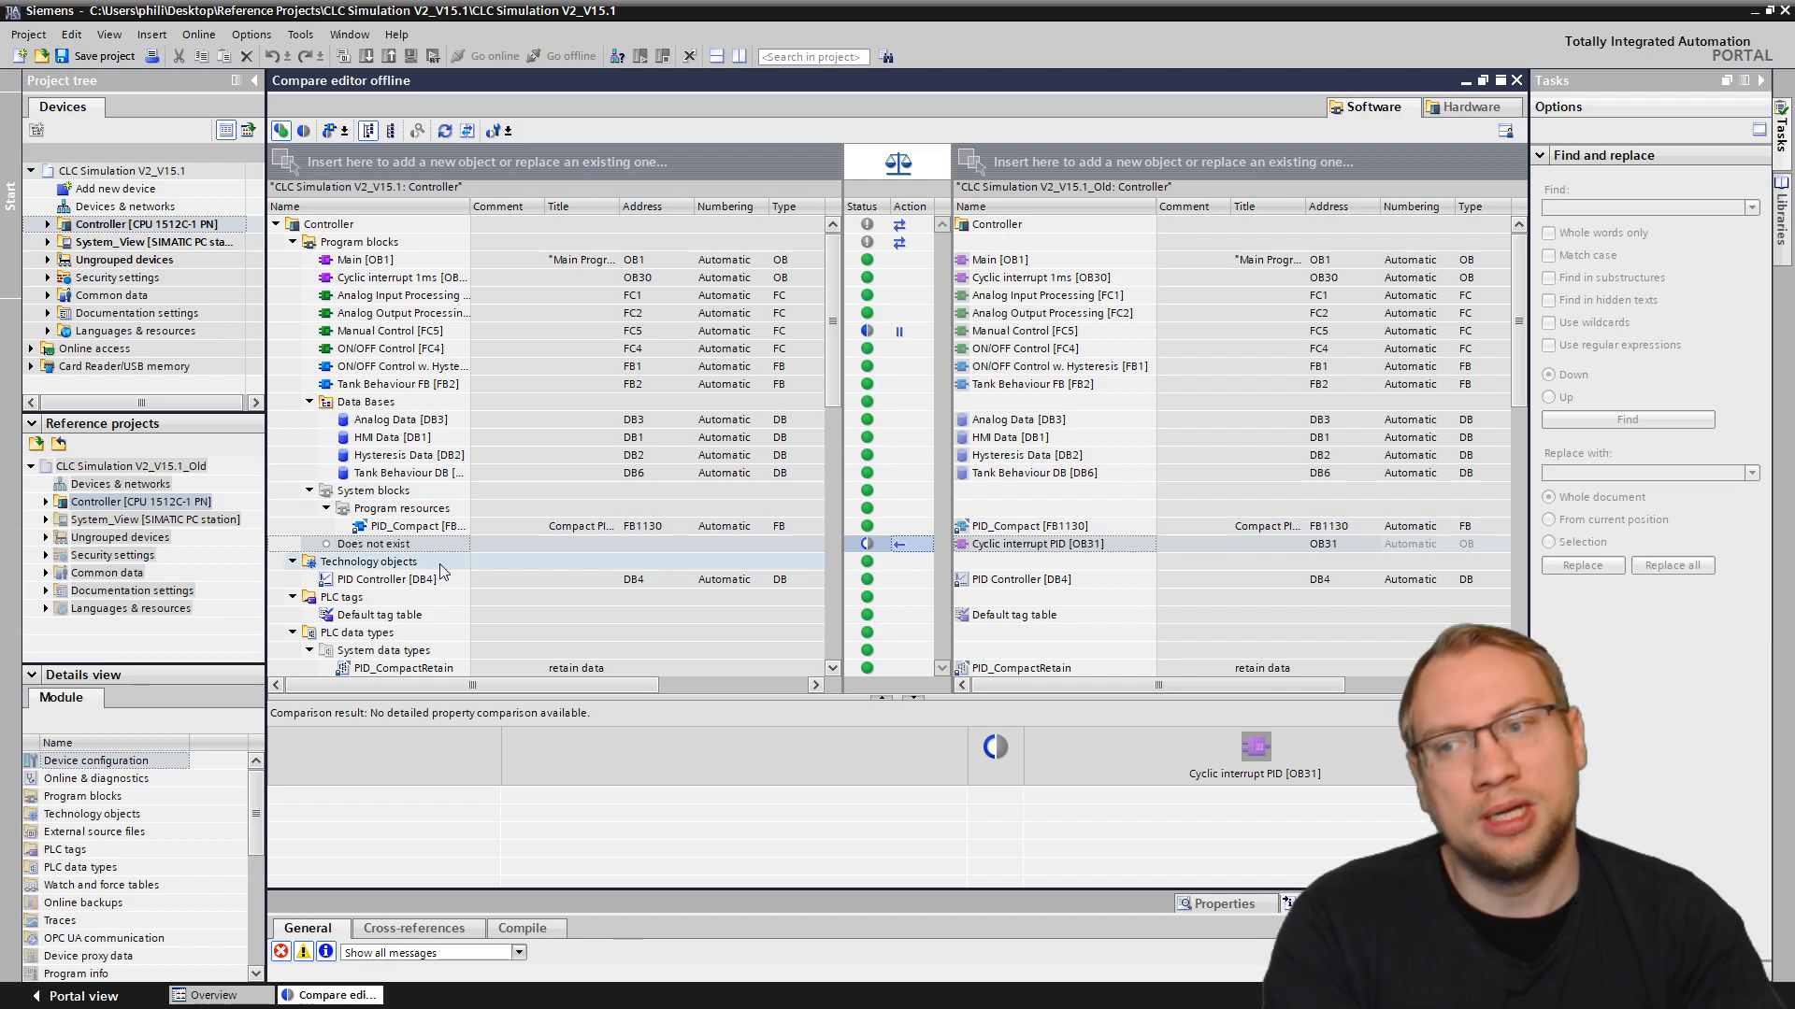
Step: Leave Manual Control [FC5] on No action and reopen the OB31 action choices
{"action": "left_click", "coordinate": [389, 331]}
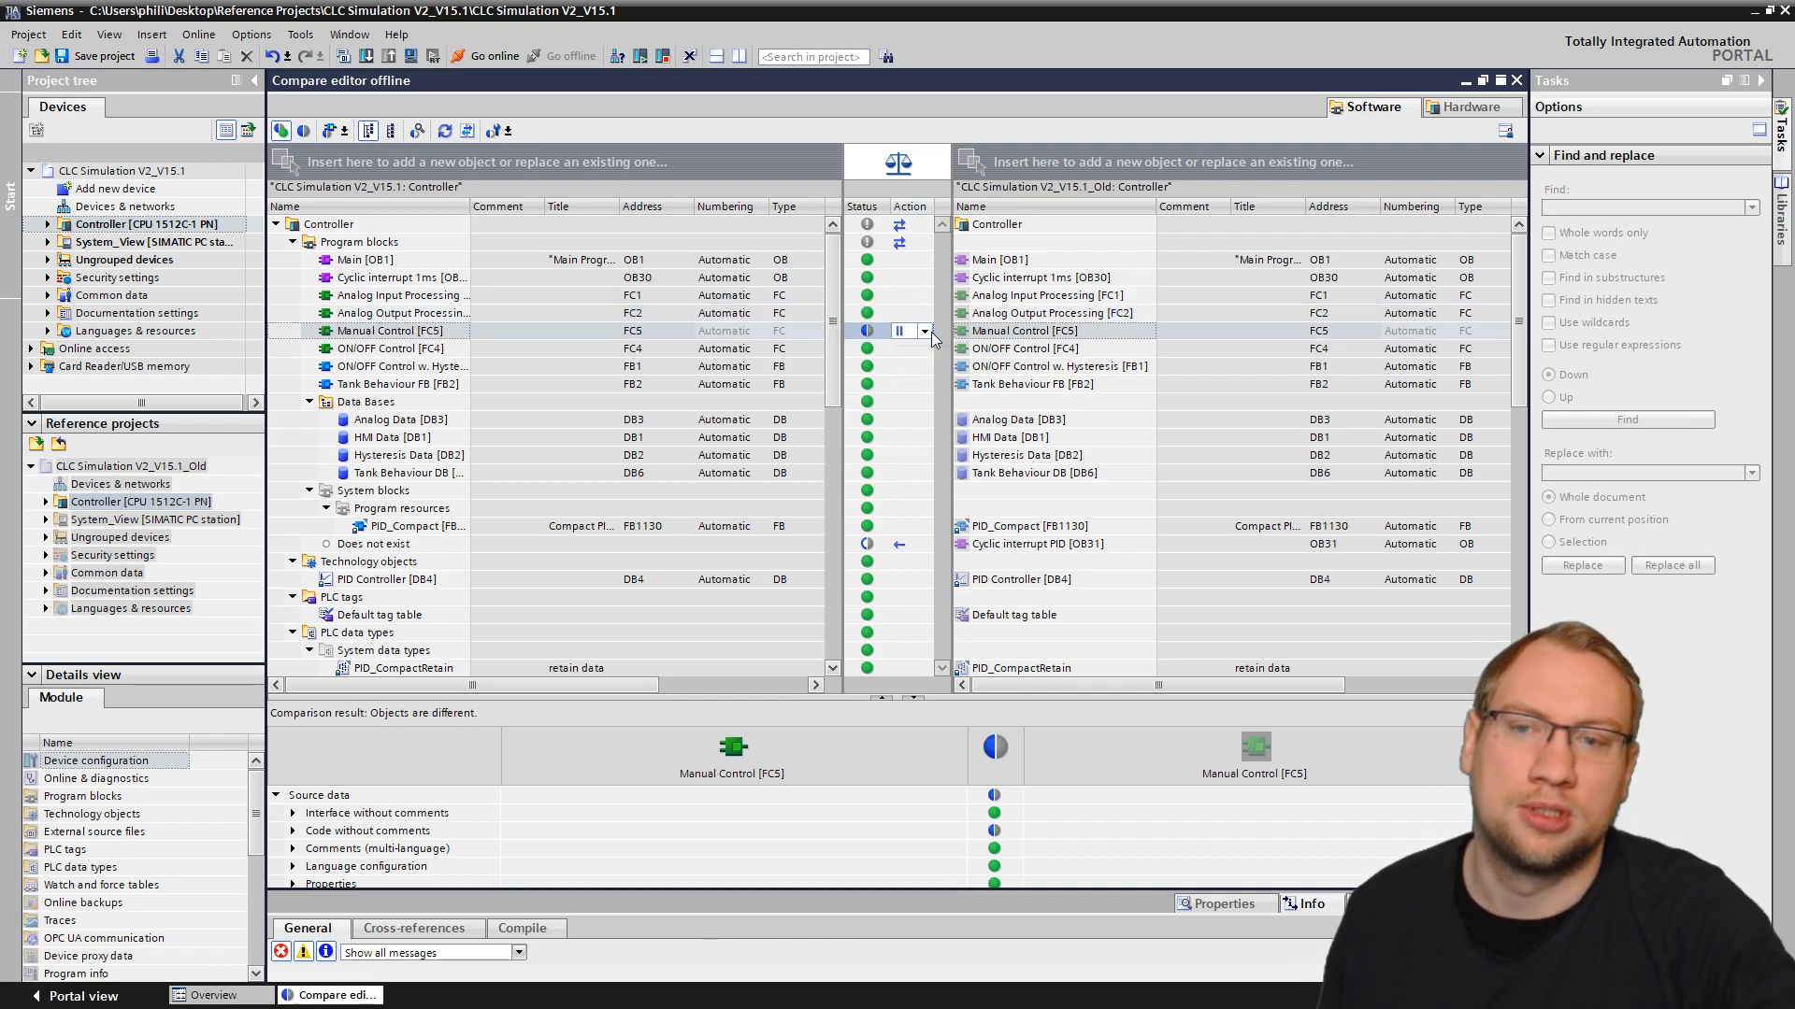
{"action": "left_click", "coordinate": [923, 331]}
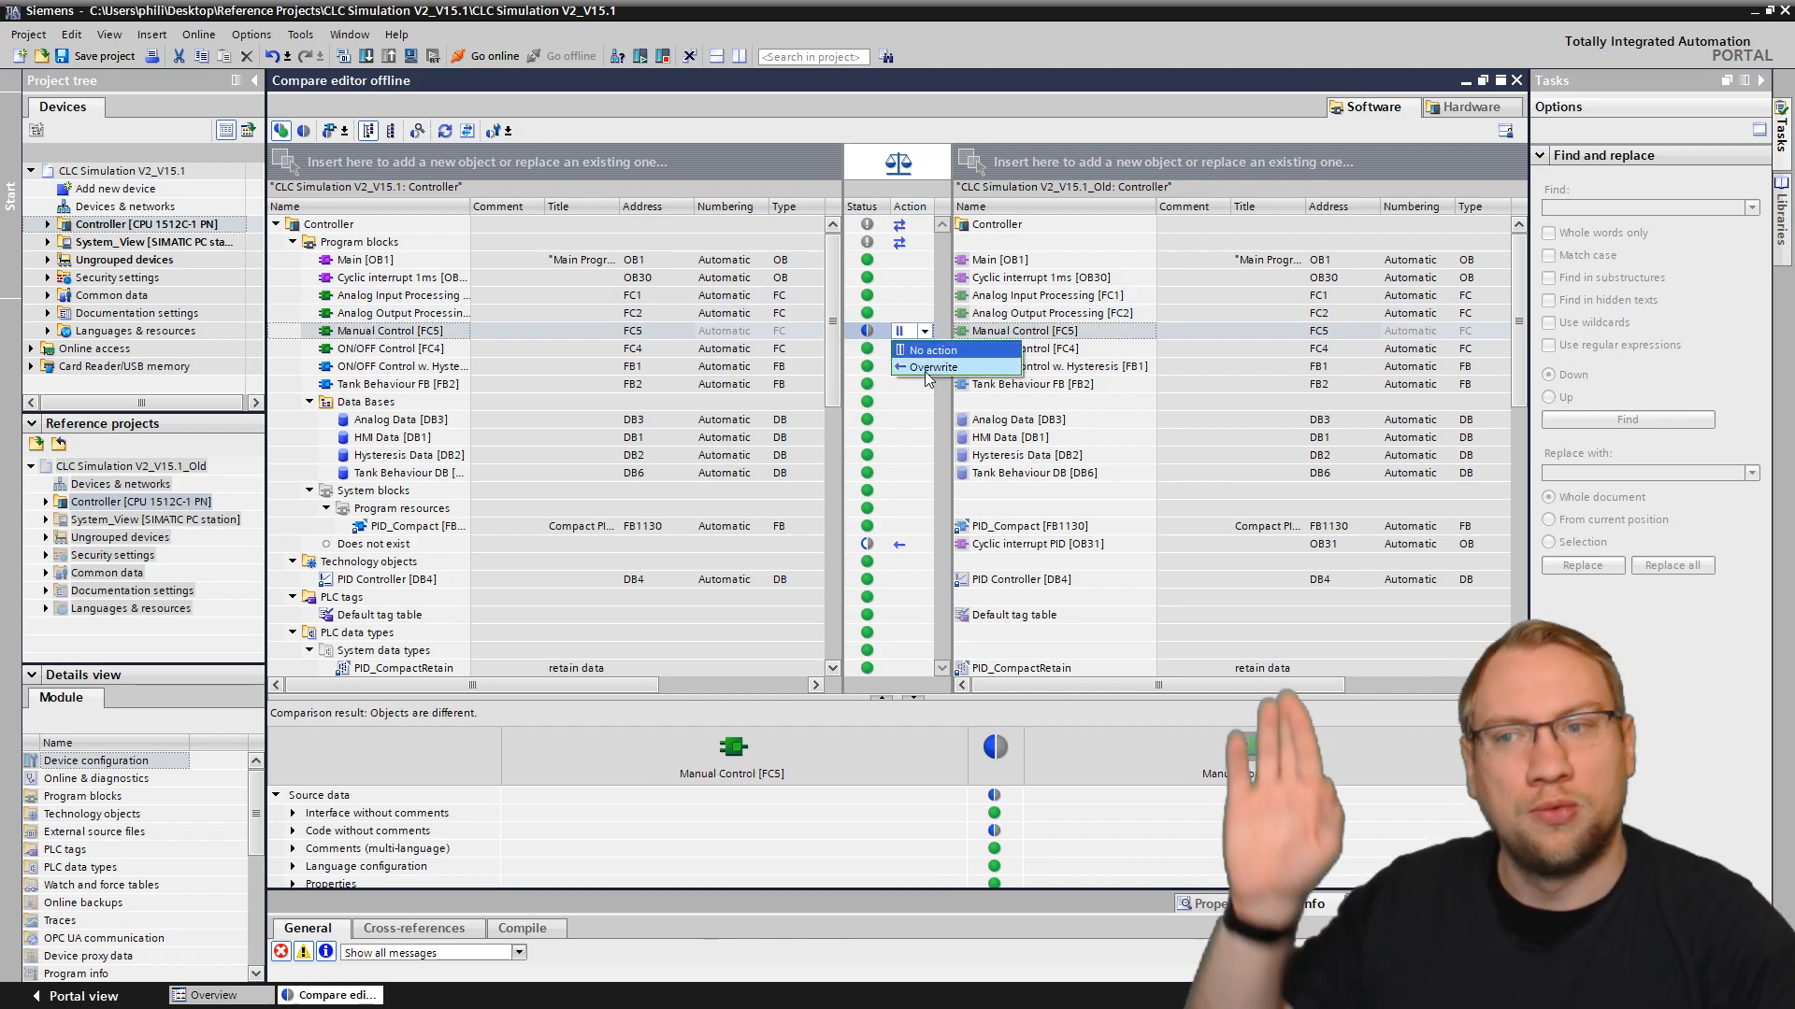
{"action": "mouse_move", "coordinate": [933, 349]}
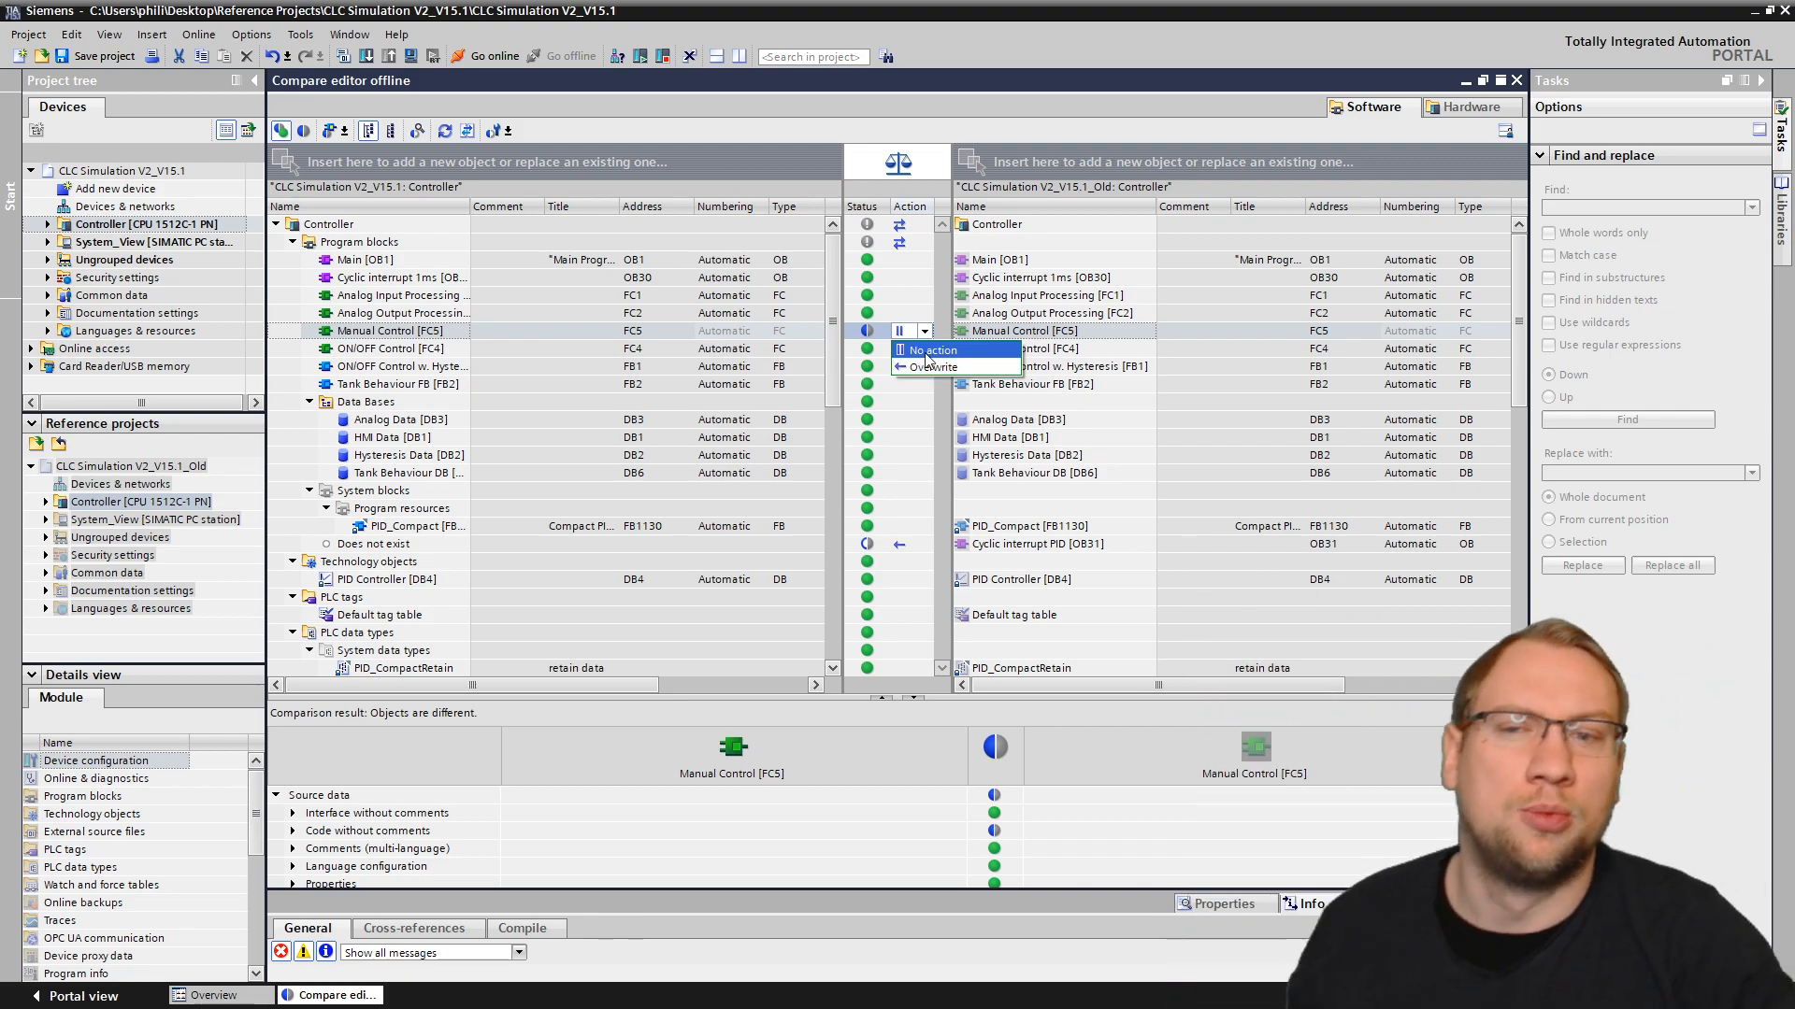
{"action": "left_click", "coordinate": [931, 350]}
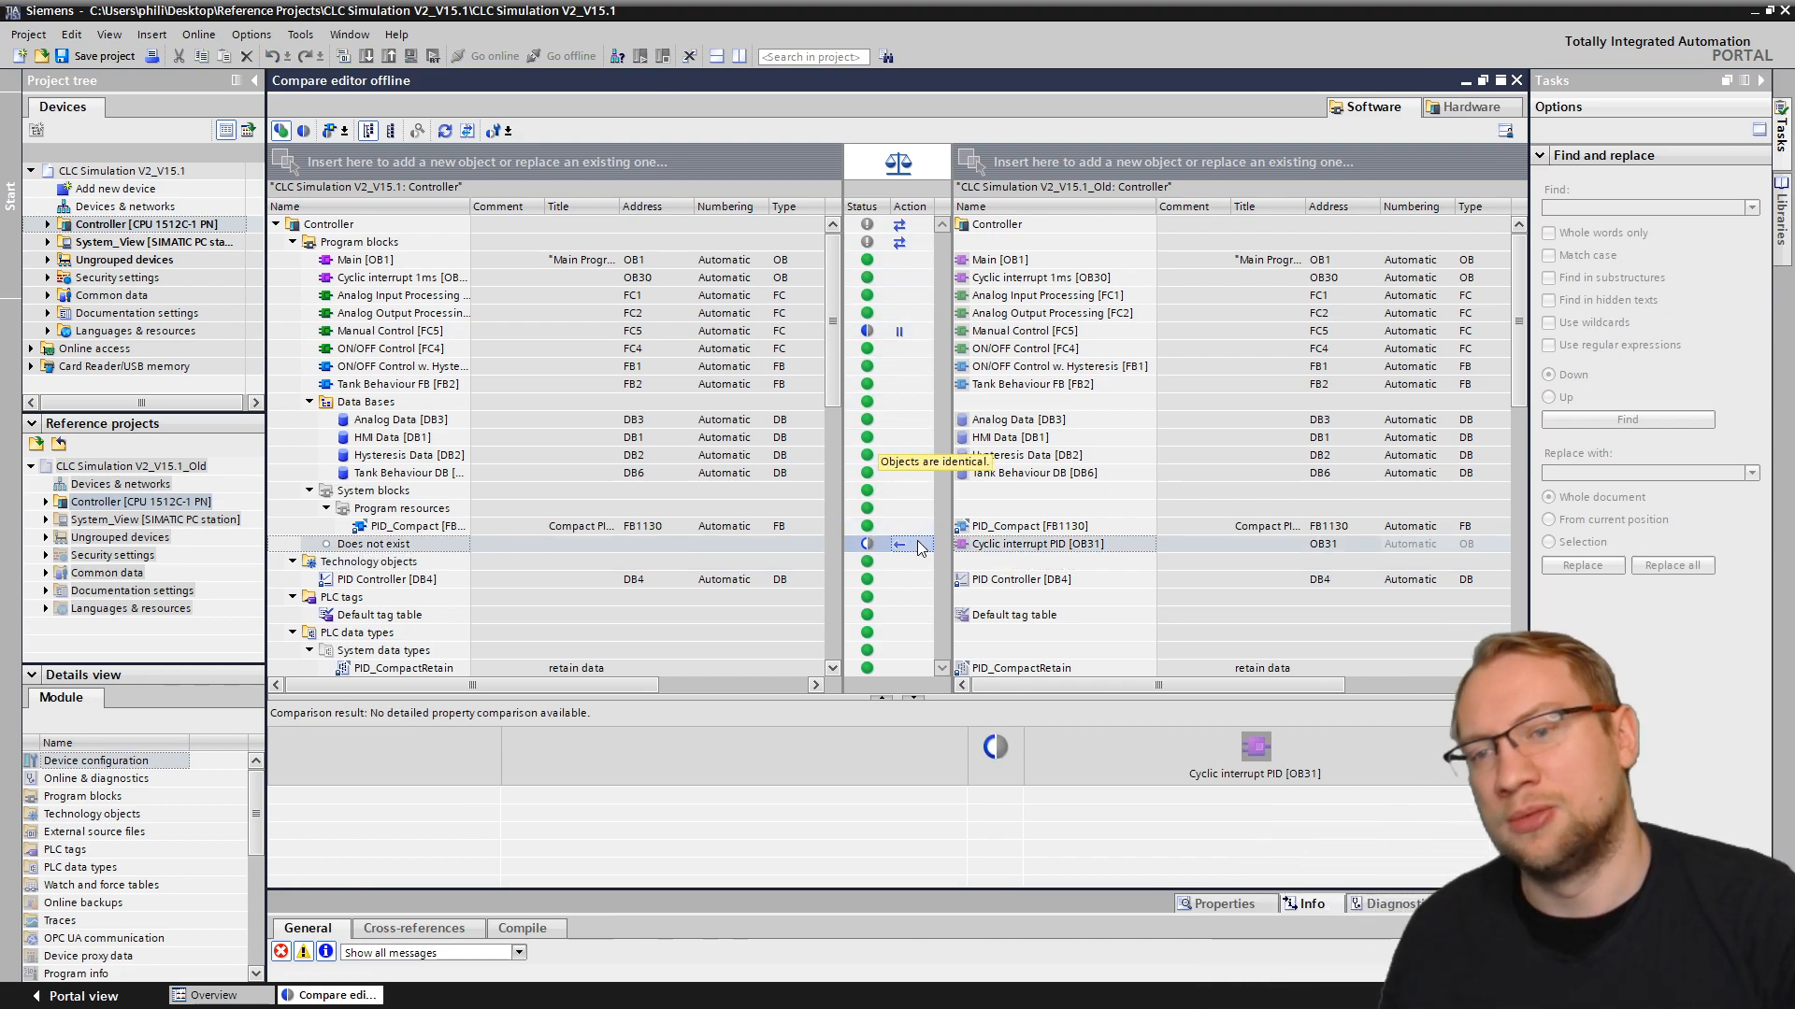
{"action": "left_click", "coordinate": [912, 544]}
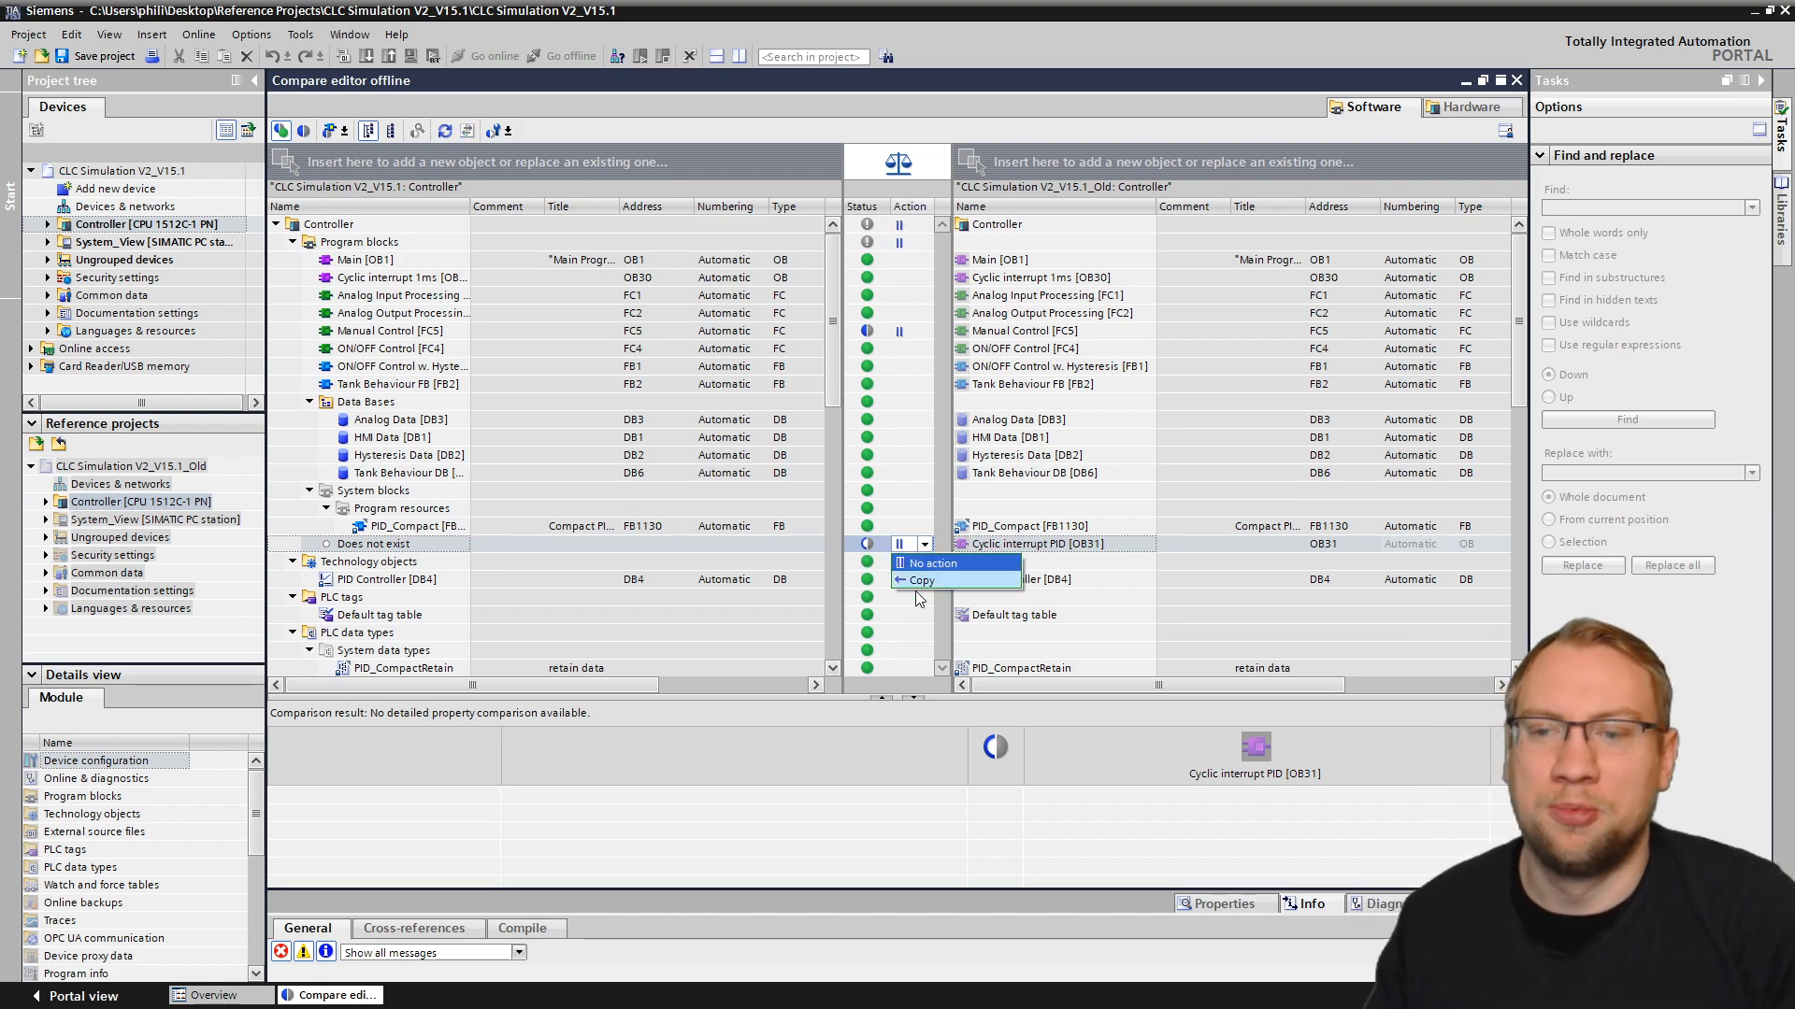
{"action": "left_click", "coordinate": [933, 562]}
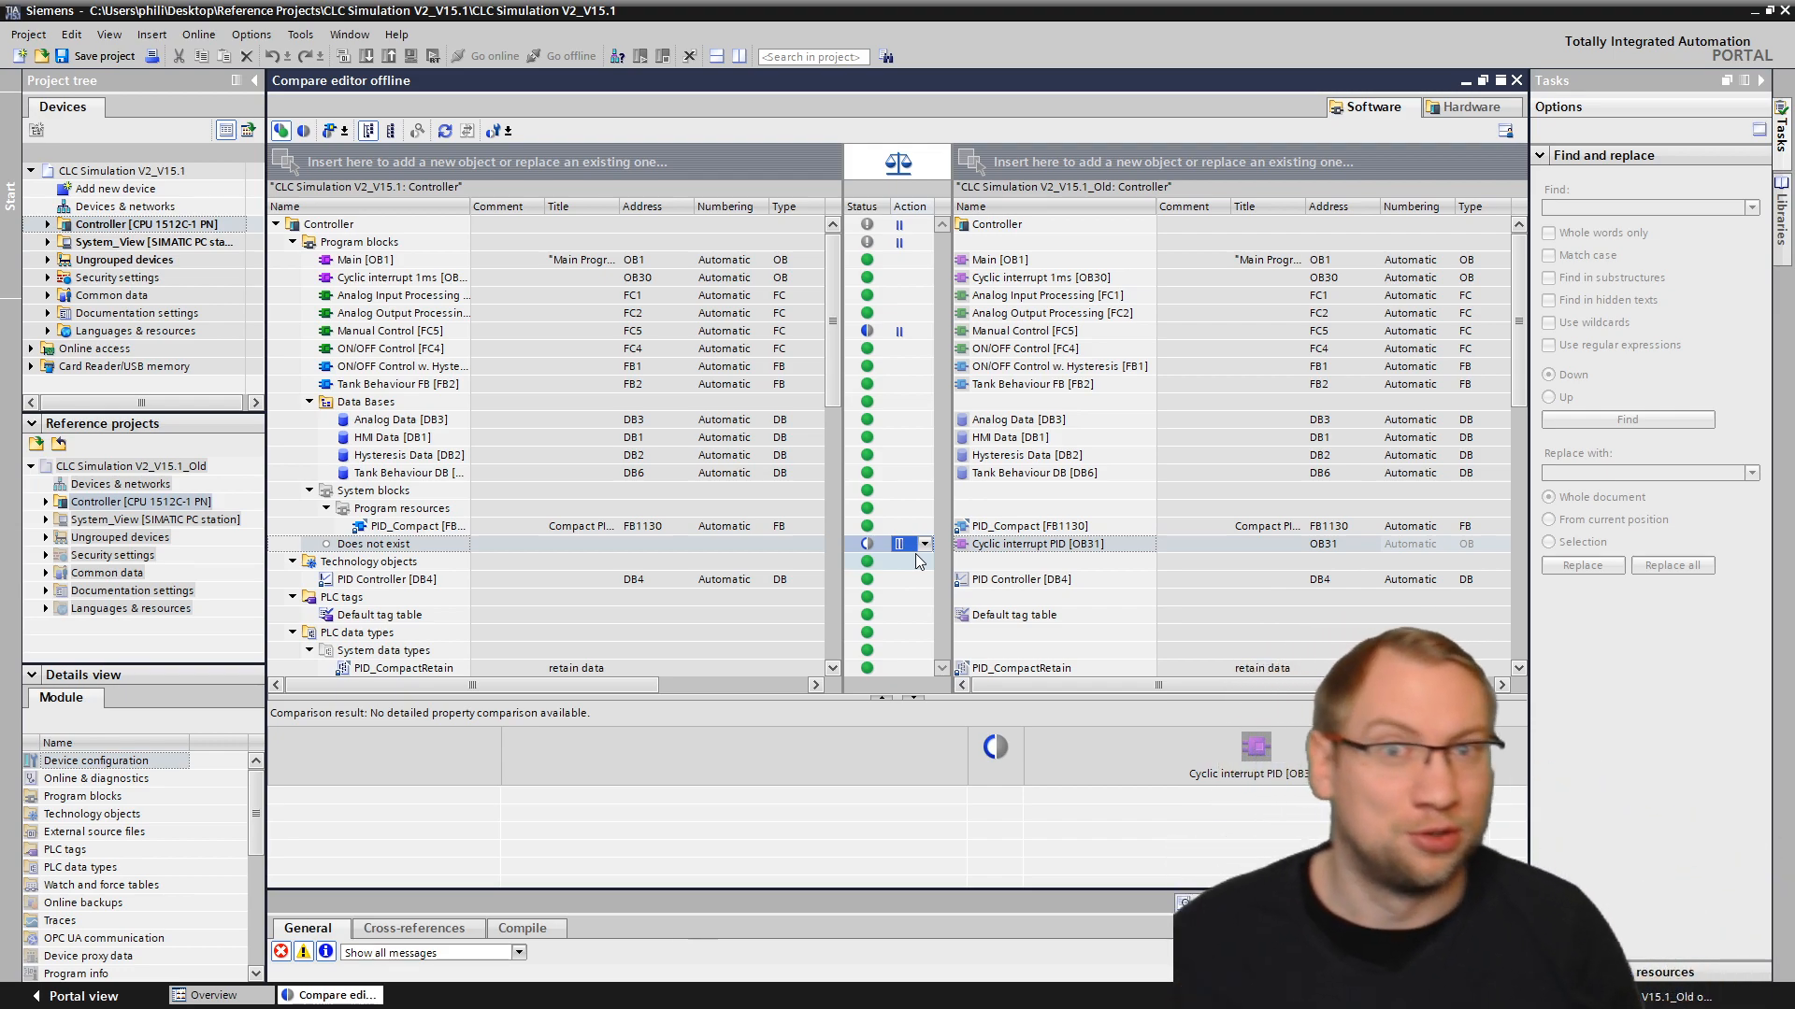
{"action": "left_click", "coordinate": [922, 544]}
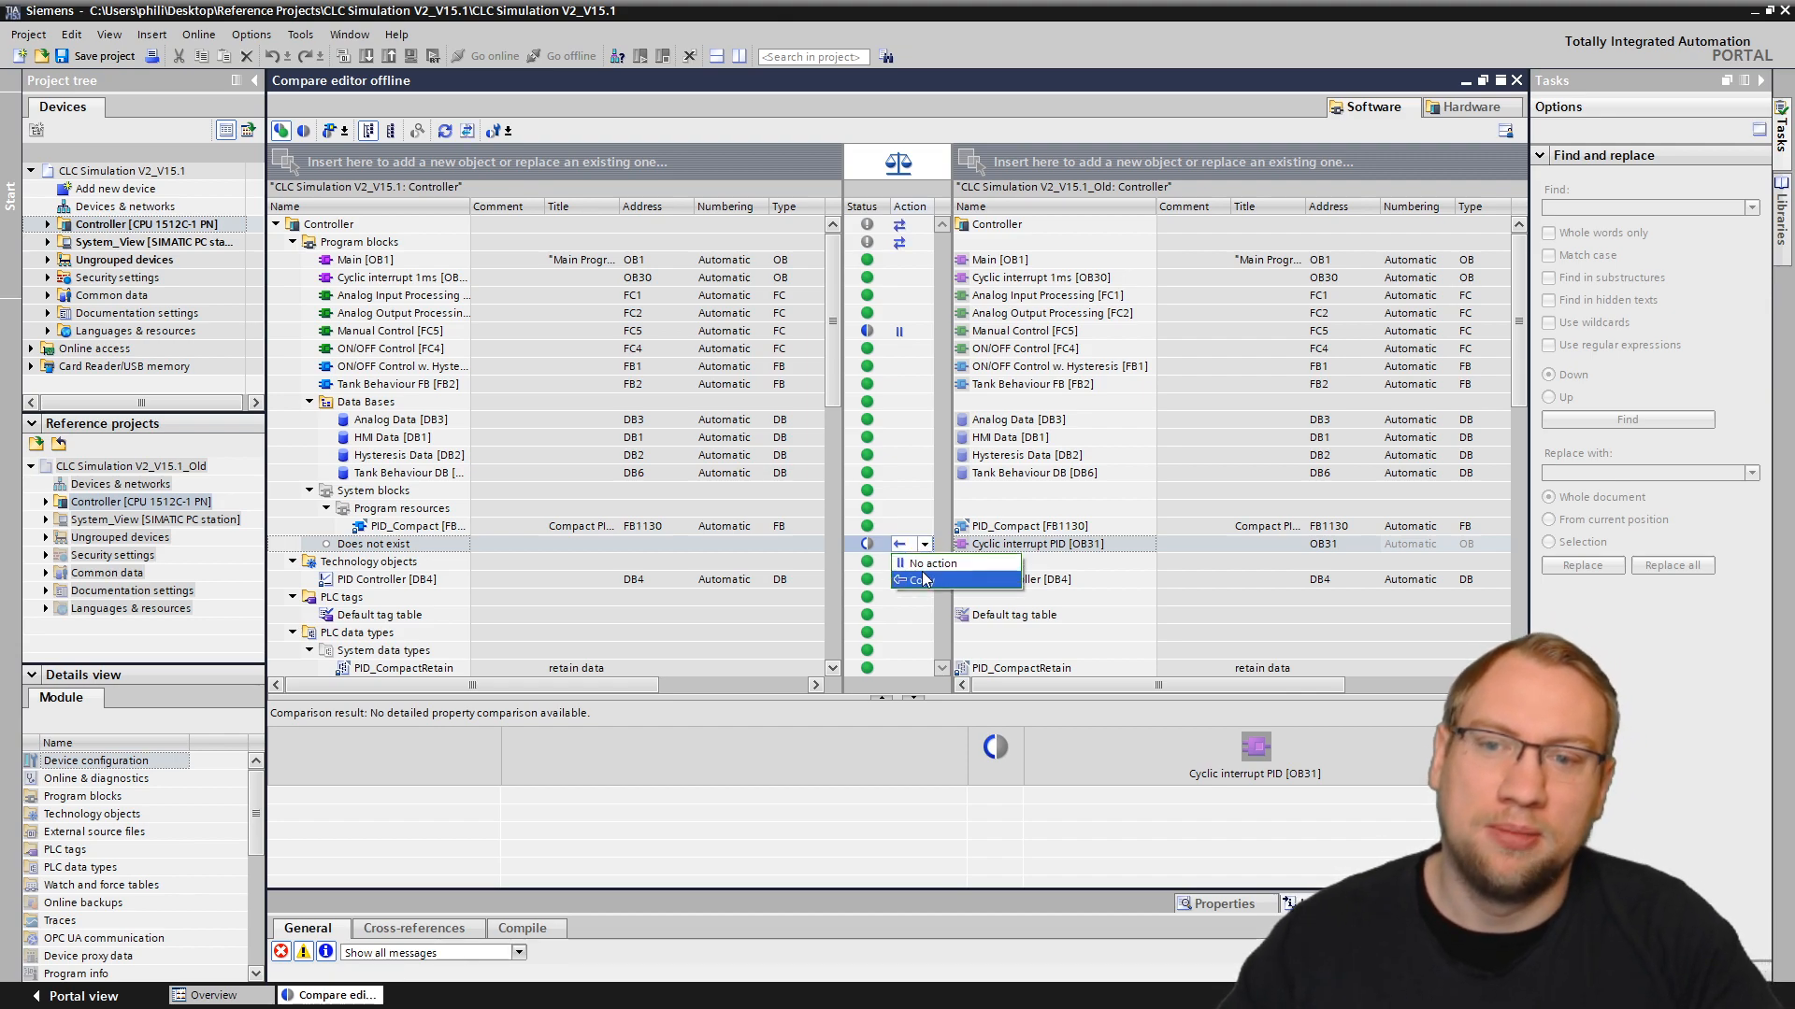
Step: Copy OB31 into the project with Execute actions and confirm it compares identical to the reference
{"action": "left_click", "coordinate": [927, 580]}
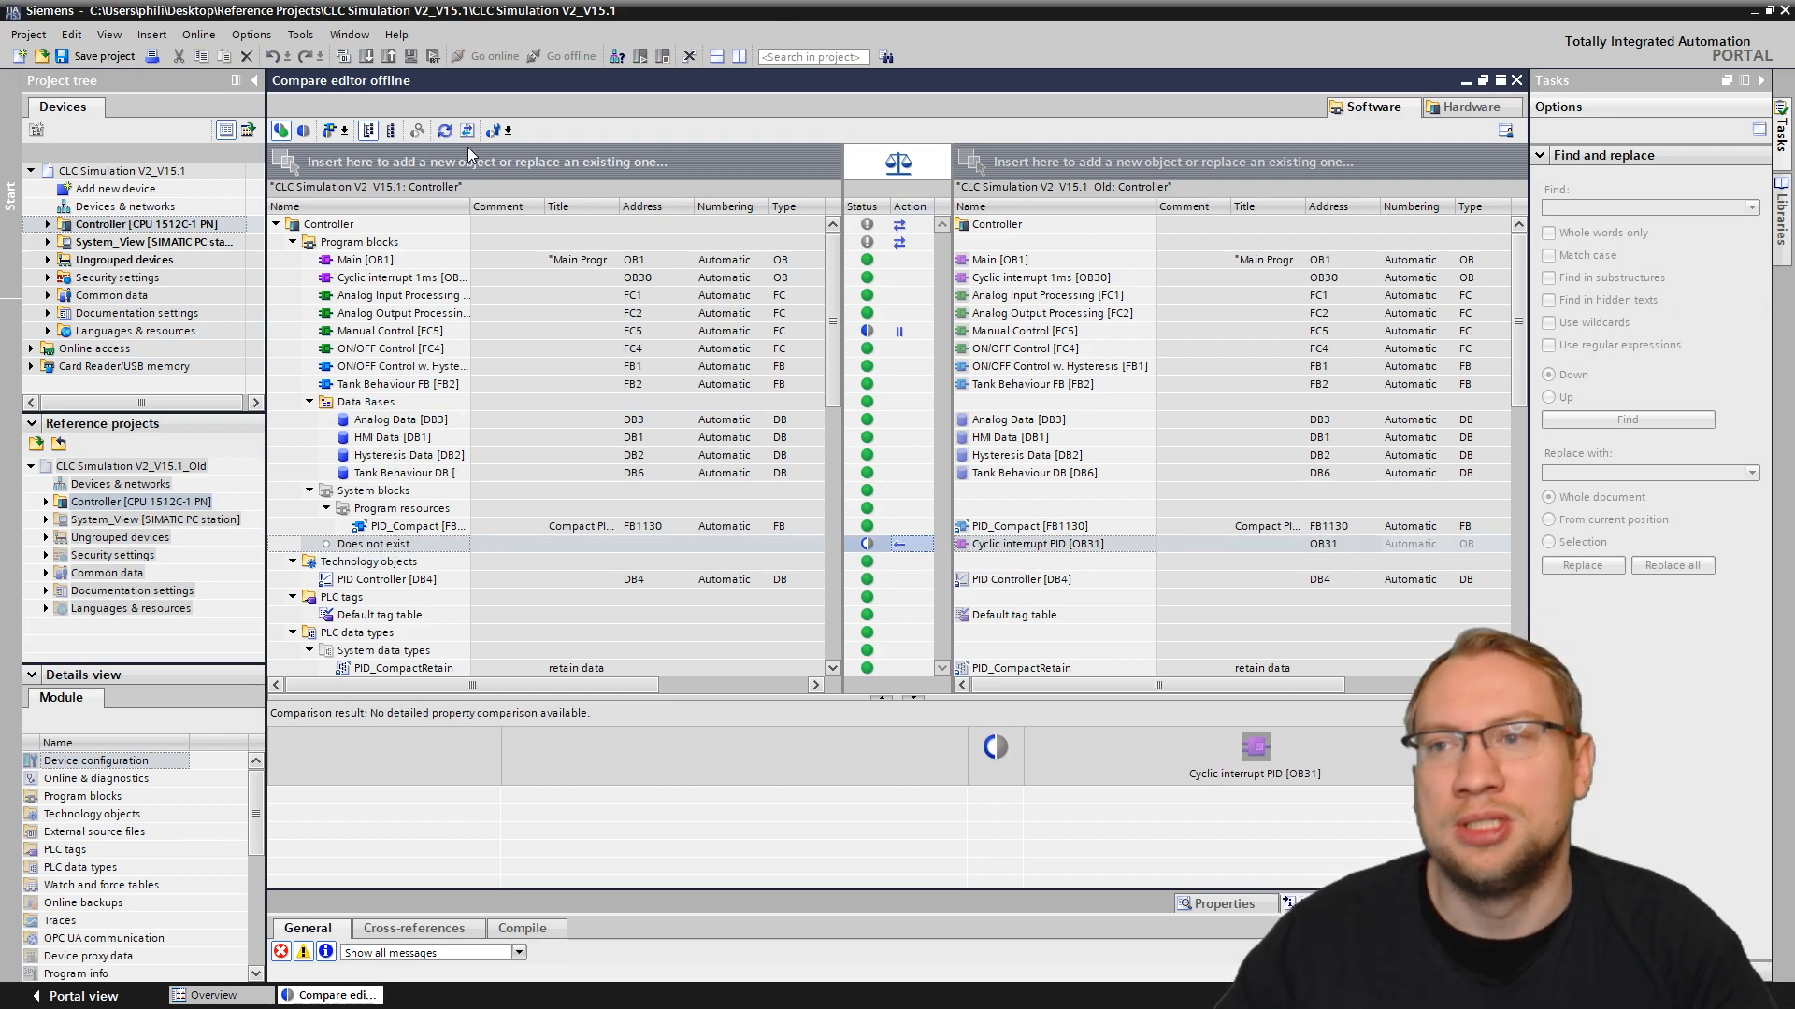
{"action": "mouse_move", "coordinate": [463, 129]}
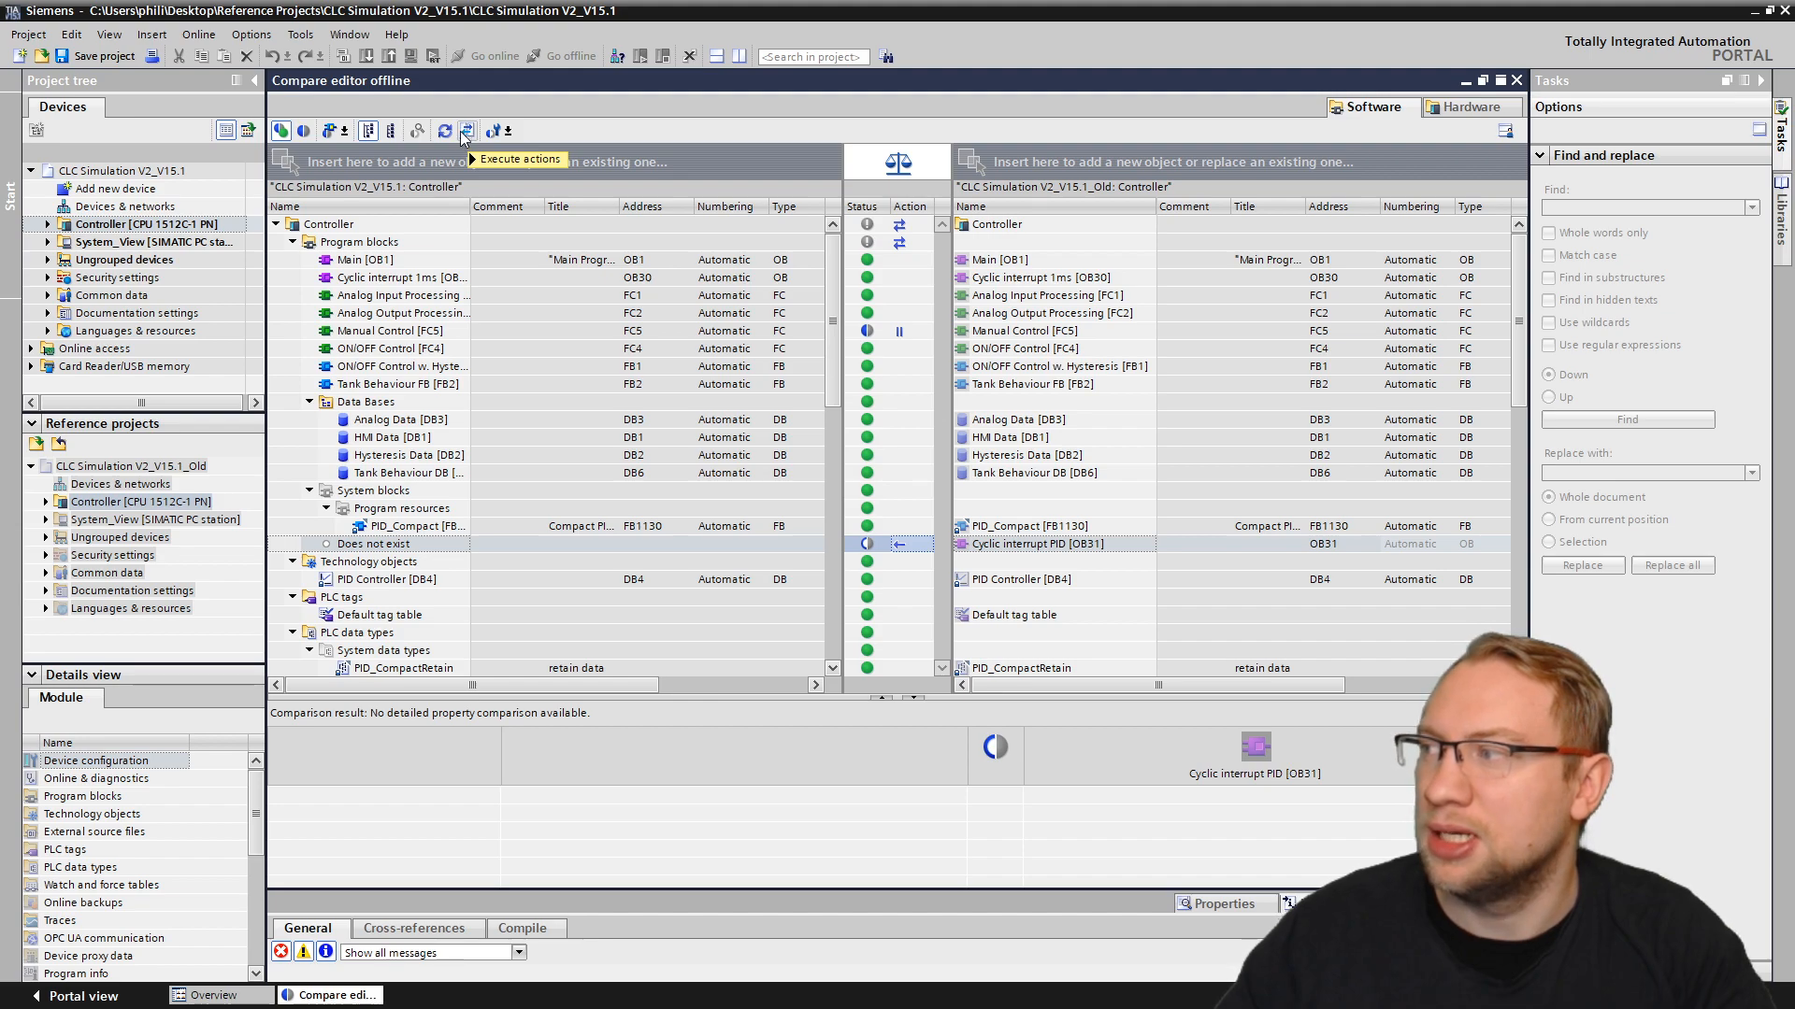
{"action": "mouse_move", "coordinate": [675, 372]}
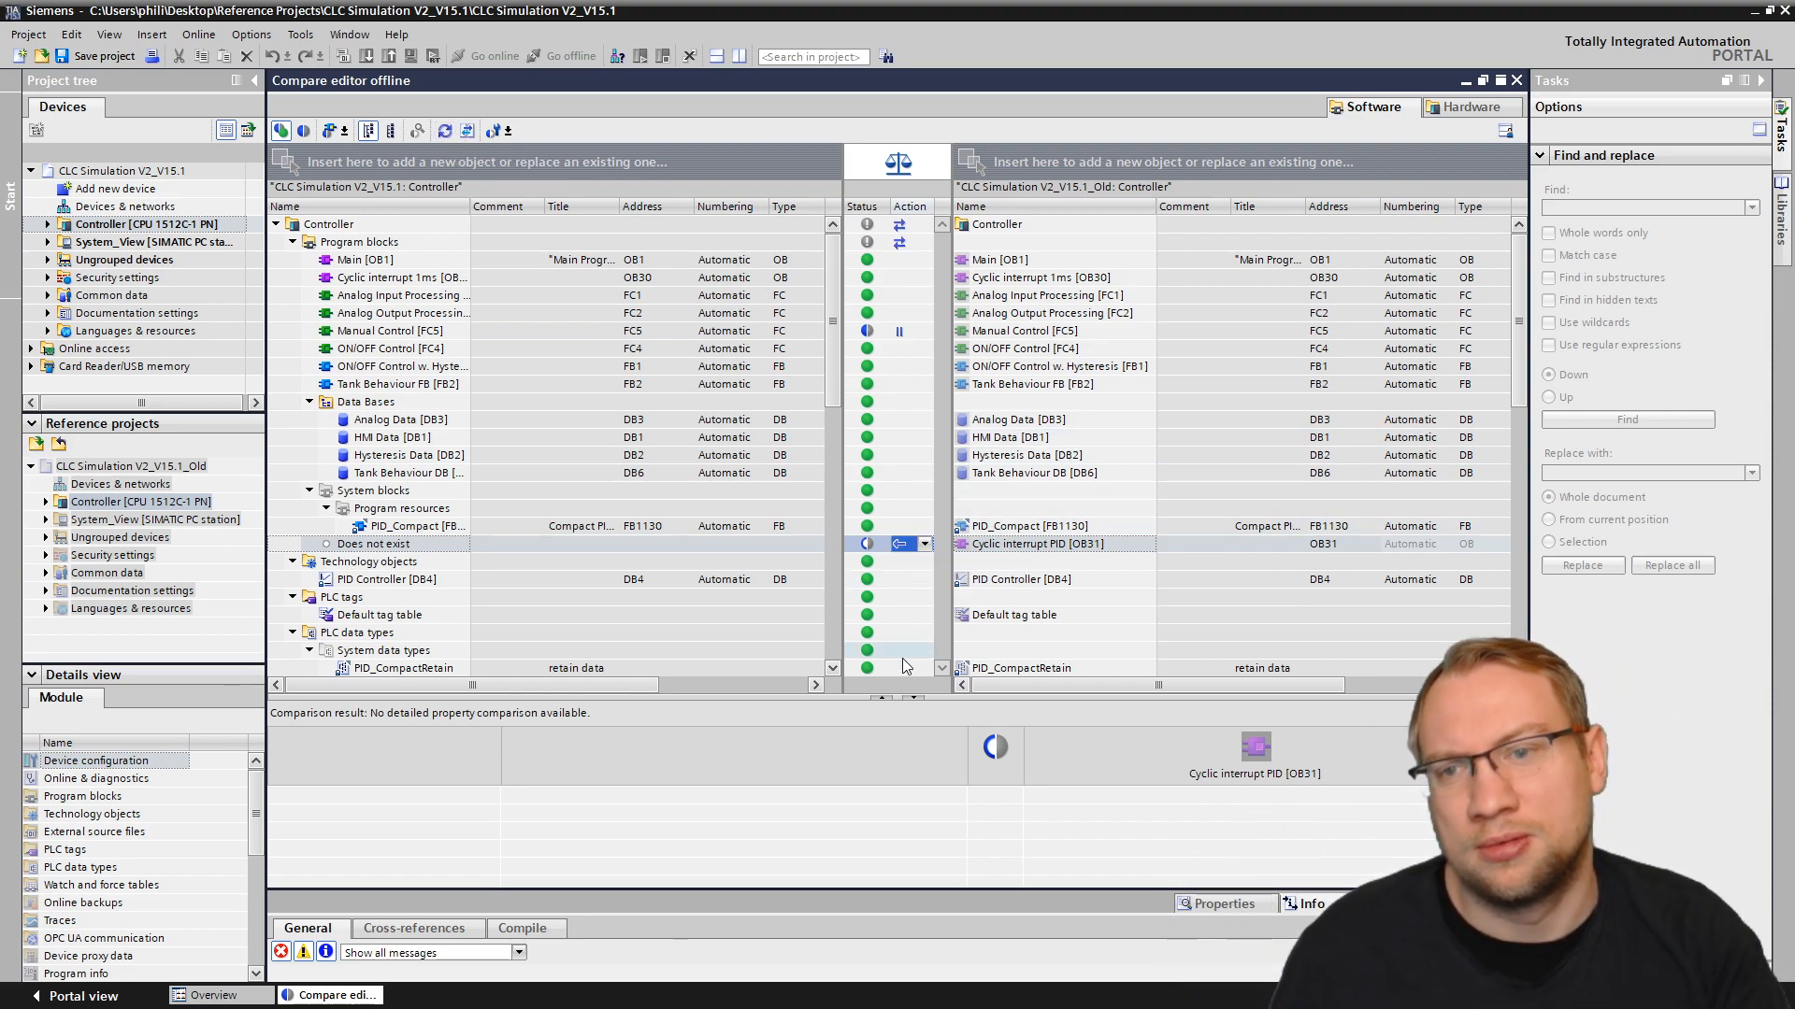
{"action": "mouse_move", "coordinate": [467, 131]}
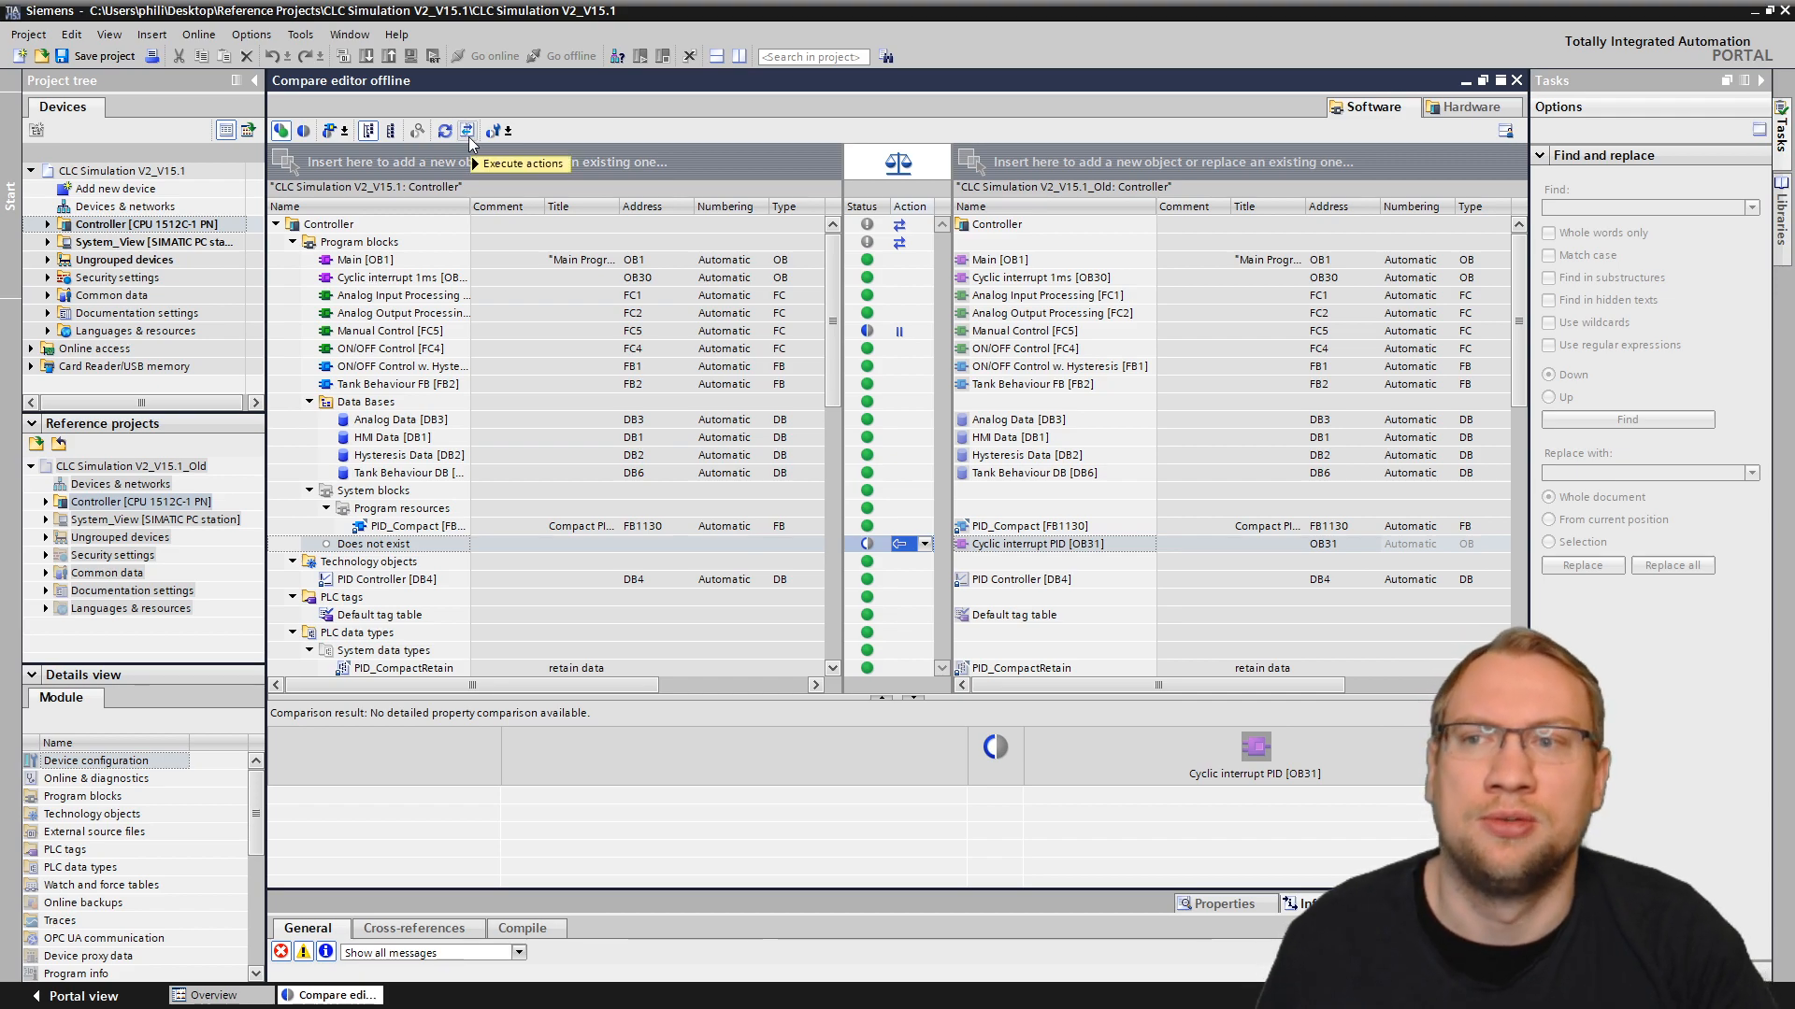
{"action": "left_click", "coordinate": [465, 129]}
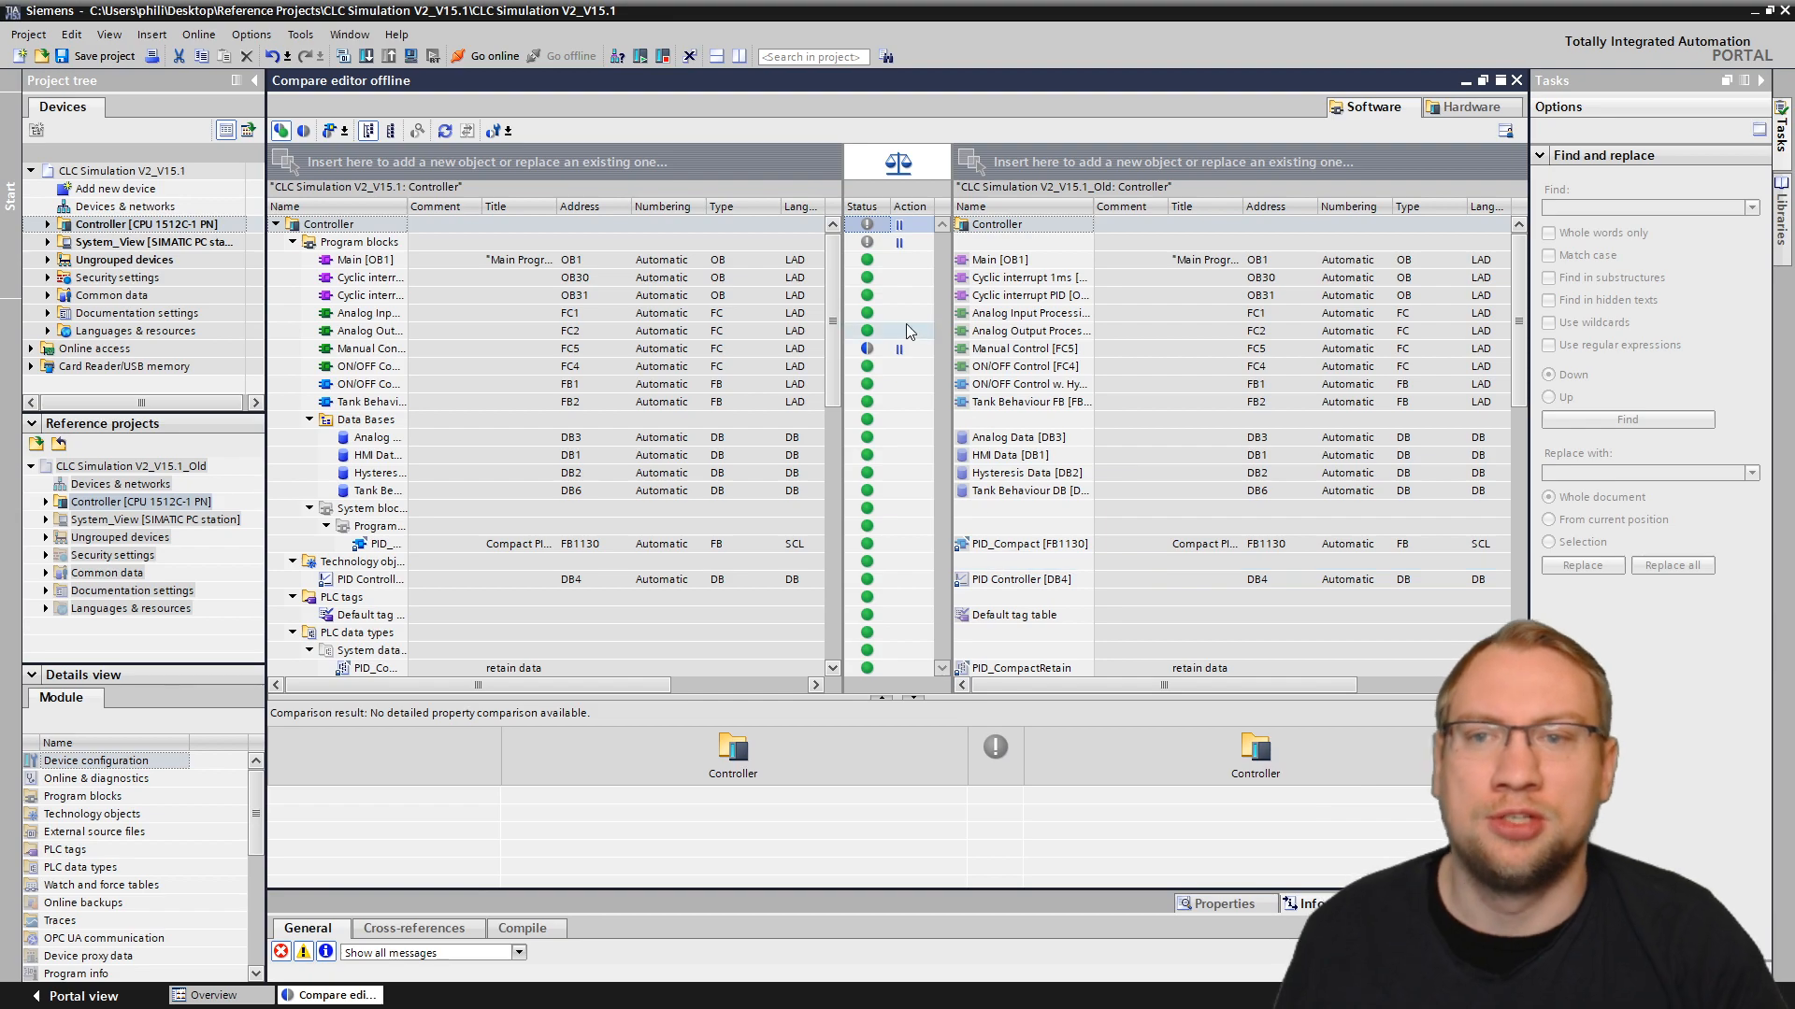
{"action": "left_click", "coordinate": [1026, 296]}
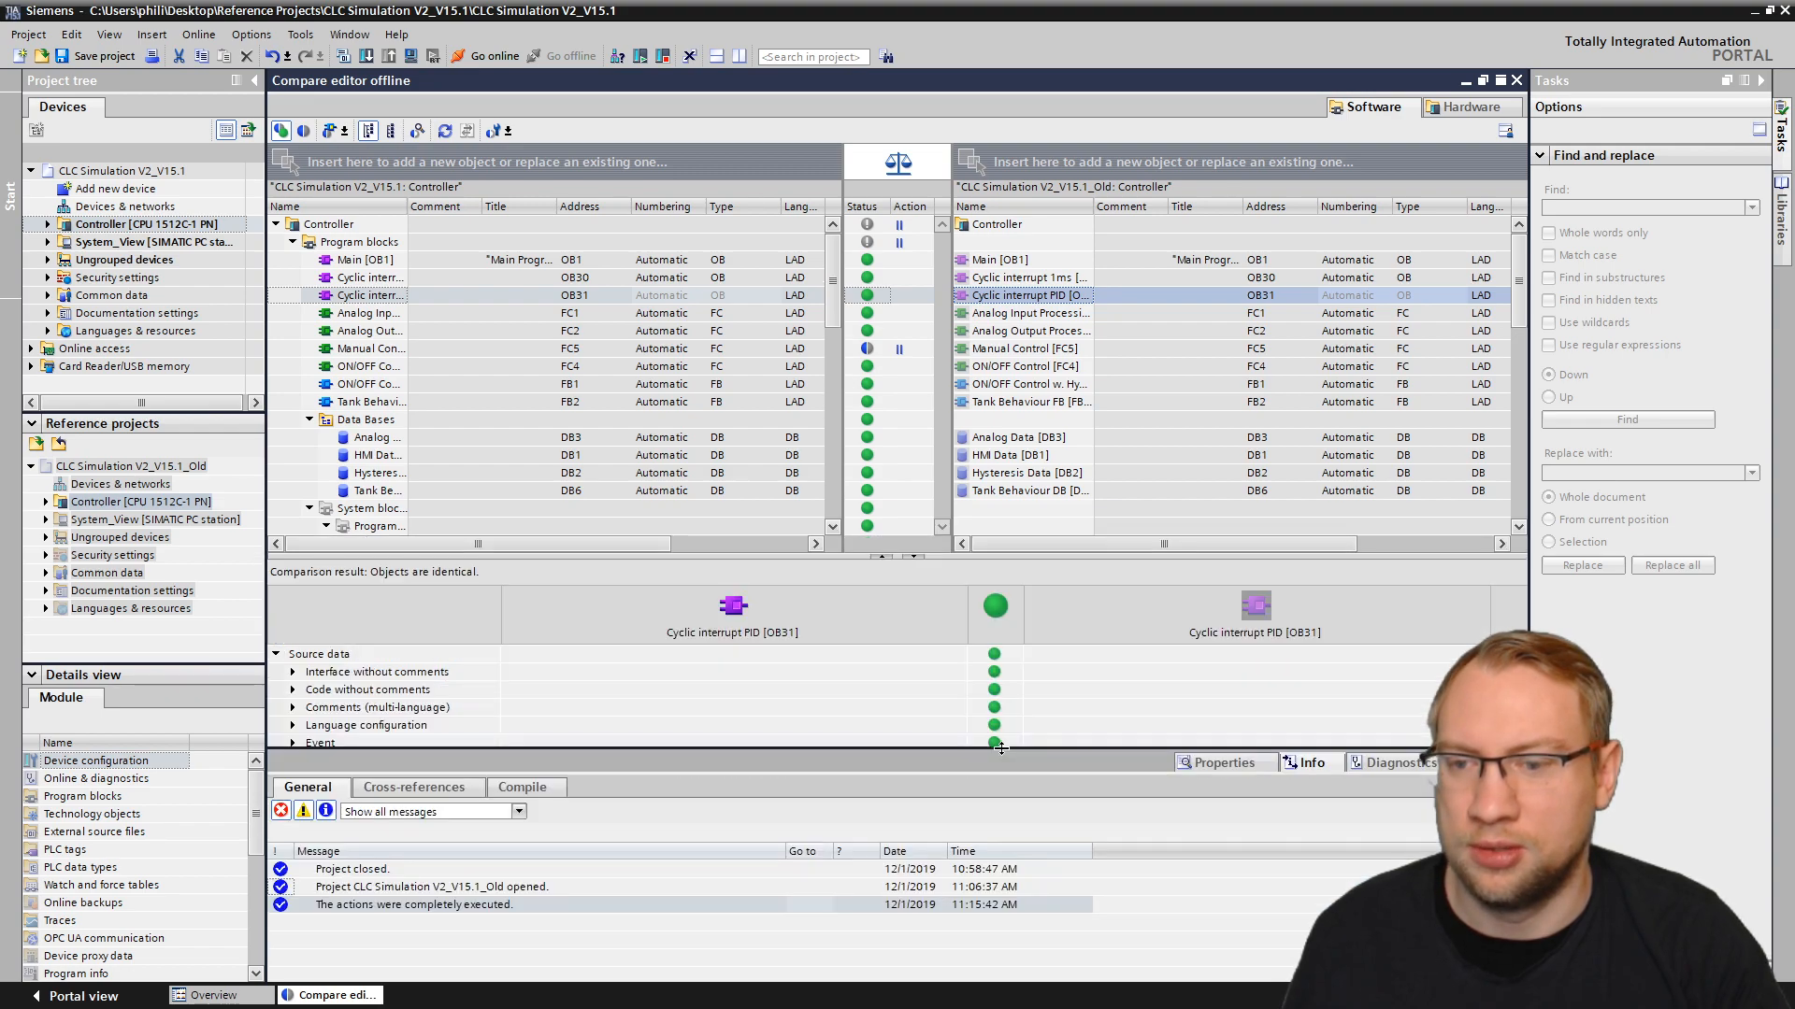
{"action": "mouse_move", "coordinate": [638, 745]}
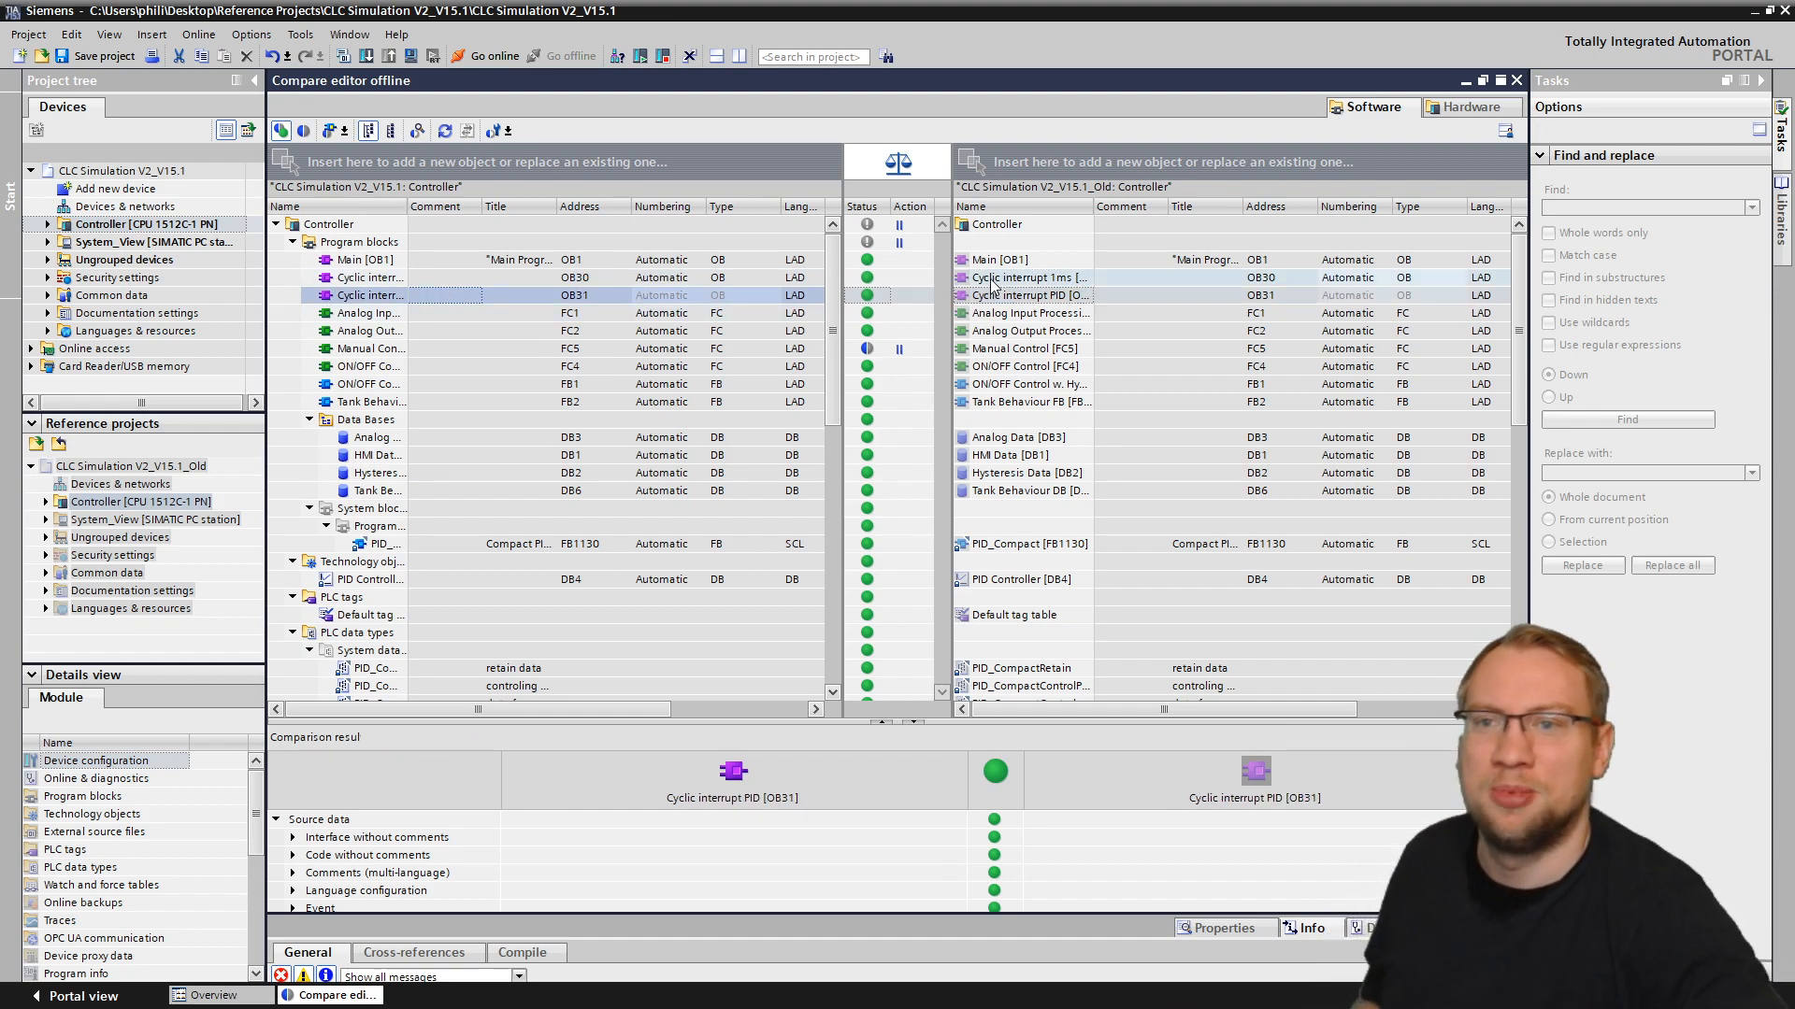
{"action": "left_click", "coordinate": [1036, 295]}
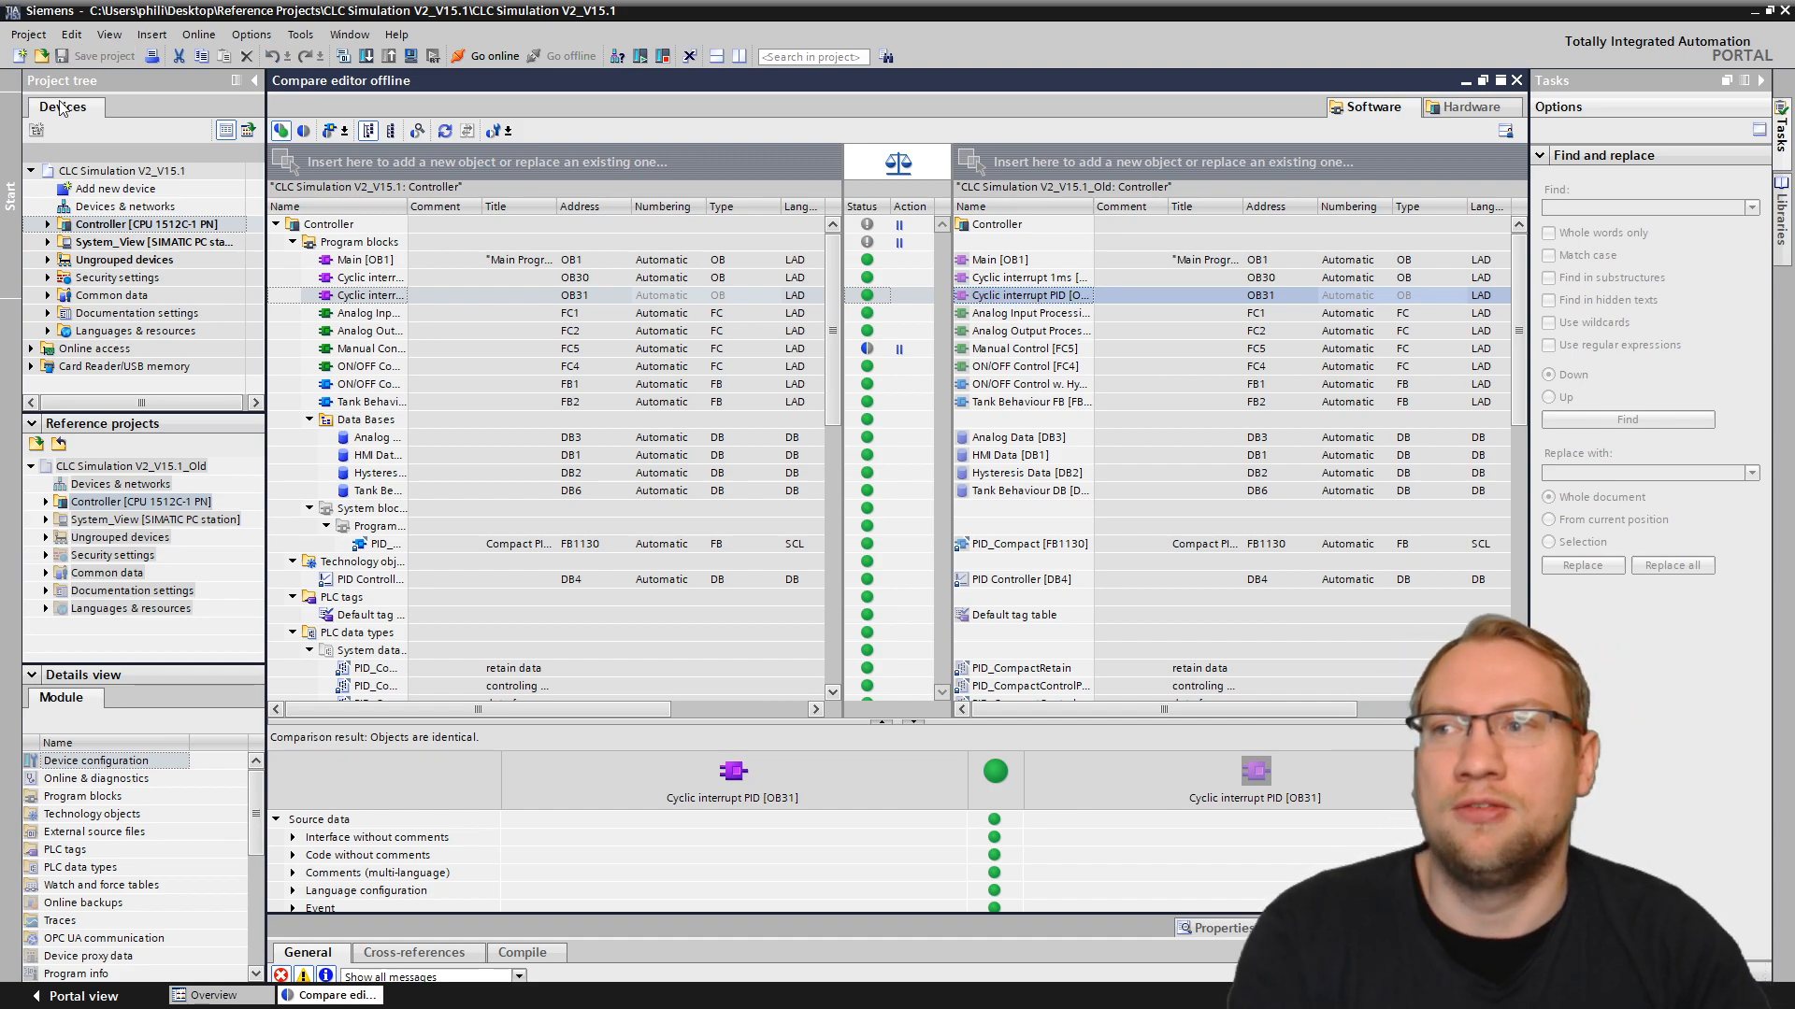
{"action": "mouse_move", "coordinate": [724, 150]}
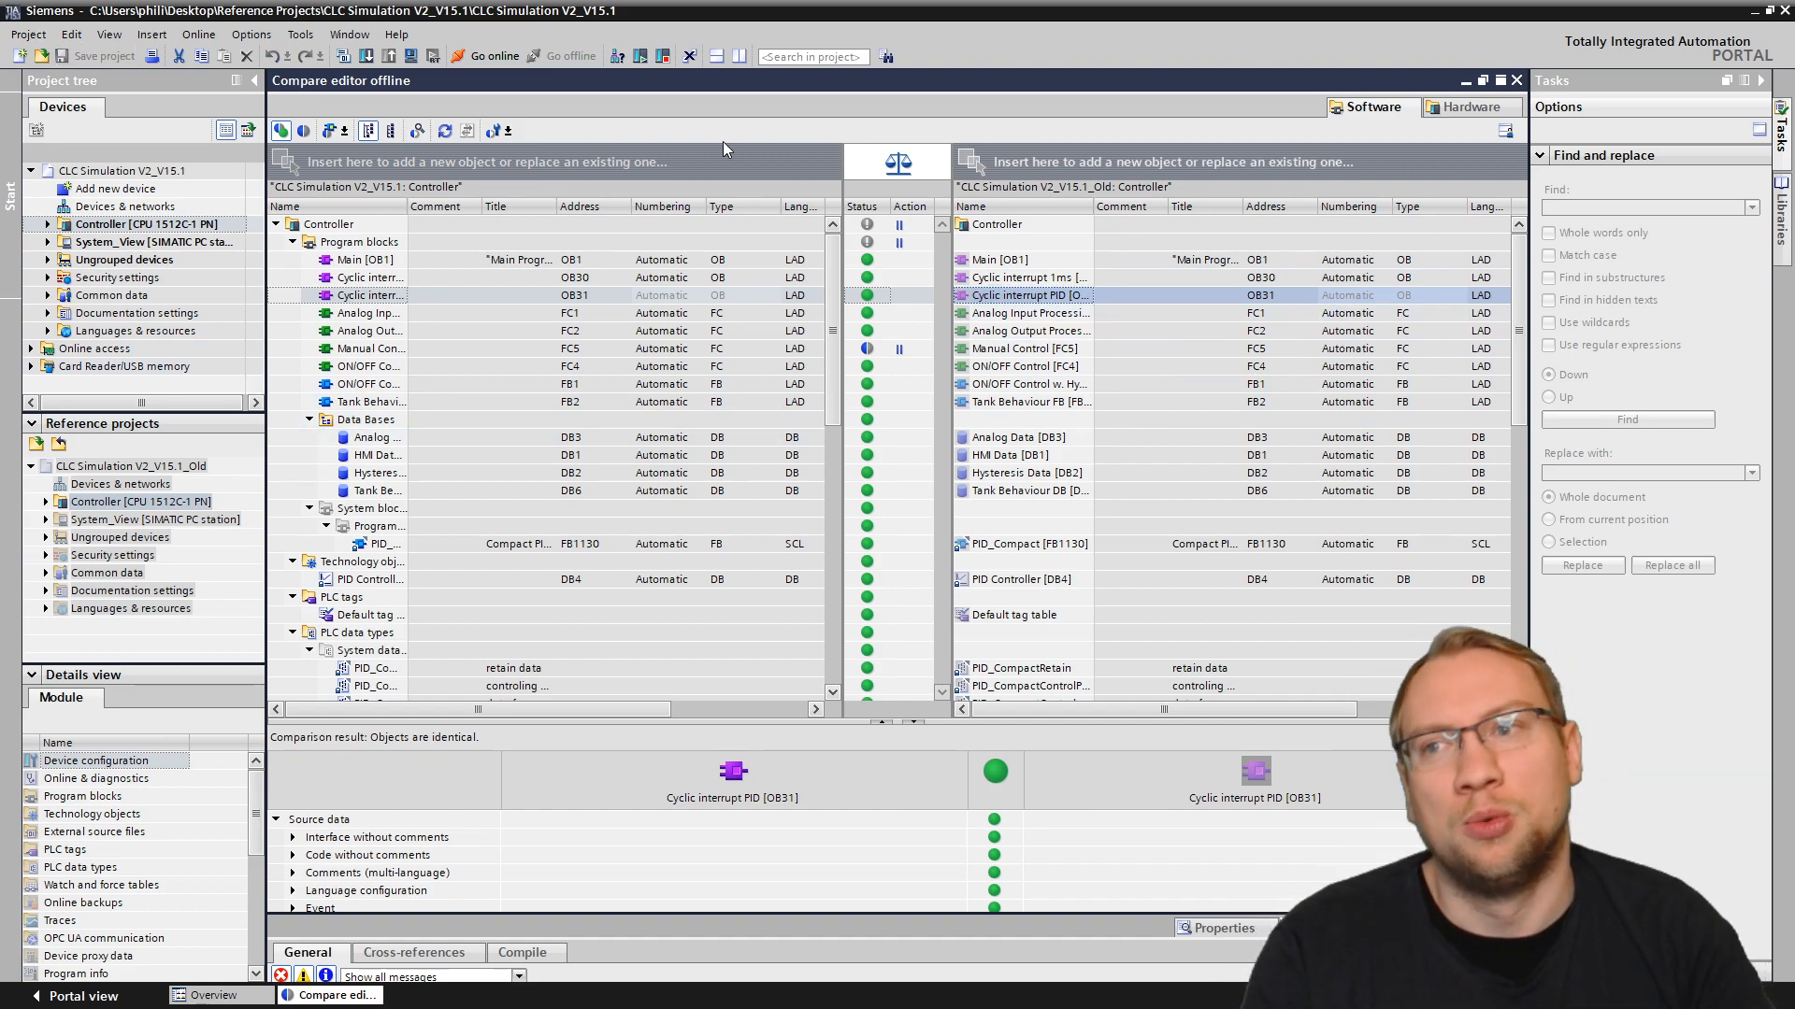
{"action": "mouse_move", "coordinate": [1290, 161]}
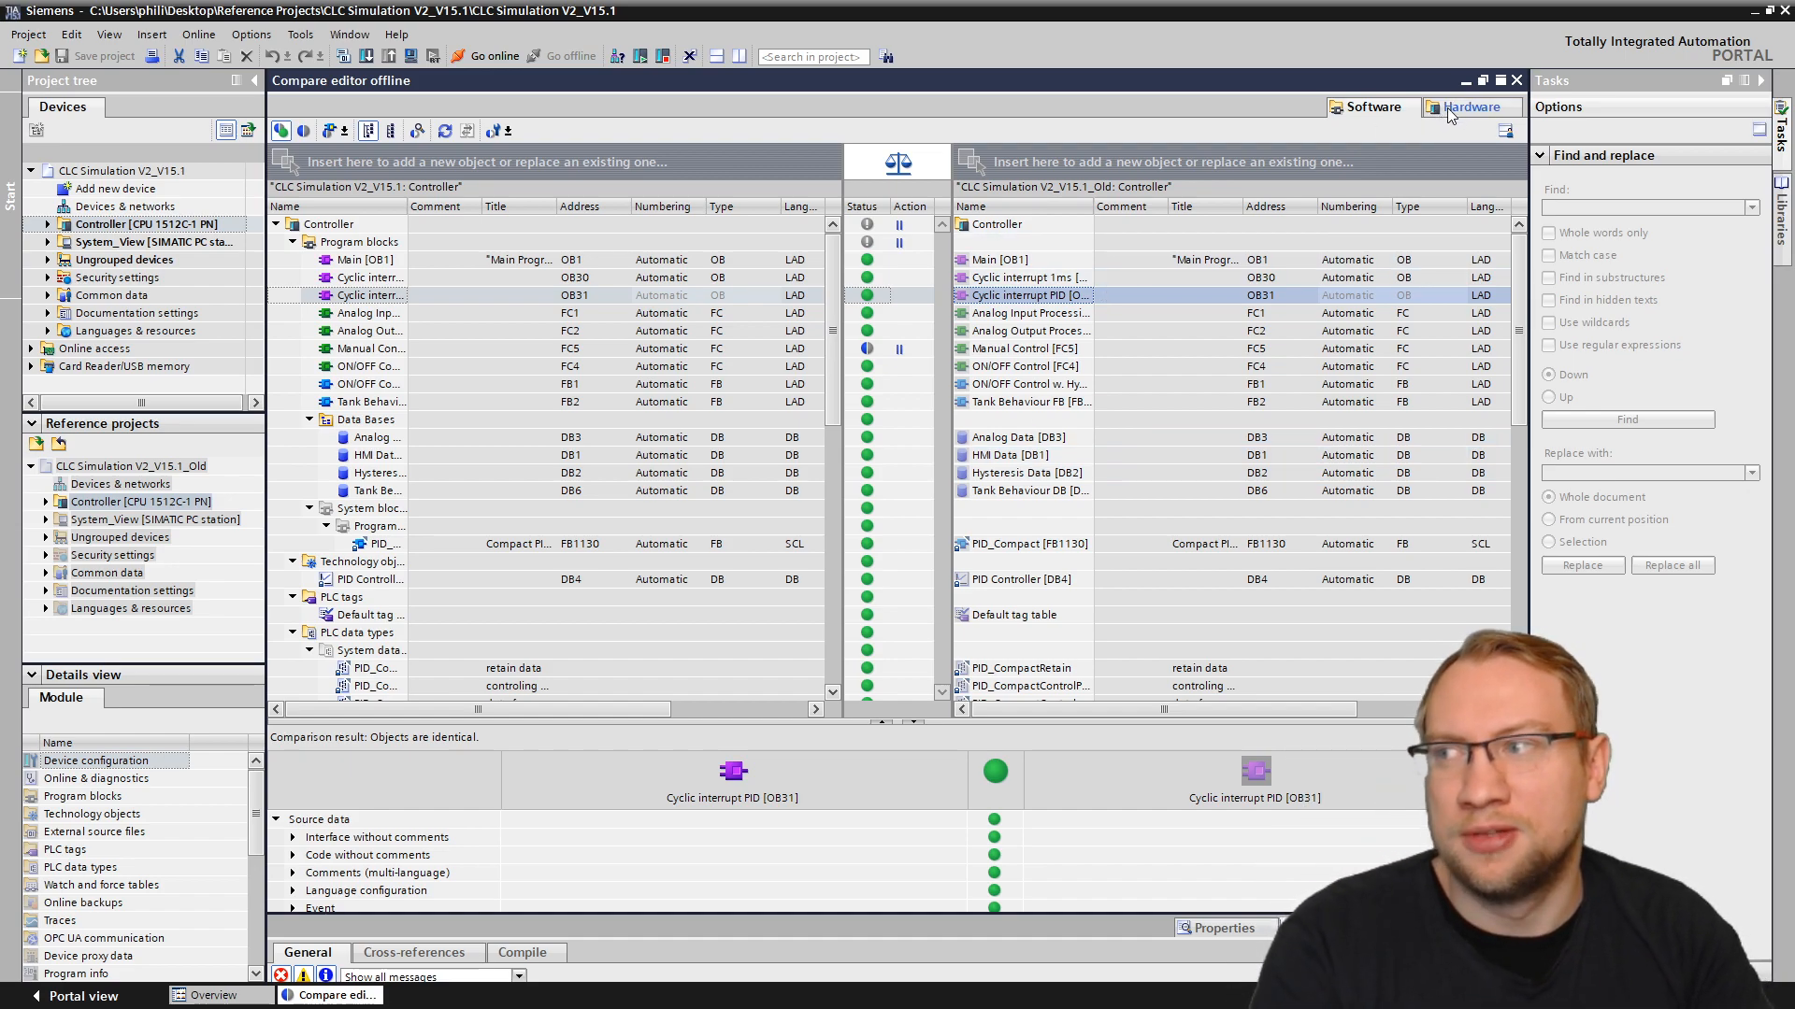
{"action": "left_click", "coordinate": [1471, 107]}
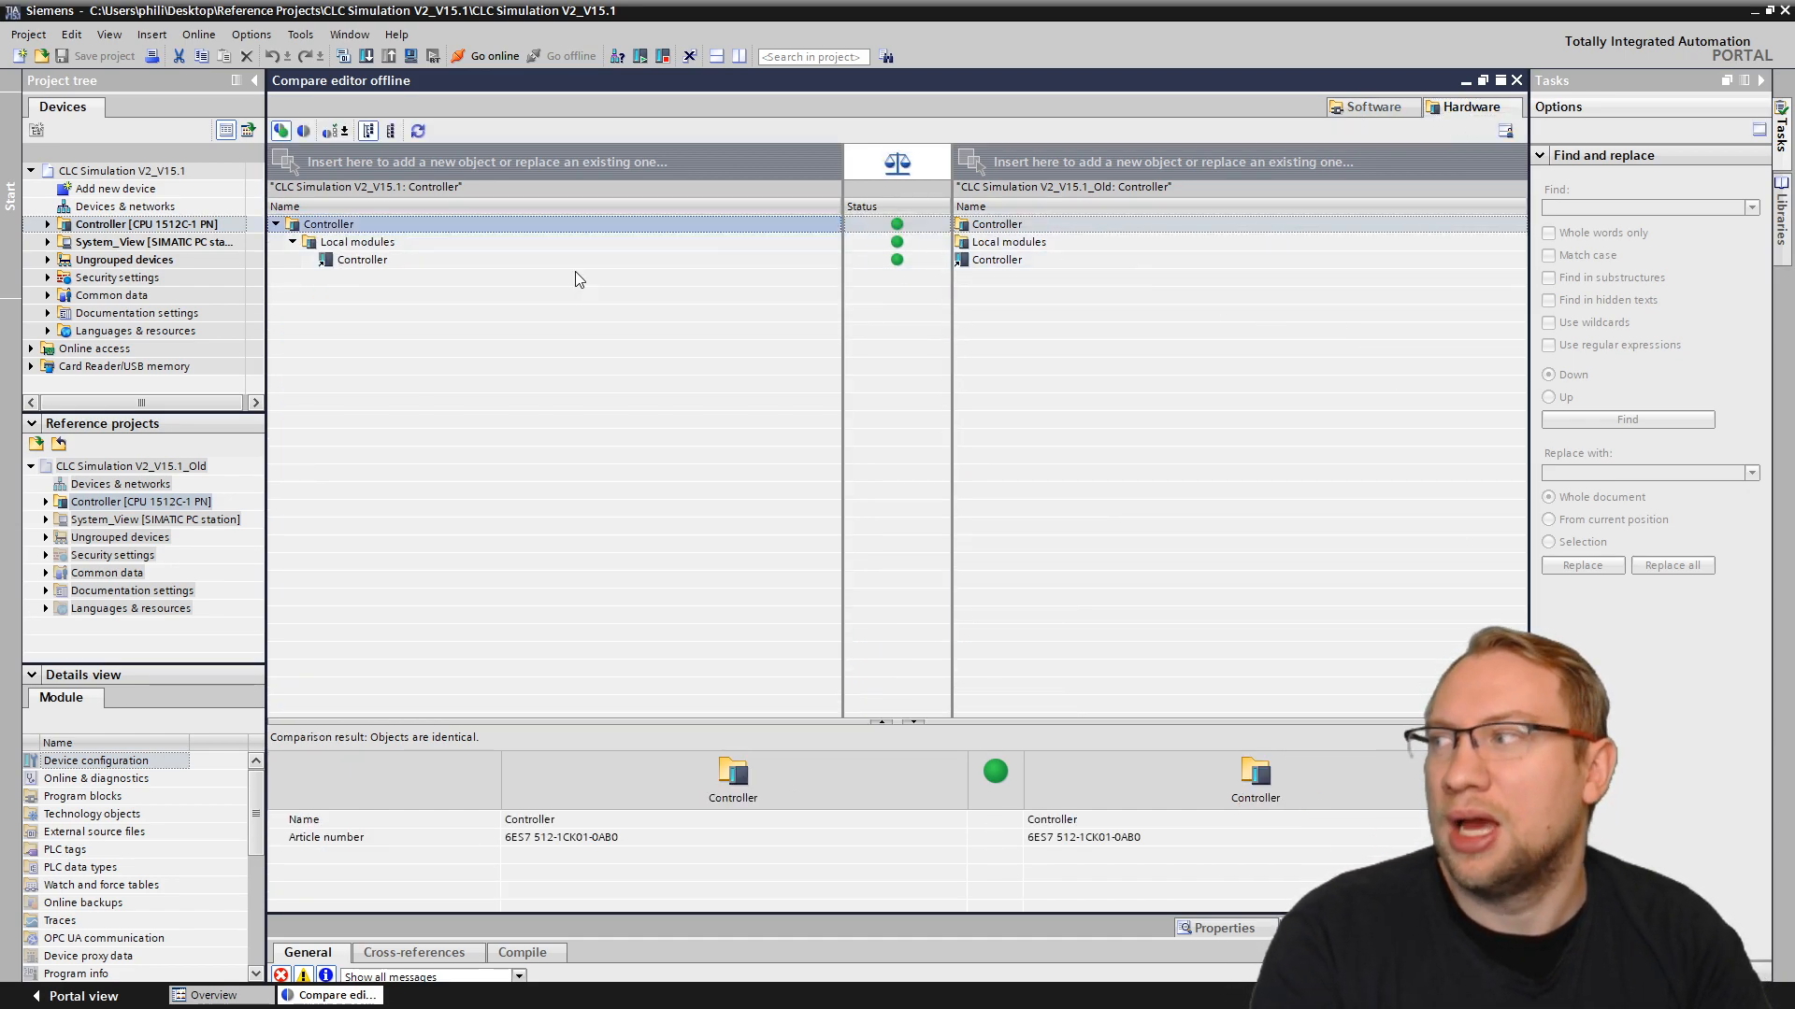
{"action": "left_click", "coordinate": [360, 258]}
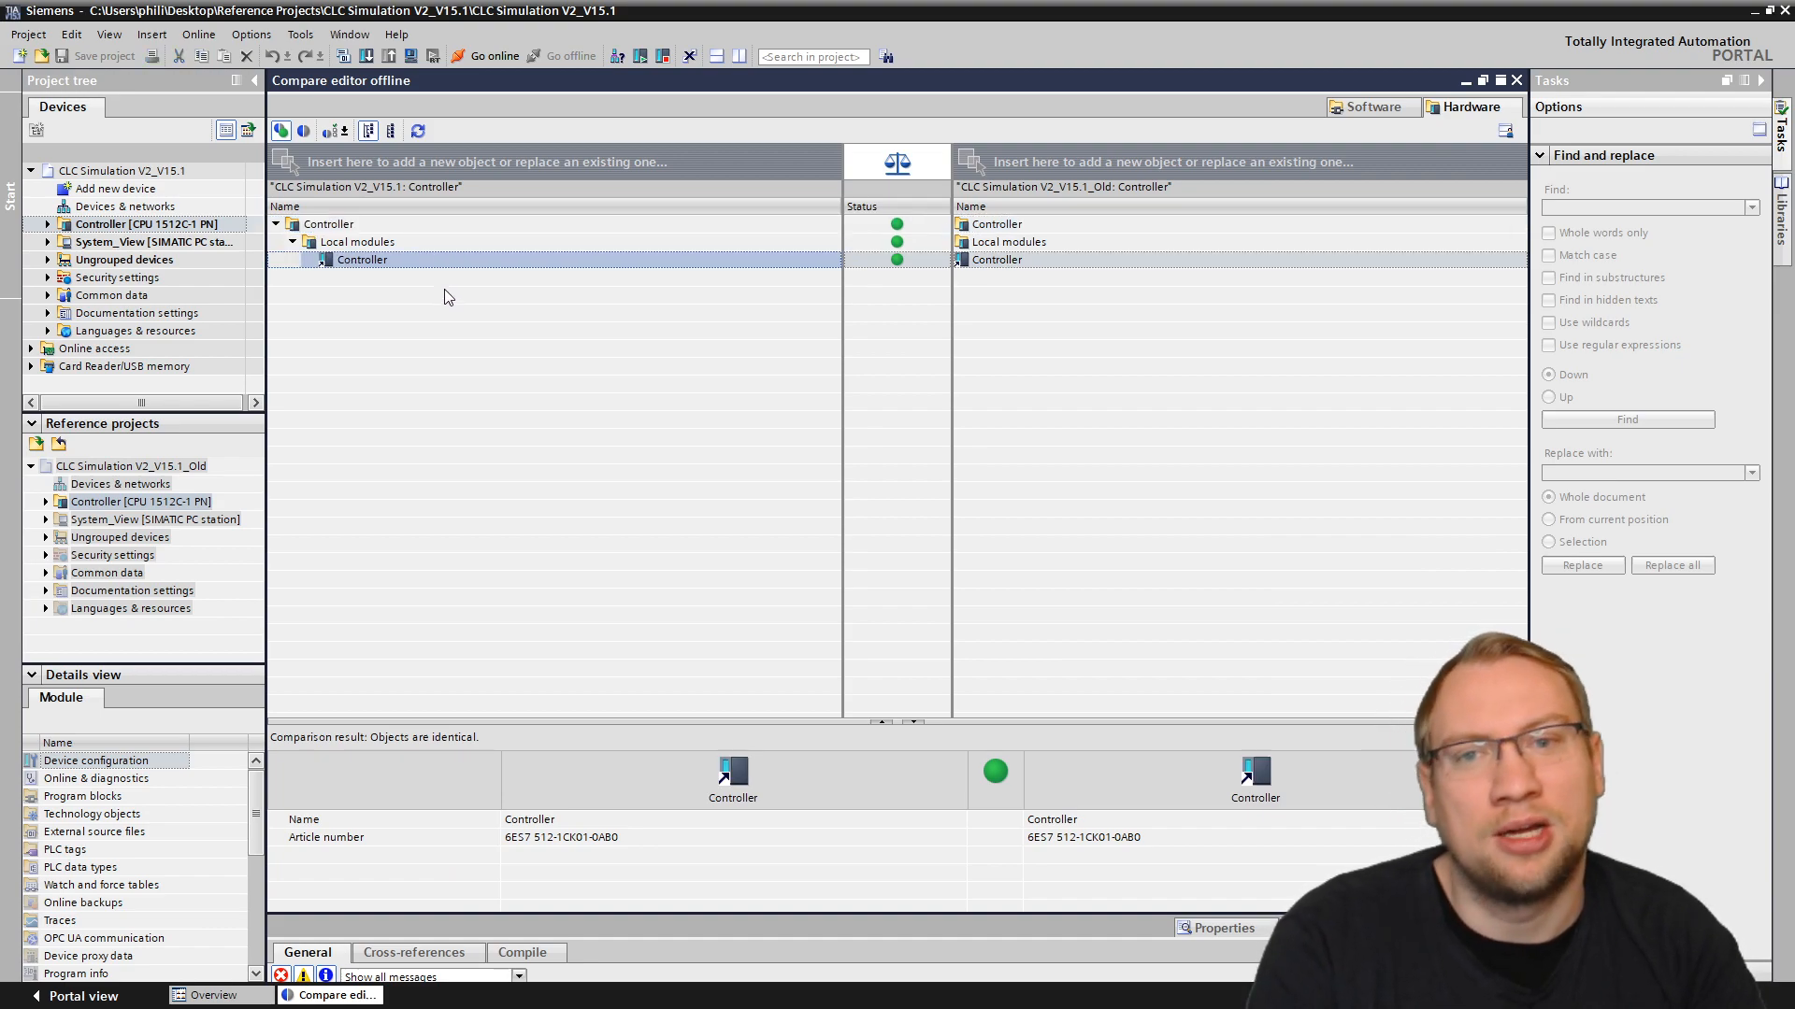
{"action": "mouse_move", "coordinate": [436, 275]}
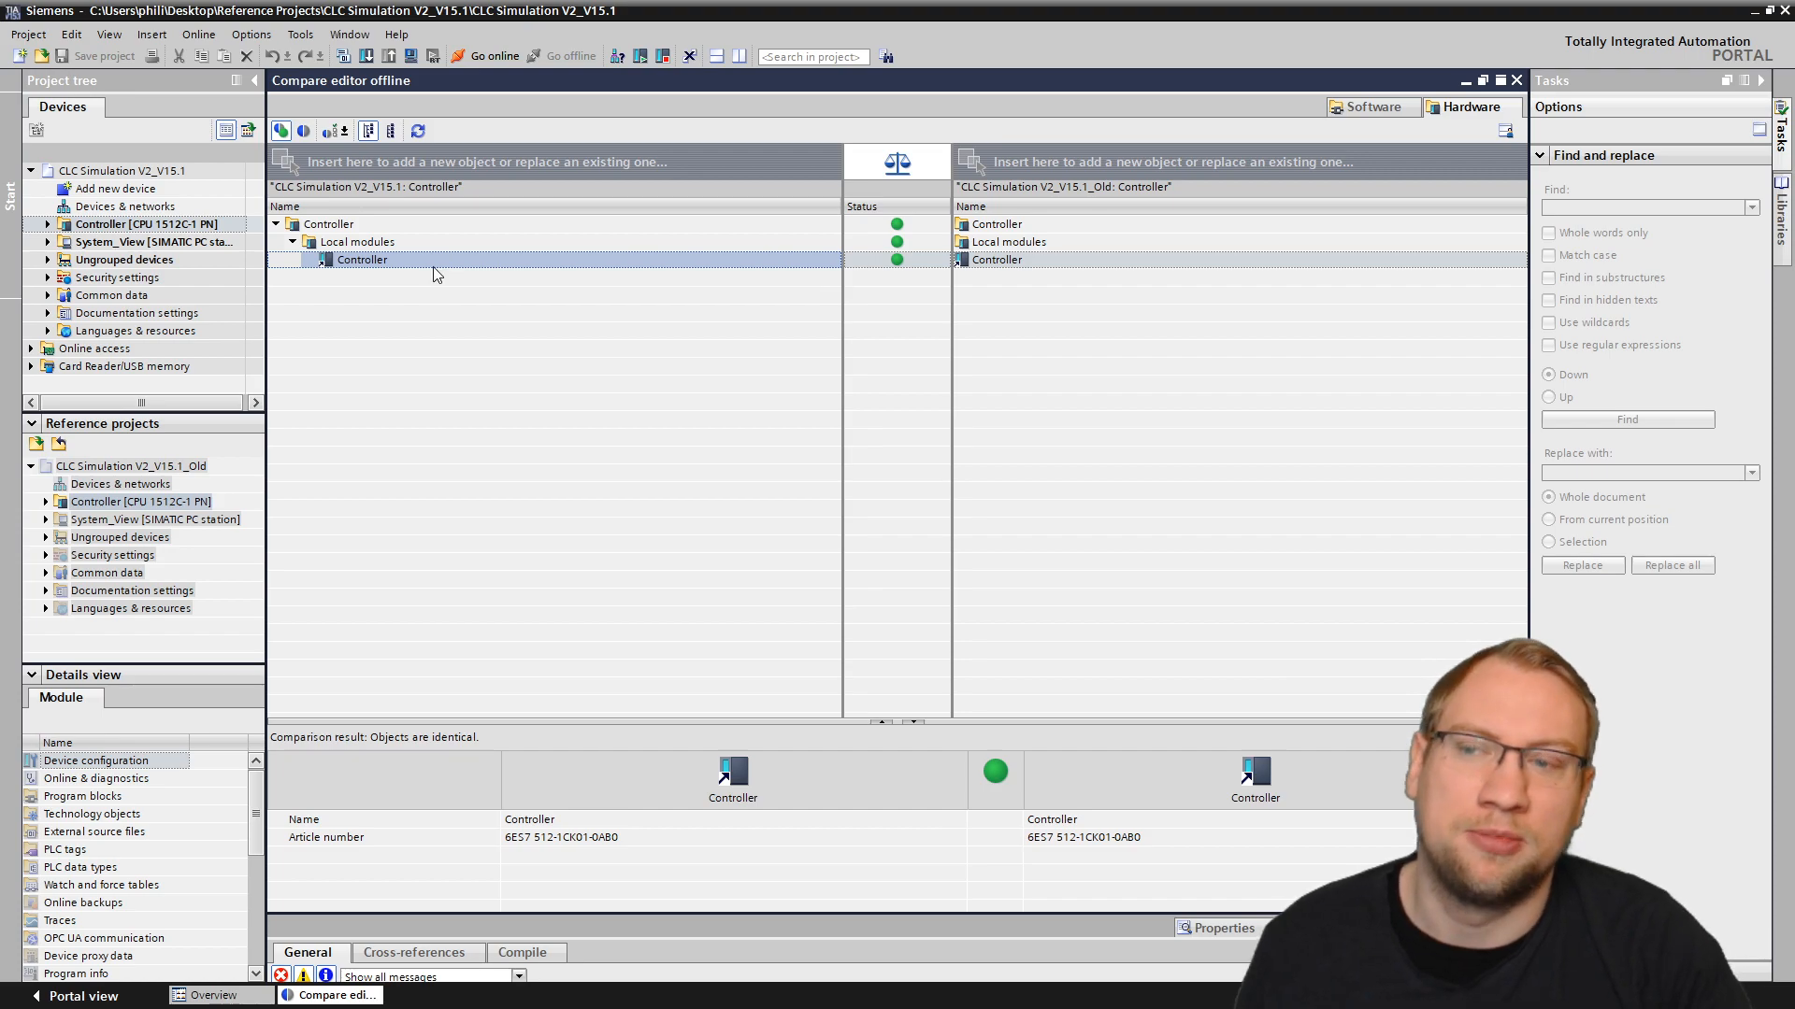
{"action": "left_click", "coordinate": [1369, 107]}
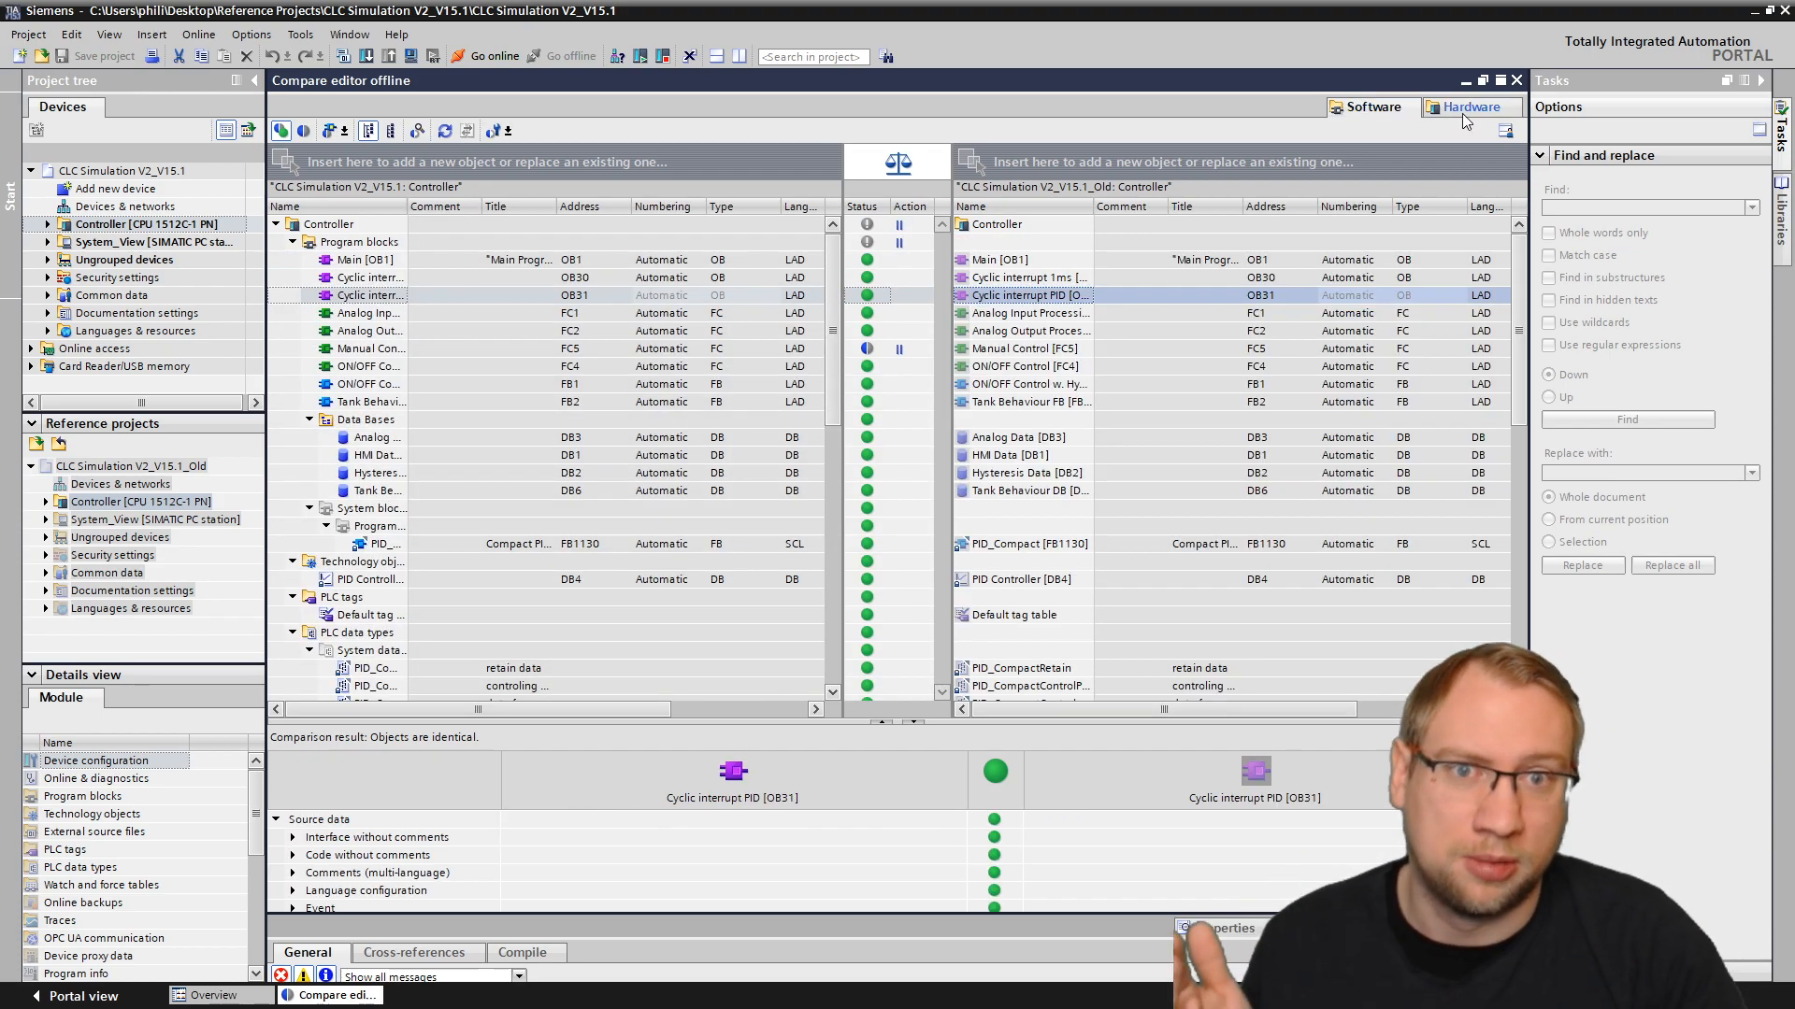
{"action": "left_click", "coordinate": [1473, 106]}
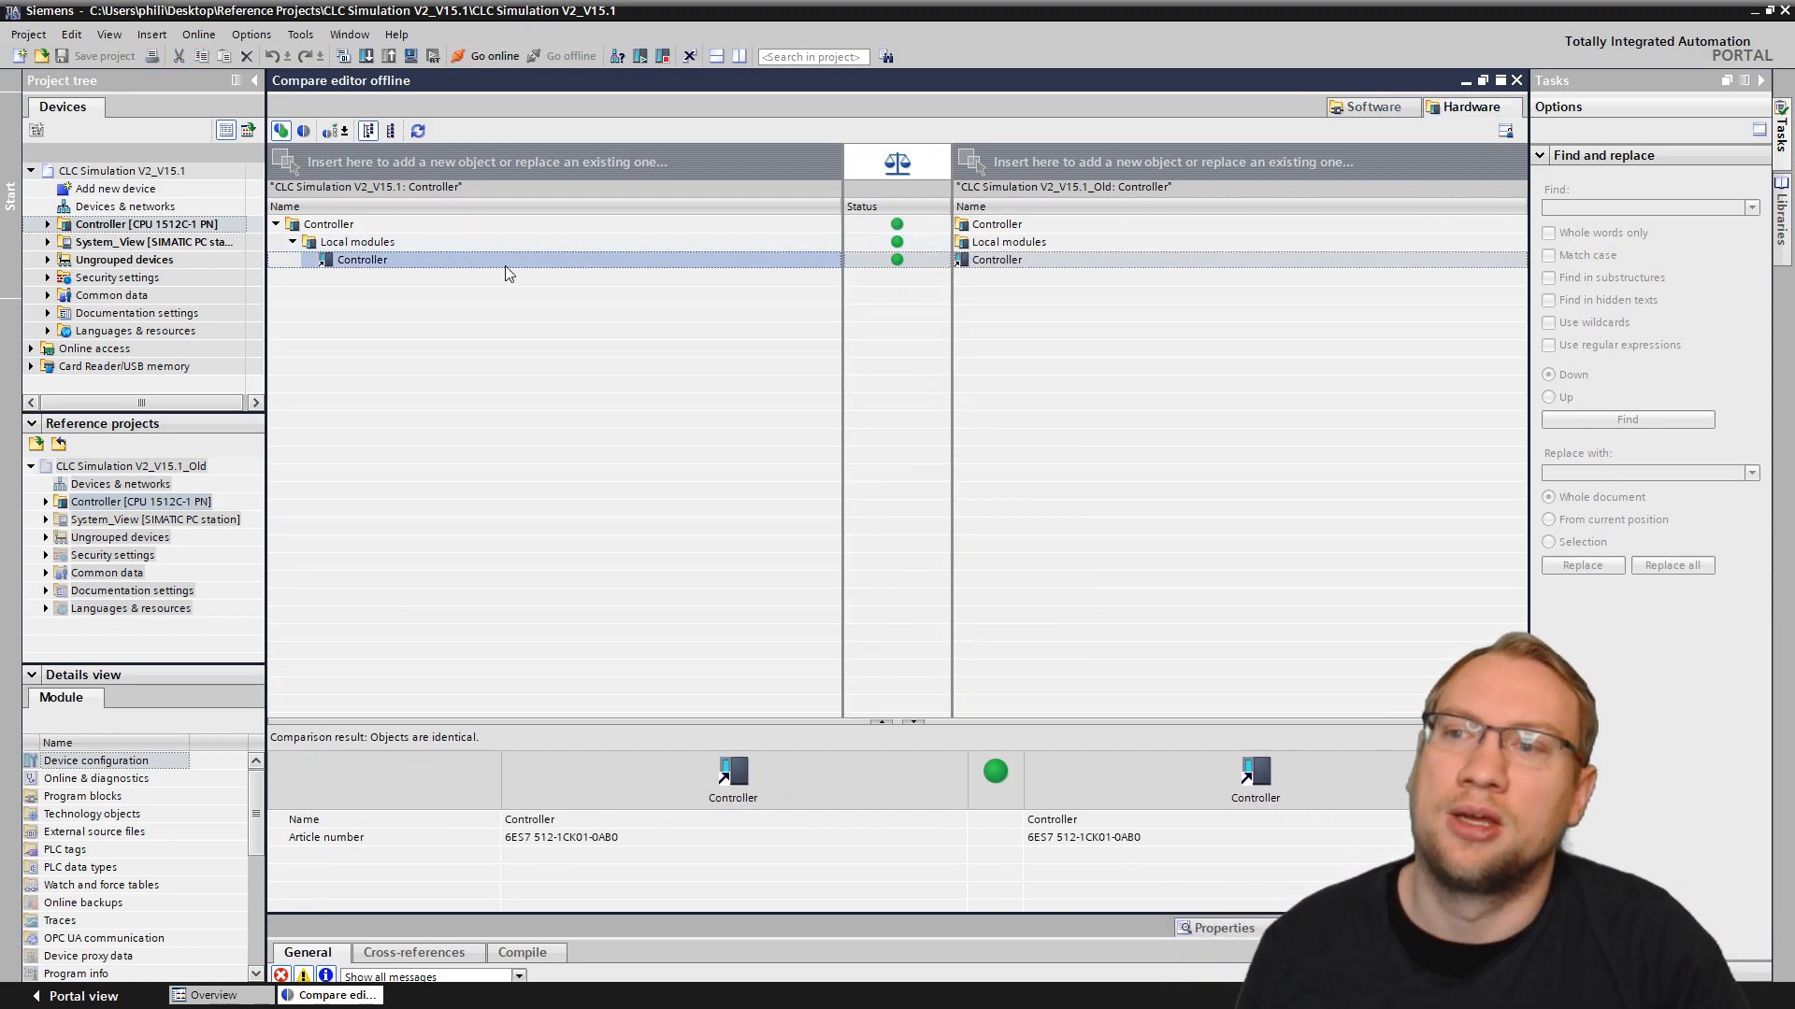
{"action": "mouse_move", "coordinate": [356, 267]}
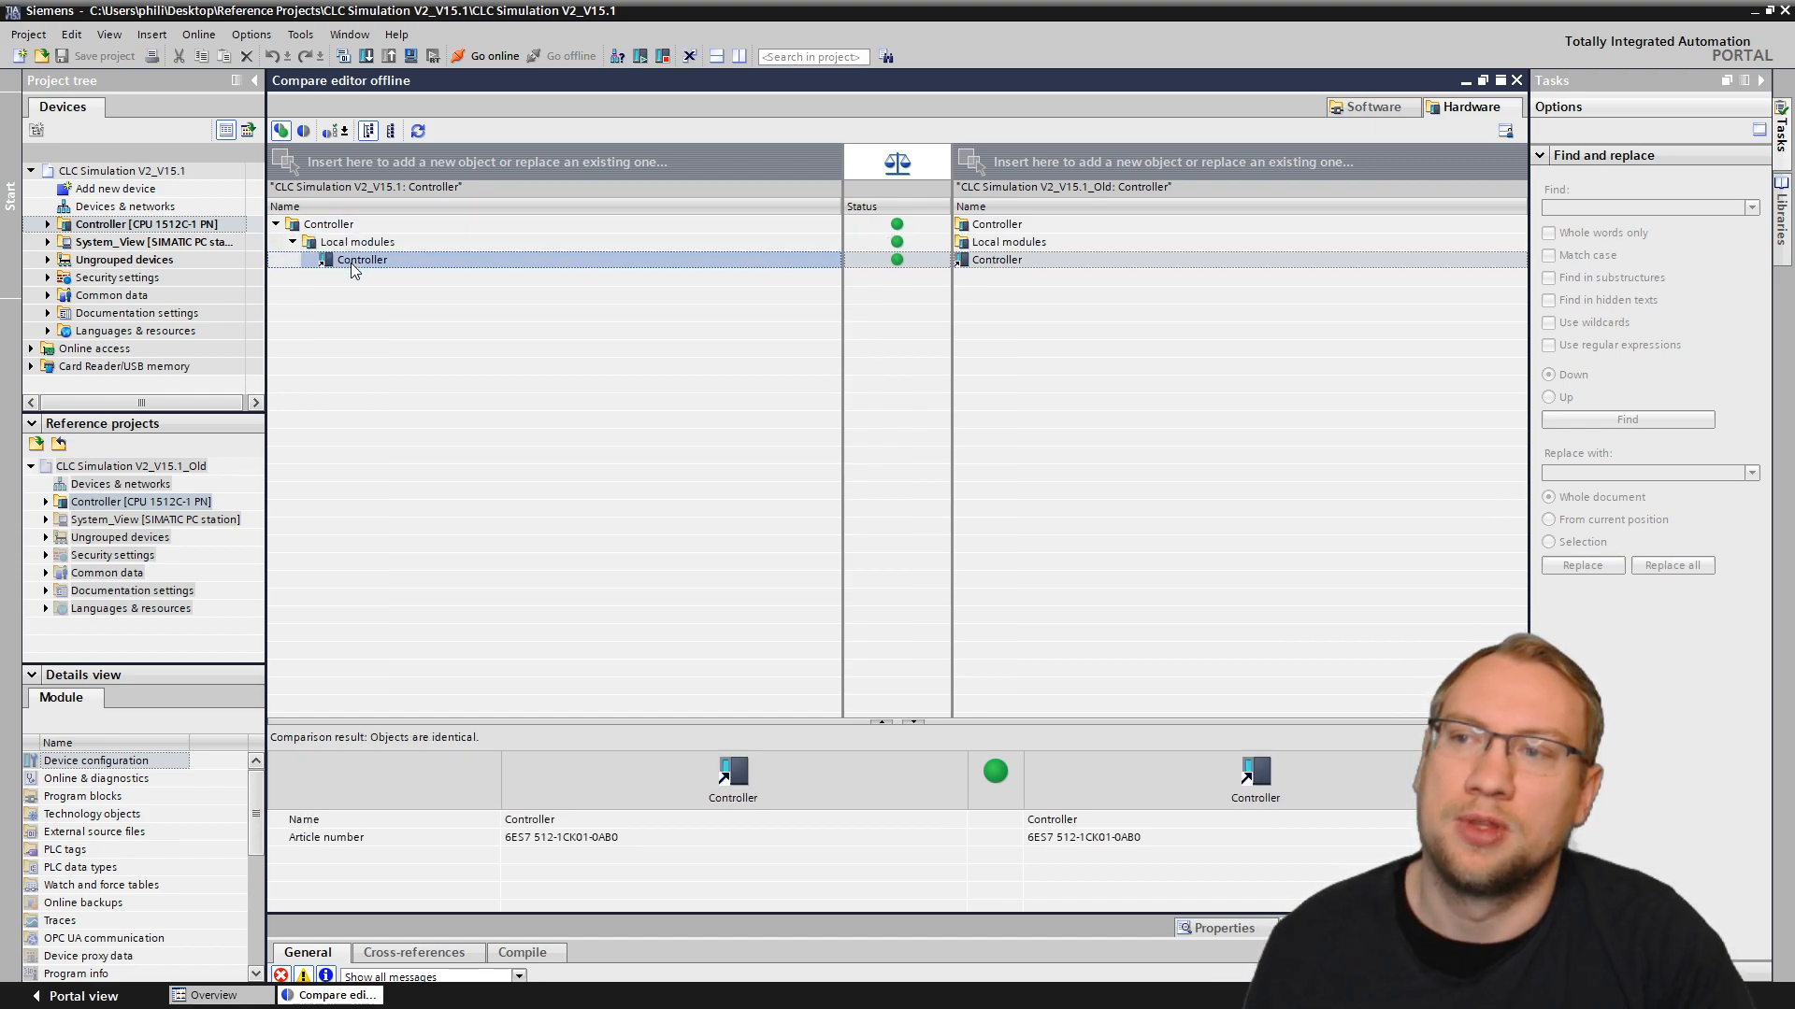
{"action": "mouse_move", "coordinate": [1092, 277]}
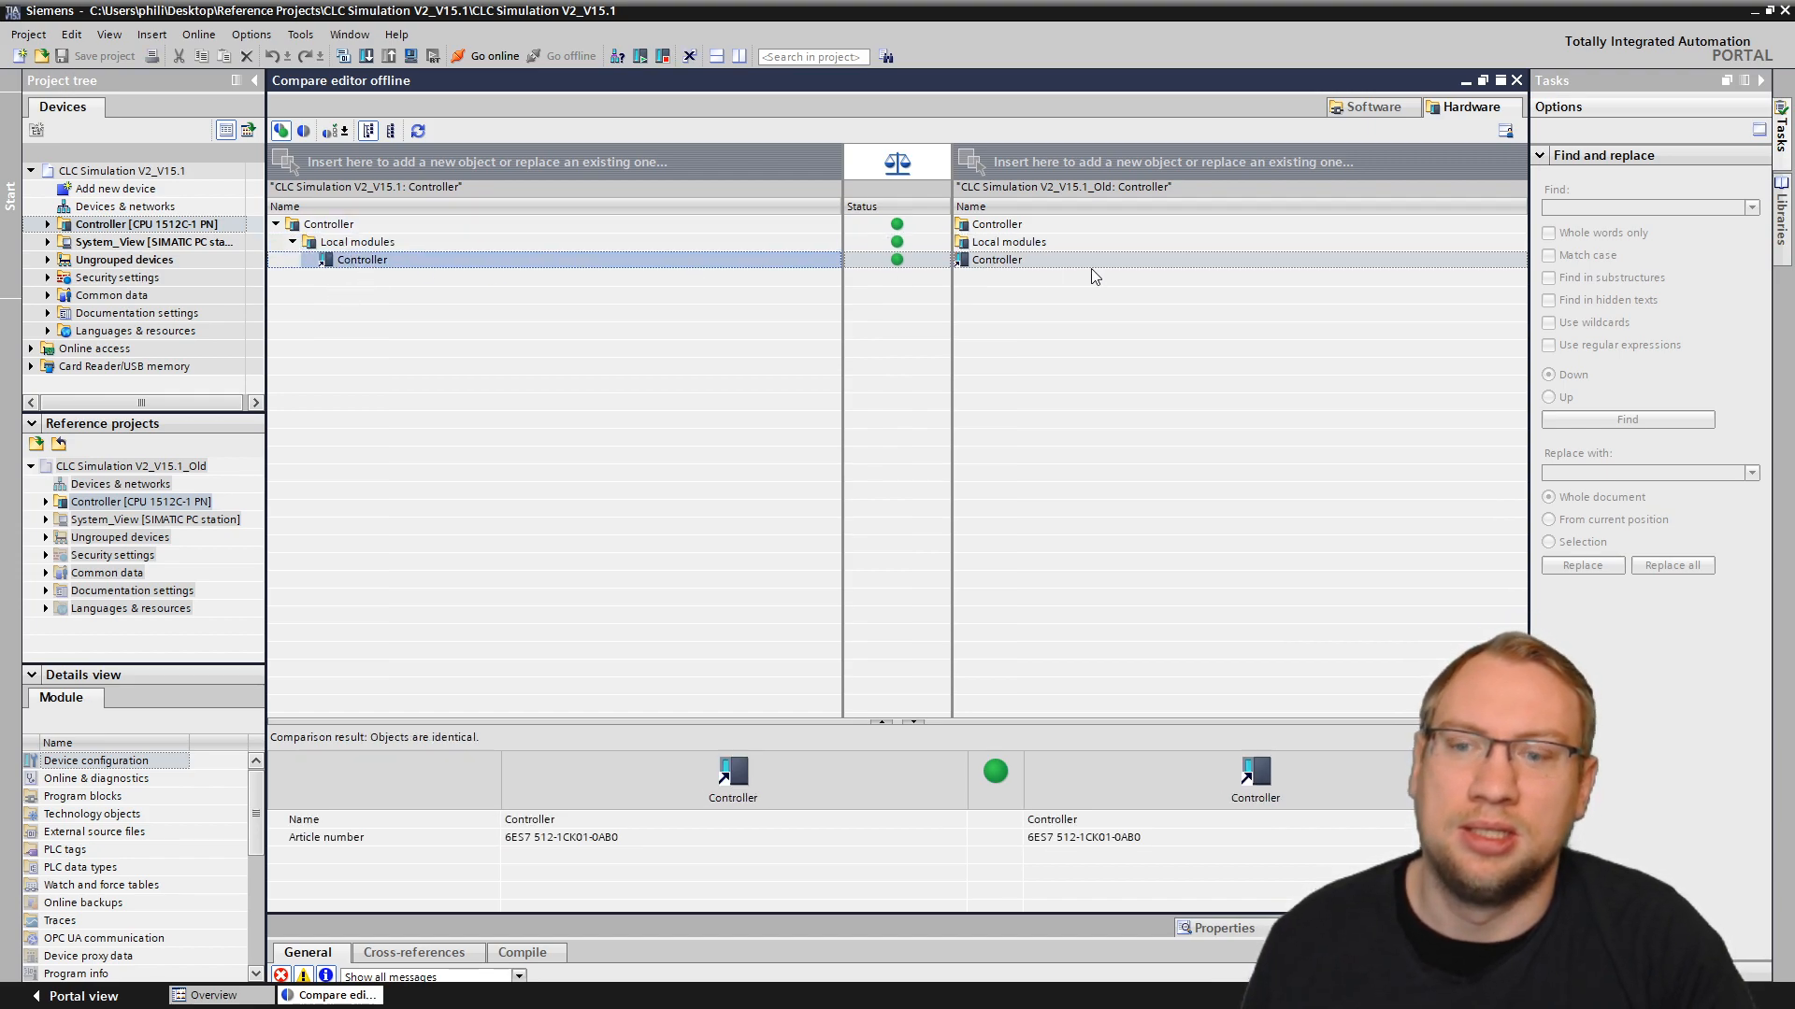
{"action": "mouse_move", "coordinate": [860, 440]}
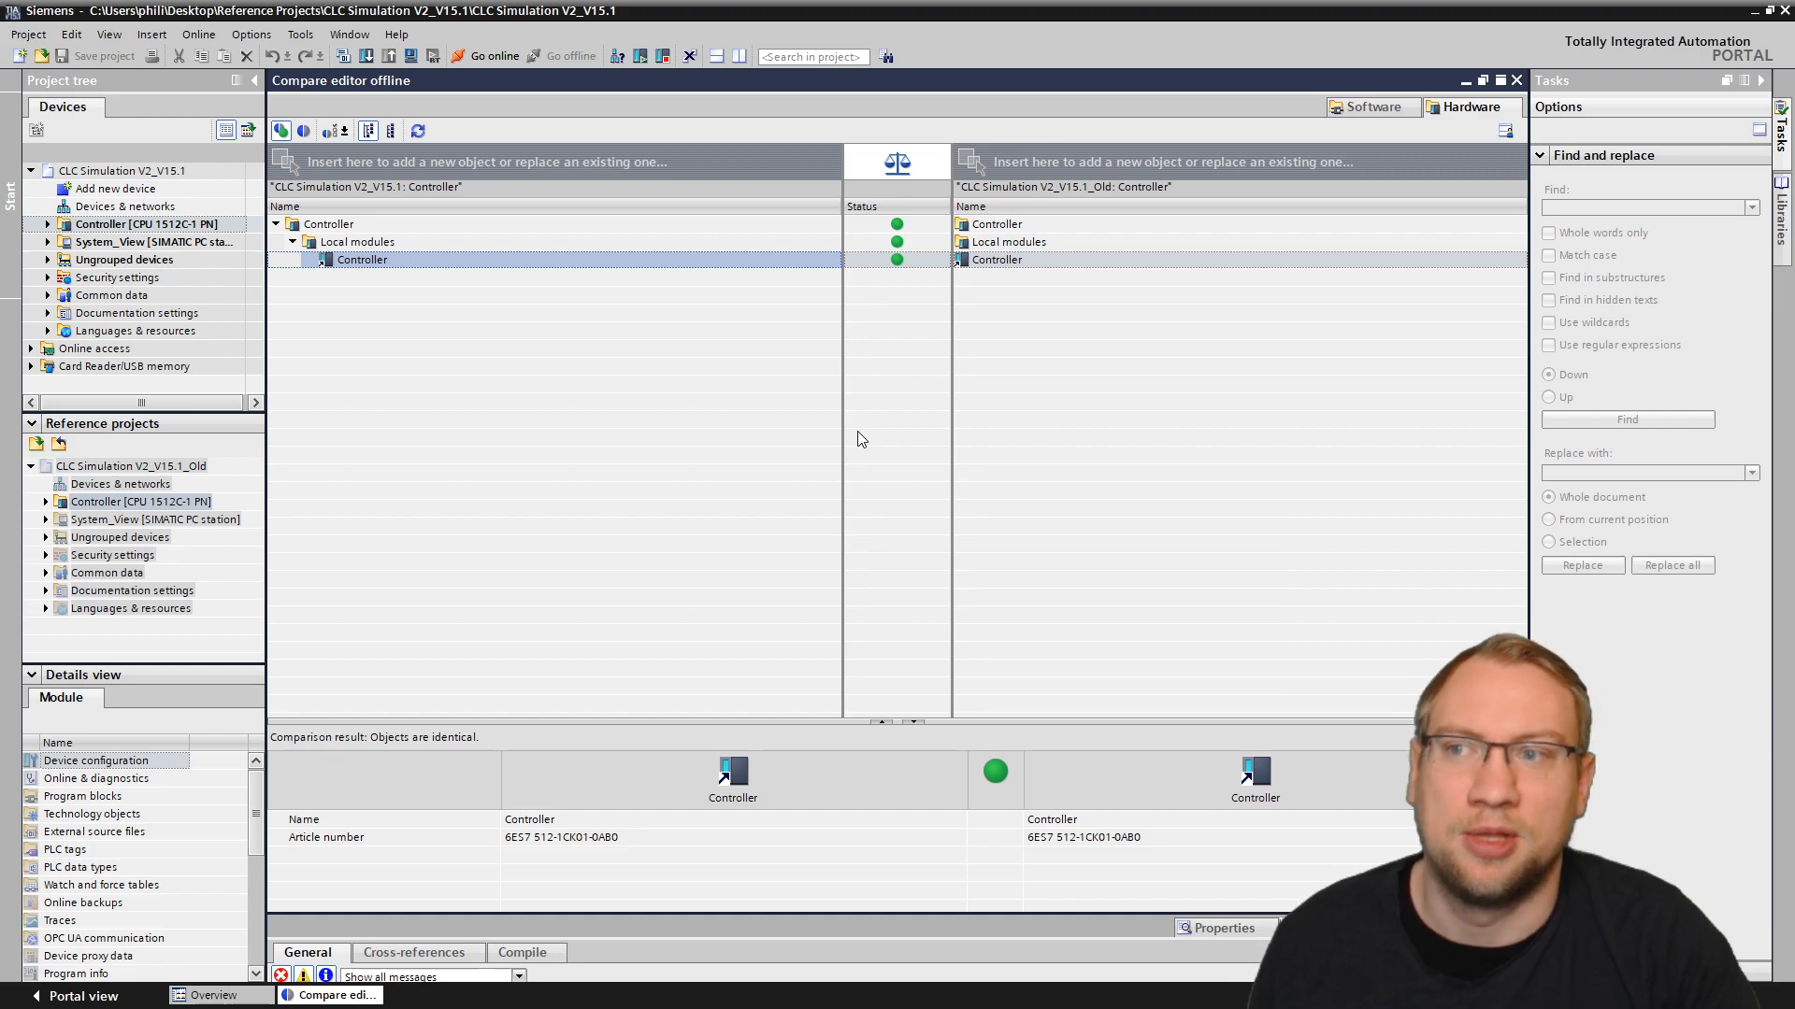
{"action": "mouse_move", "coordinate": [947, 232]}
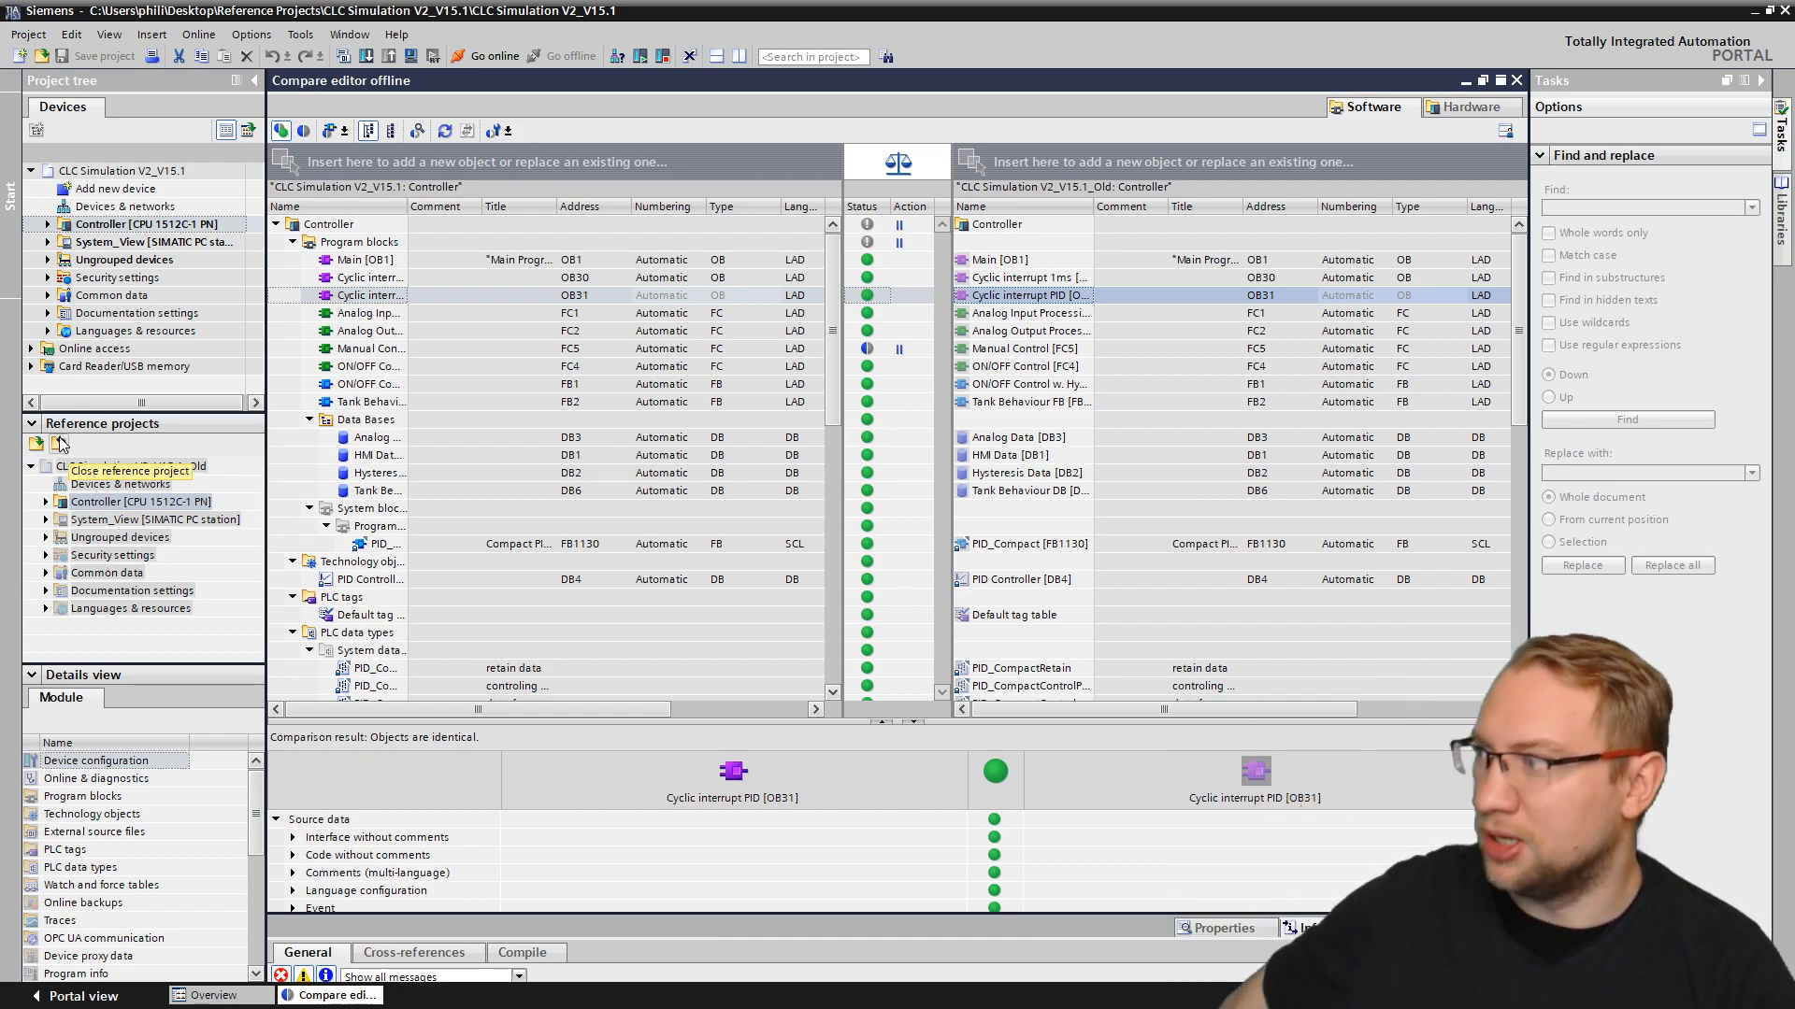
Step: Close the reference project and the compare editor
{"action": "left_click", "coordinate": [129, 471]}
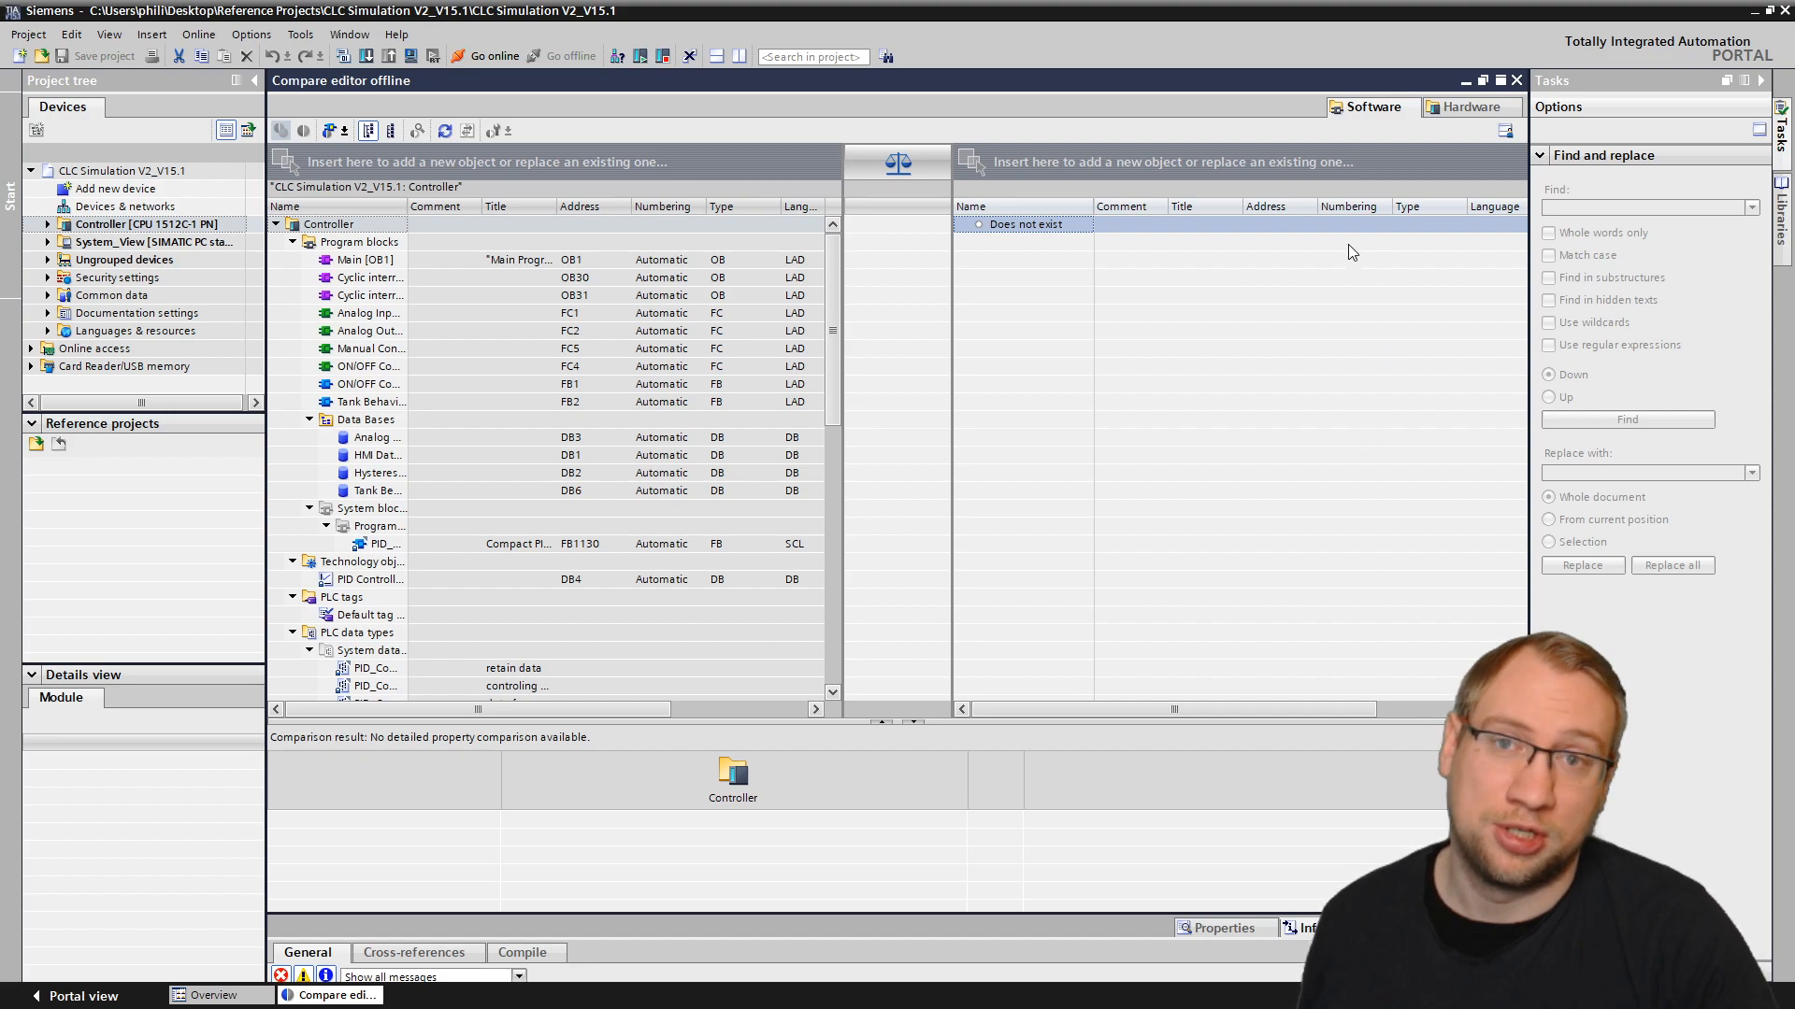
{"action": "left_click", "coordinate": [1516, 80]}
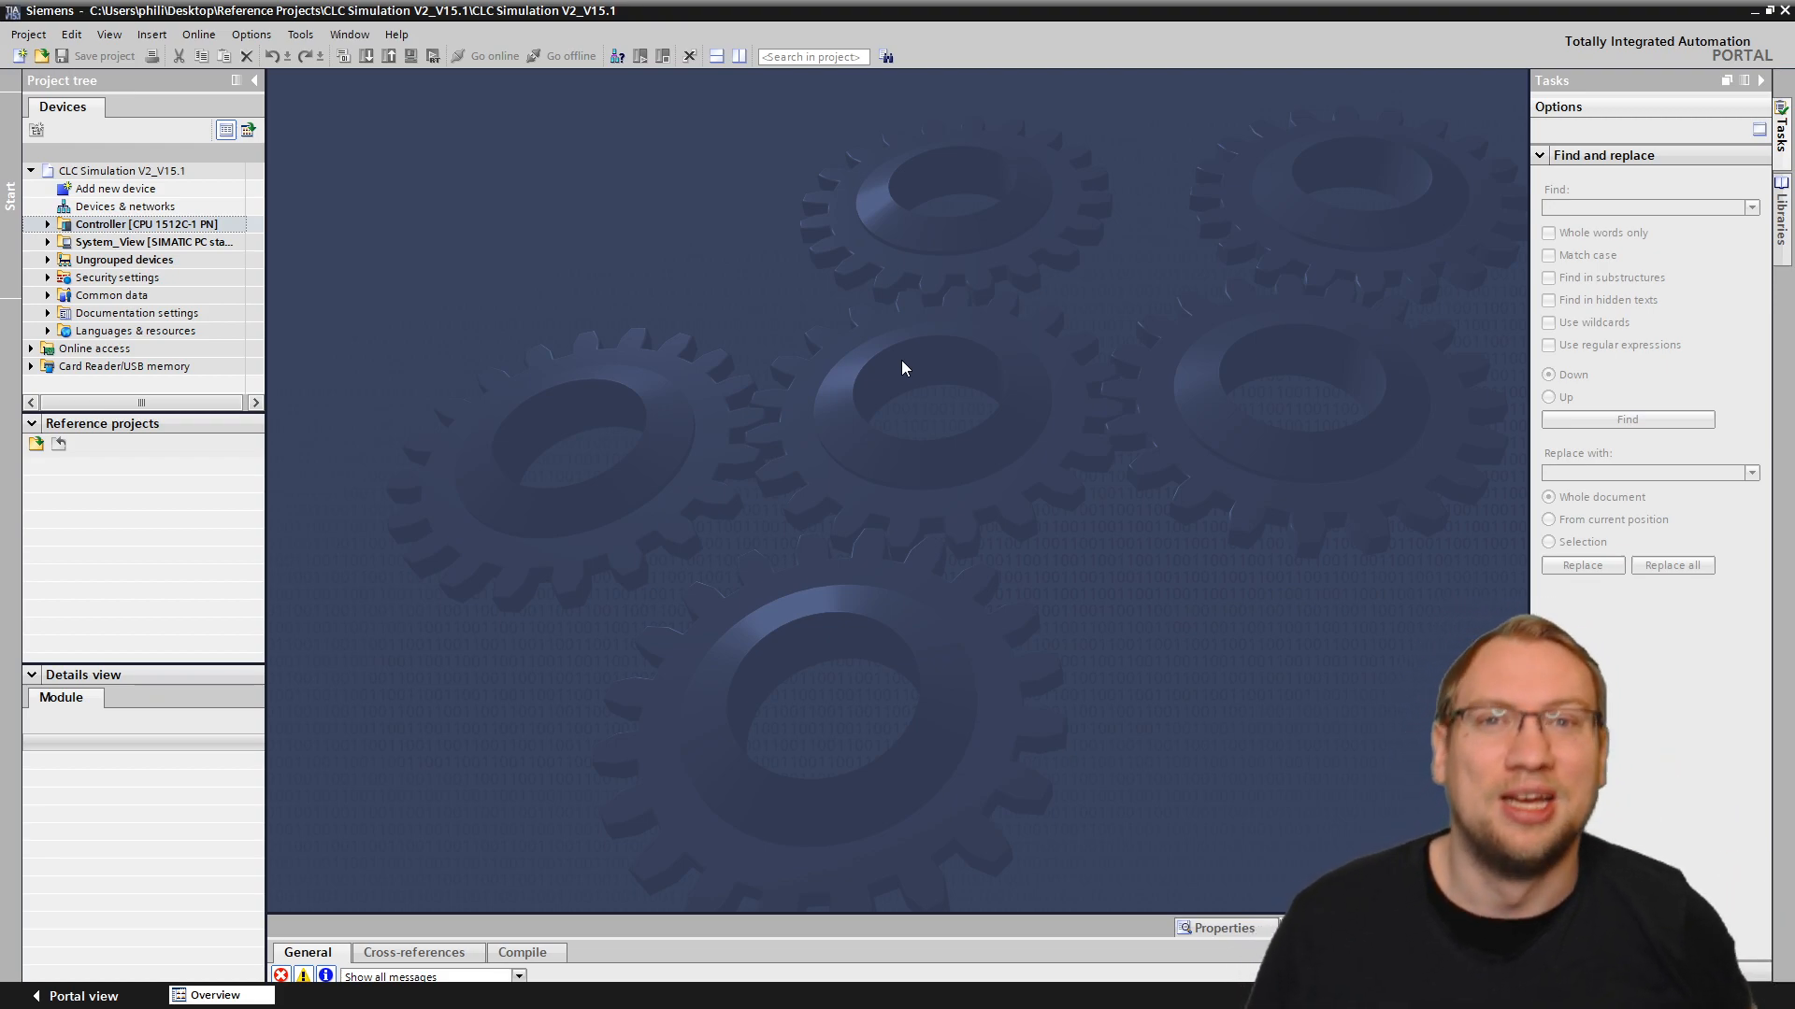
Step: Save the project as 'CLC Simulation V2_V15.1_2019.12.01' in the Reference Projects folder
{"action": "left_click", "coordinate": [28, 34]}
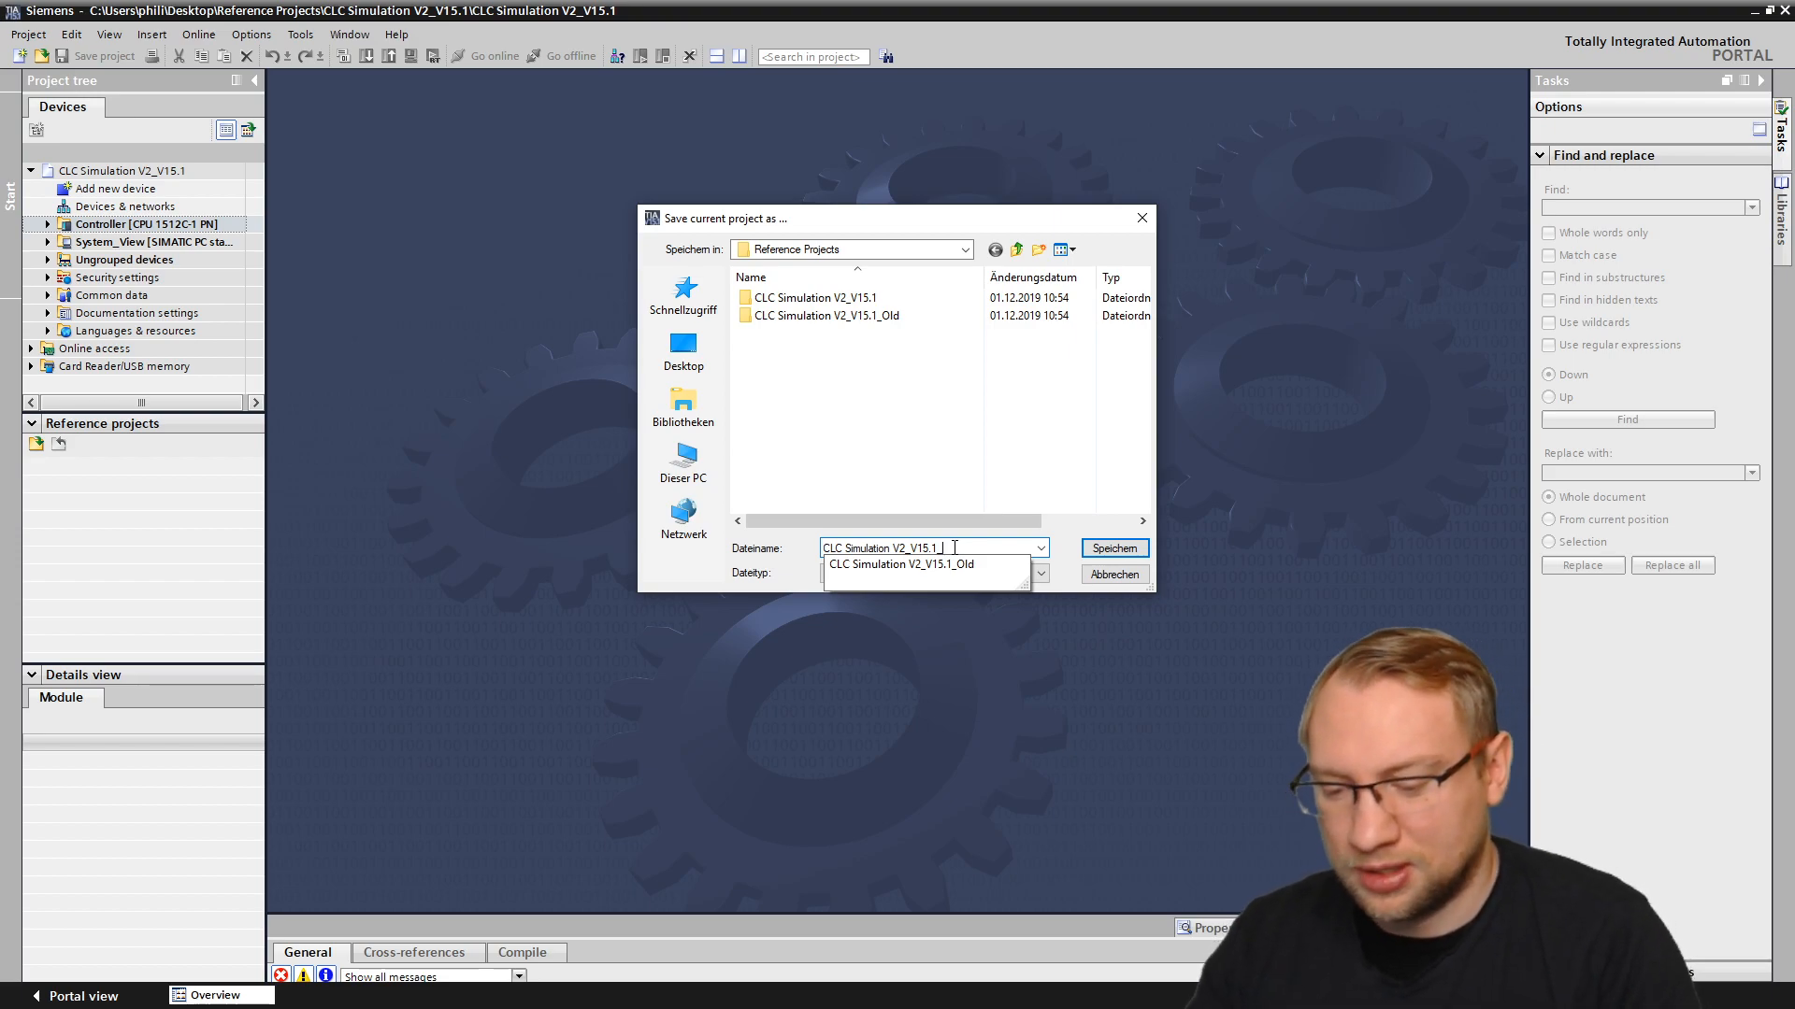
{"action": "type", "text": "1.12.2019"}
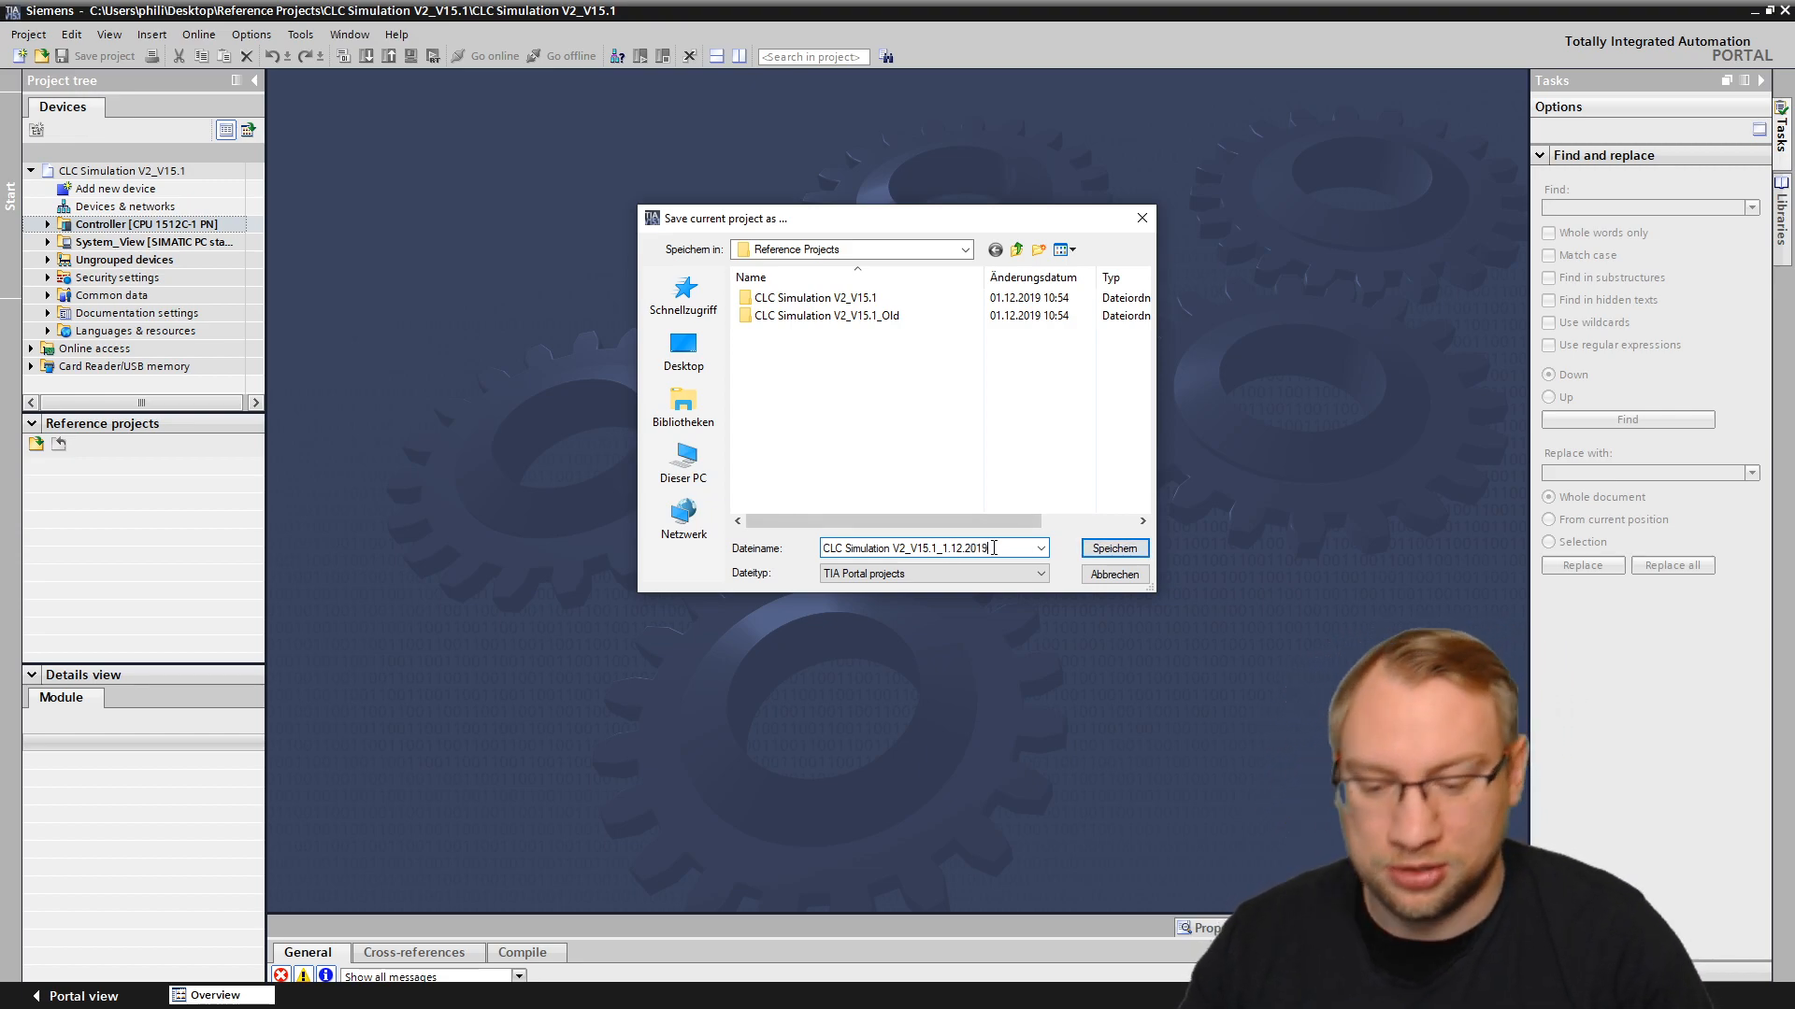
{"action": "type", "text": ".12"}
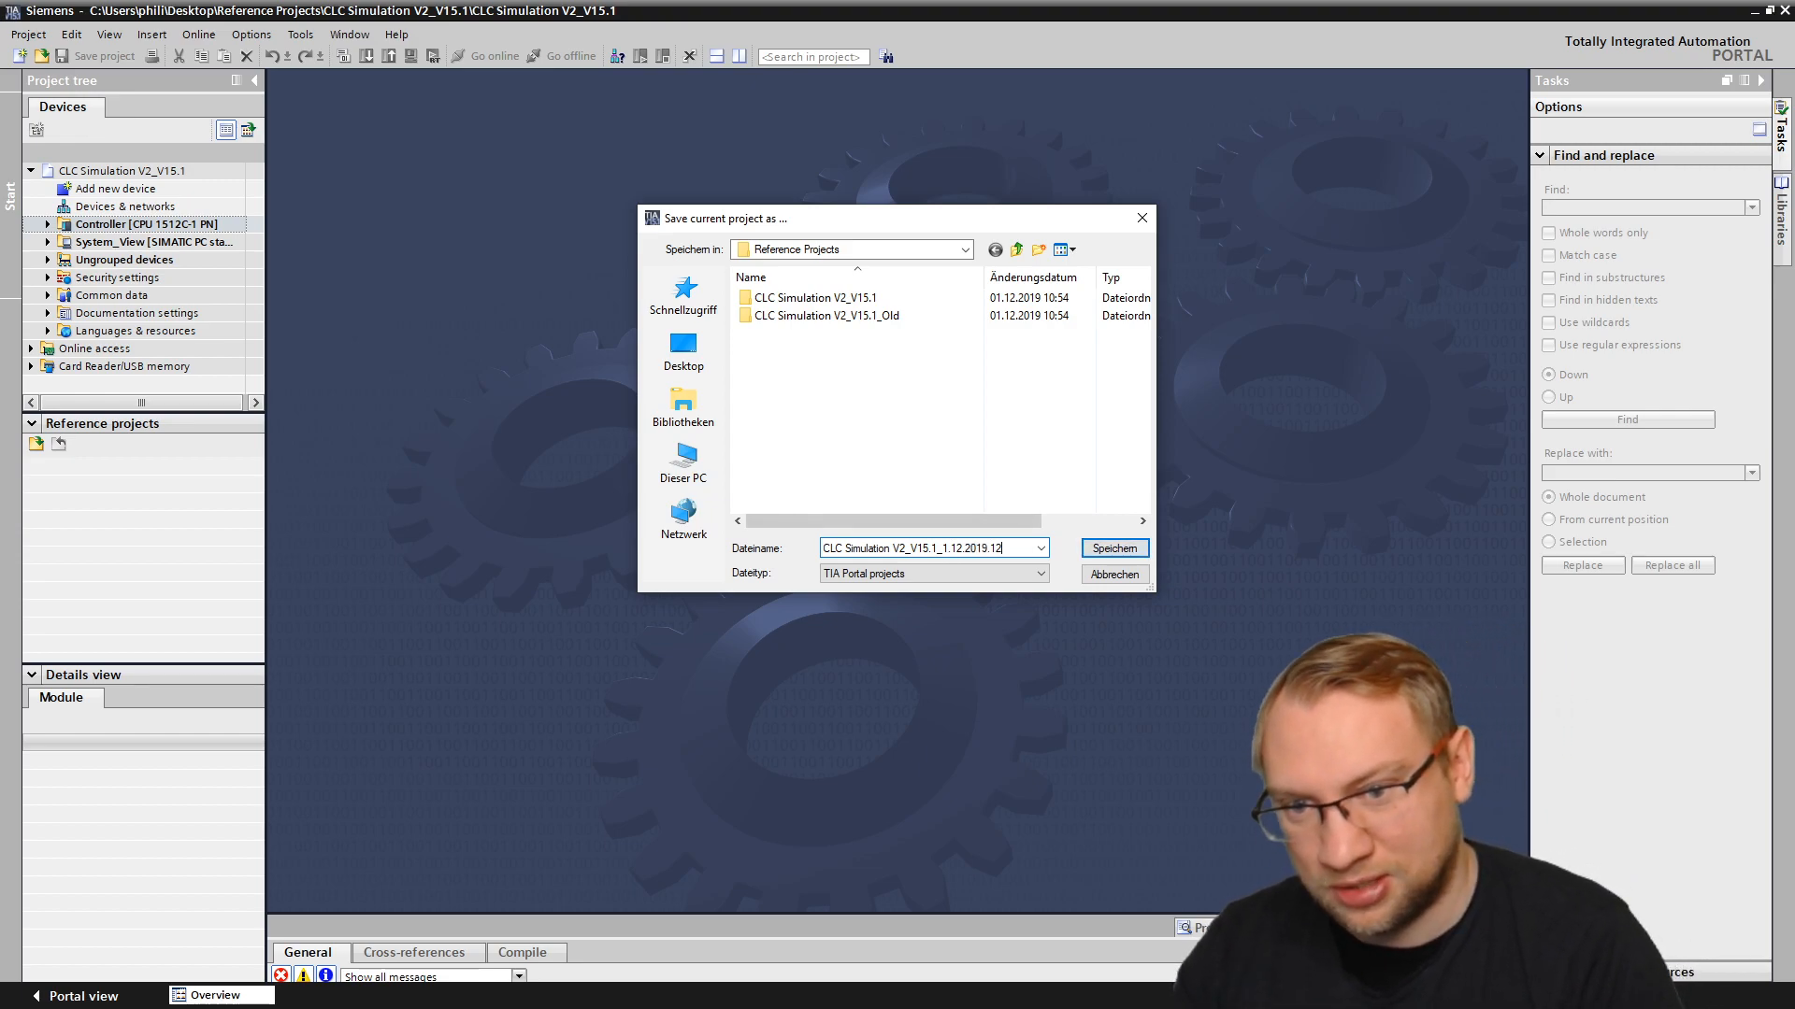
{"action": "type", "text": ".01"}
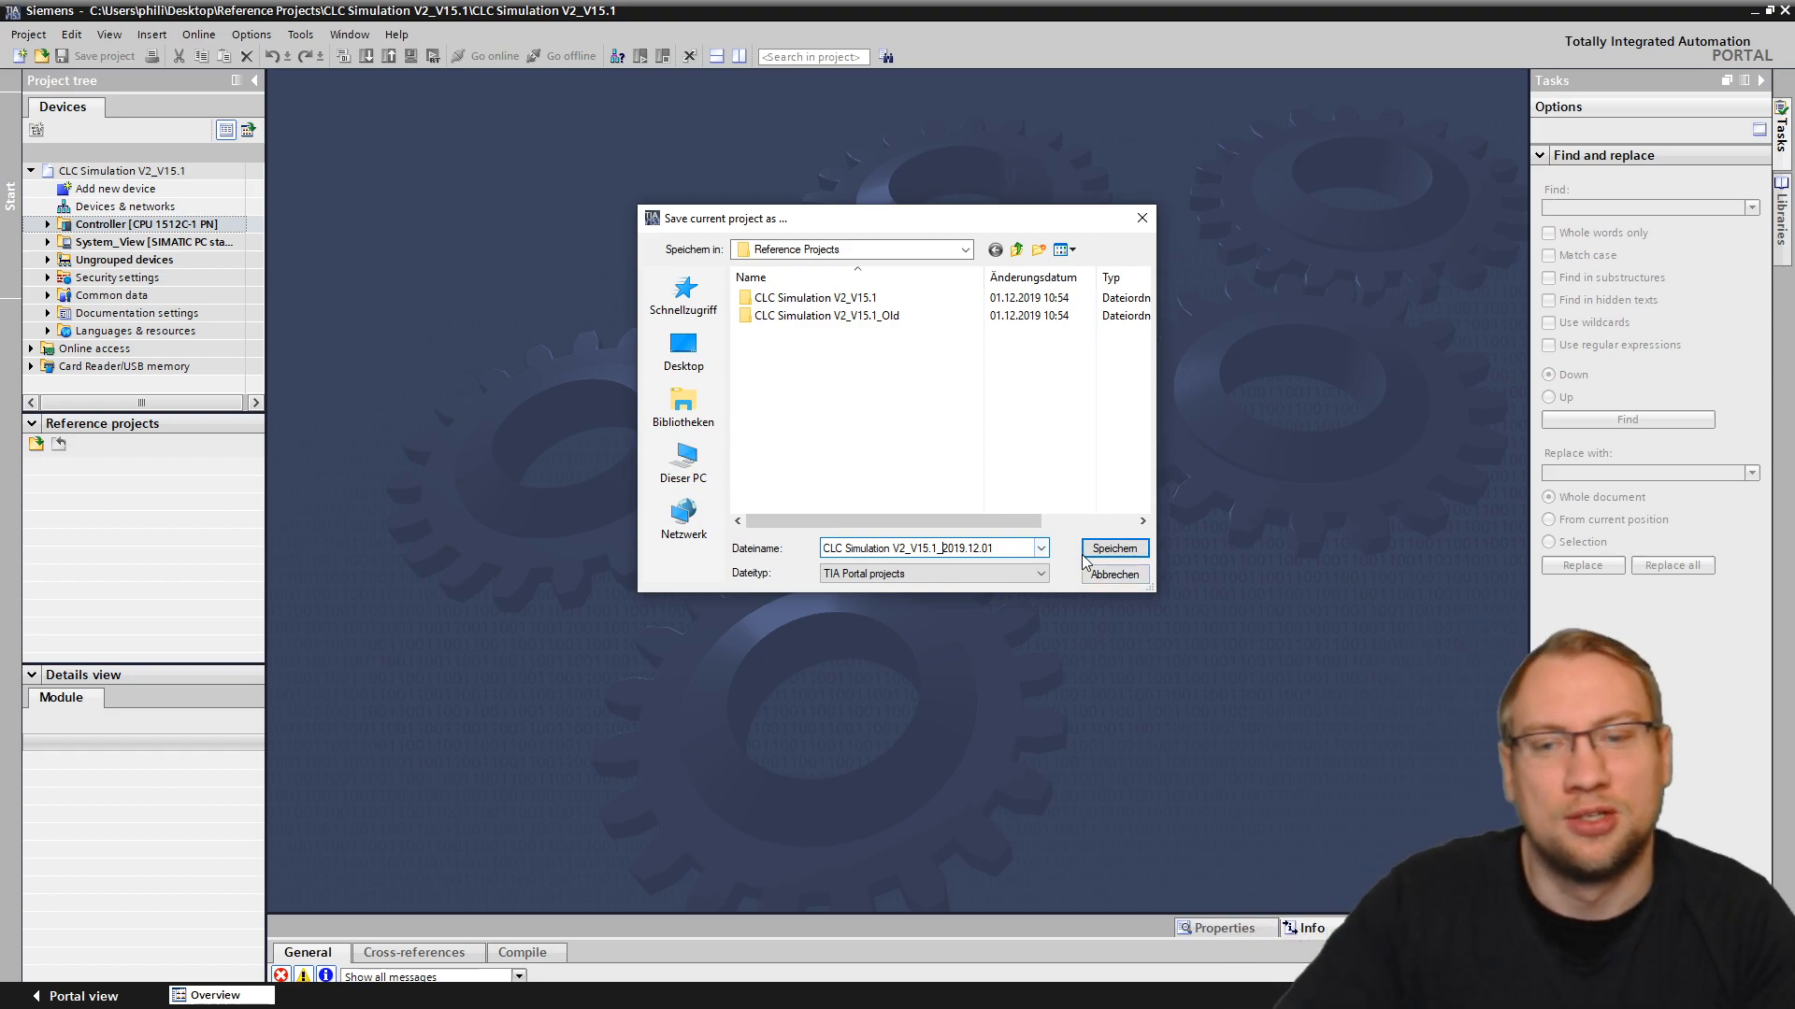
{"action": "left_click", "coordinate": [1110, 548]}
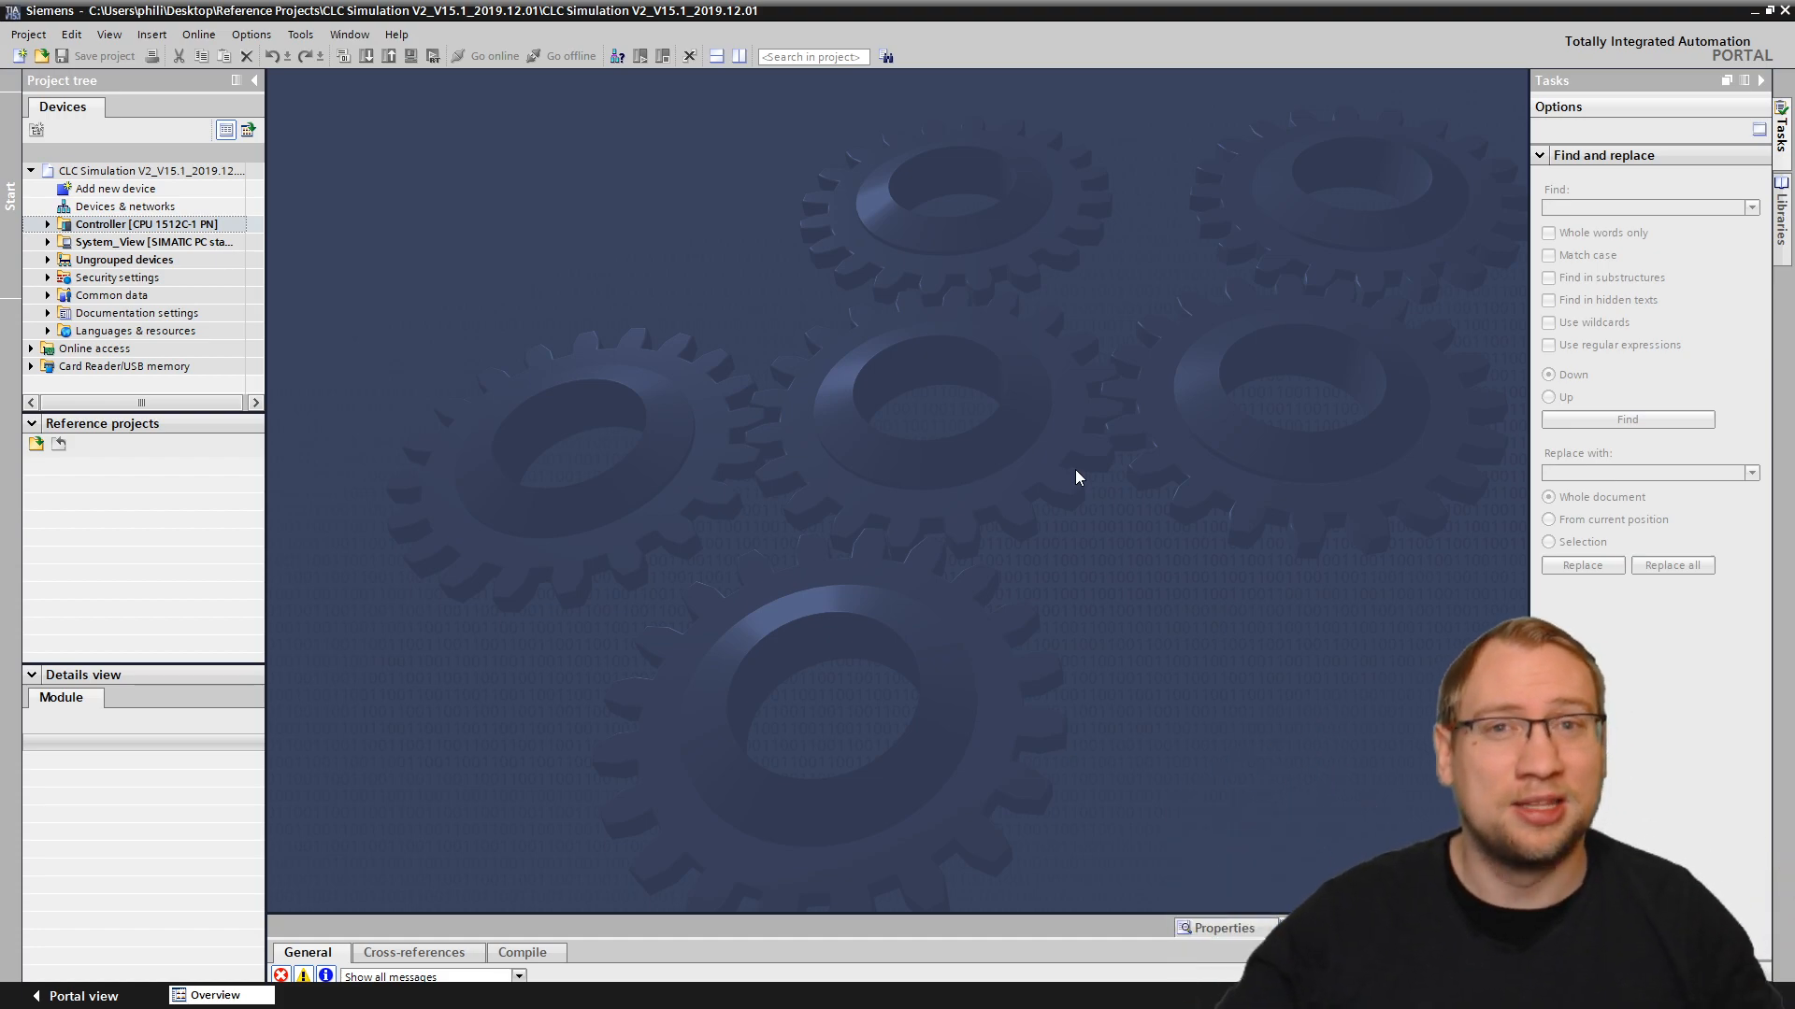
{"action": "mouse_move", "coordinate": [105, 822]}
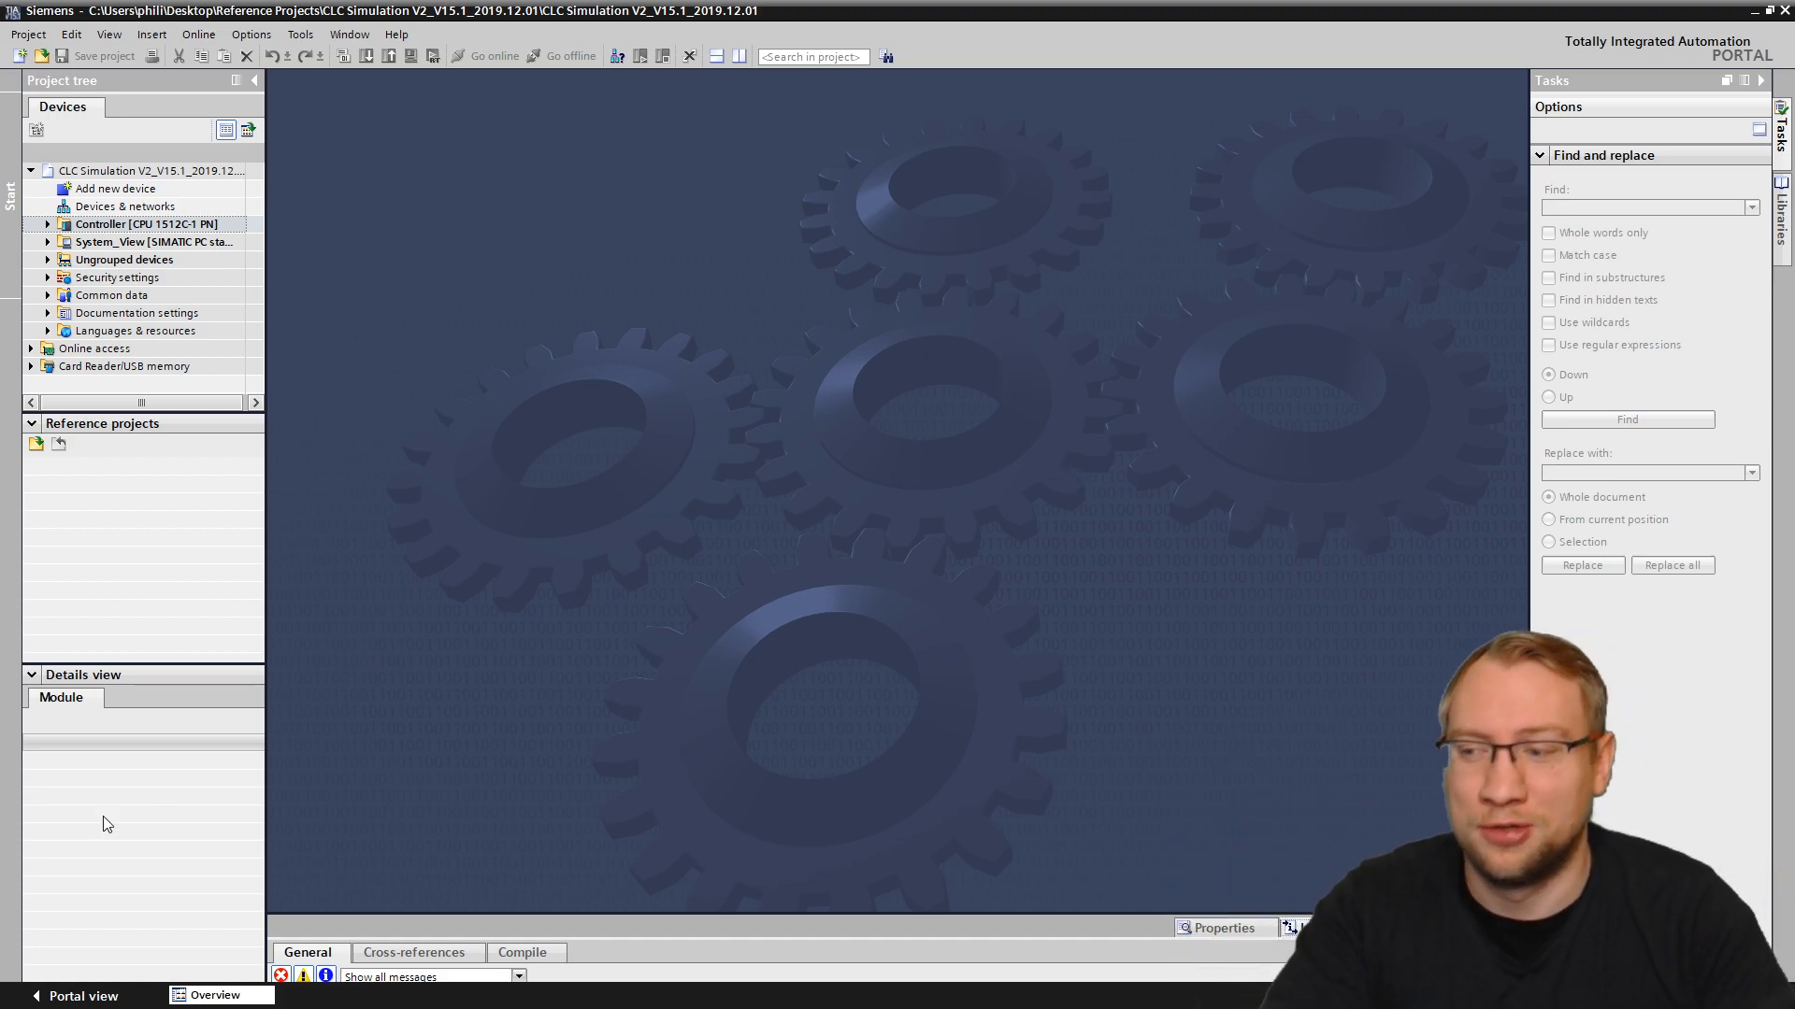